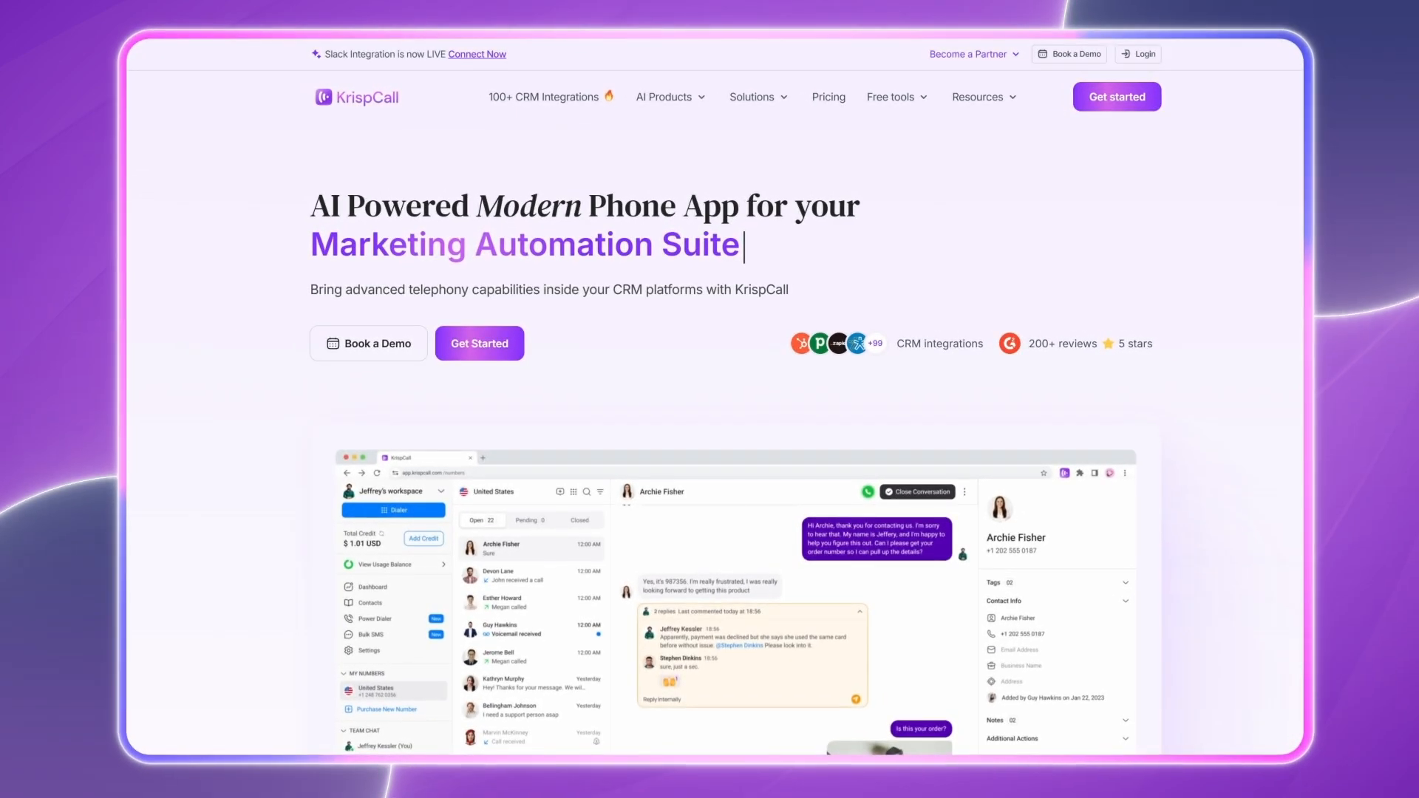
Create a KrispCall account with email, captcha, name, phone number and password
left_click(479, 343)
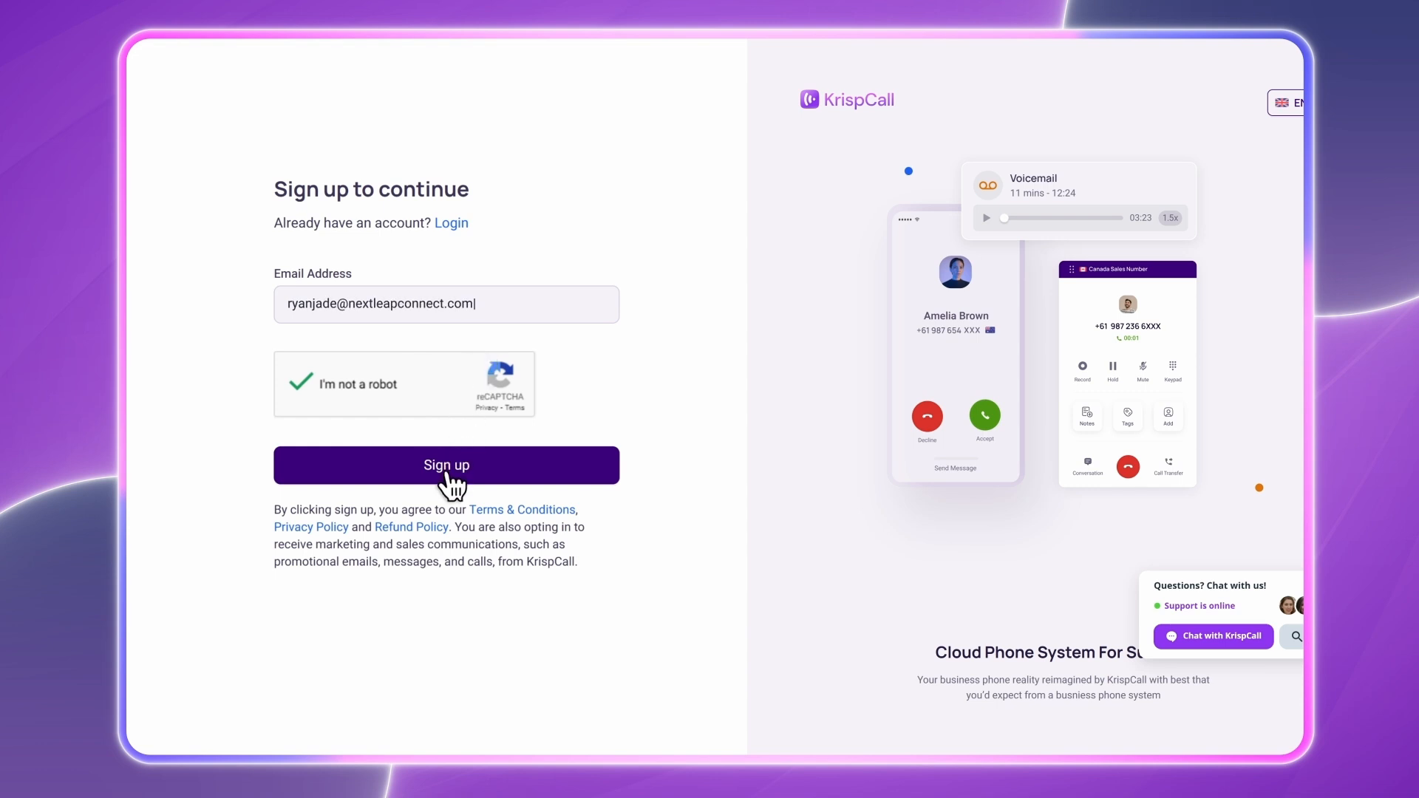
left_click(445, 465)
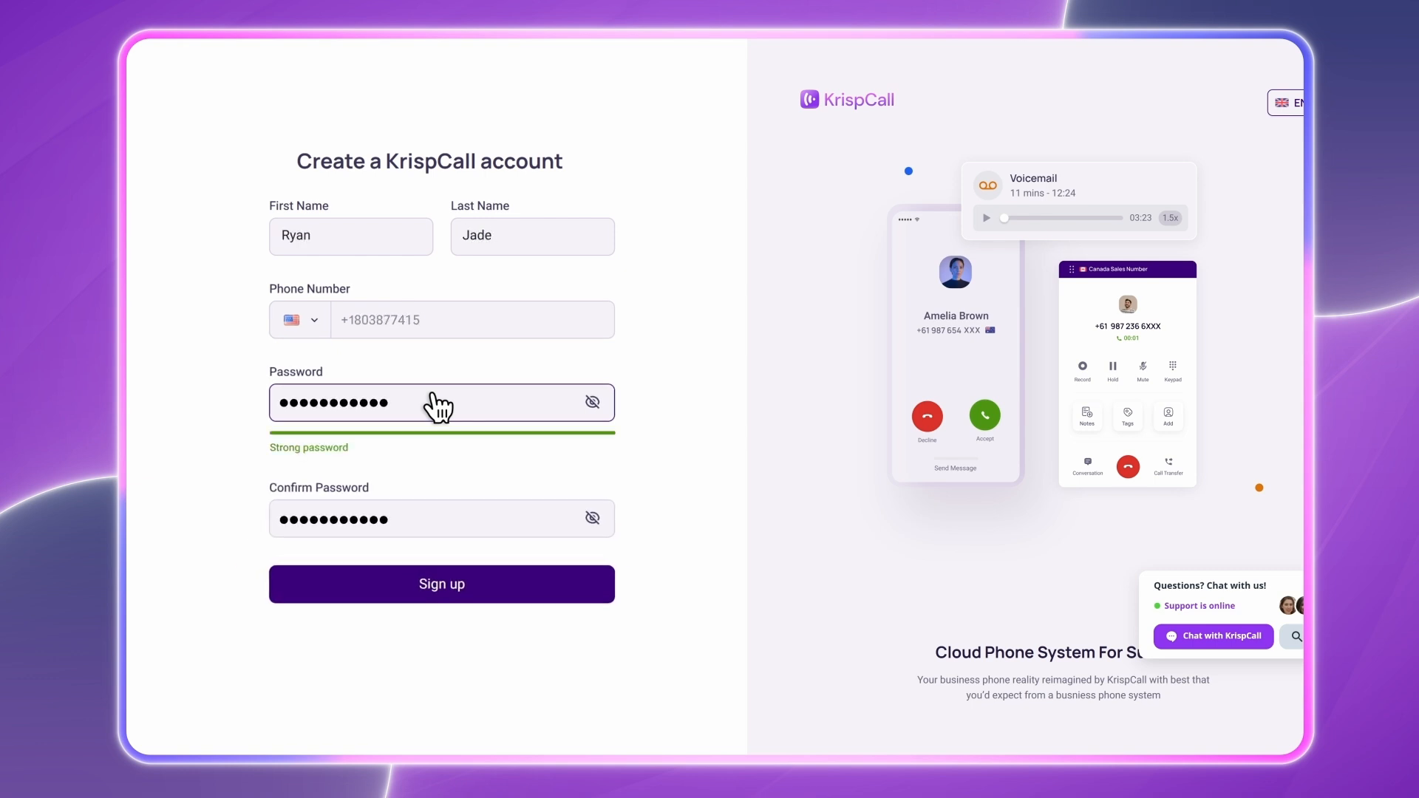
left_click(440, 584)
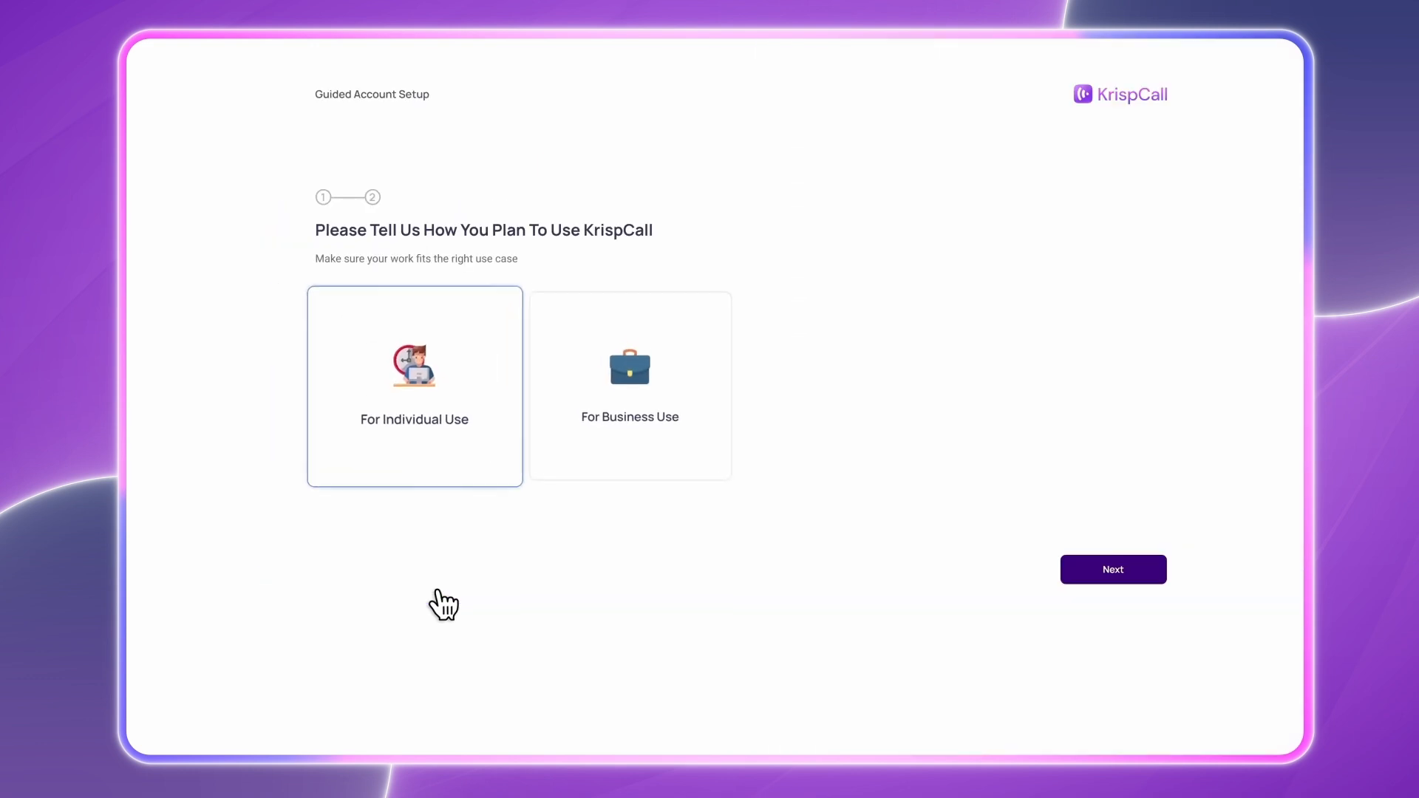
Choose business use for the new account in the guided setup
left_click(414, 387)
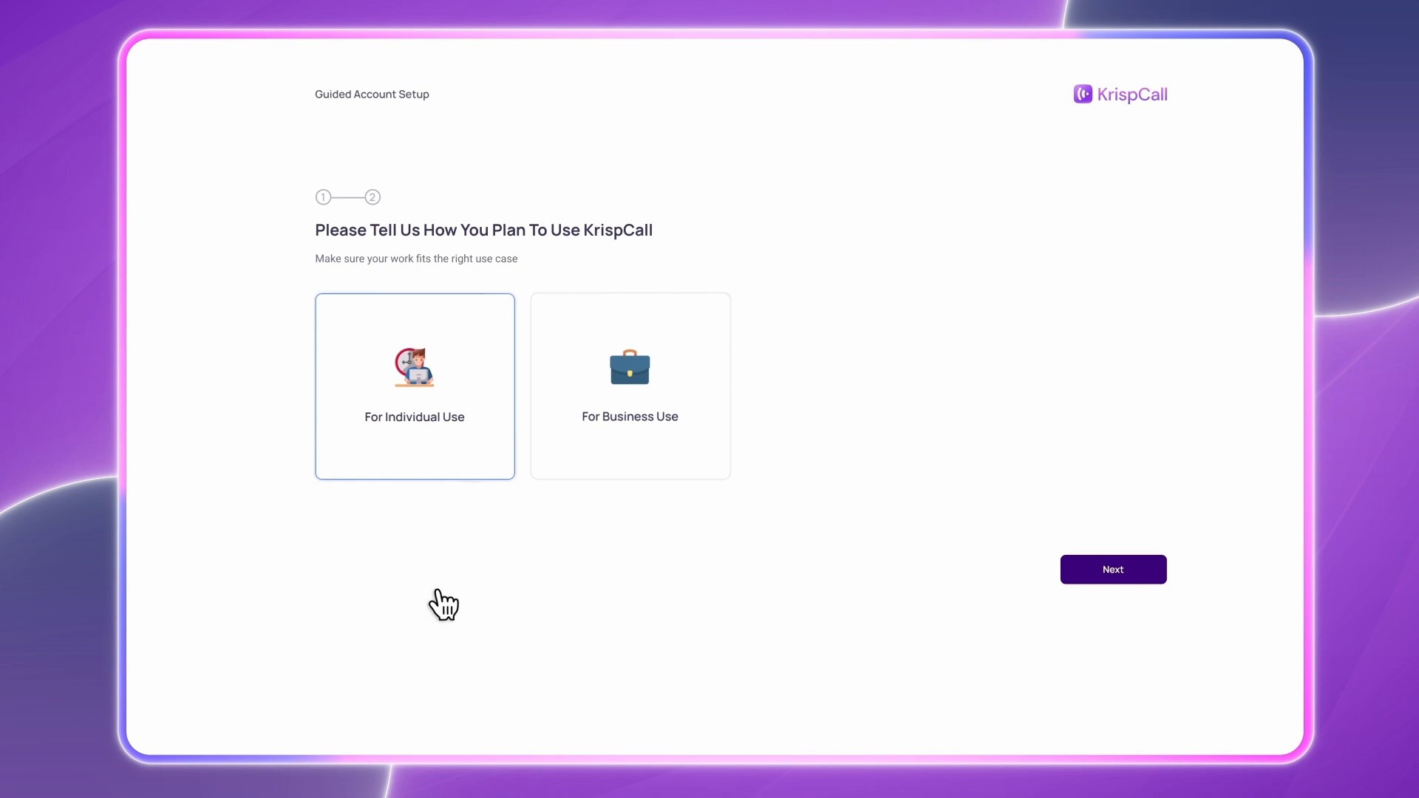
left_click(629, 386)
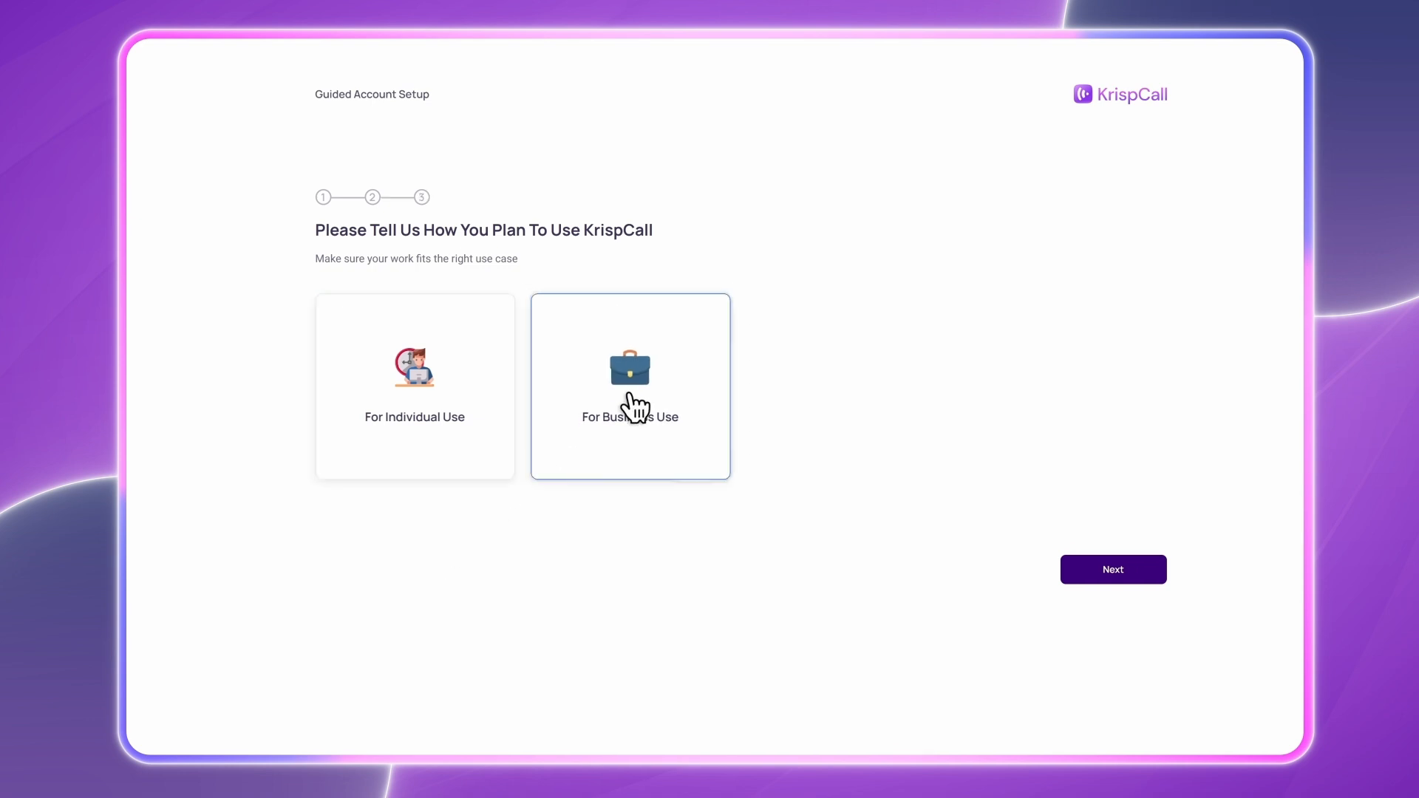
left_click(629, 387)
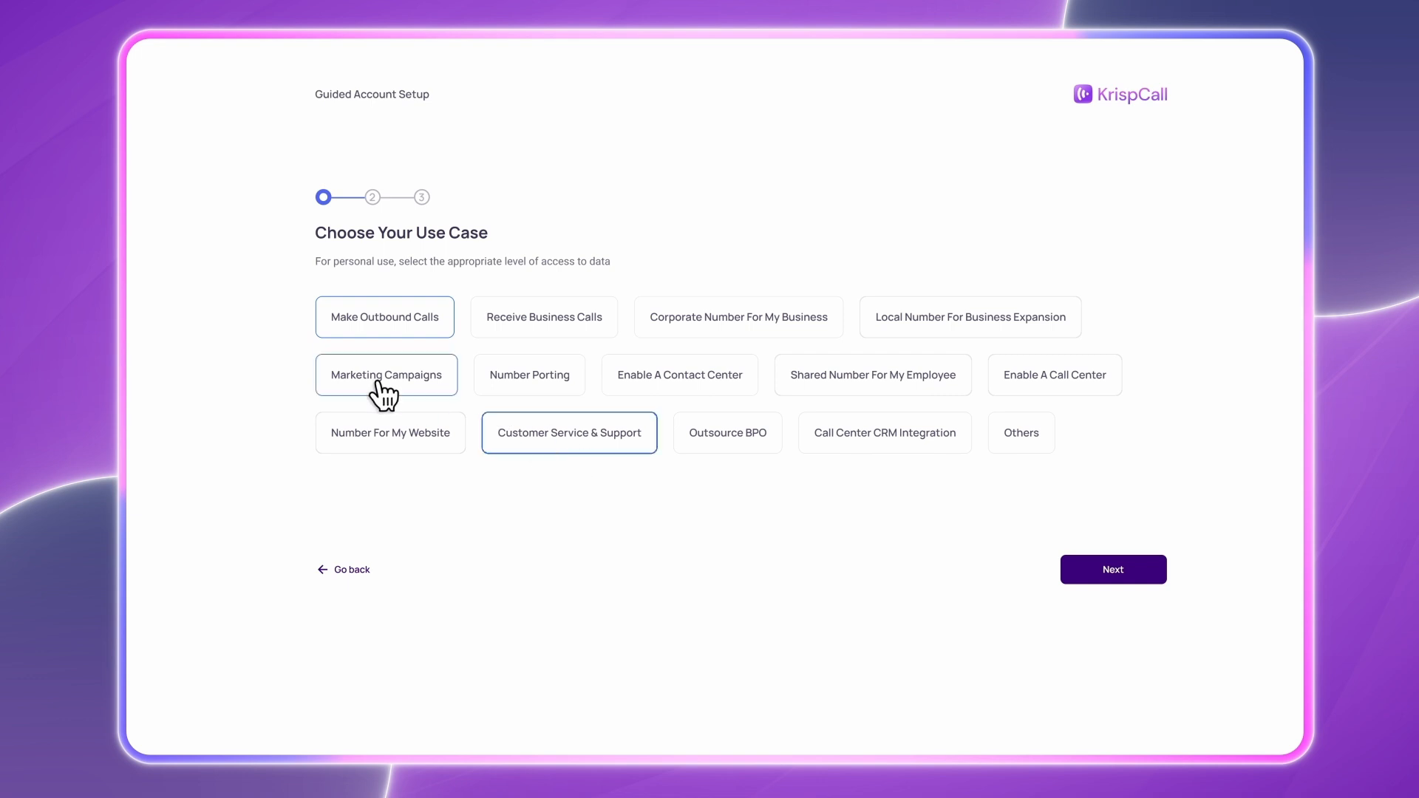
mouse_move(889, 401)
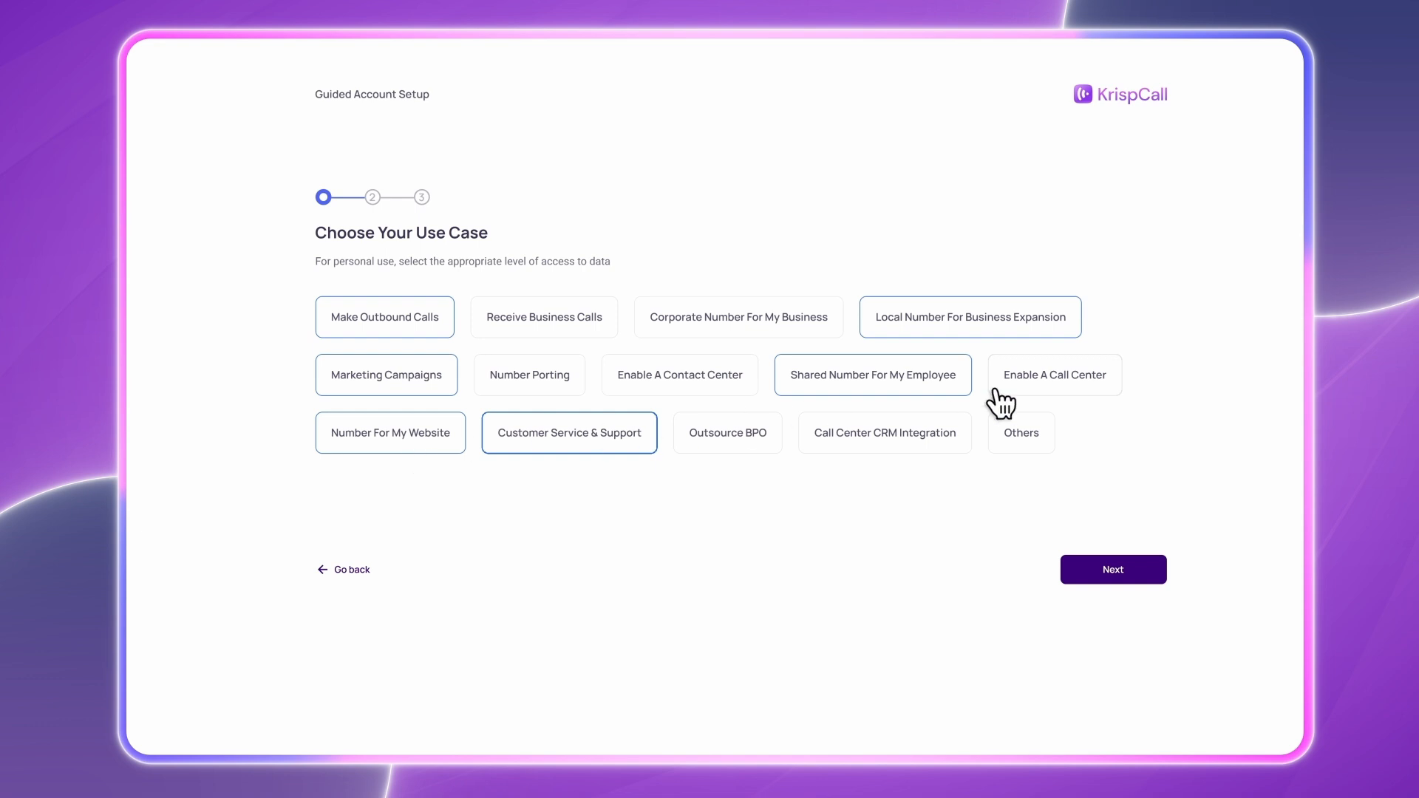
Pick use cases, enter company 'Operation M' and accept the plan to reach the dashboard
left_click(1112, 569)
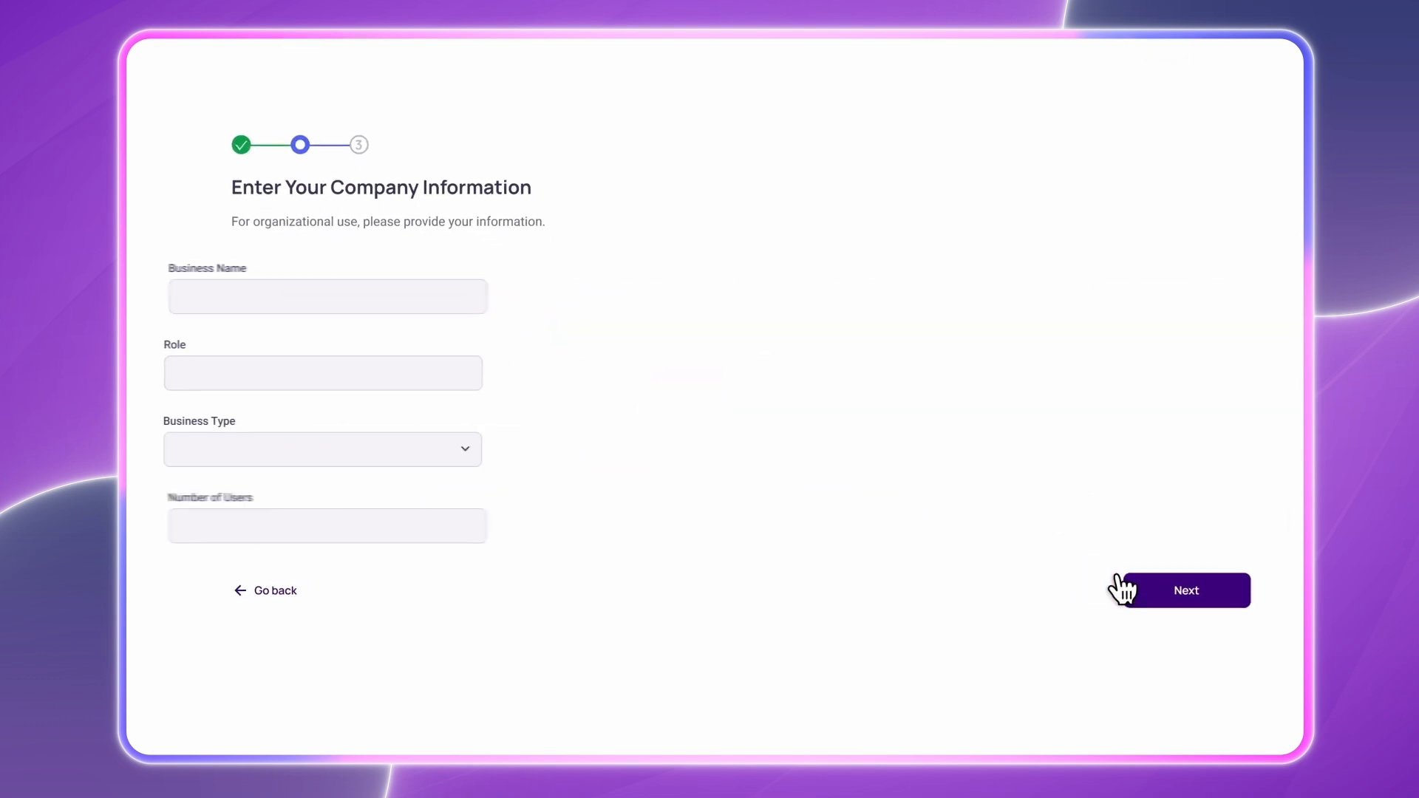
type("Operation Manager")
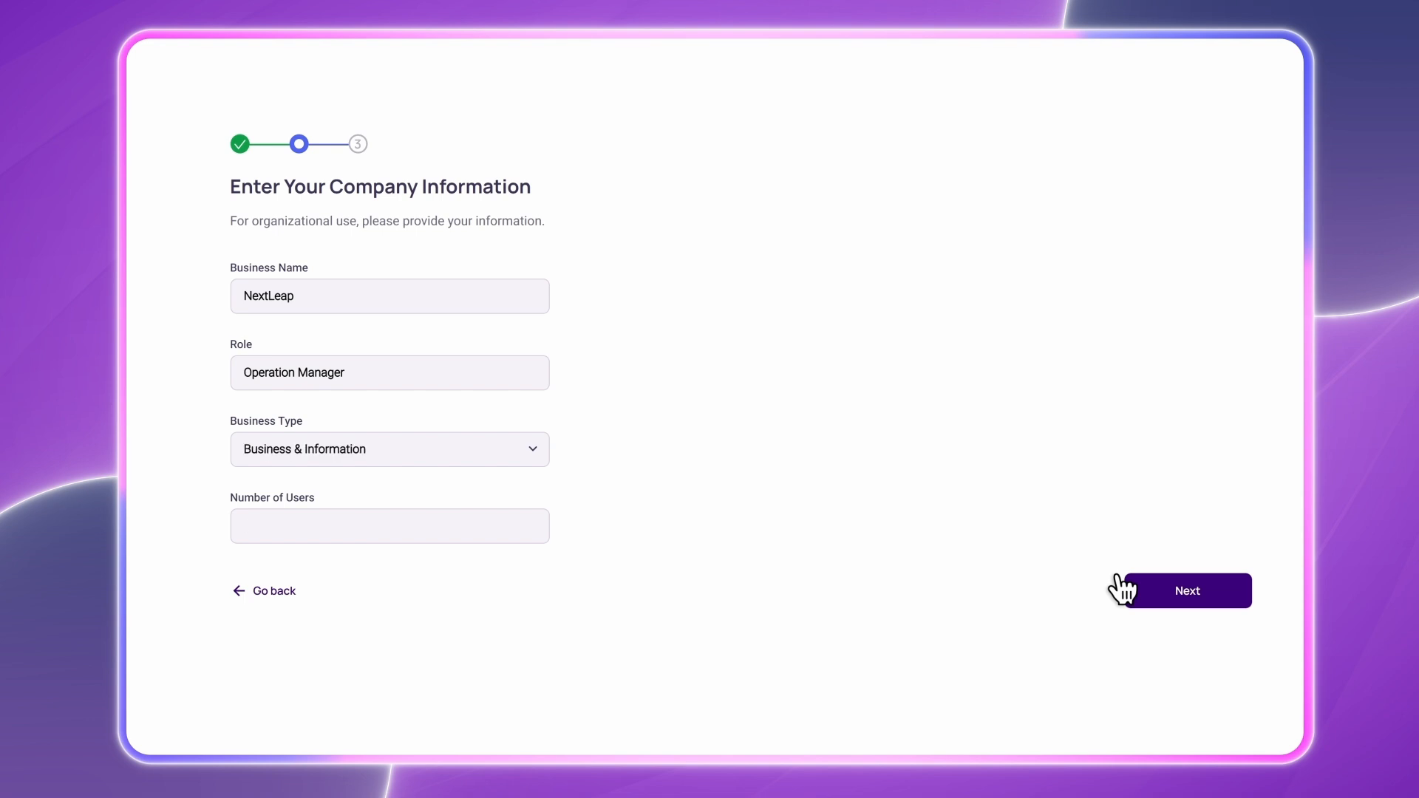
left_click(1186, 590)
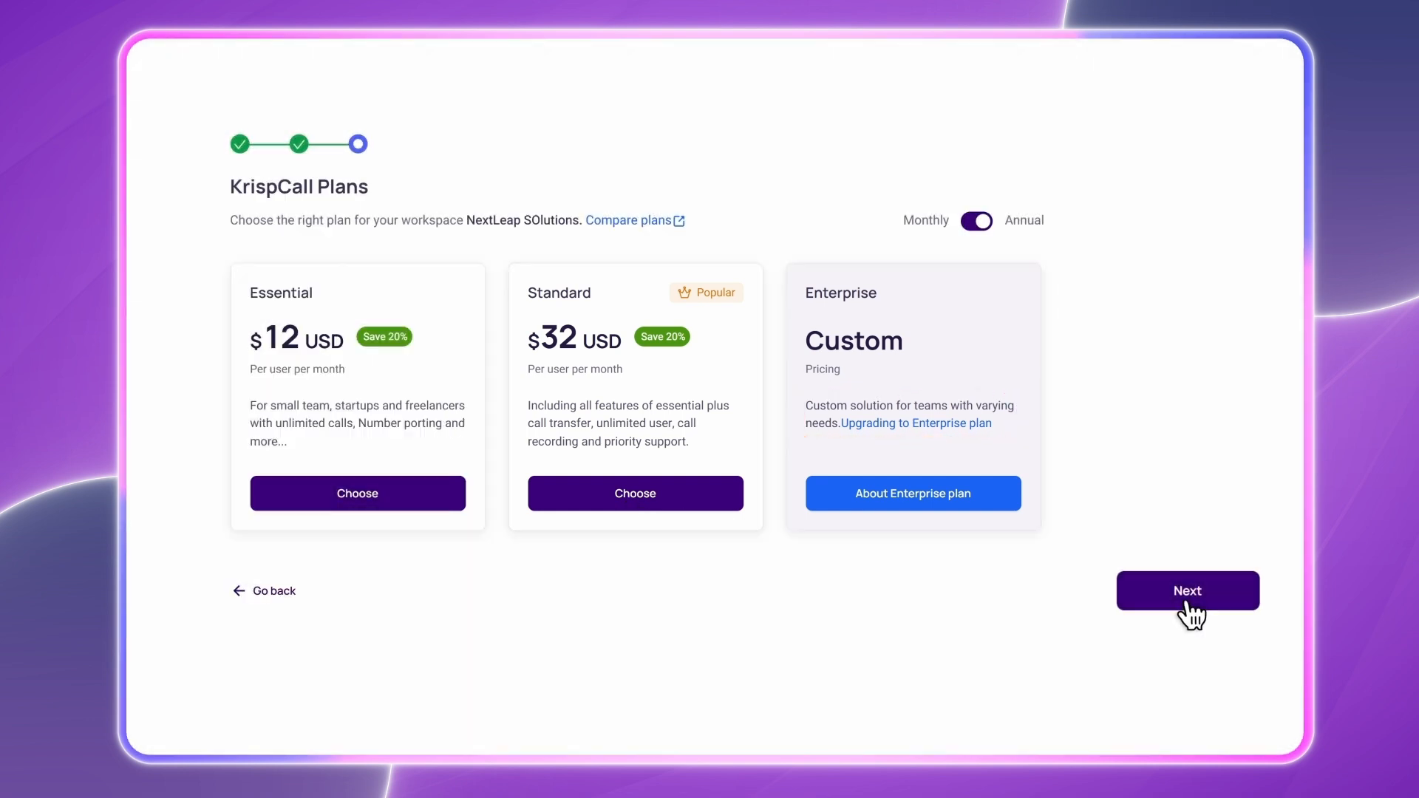
left_click(1188, 591)
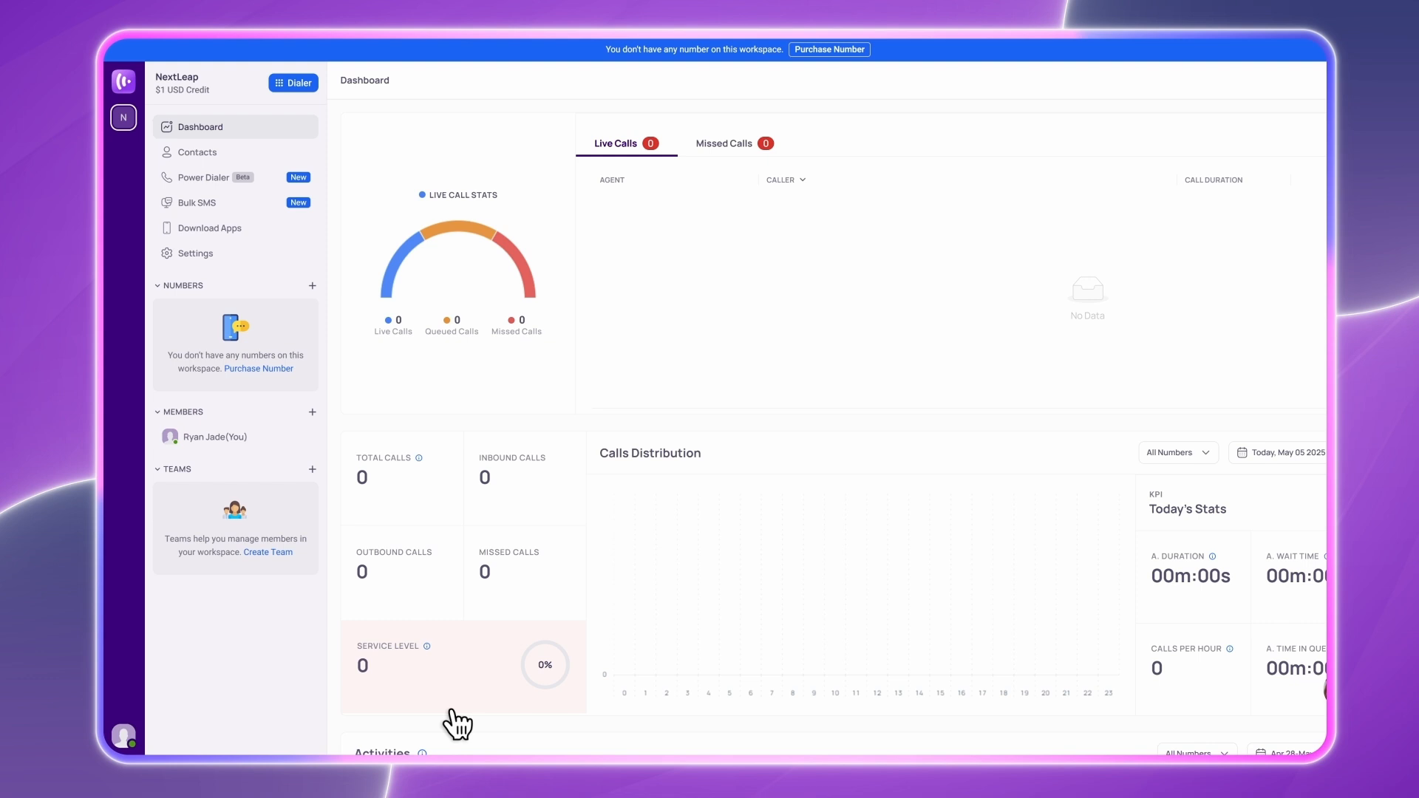
mouse_move(208, 265)
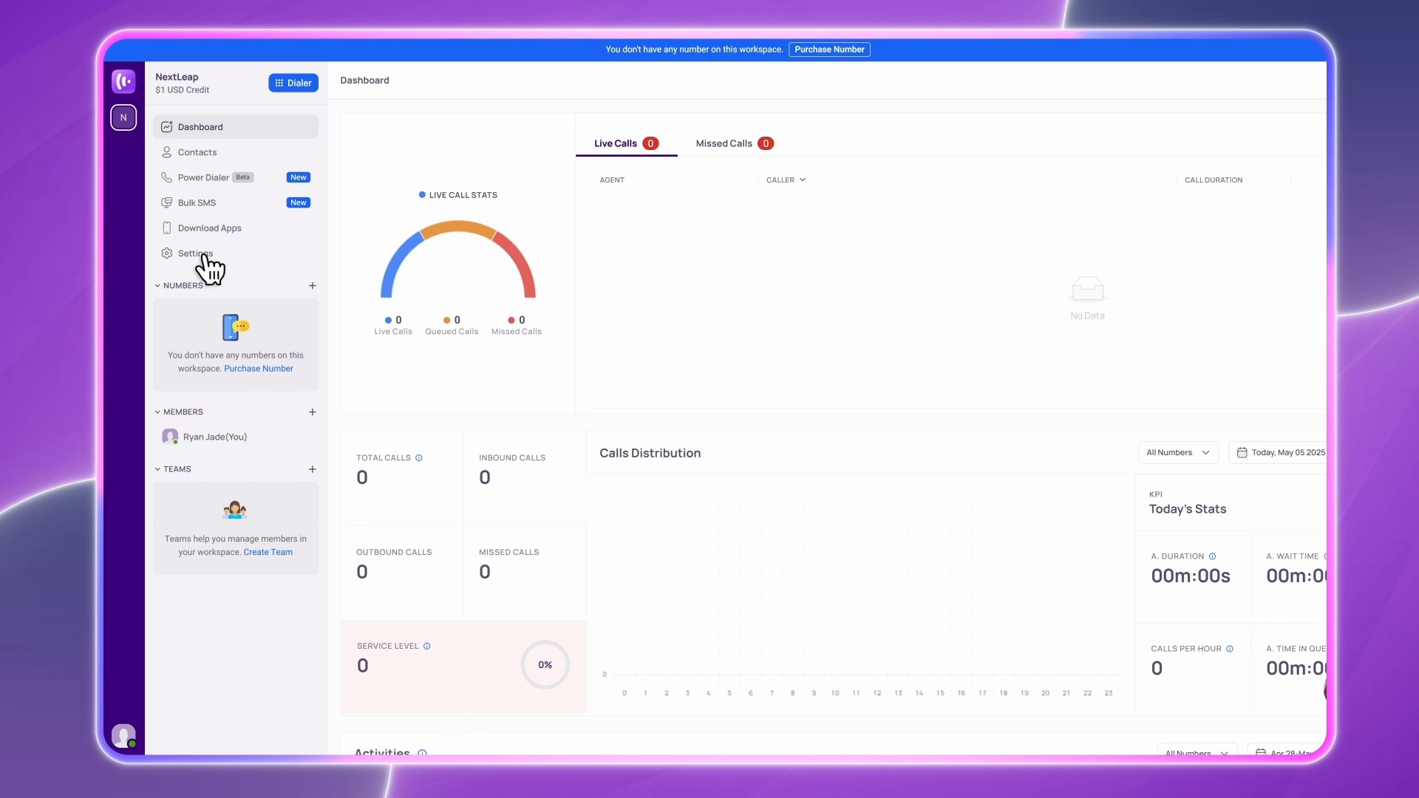
Rename the workspace to 'NextLeap Connect' and view the VOIP Numbers page
left_click(195, 253)
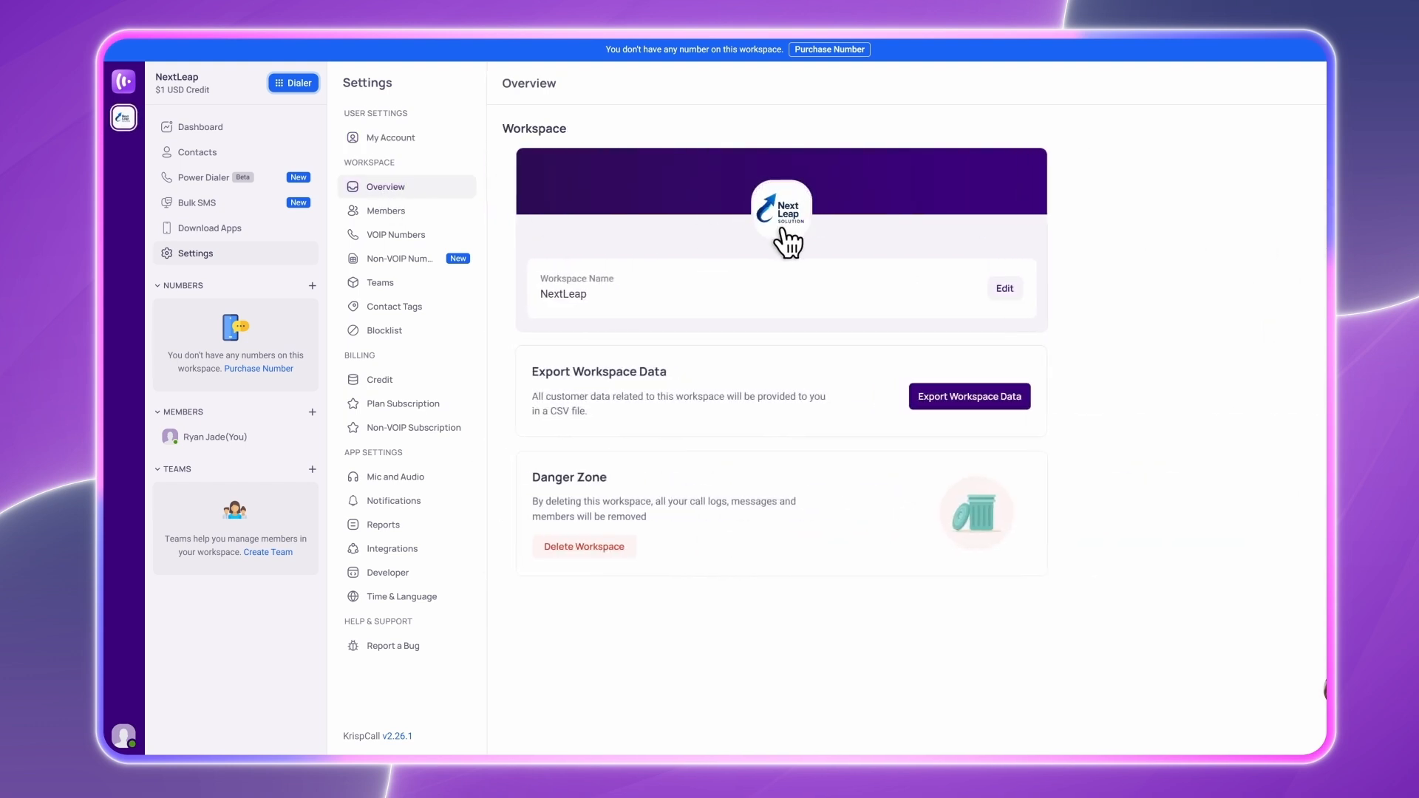
left_click(1004, 288)
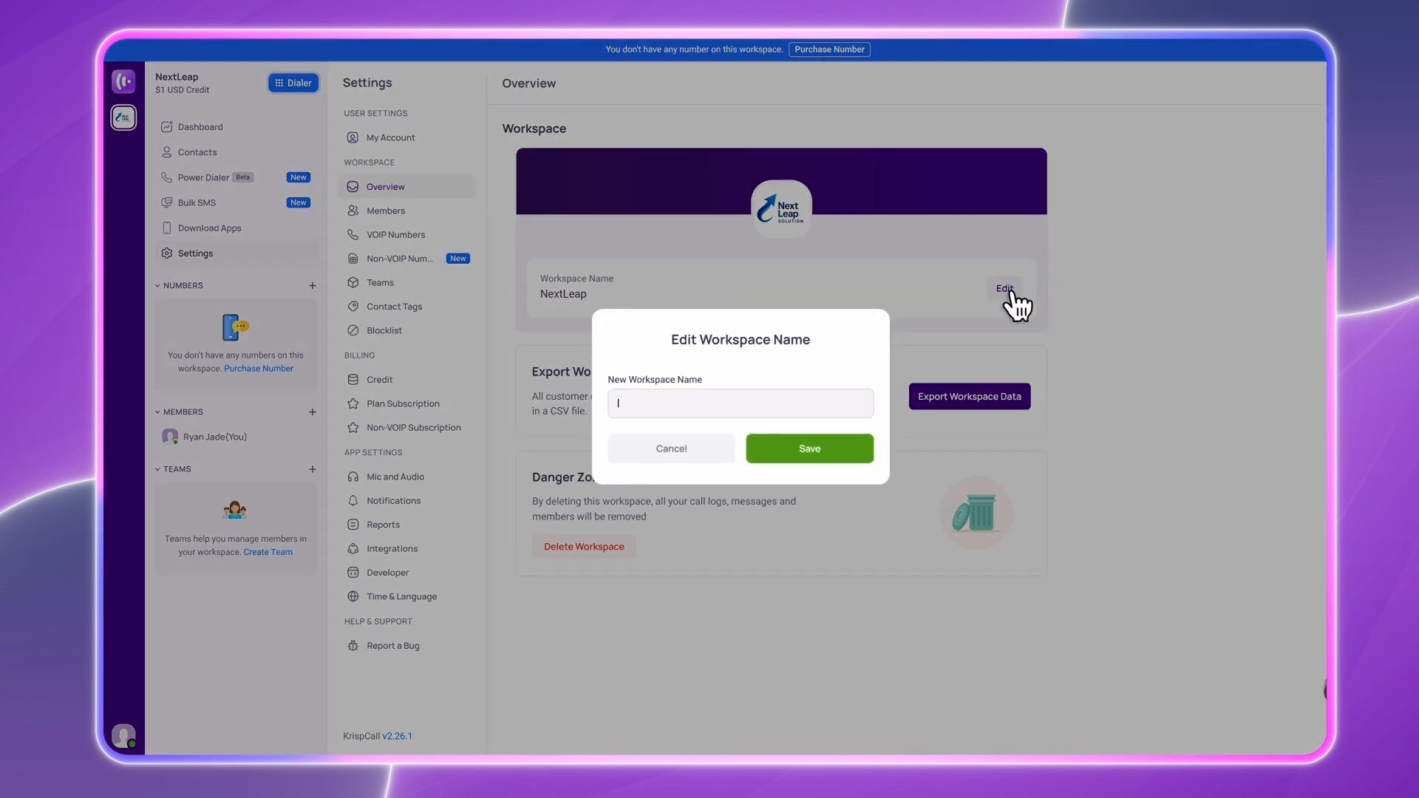
type("NextLeap Connect")
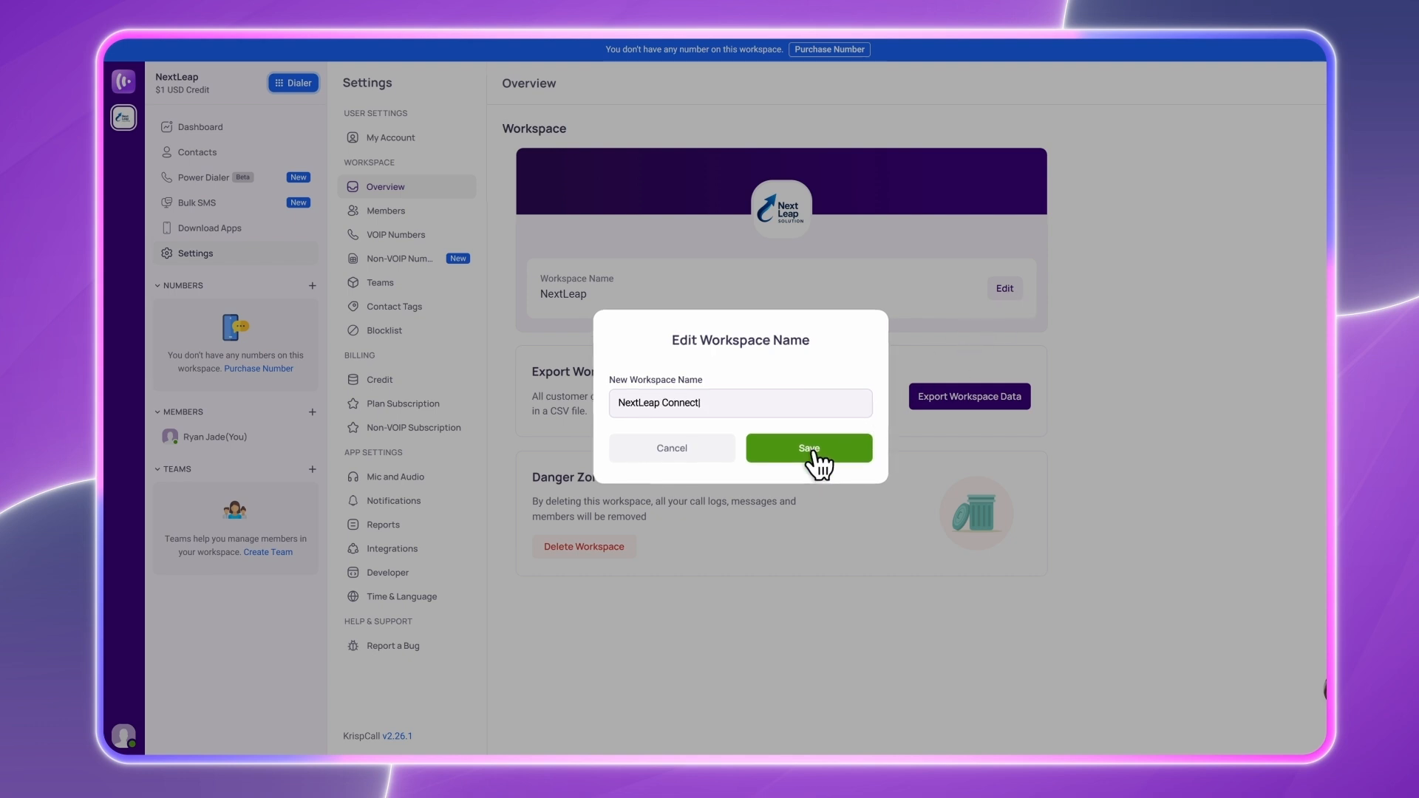
left_click(807, 448)
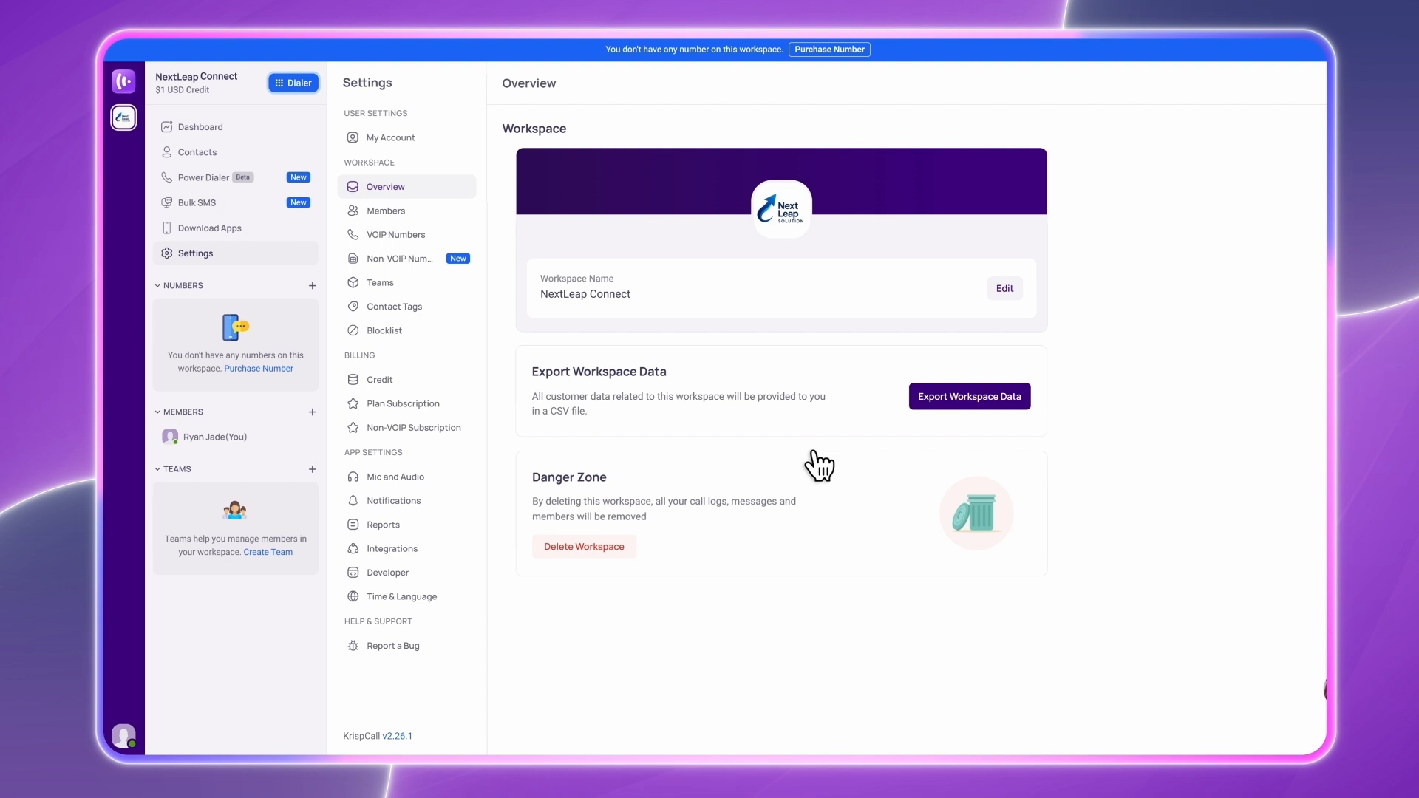
left_click(395, 234)
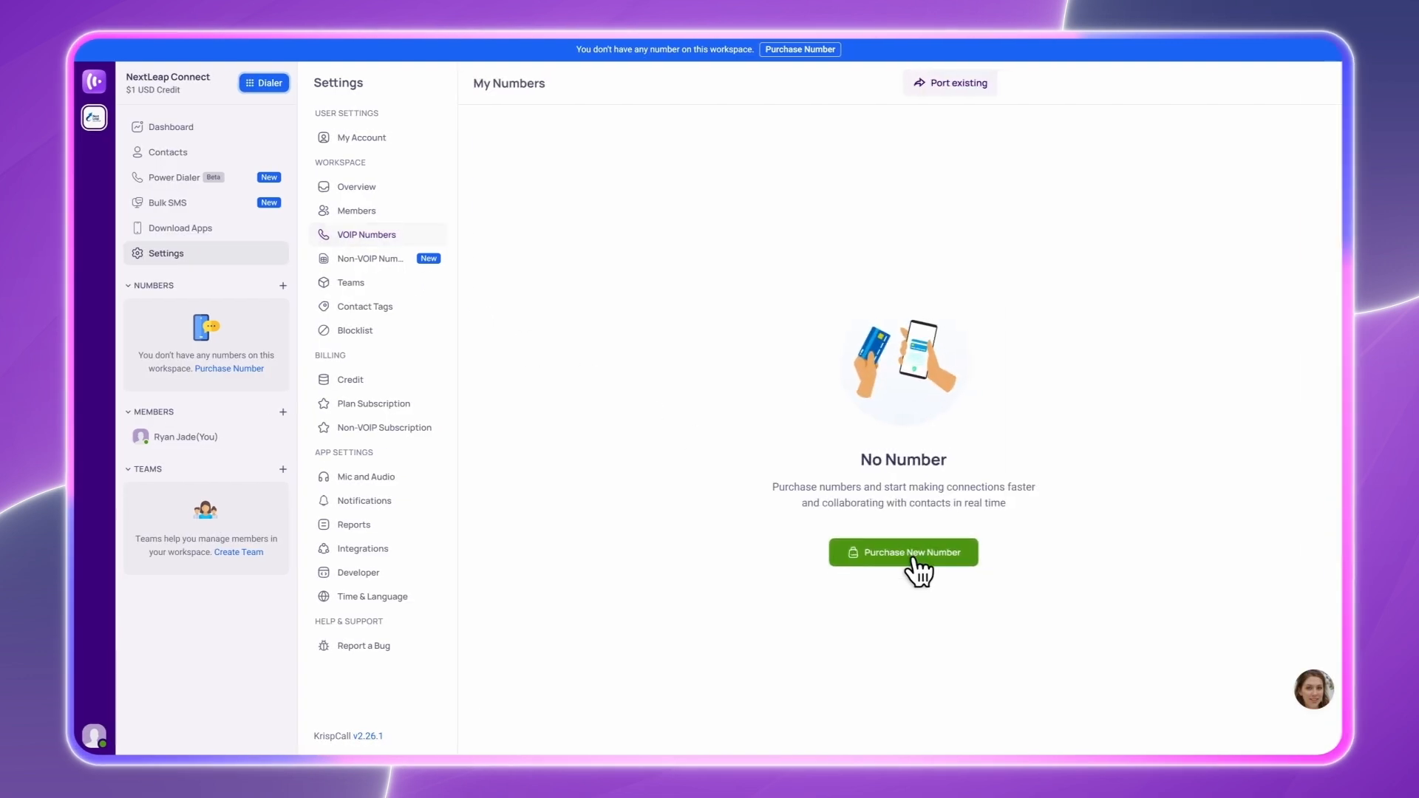
Add a US number named Sales Outreach and a US toll-free number to the cart
left_click(902, 552)
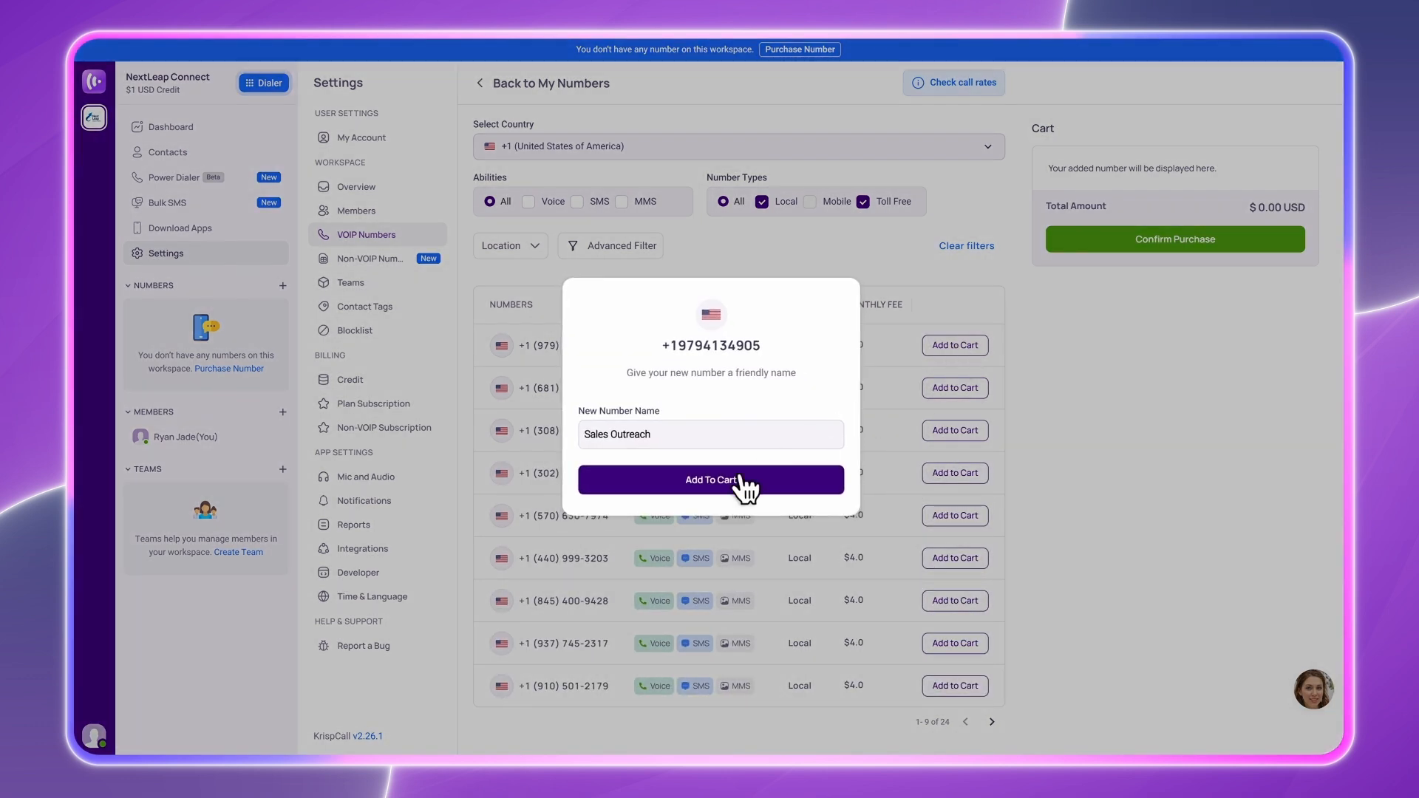
left_click(710, 480)
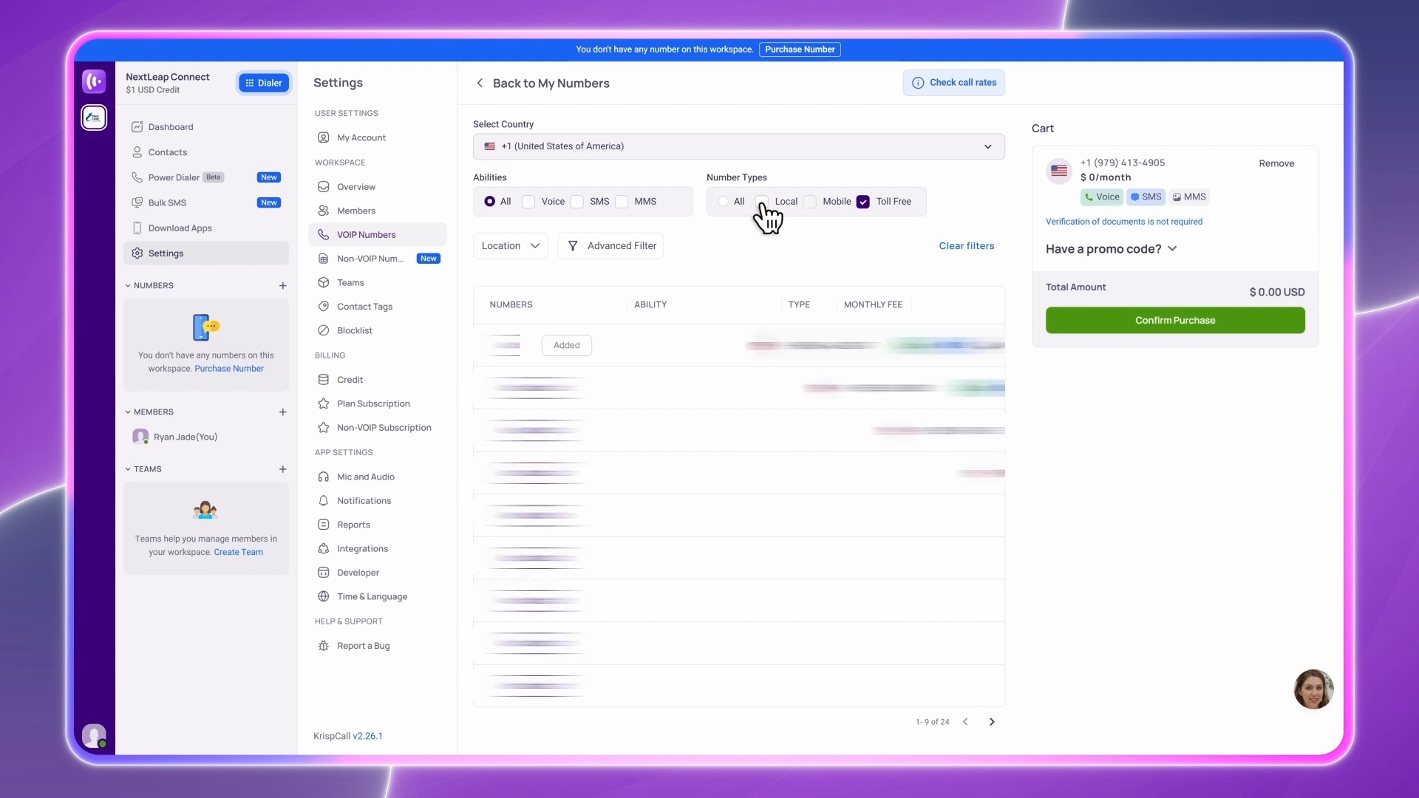
left_click(954, 344)
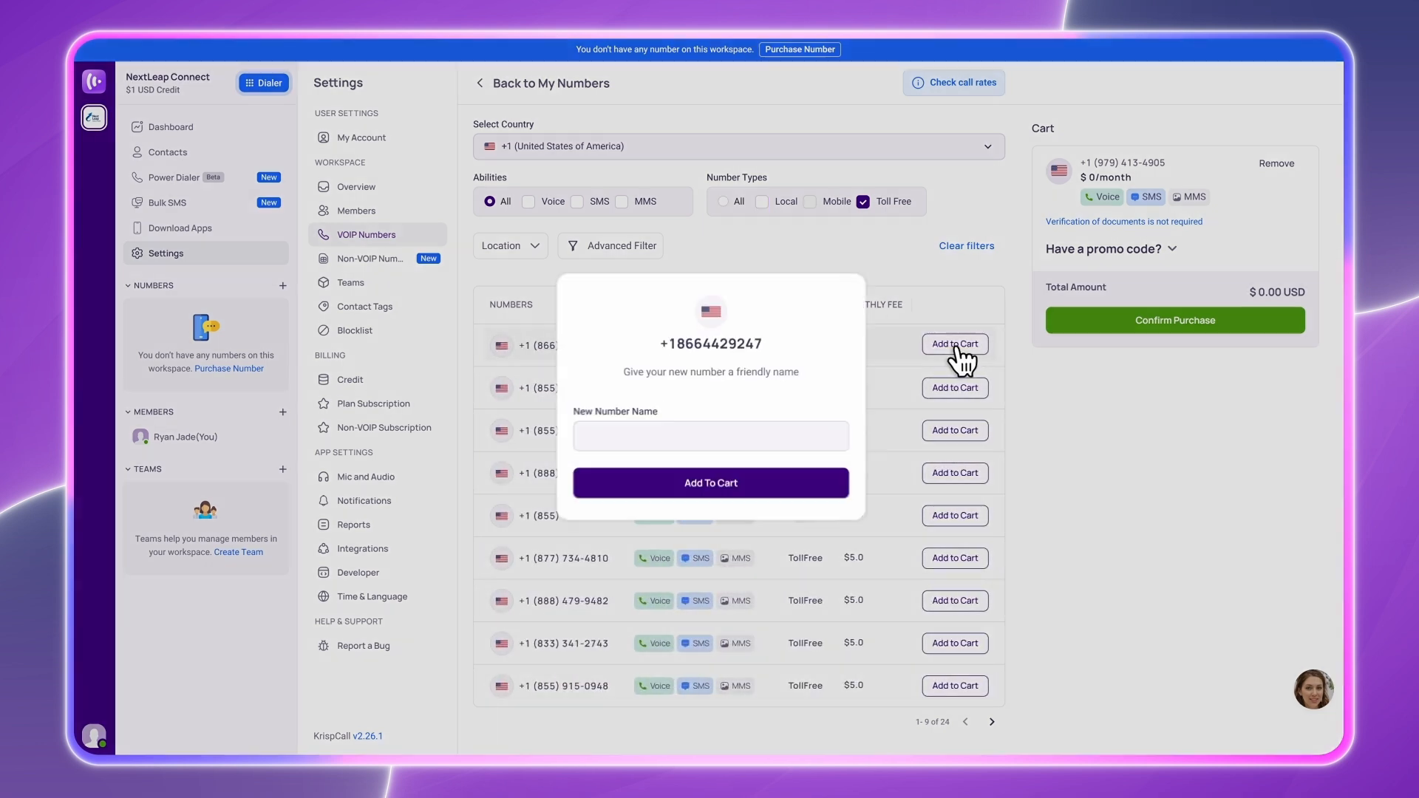
left_click(710, 483)
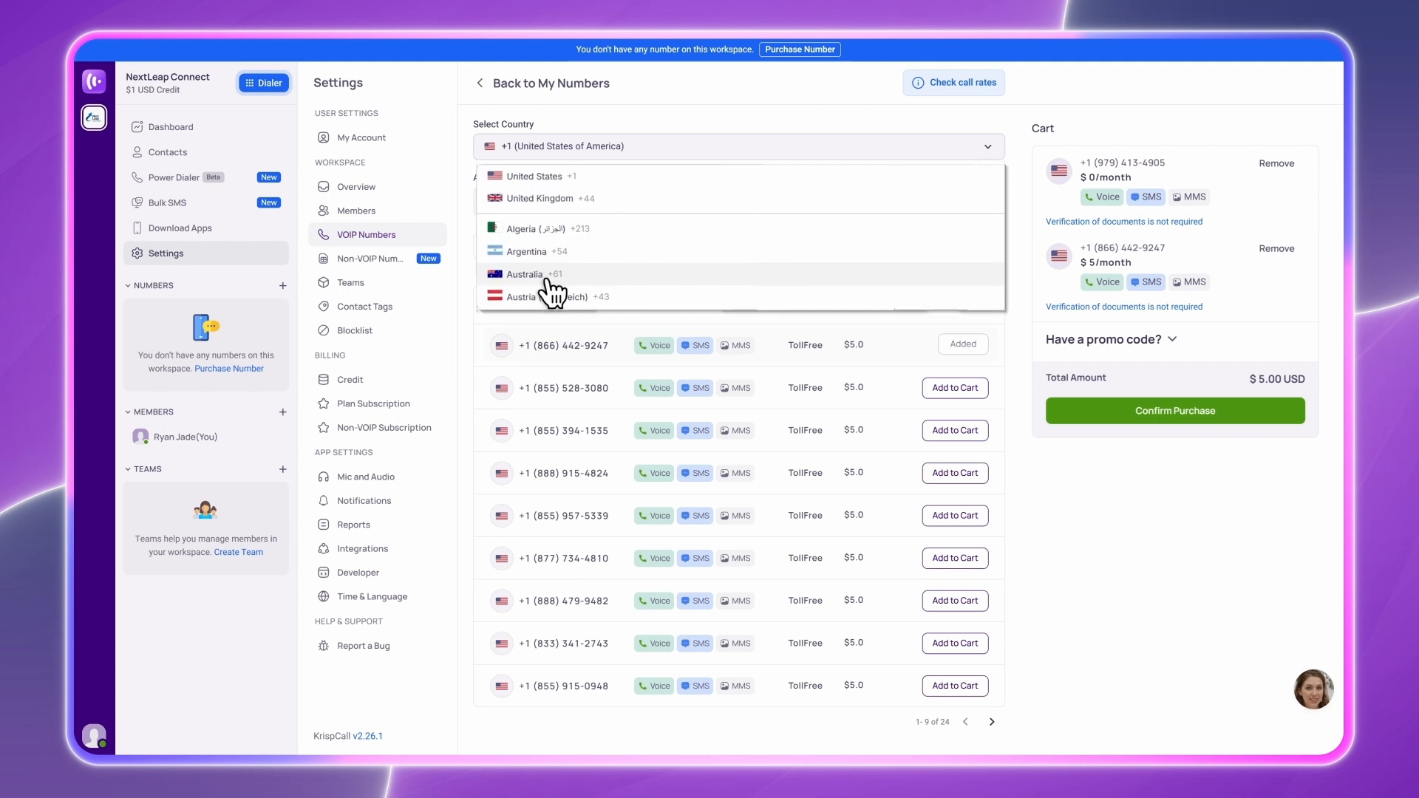
Add an Australian mobile number to the cart and confirm the purchase
left_click(538, 274)
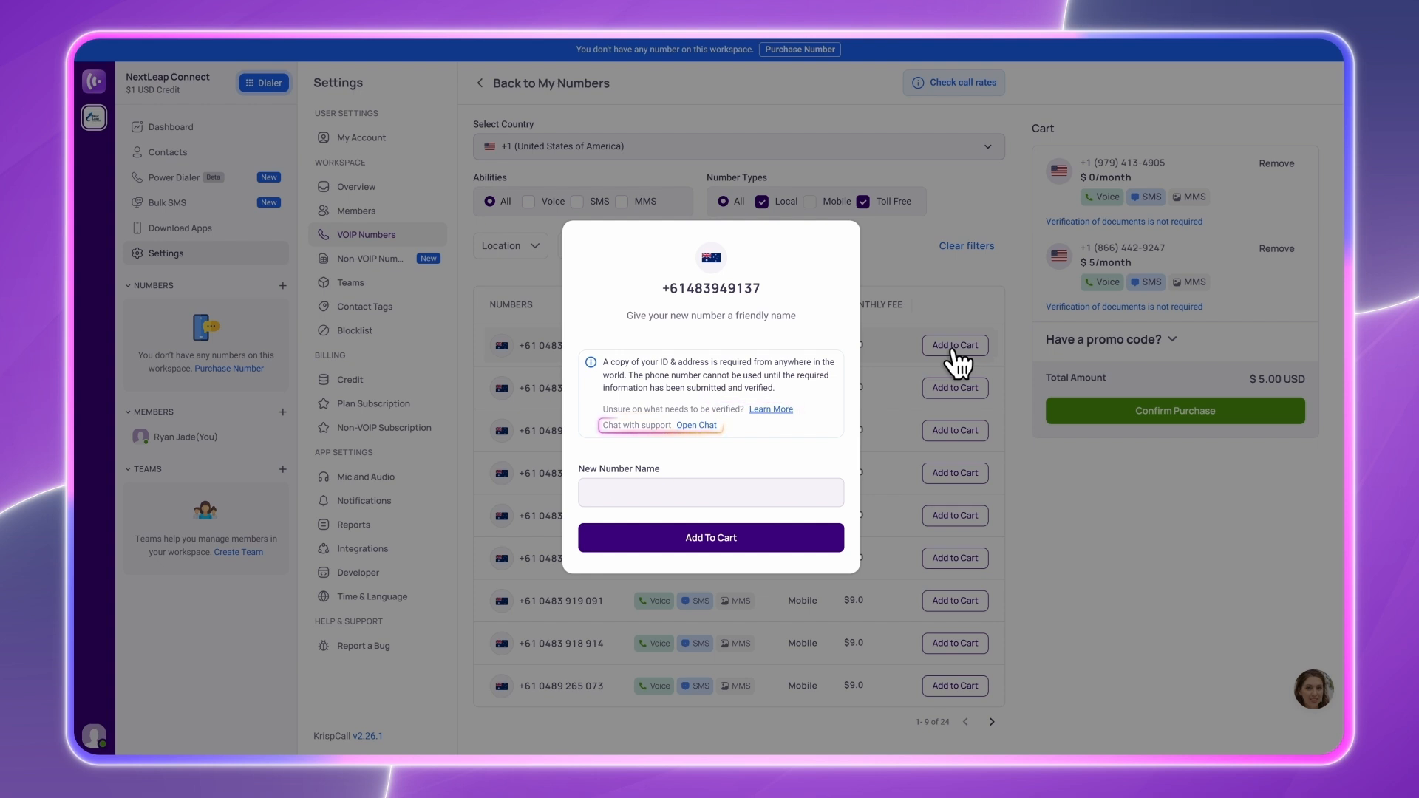
left_click(710, 536)
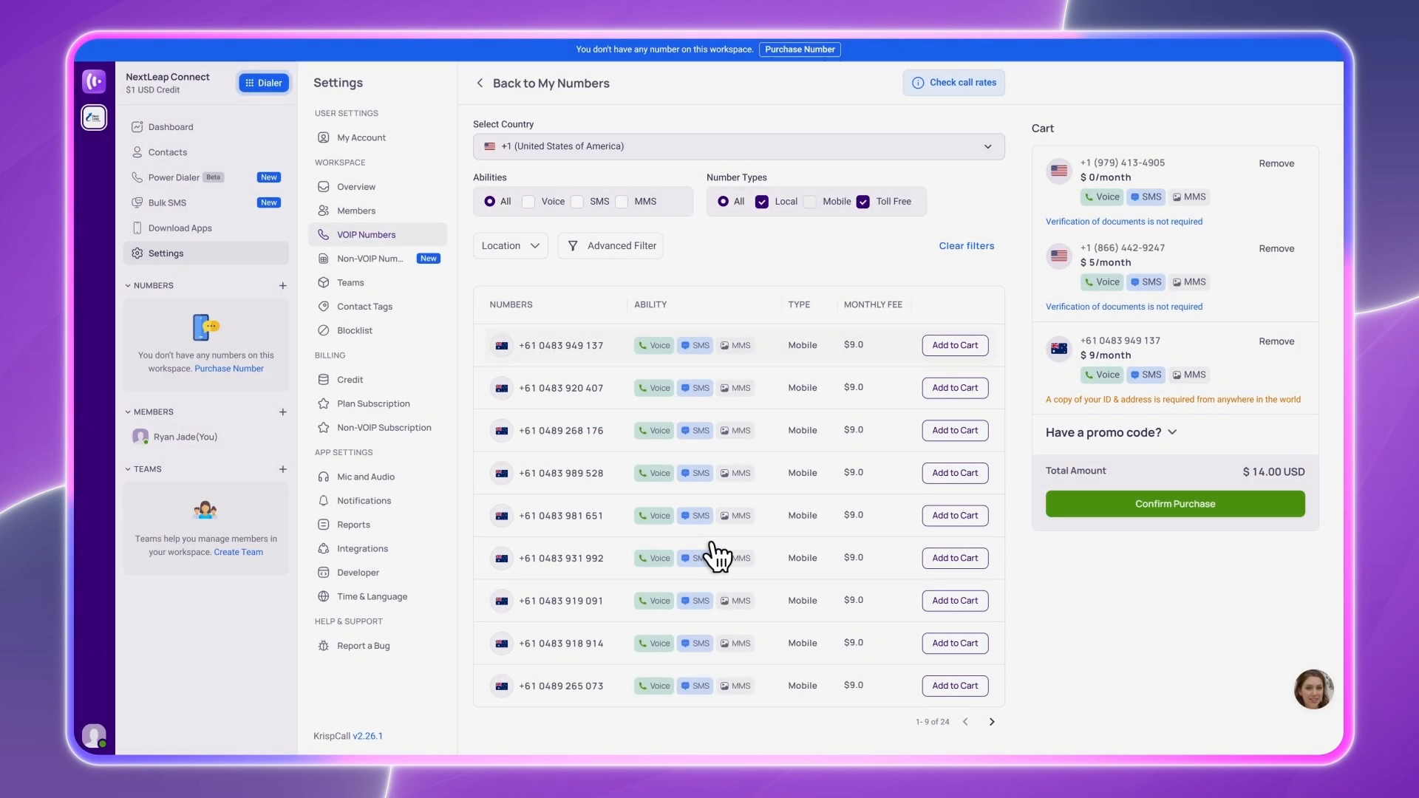
left_click(1174, 504)
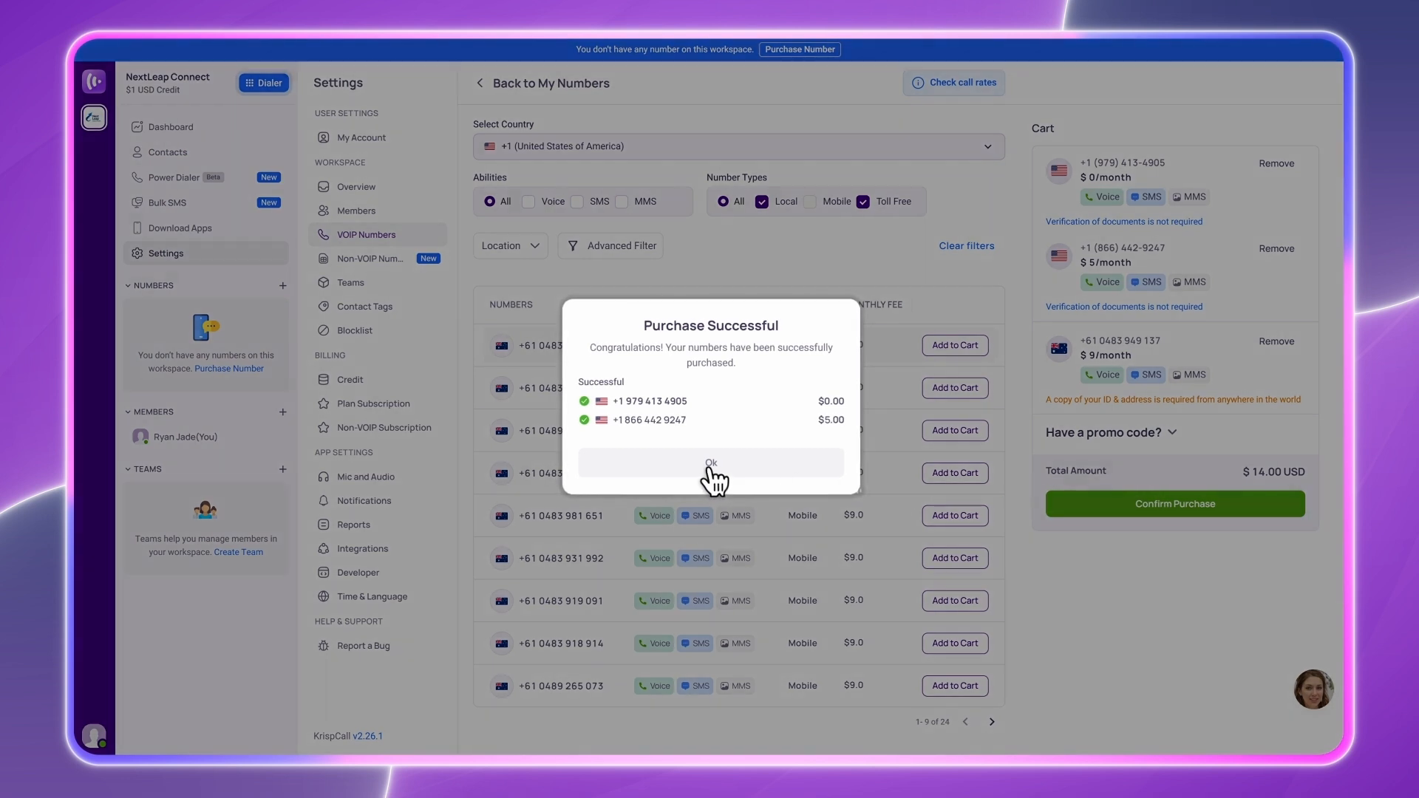
left_click(709, 463)
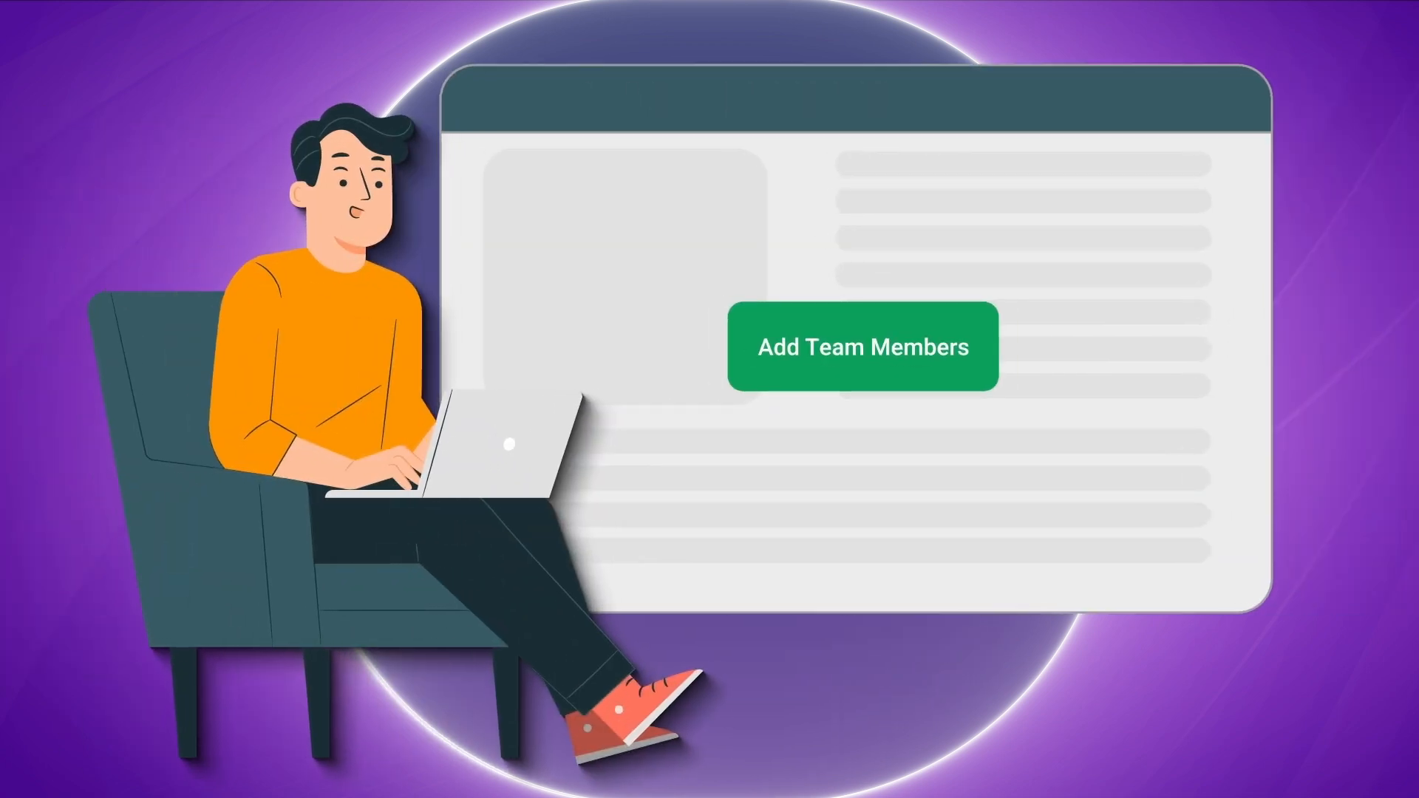
mouse_move(876, 376)
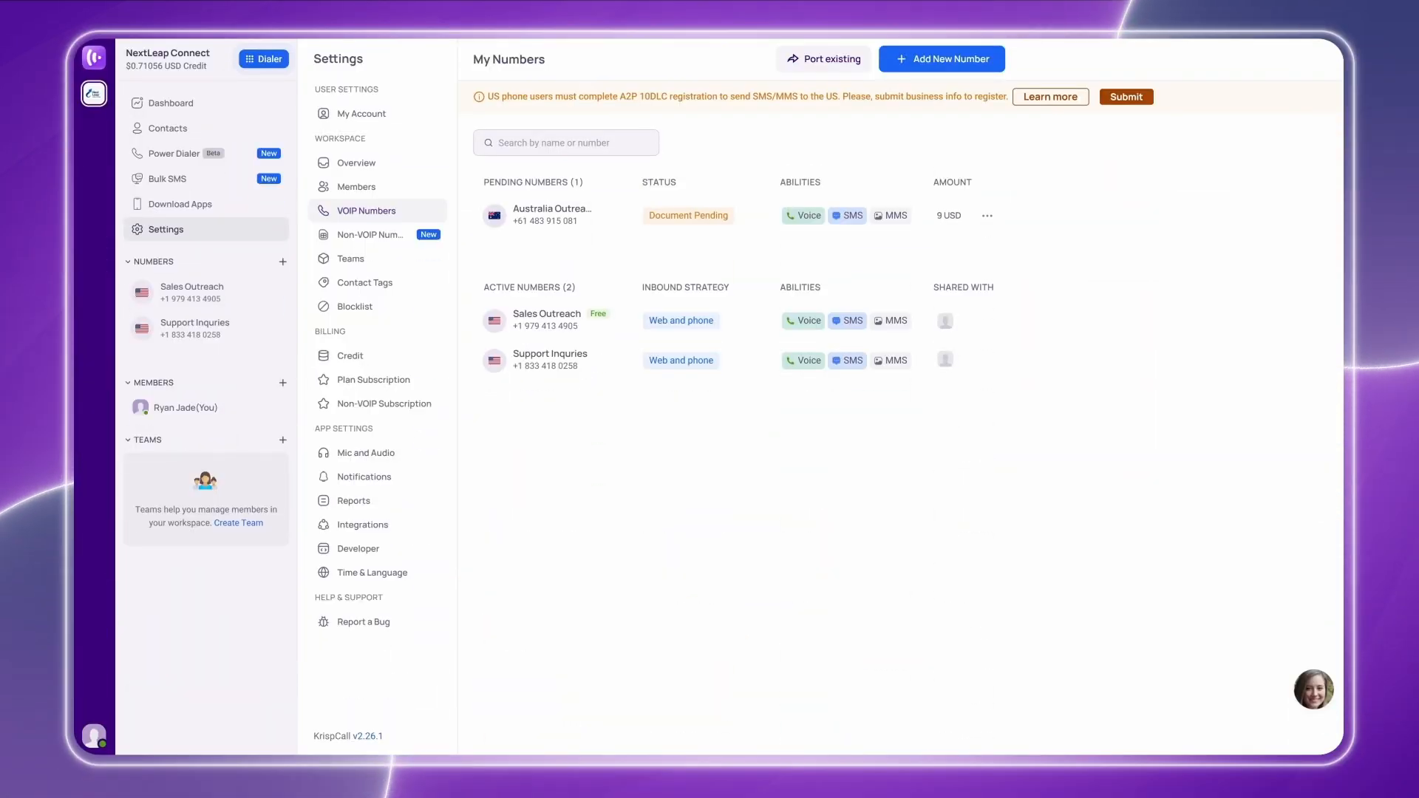
mouse_move(366, 199)
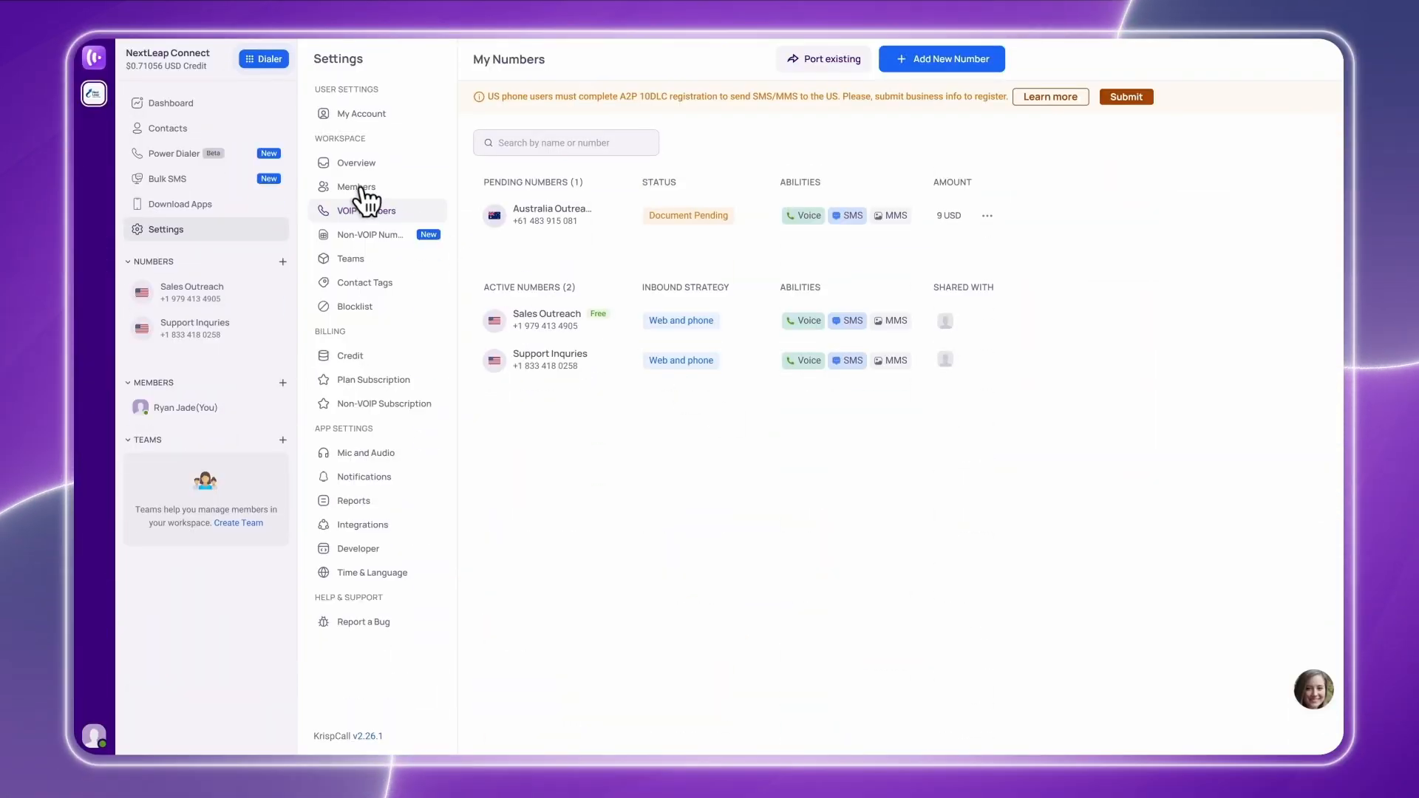
Invite a first member by email with a role and acknowledgement ticked
left_click(355, 186)
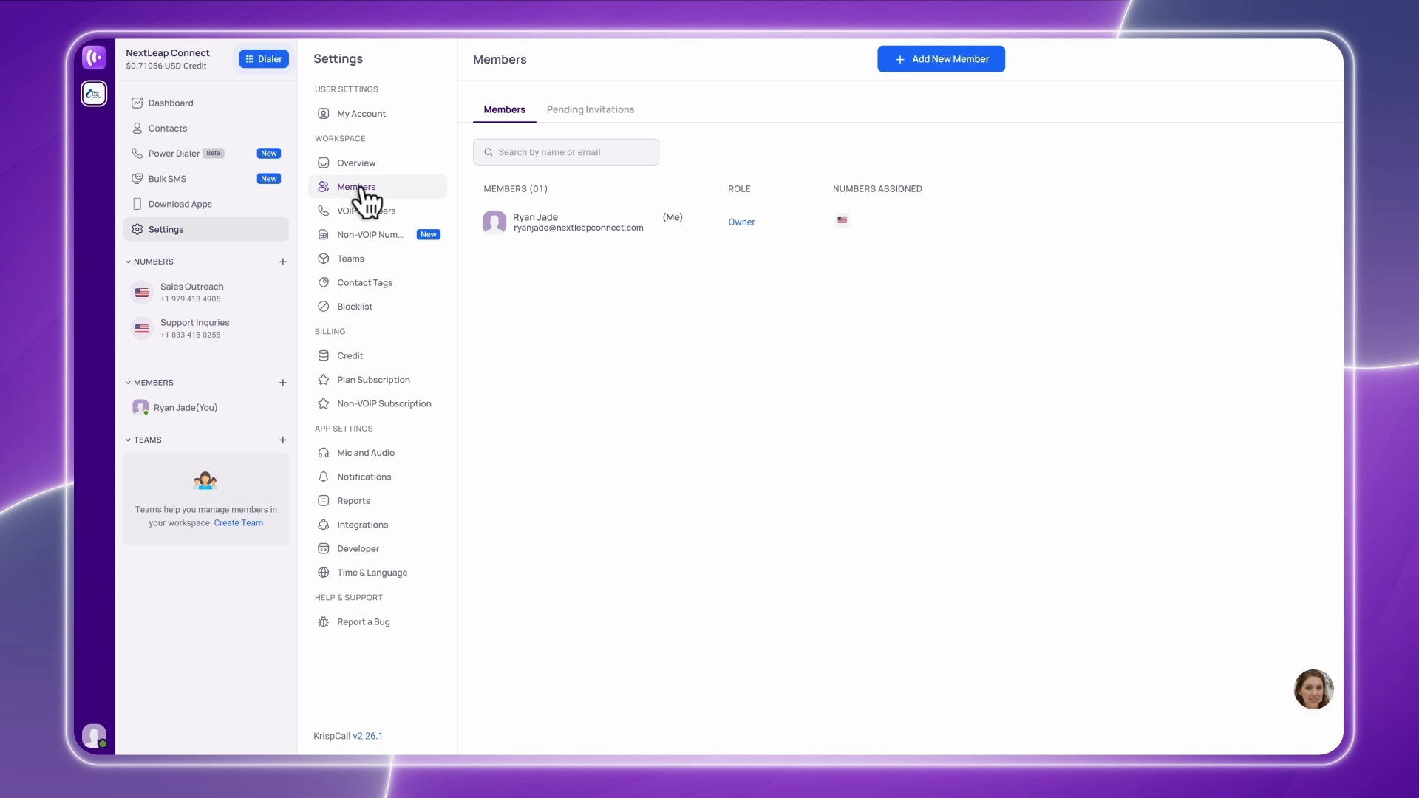
left_click(940, 59)
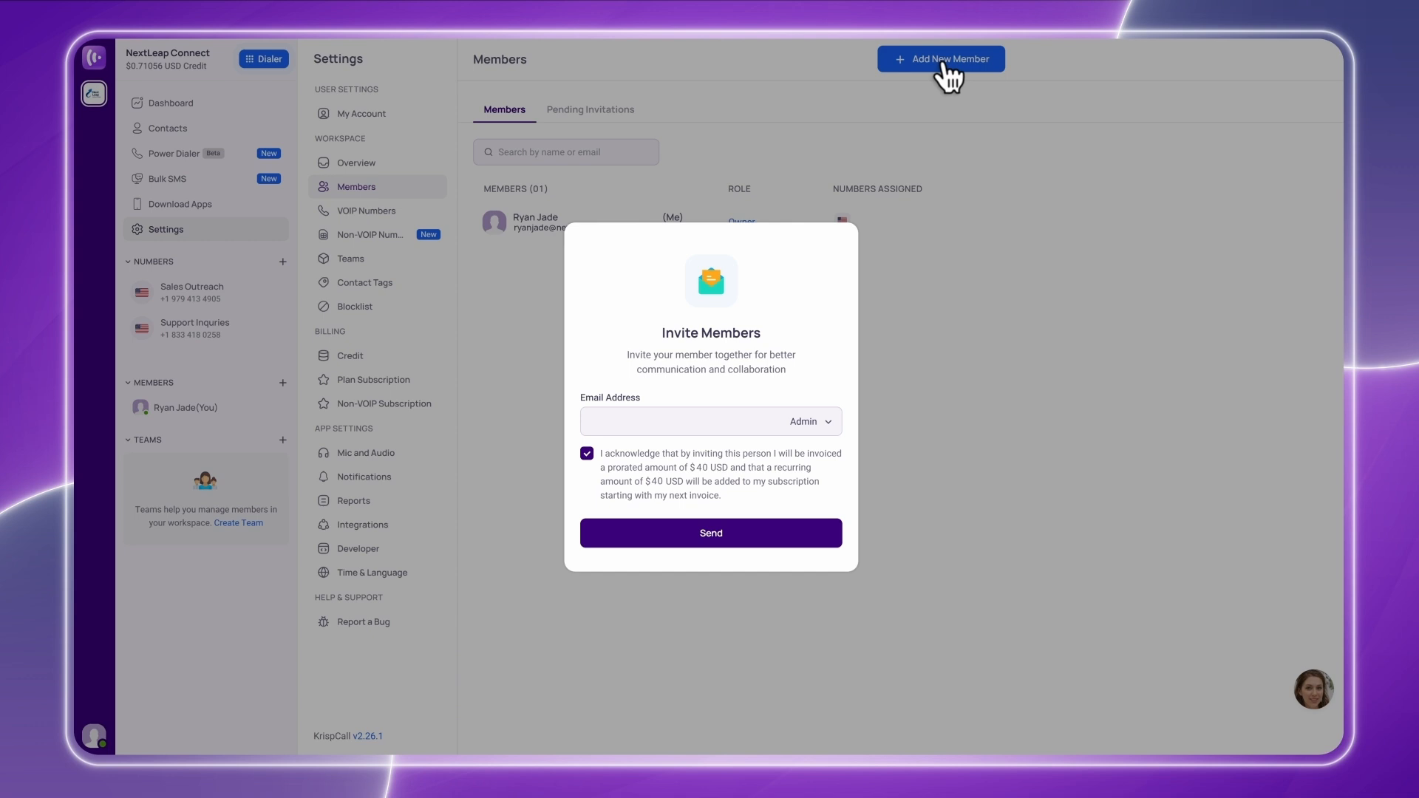
left_click(807, 422)
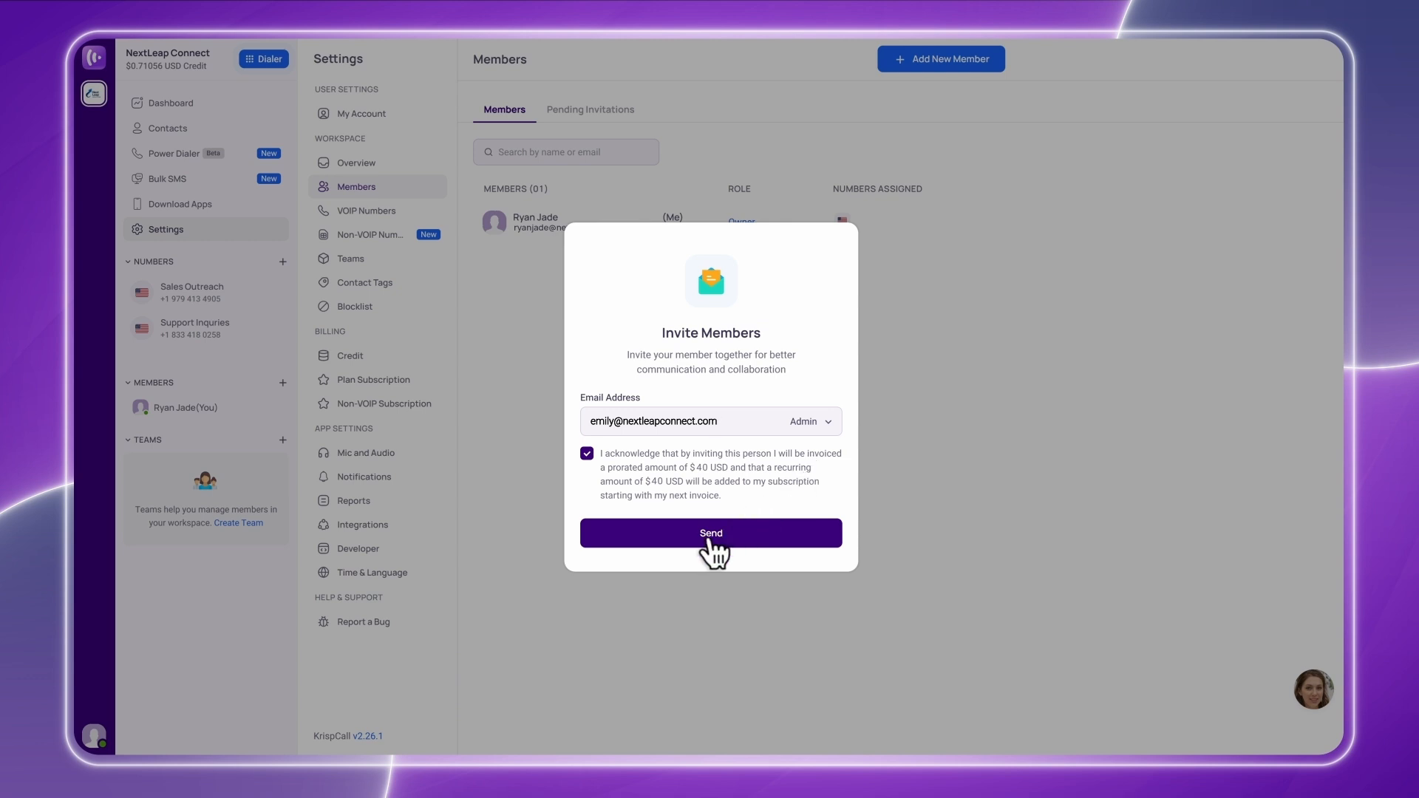
left_click(710, 533)
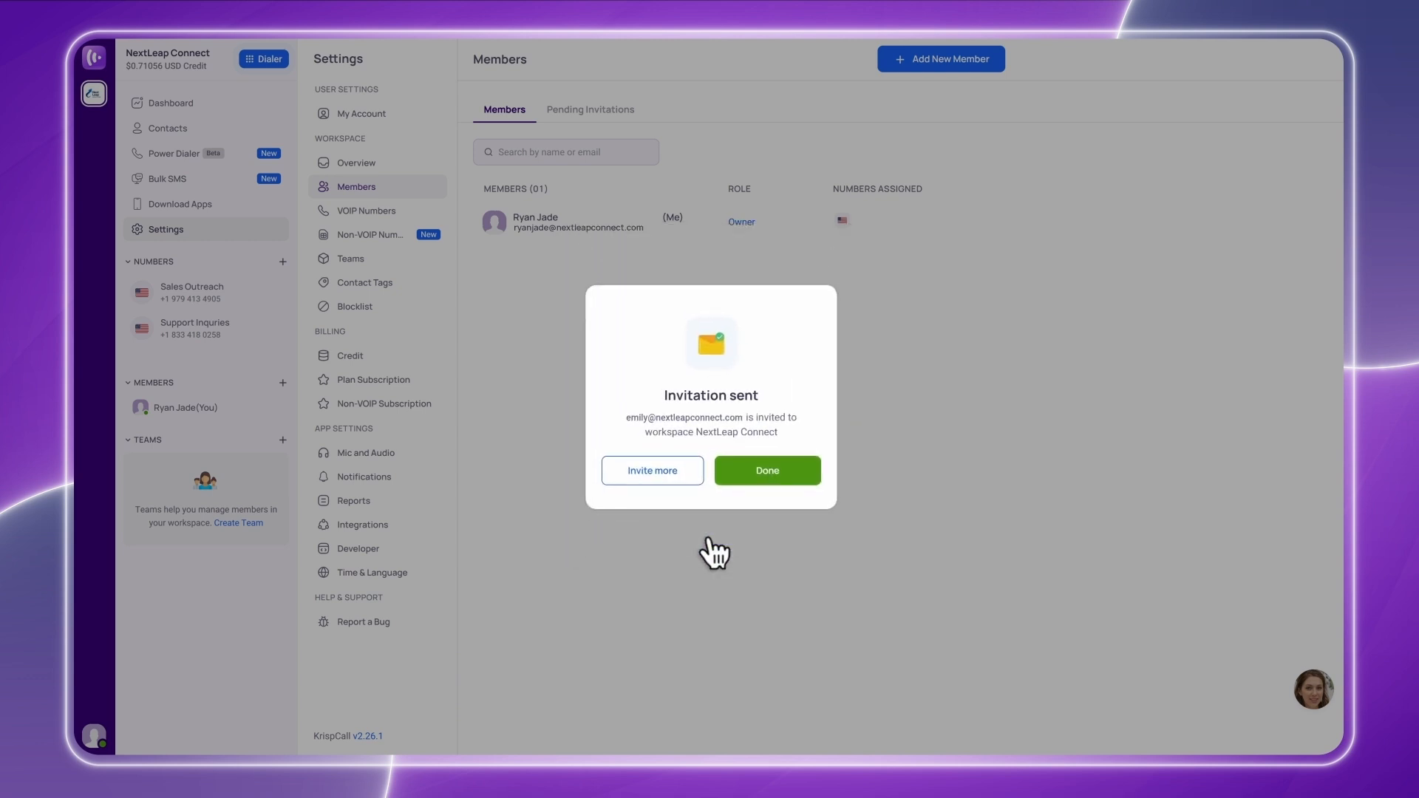
Invite a second member, then review the members and pending invitations lists
left_click(652, 470)
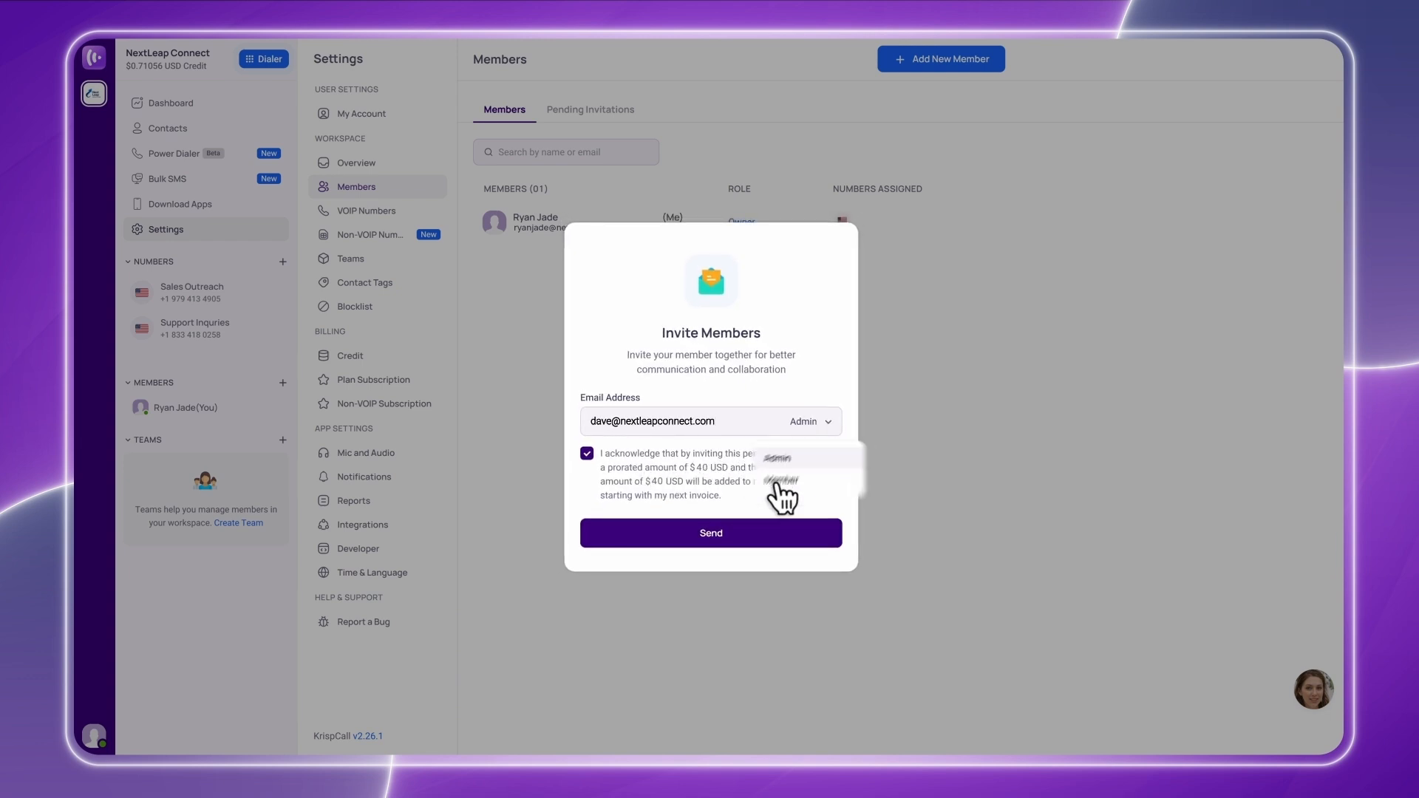
left_click(711, 533)
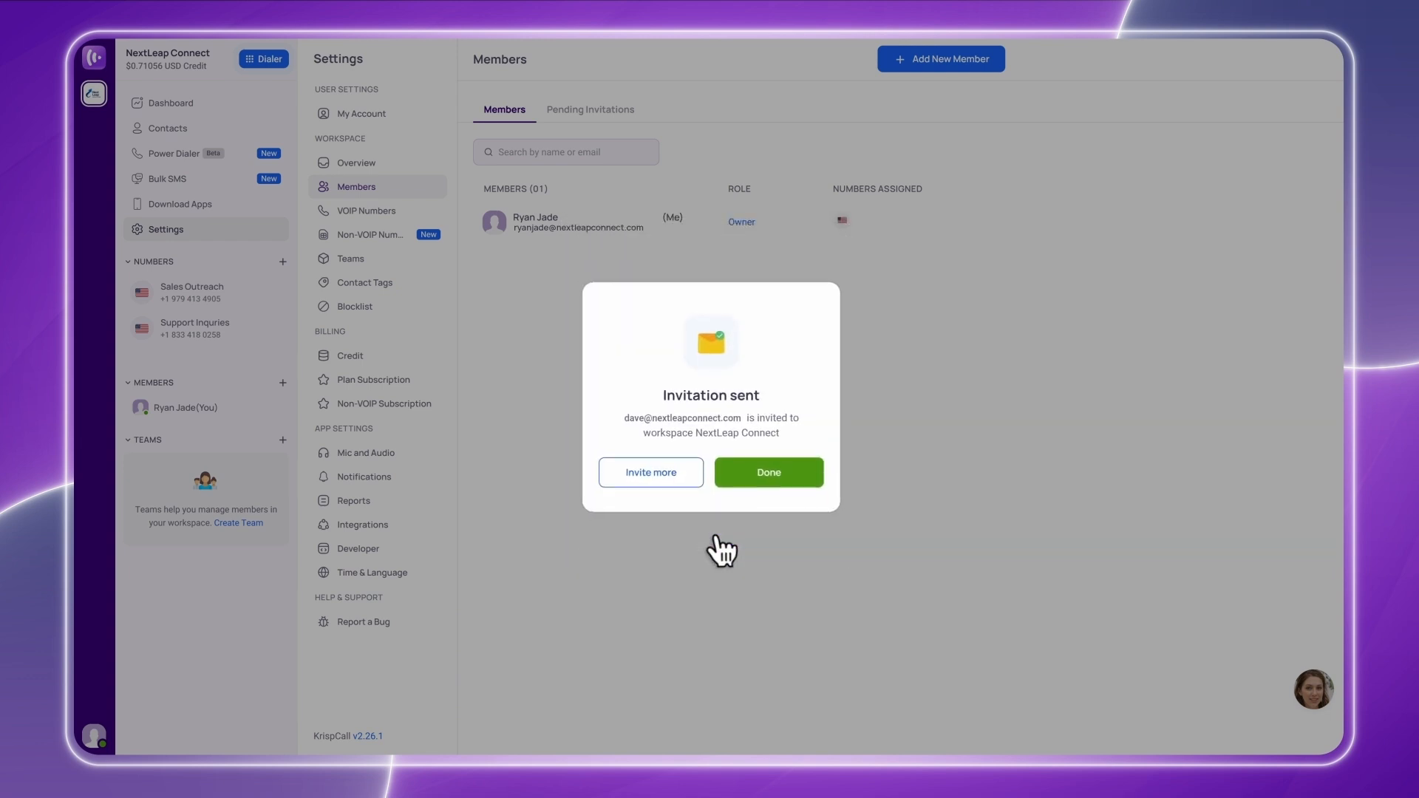
left_click(767, 471)
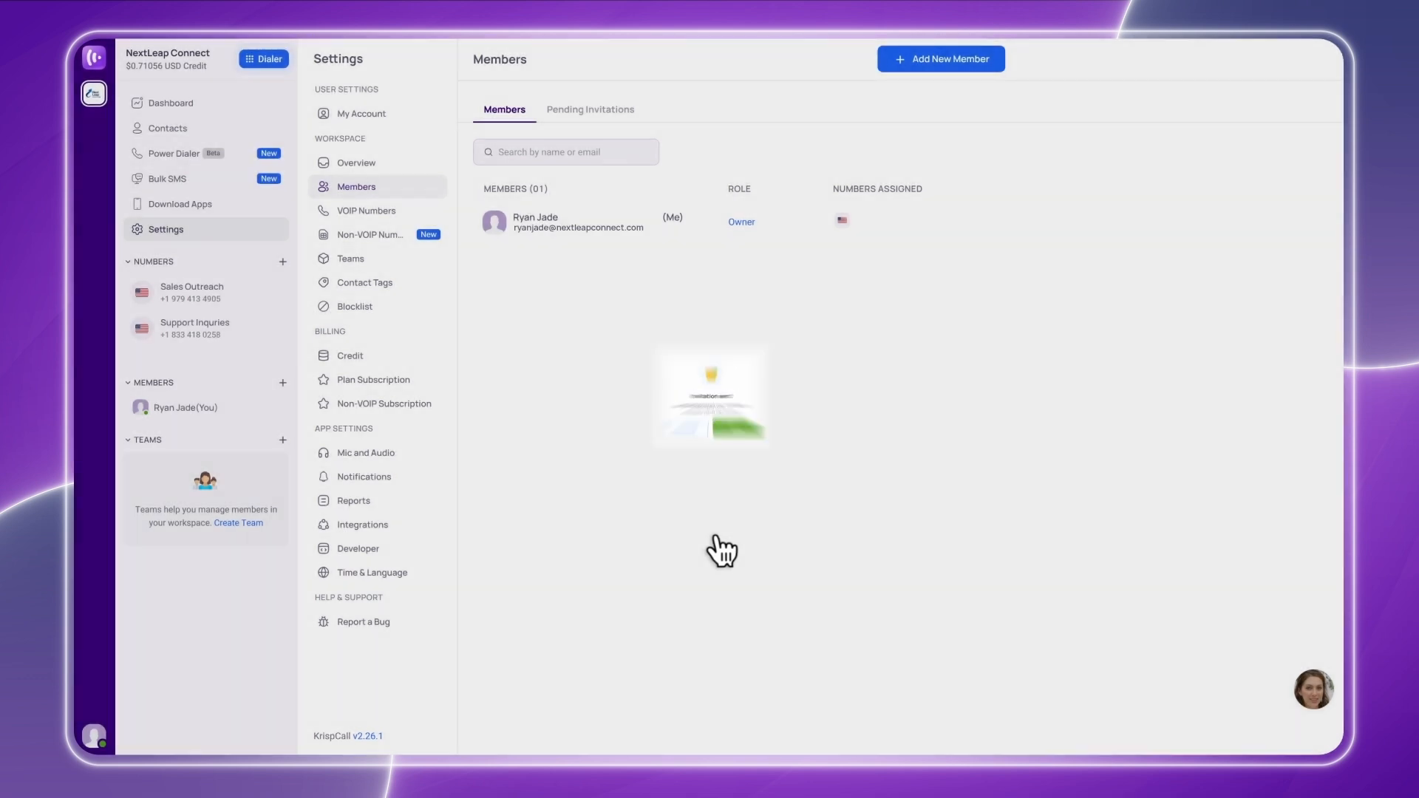
left_click(590, 110)
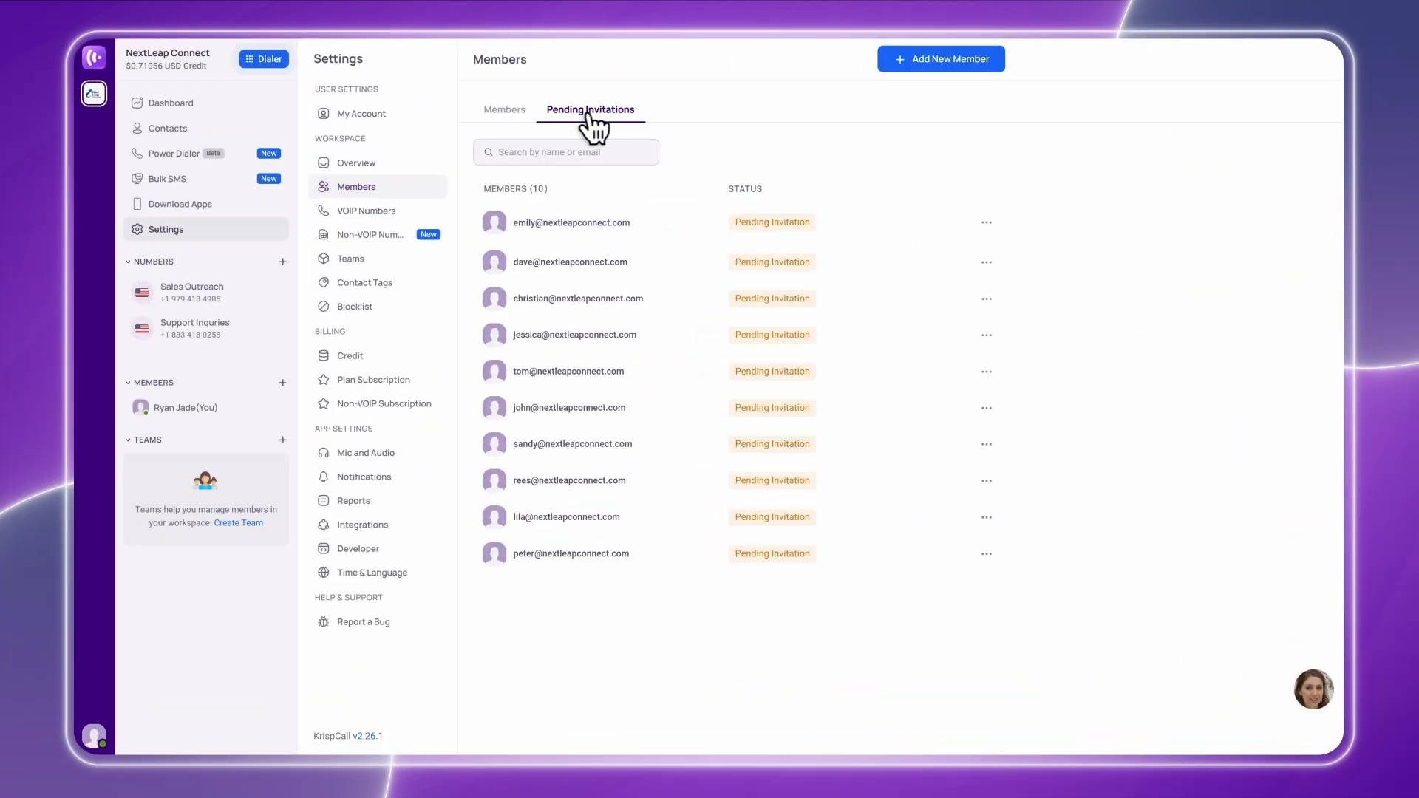
left_click(503, 108)
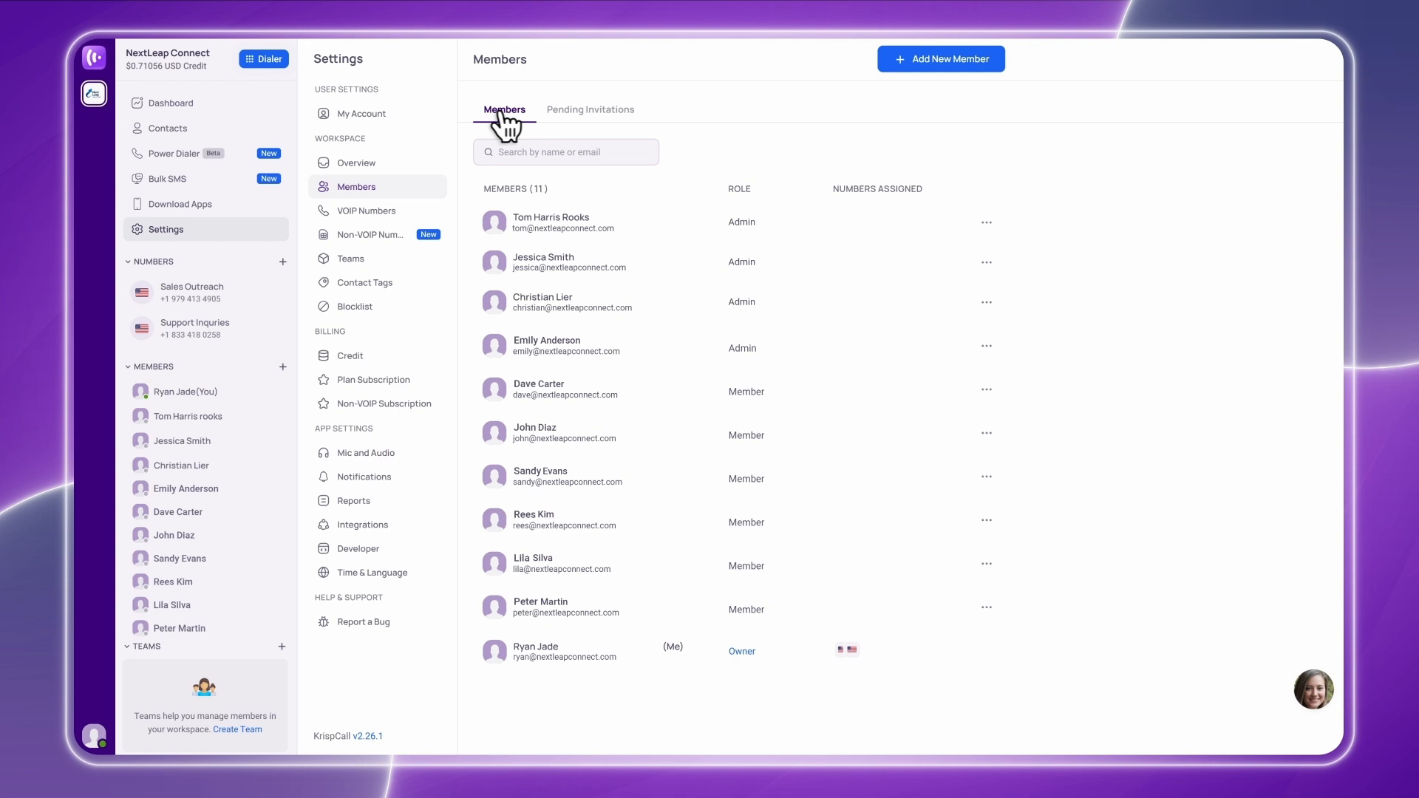
left_click(590, 110)
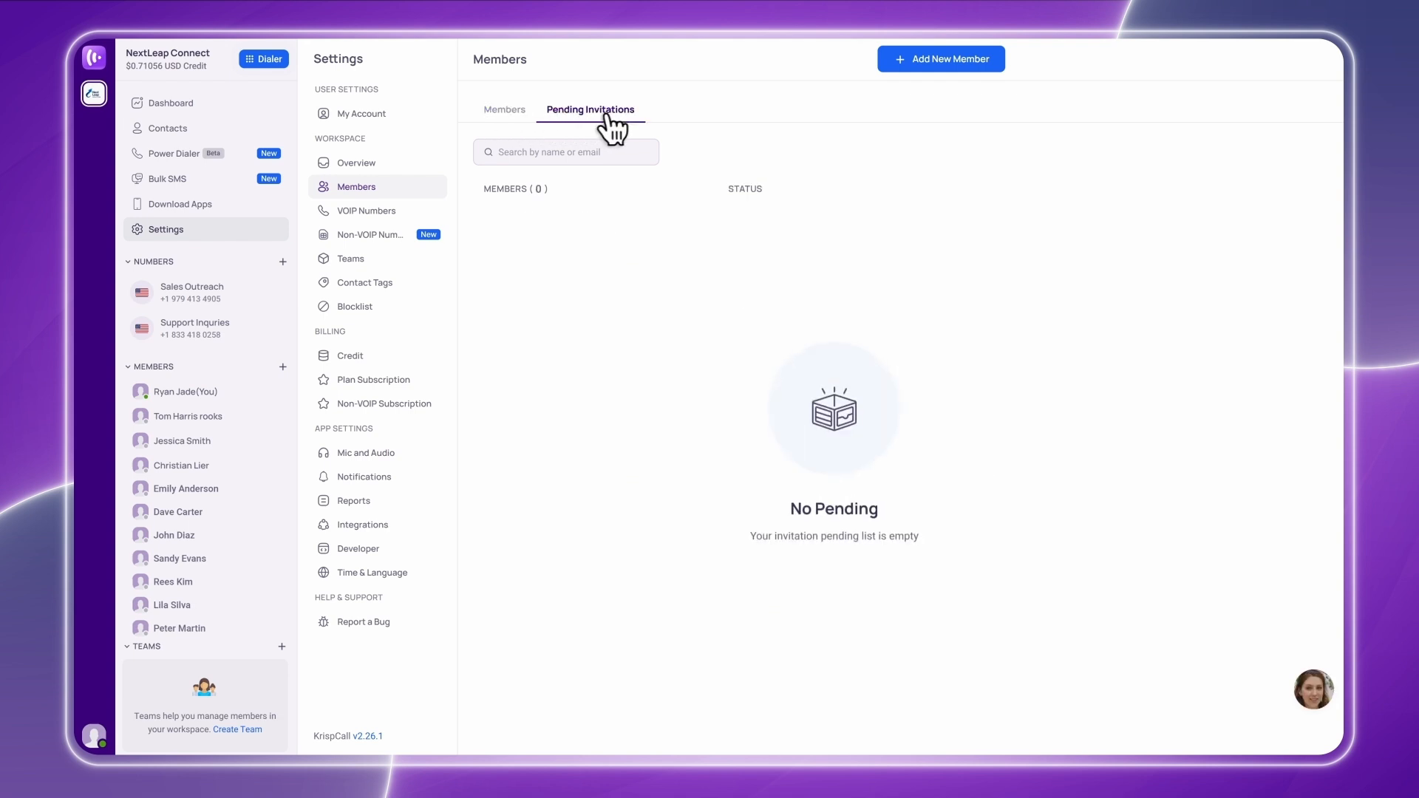
left_click(504, 109)
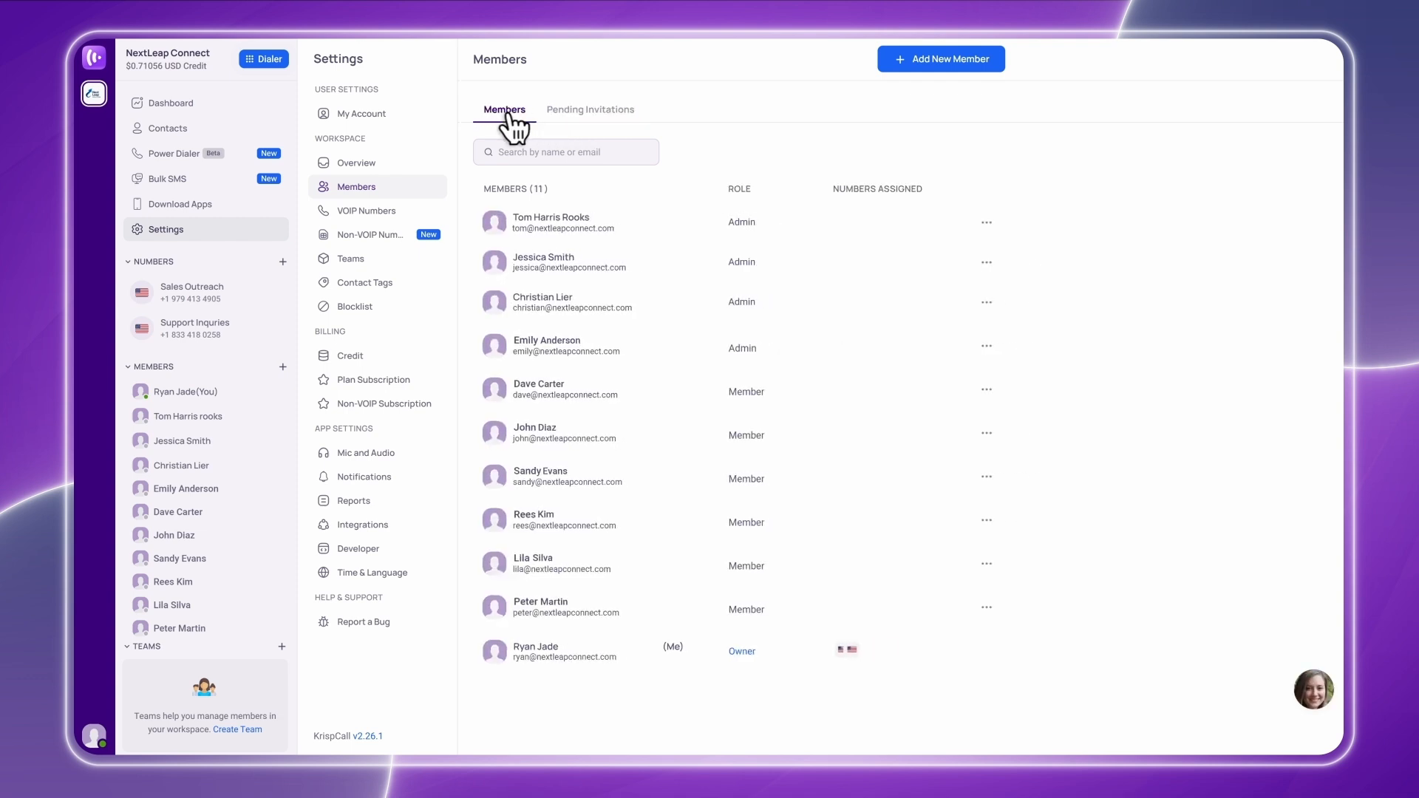
left_click(987, 221)
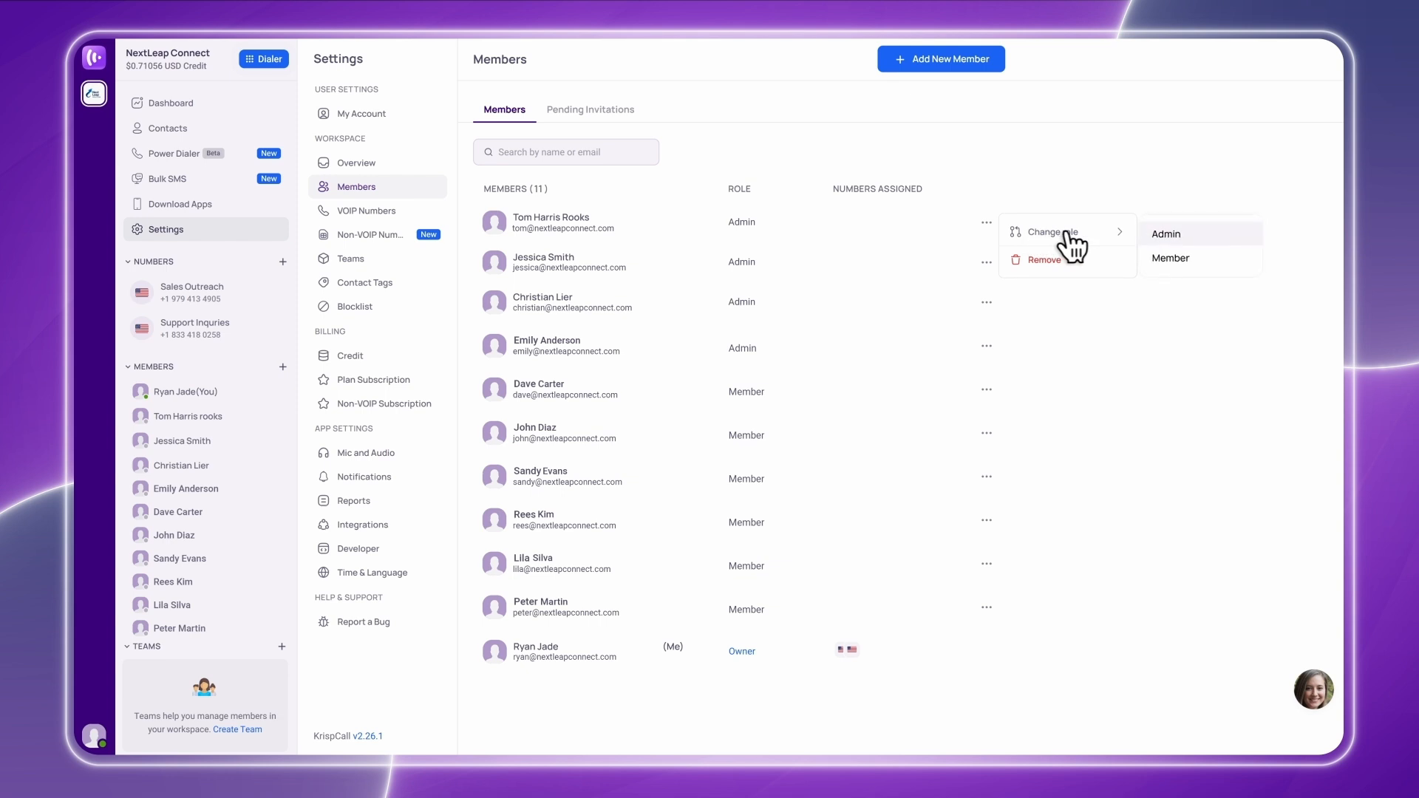
left_click(1170, 258)
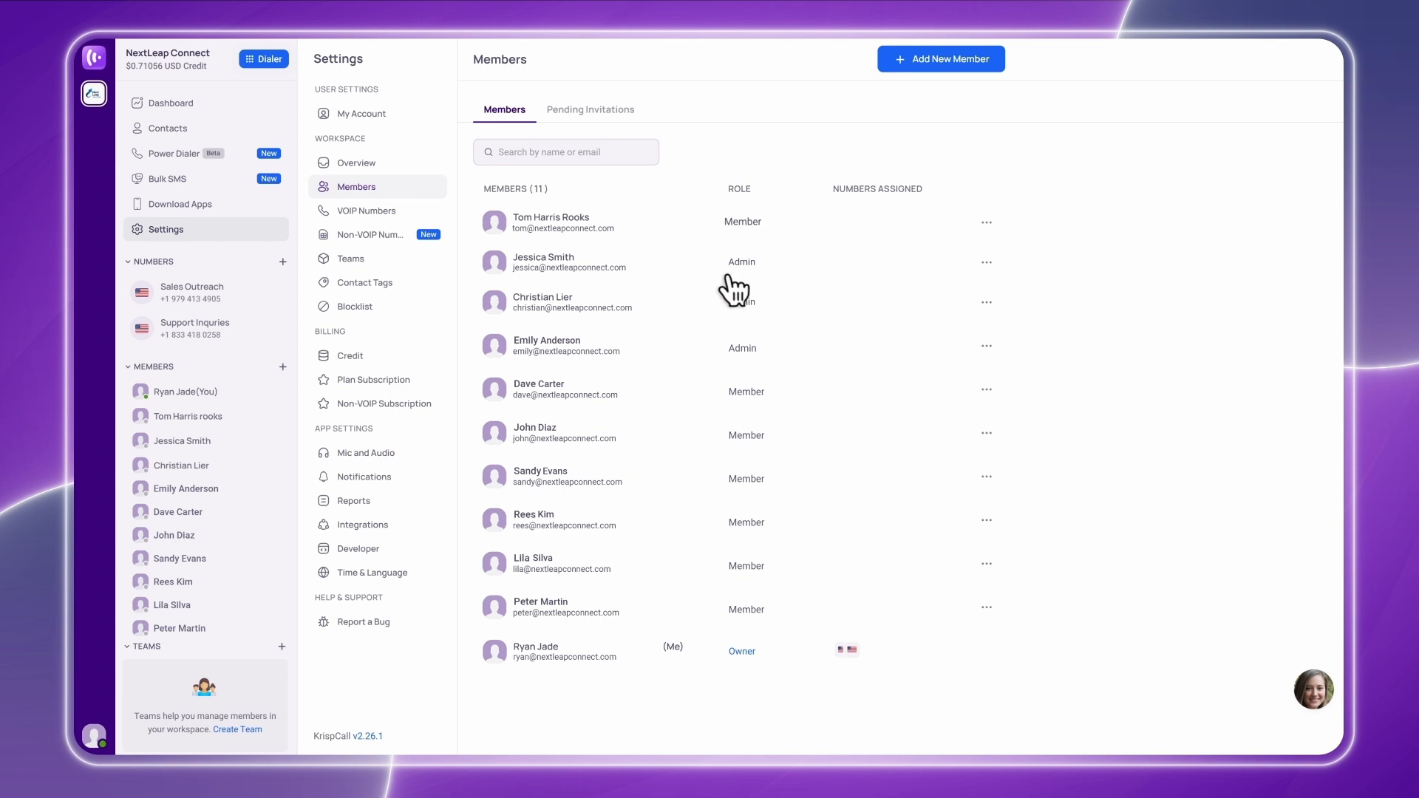
left_click(283, 293)
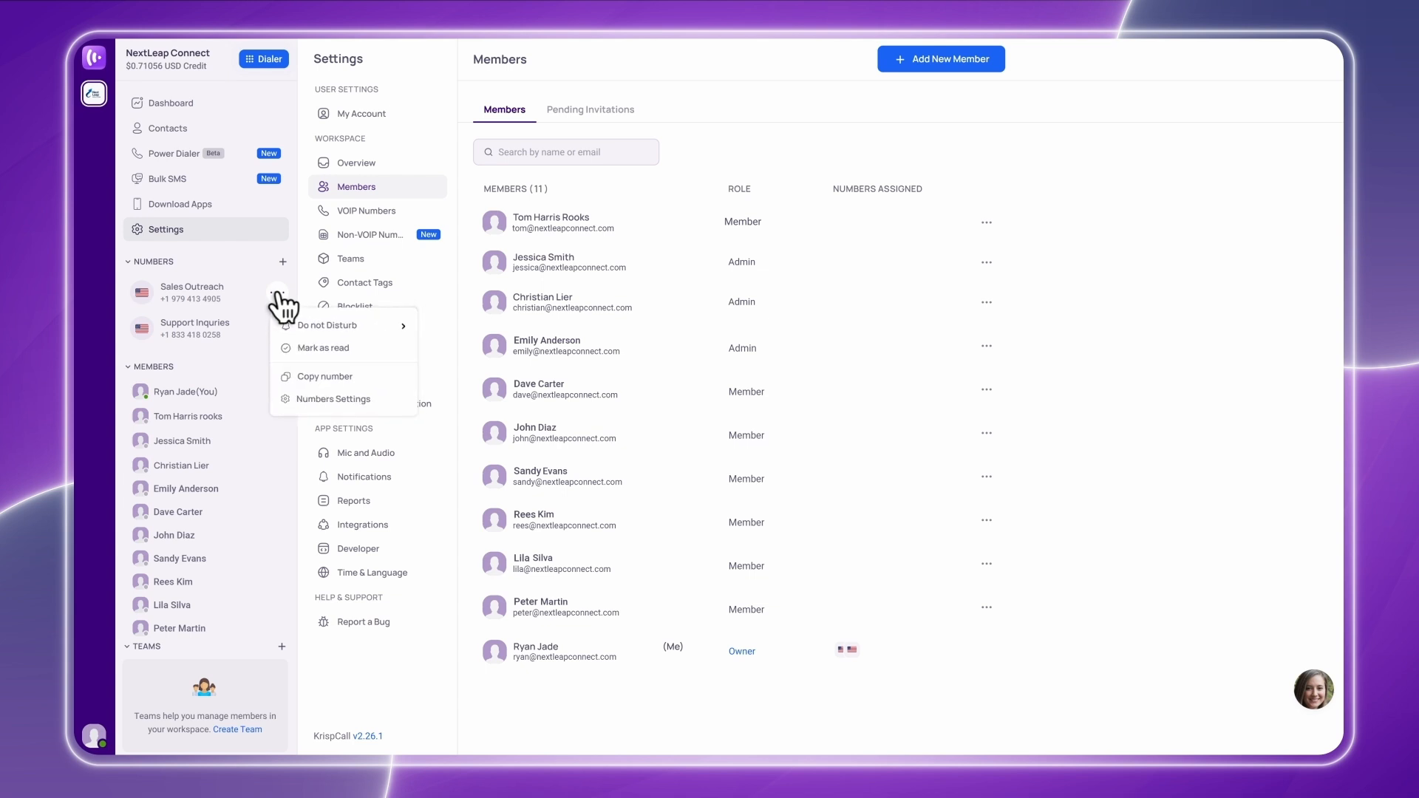
Rename the Sales Outreach number to 'Sales Team USA' and enable auto call recording
left_click(334, 399)
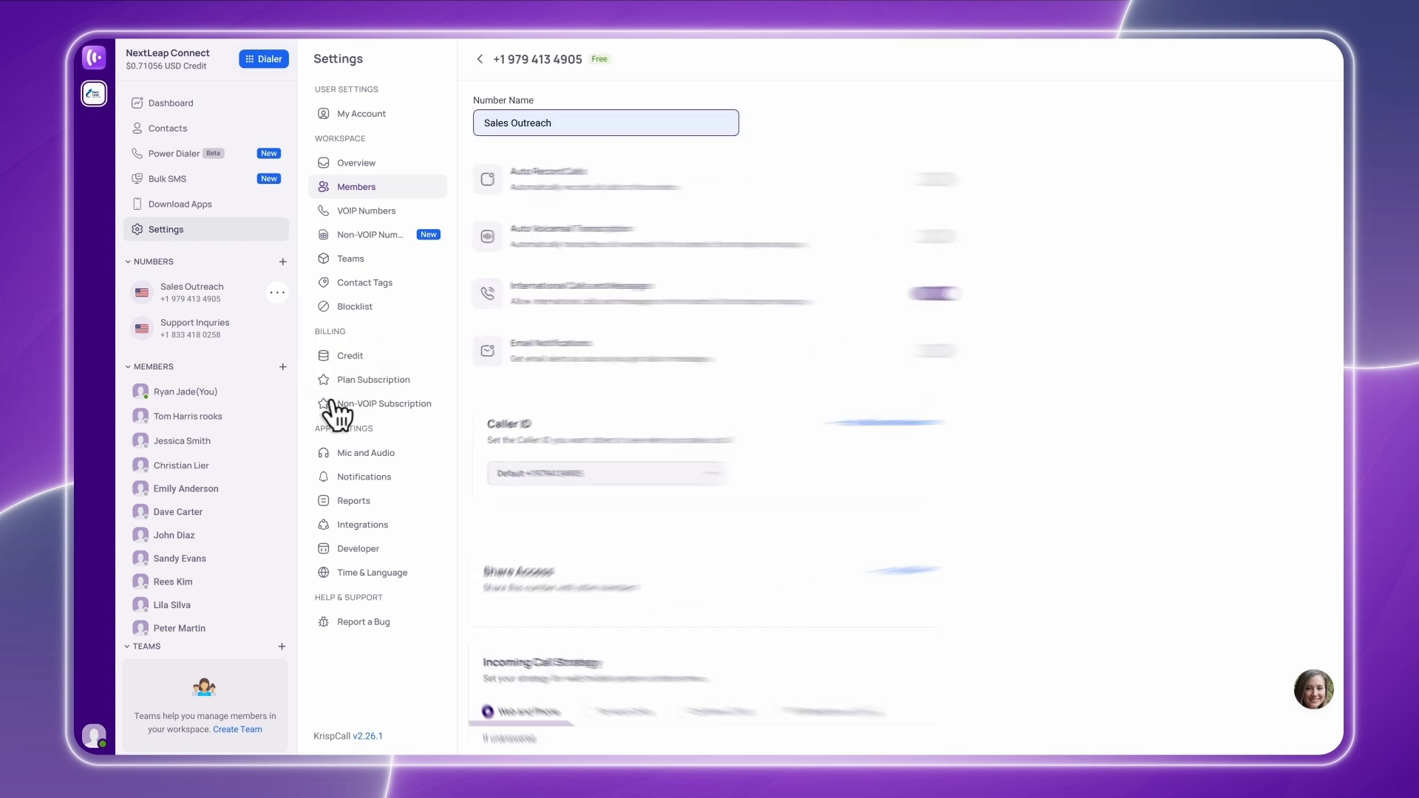
type("Sales Team USA")
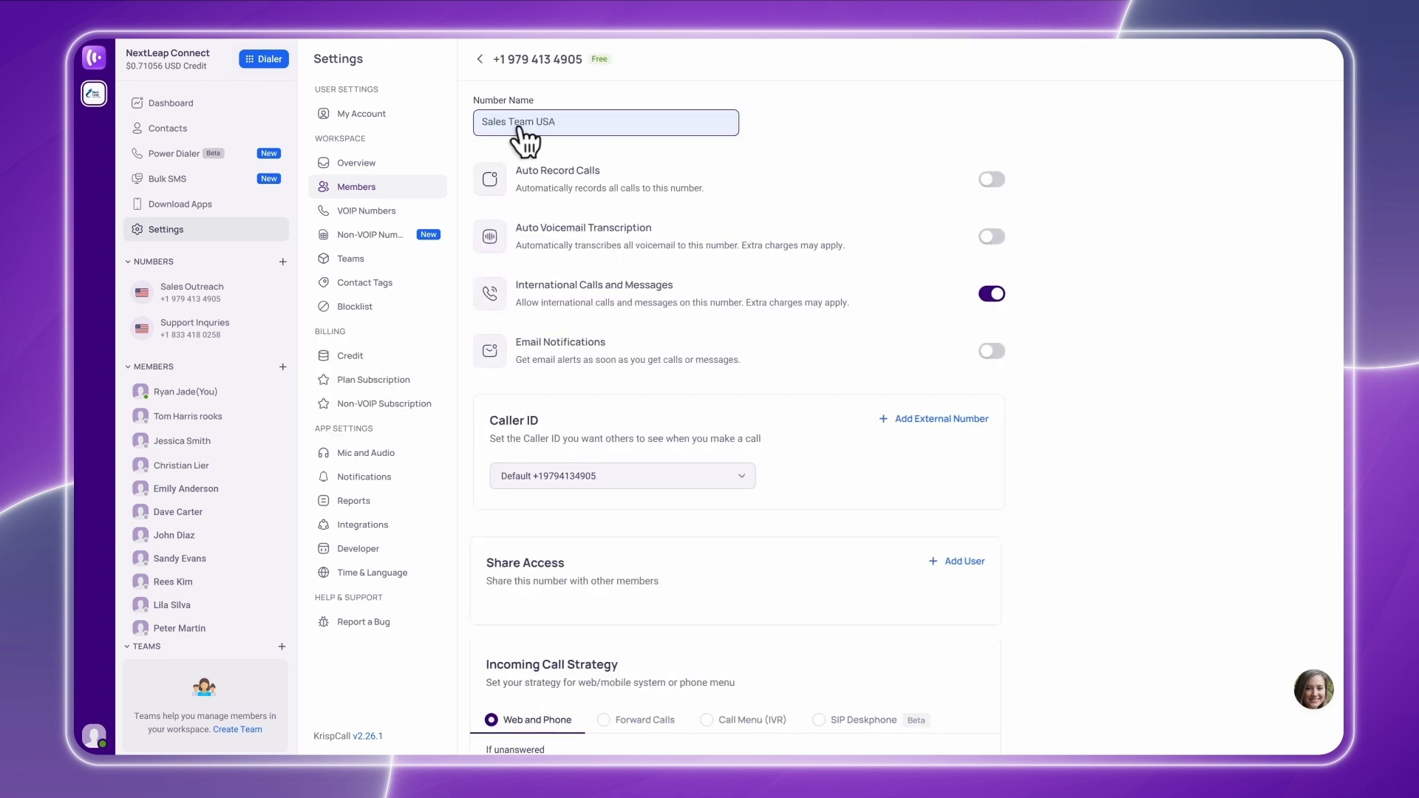
mouse_move(992, 179)
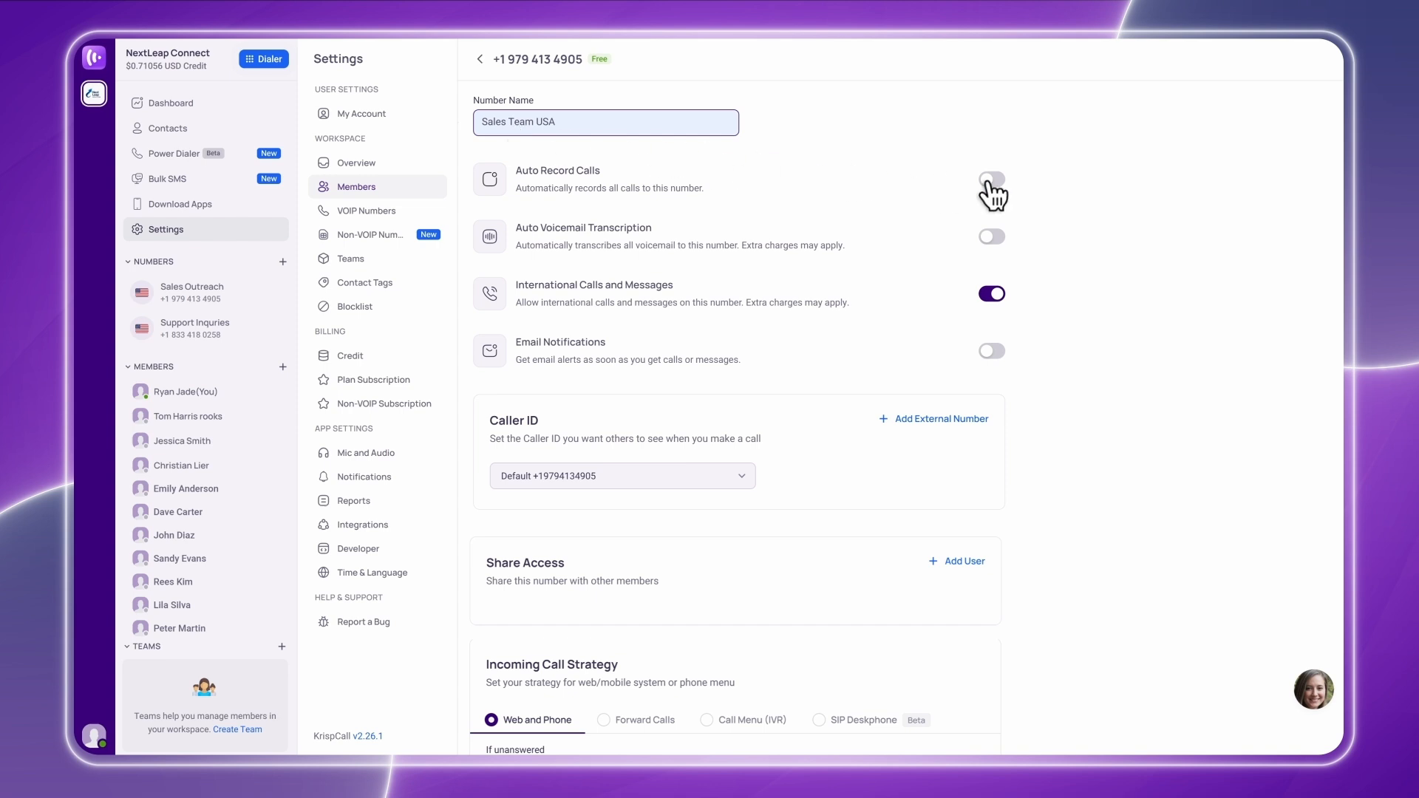
left_click(991, 178)
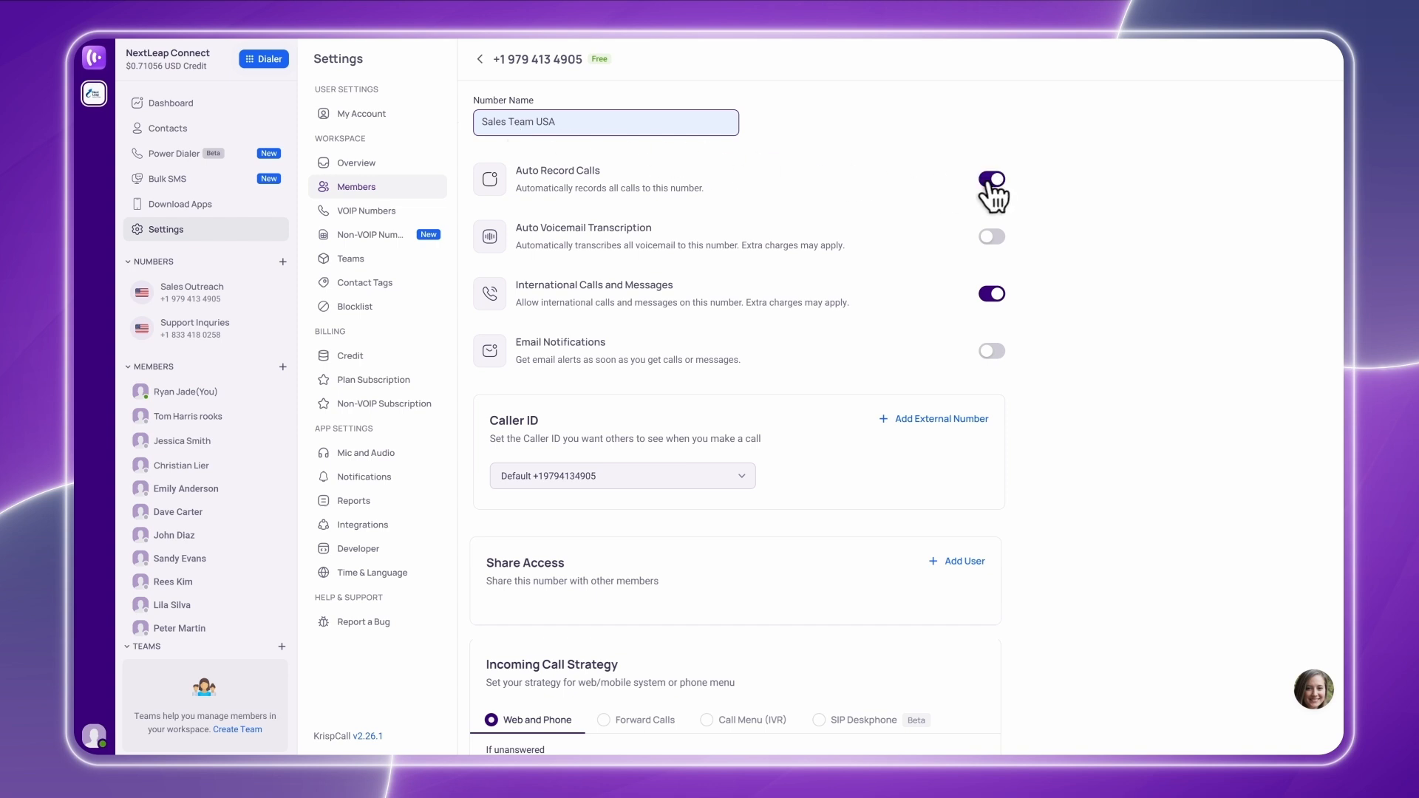
left_click(992, 178)
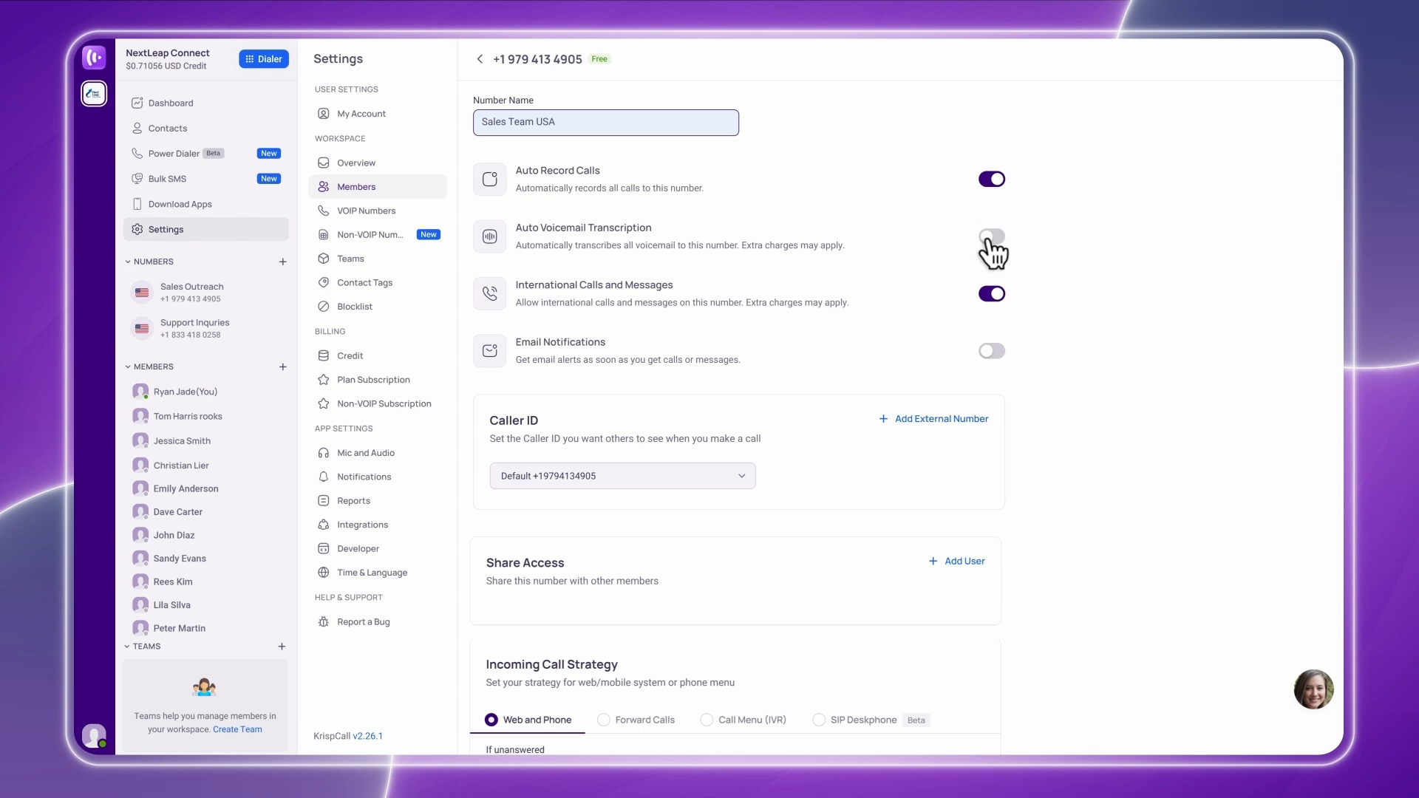
Turn on voicemail transcription and email notifications for the number
left_click(991, 237)
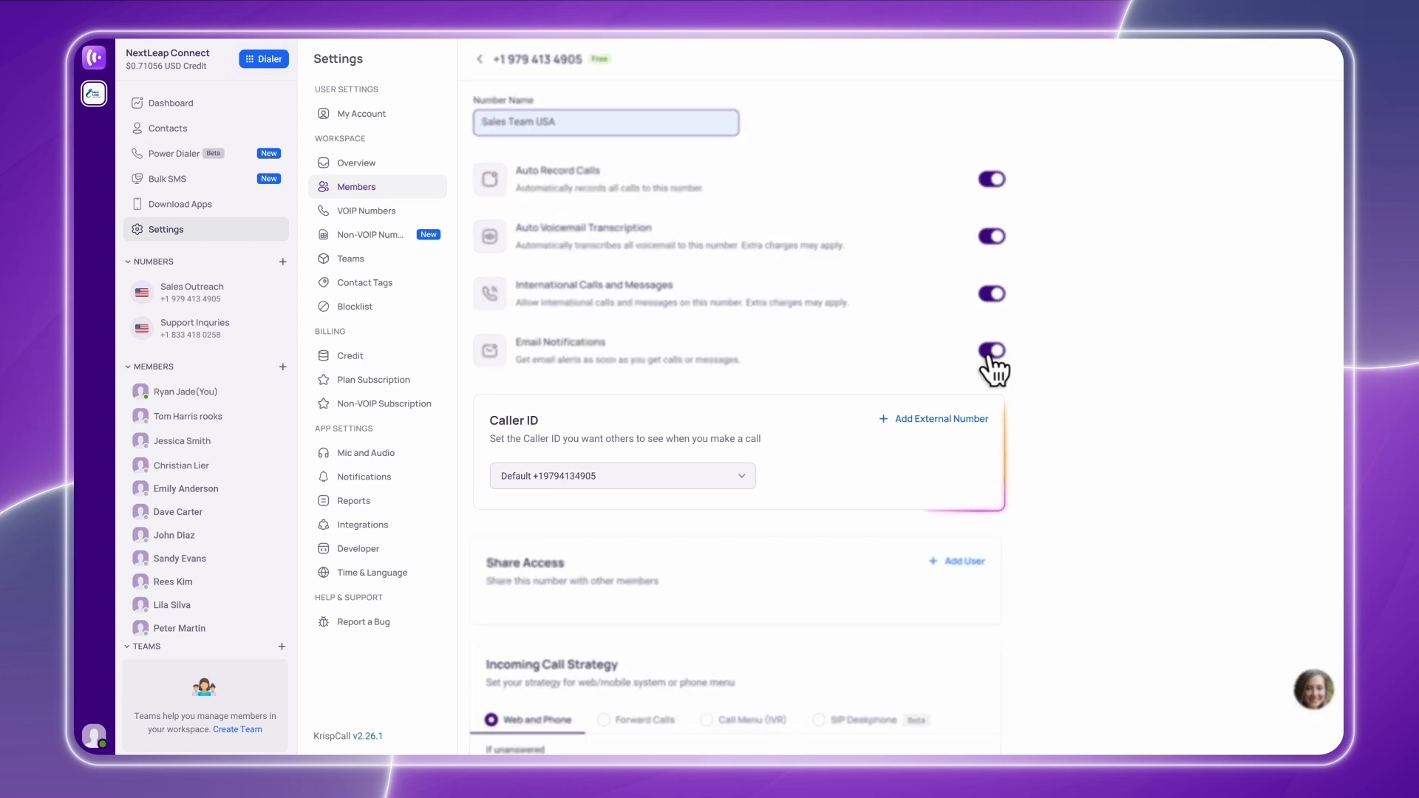
left_click(991, 351)
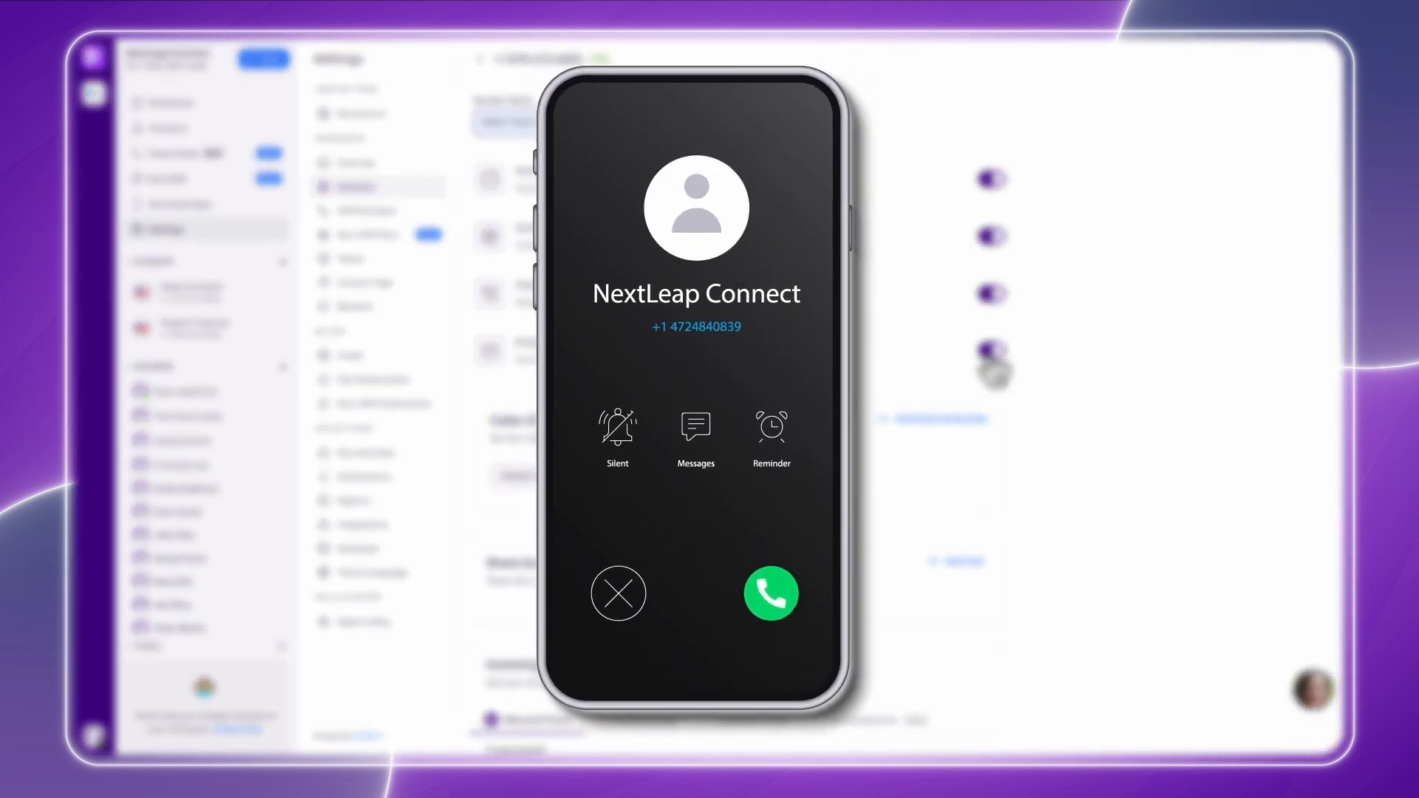
left_click(770, 592)
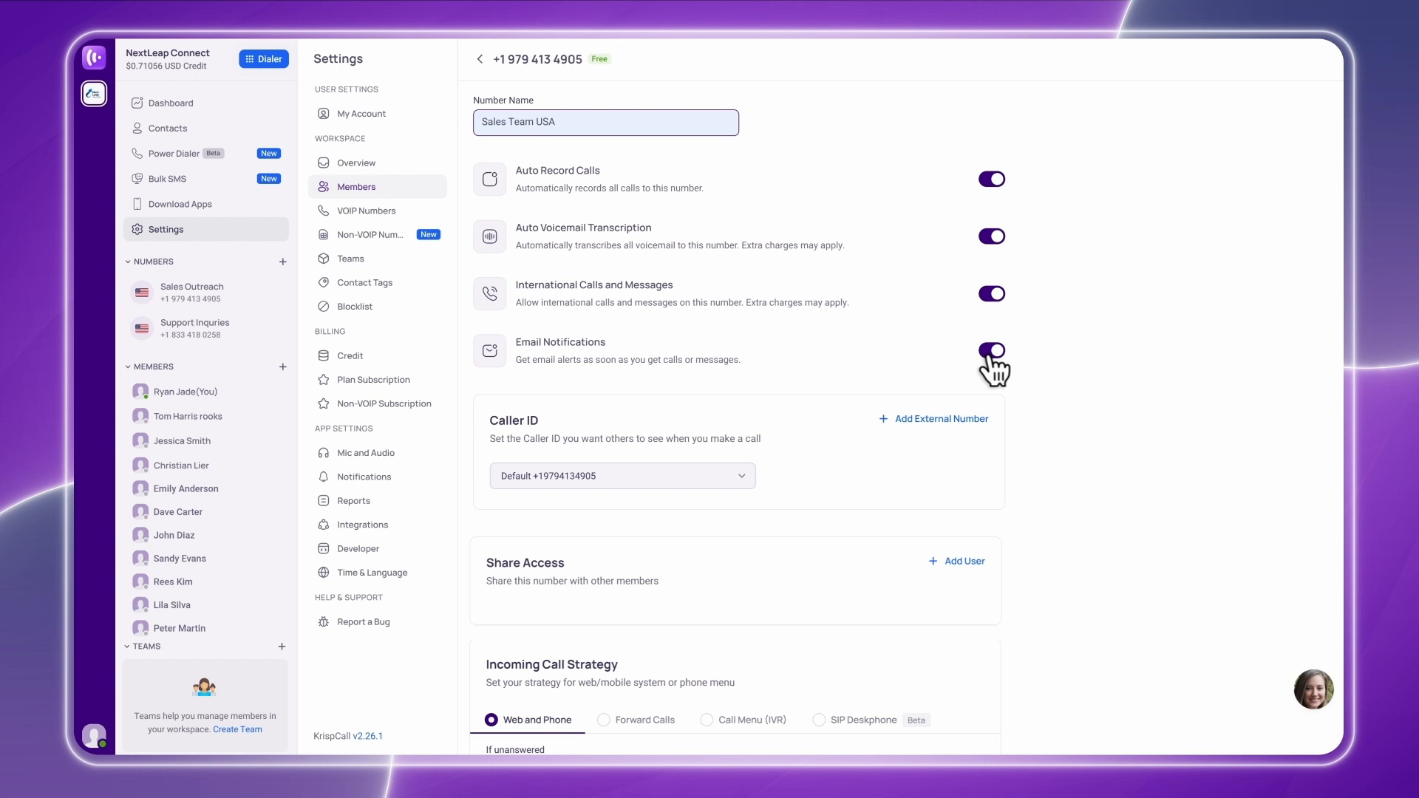
left_click(939, 418)
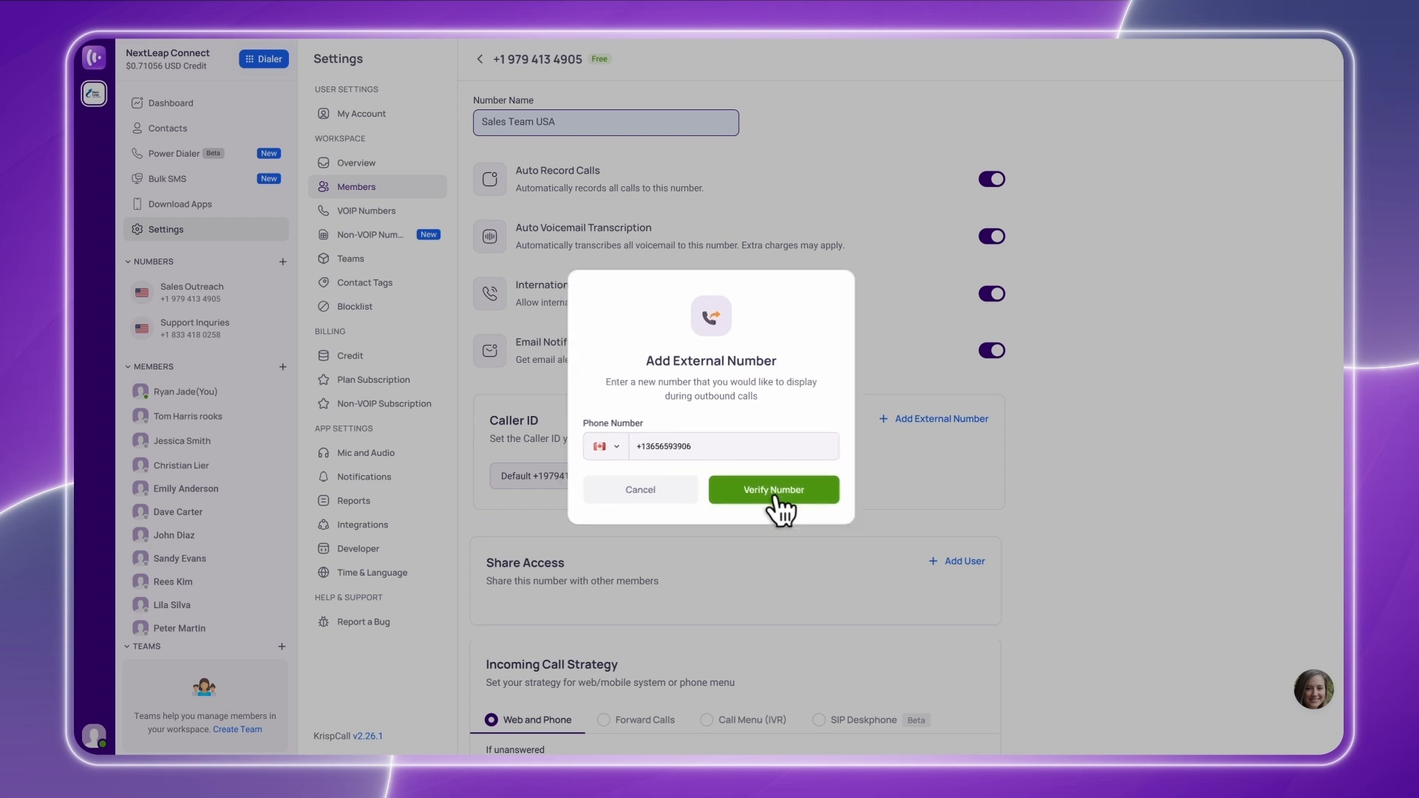
left_click(773, 489)
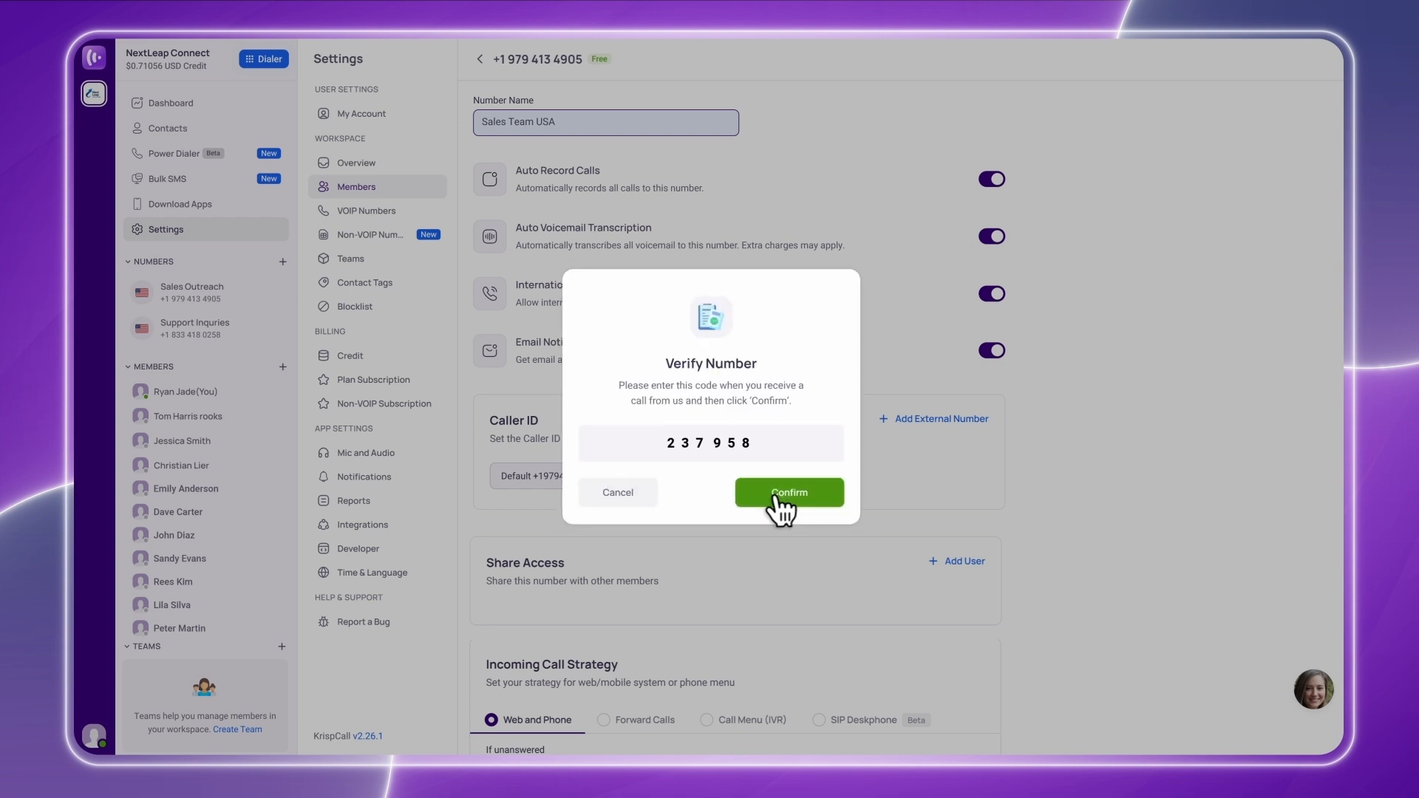
left_click(789, 492)
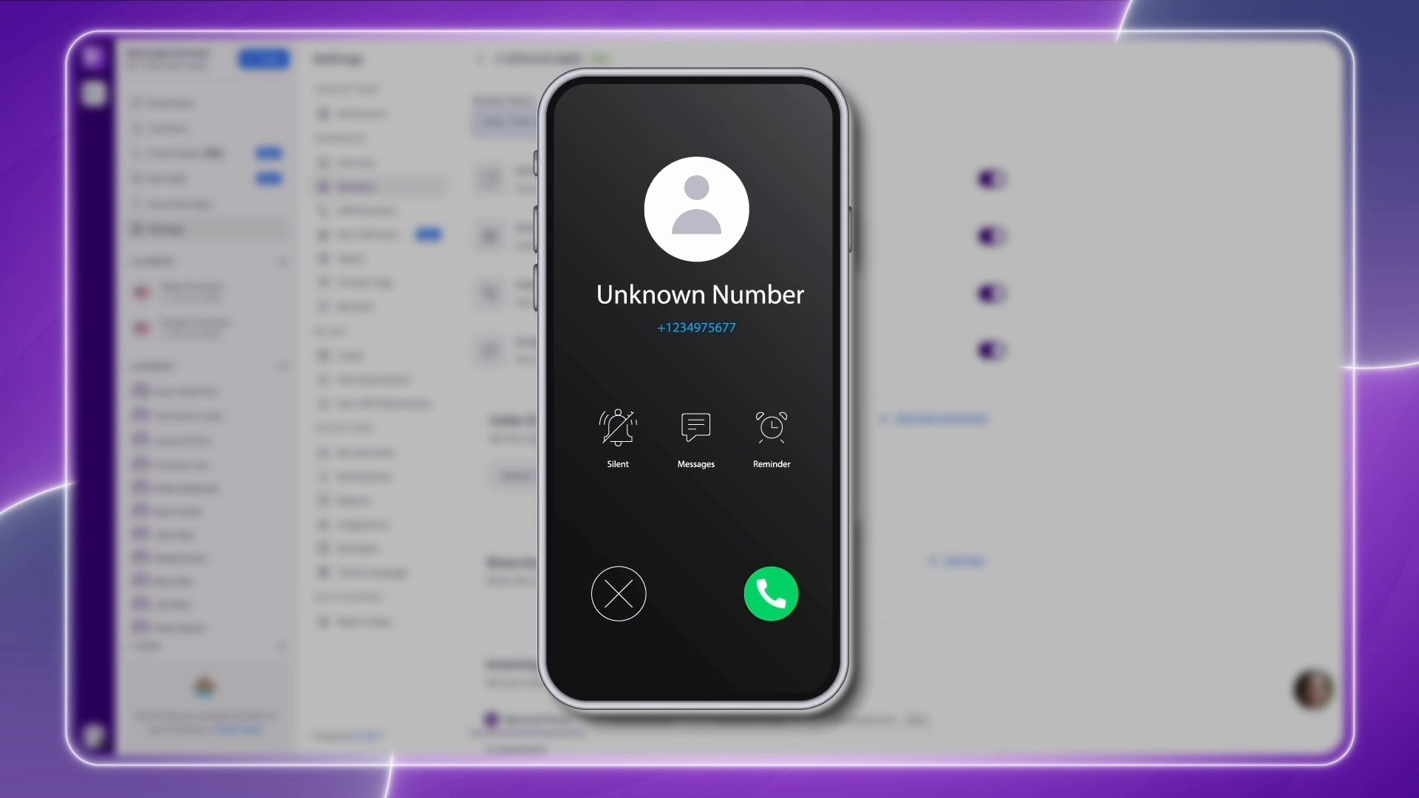
left_click(771, 593)
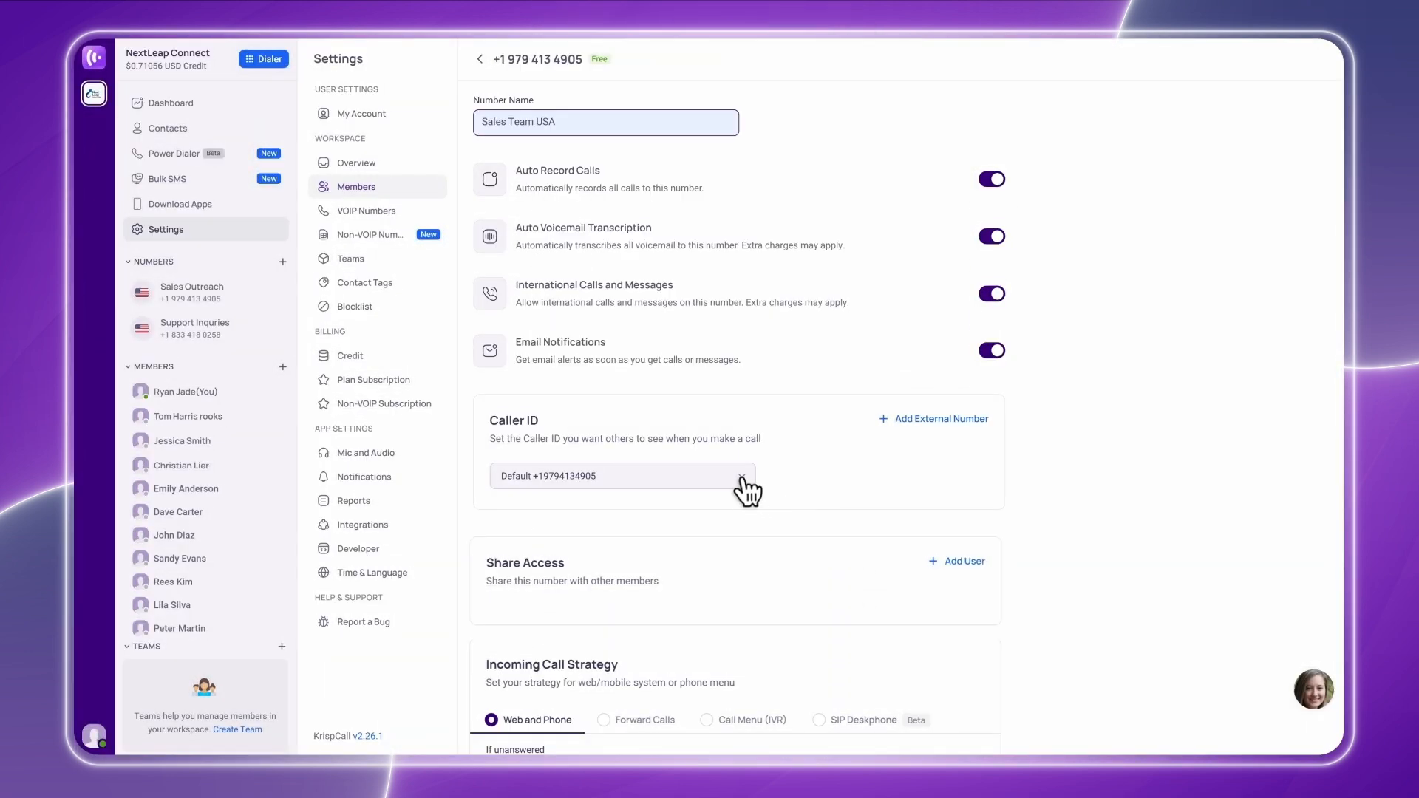
left_click(621, 475)
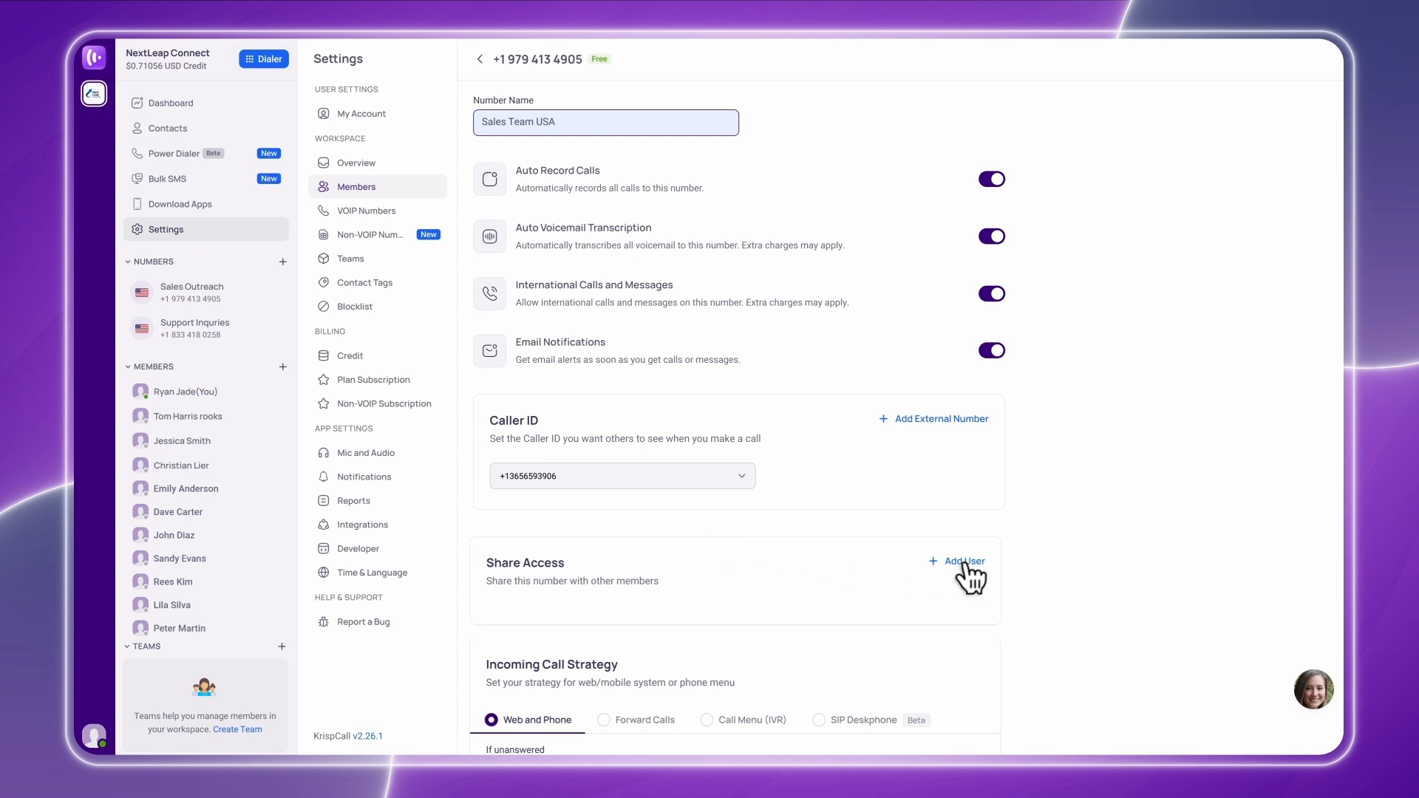
left_click(963, 561)
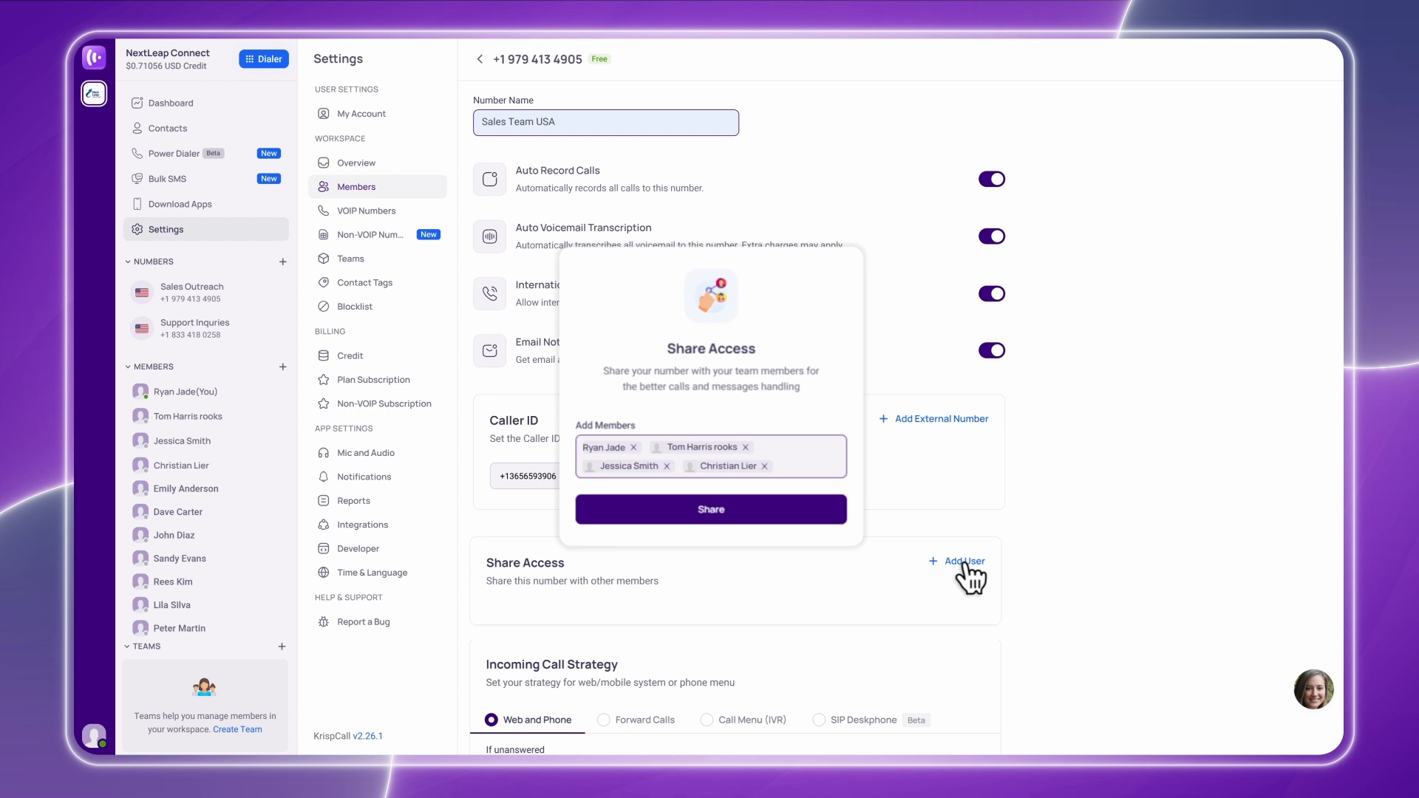
left_click(711, 509)
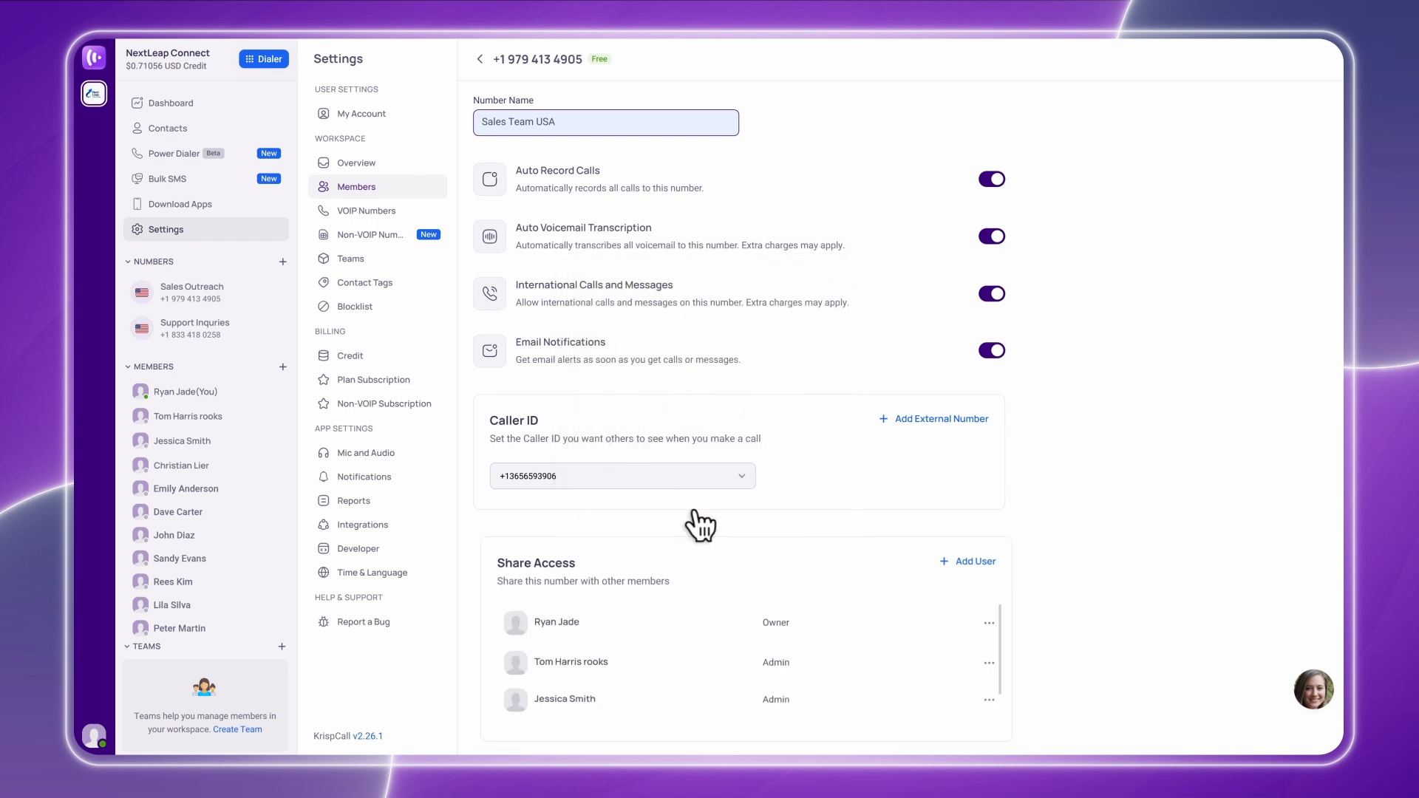
scroll("down", 3)
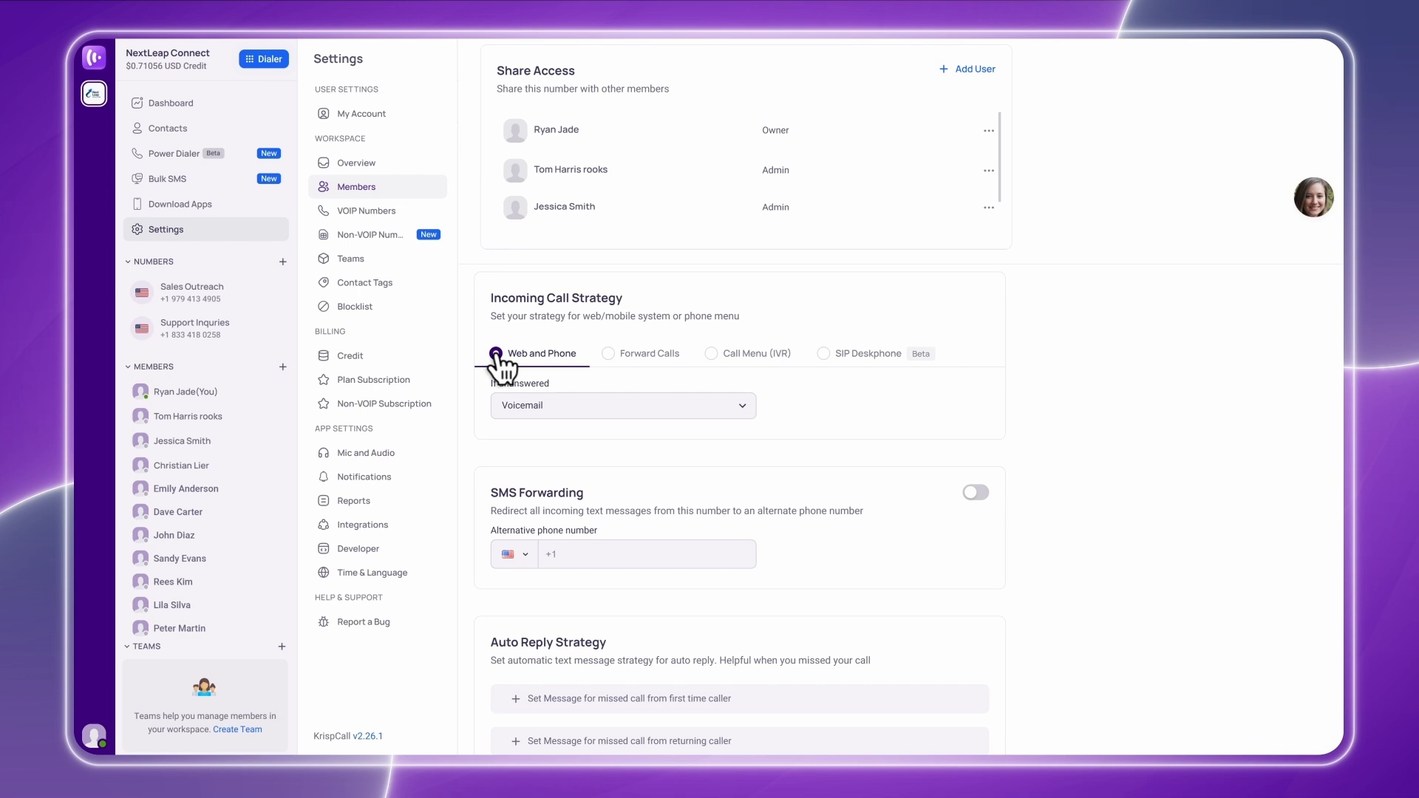
left_click(609, 353)
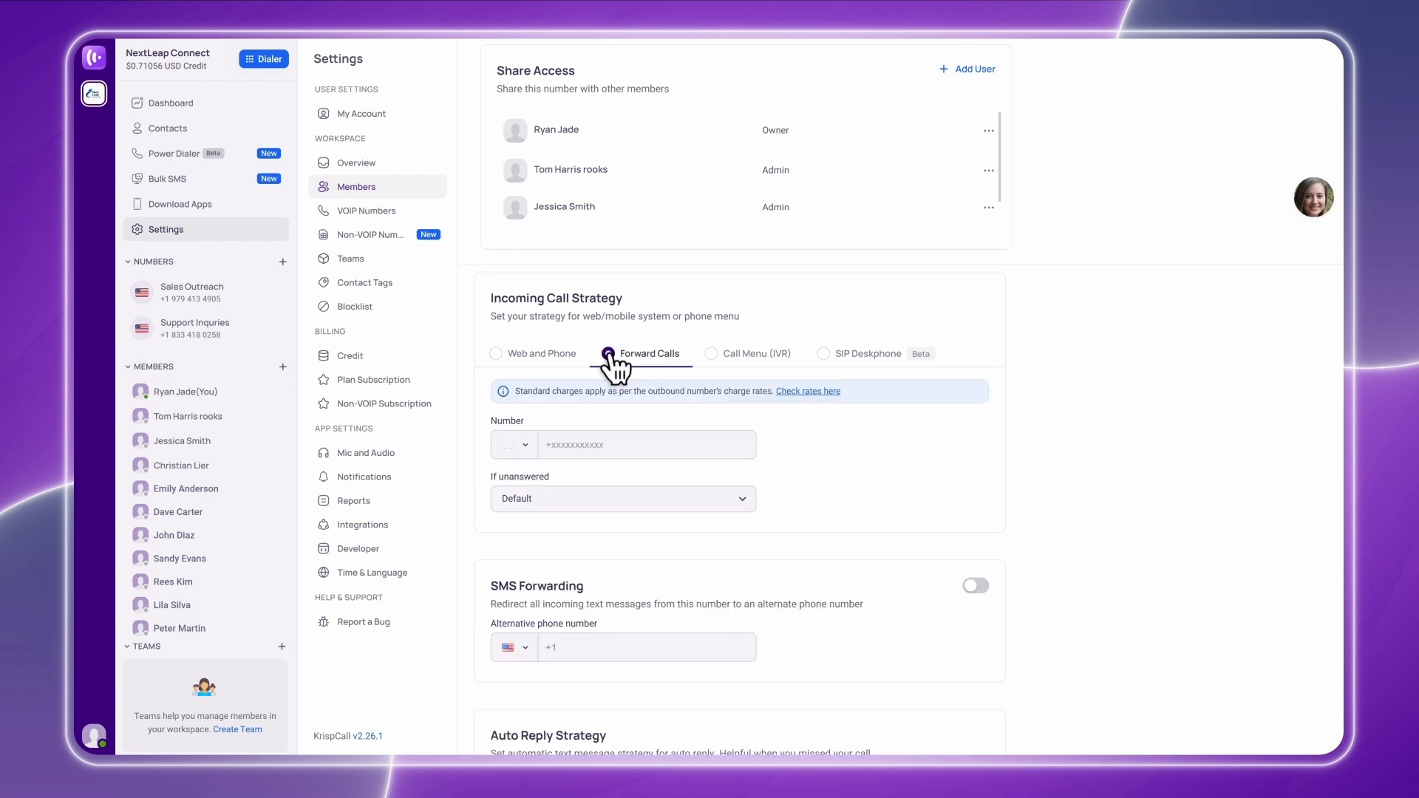
left_click(712, 355)
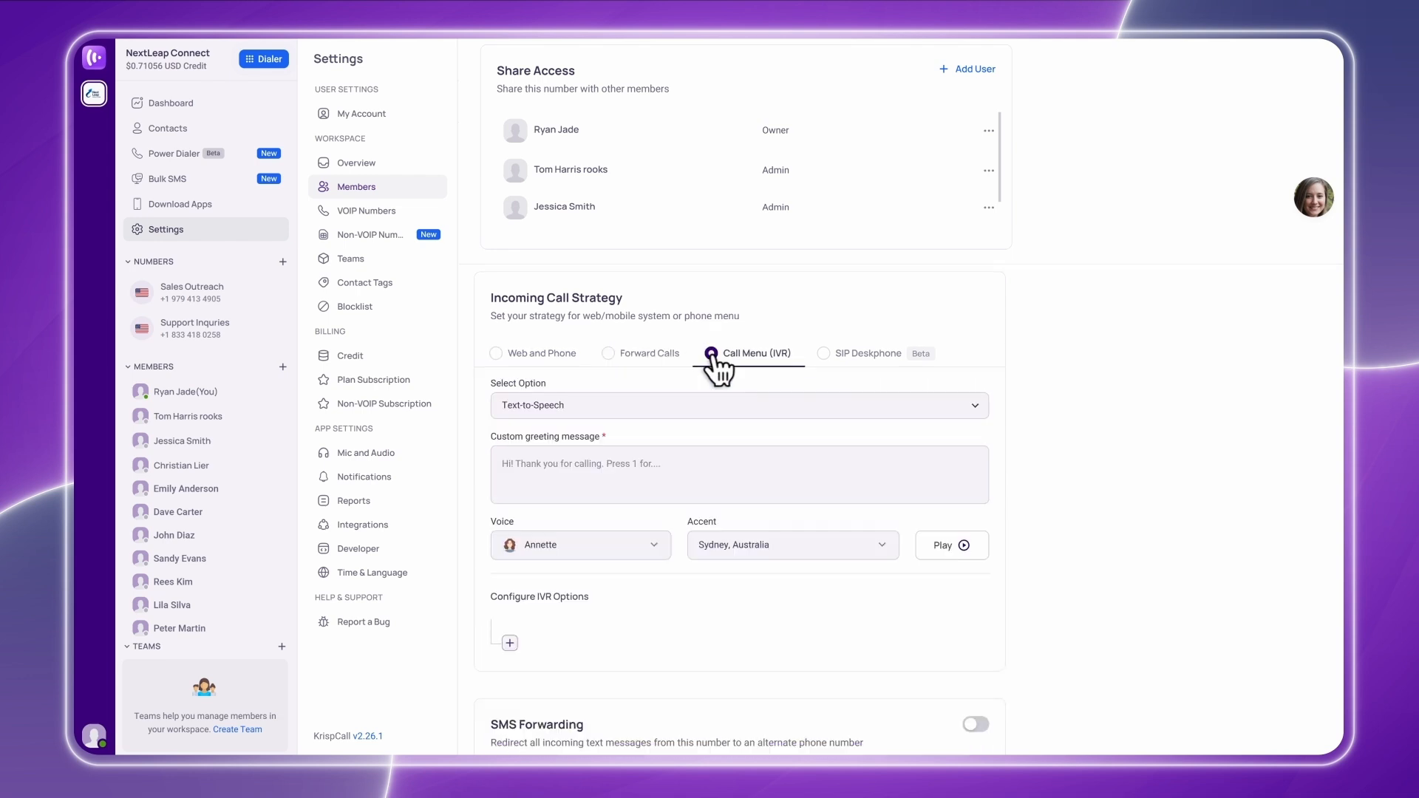
left_click(820, 354)
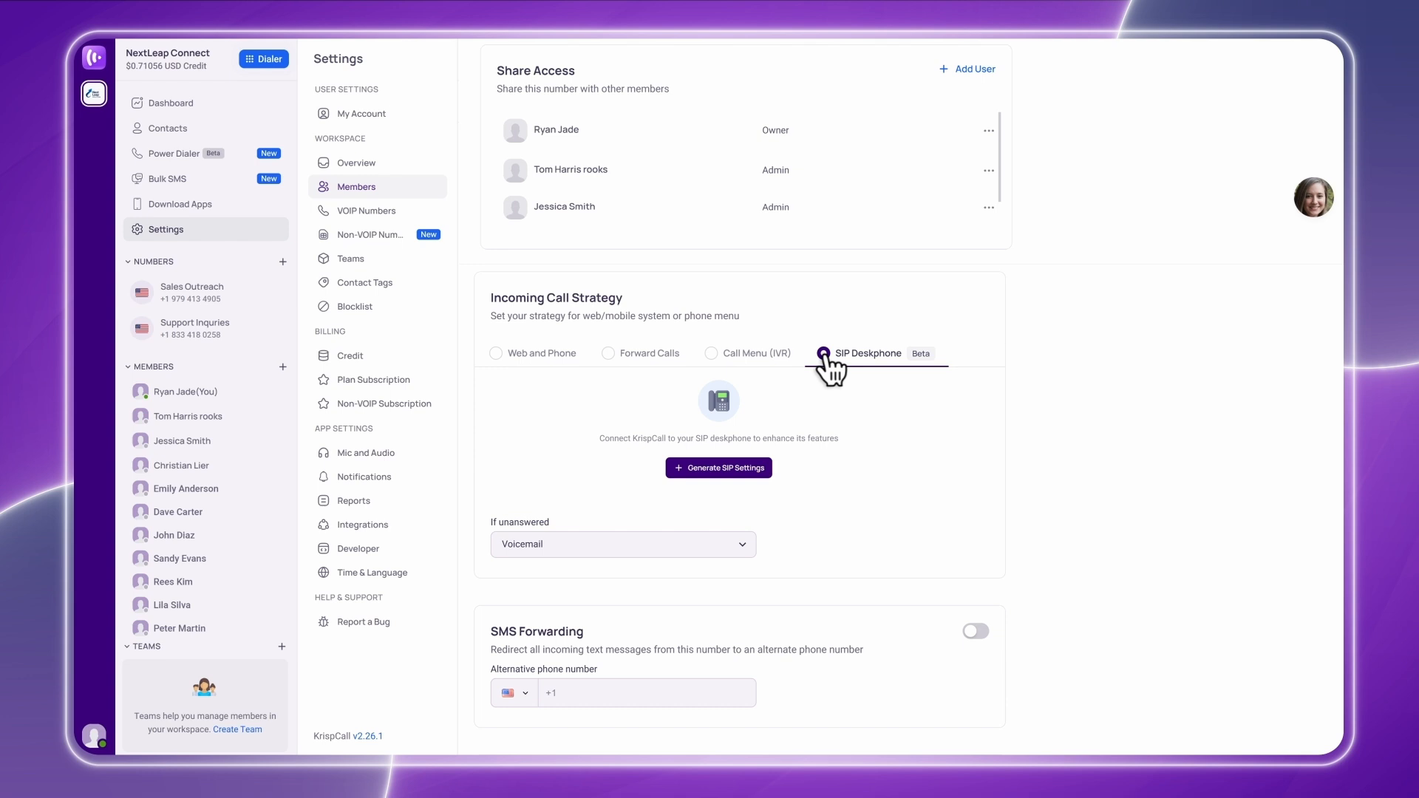
left_click(497, 353)
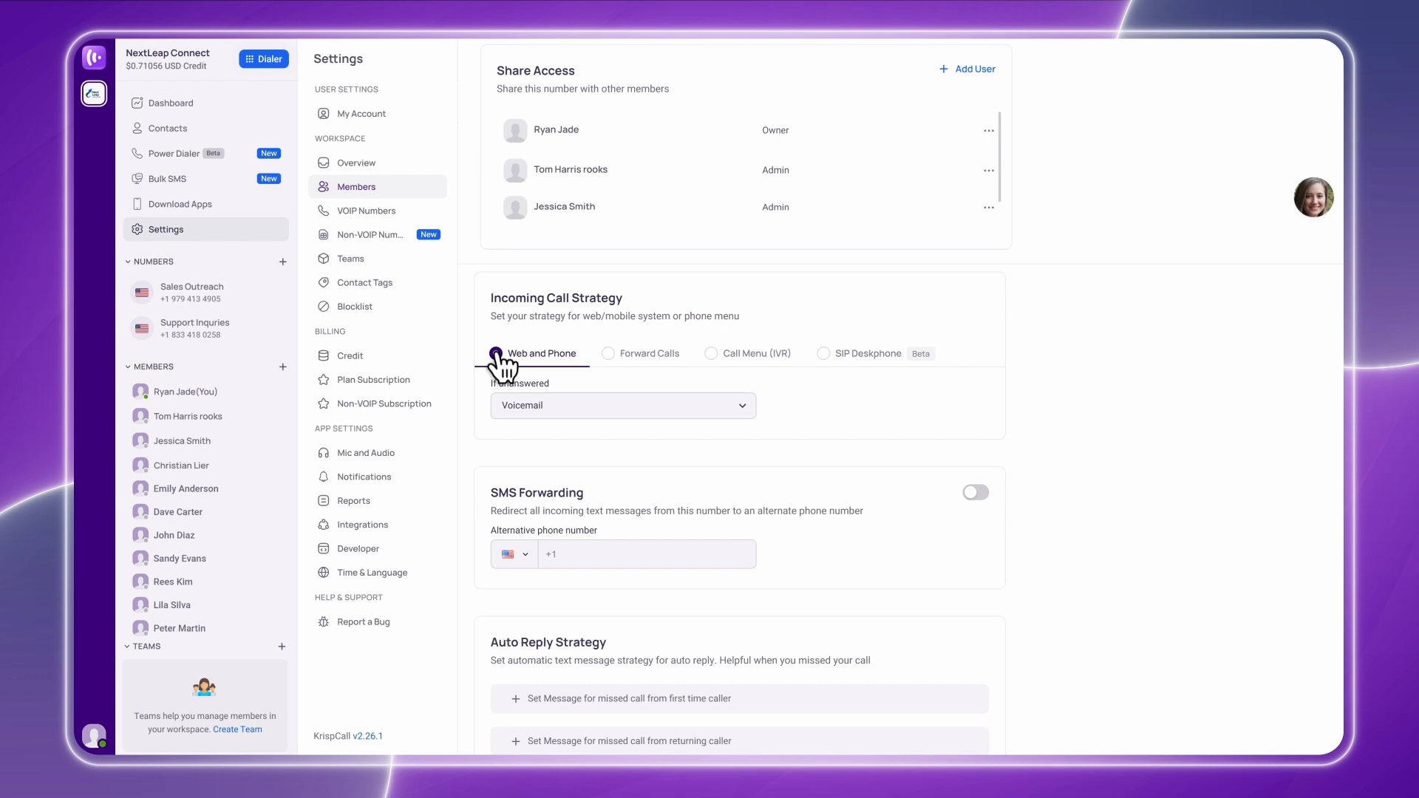
left_click(623, 405)
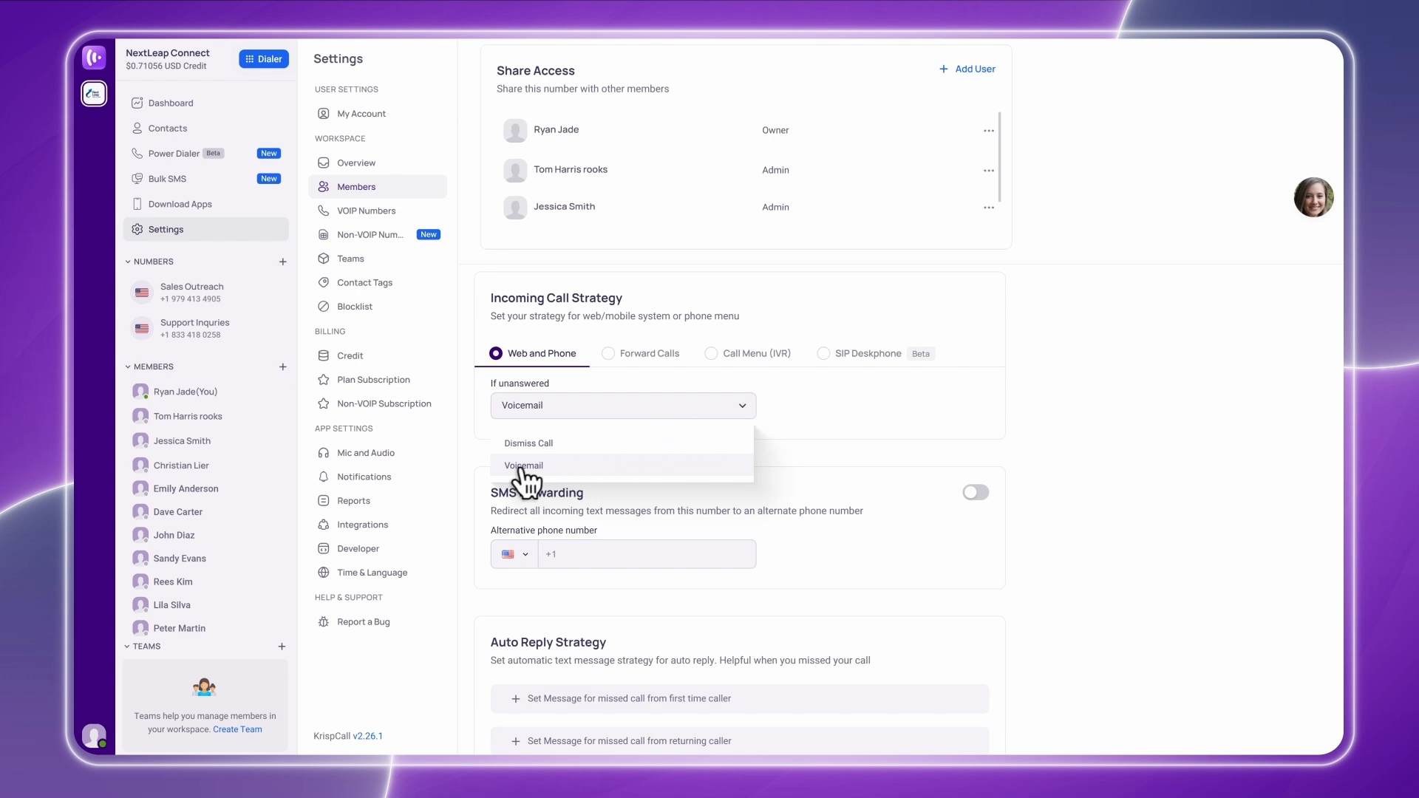
Set unanswered Web and Phone calls to Dismiss Call instead of voicemail
left_click(524, 465)
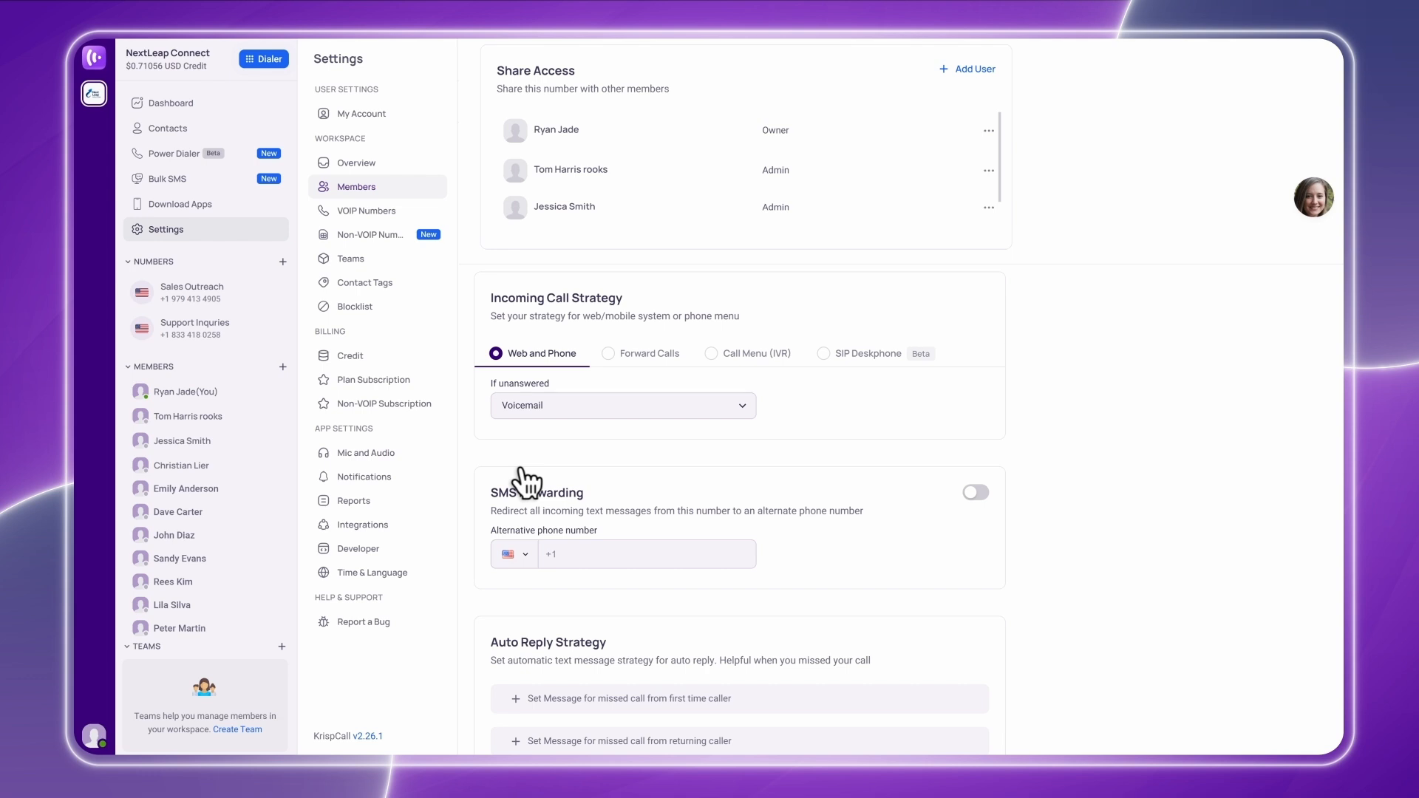
mouse_move(745, 419)
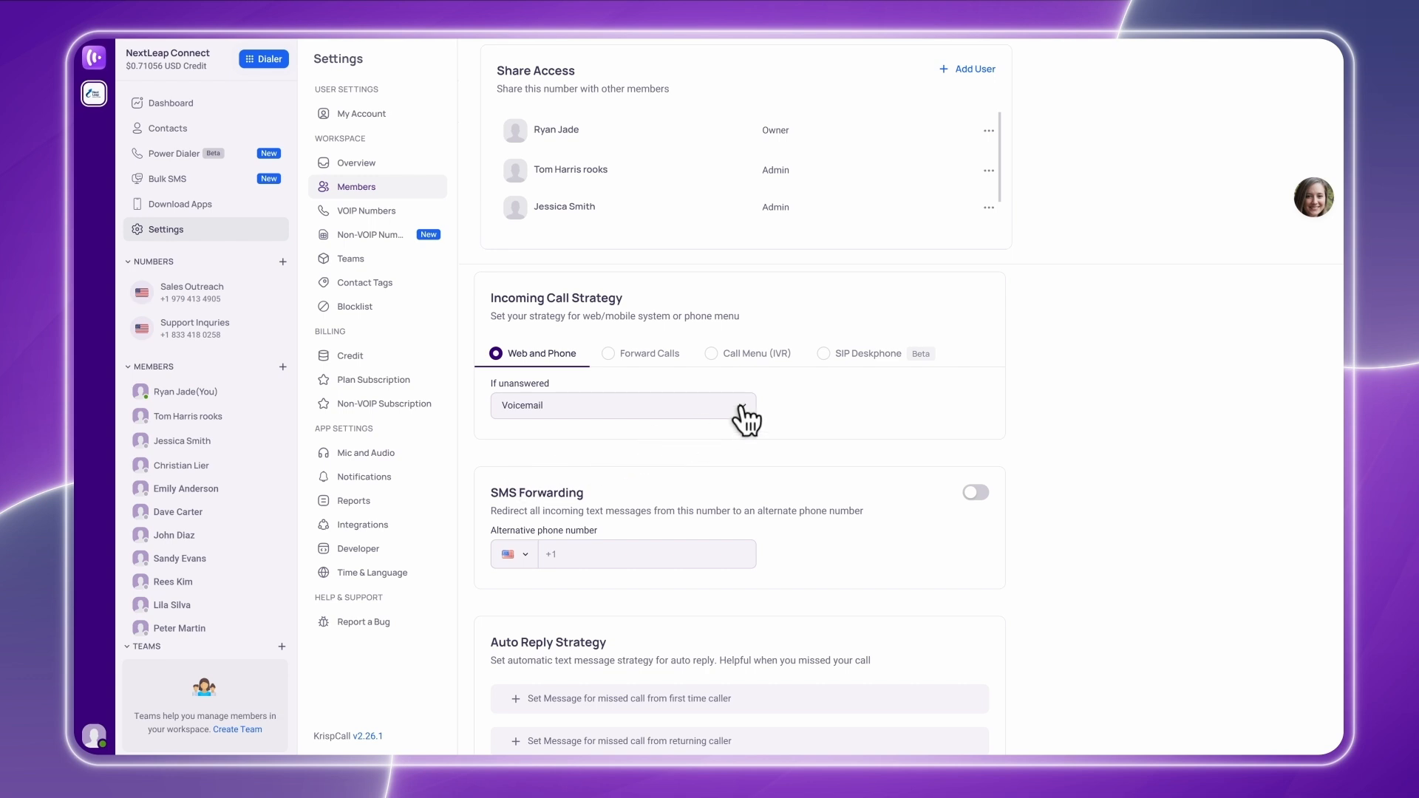
left_click(623, 404)
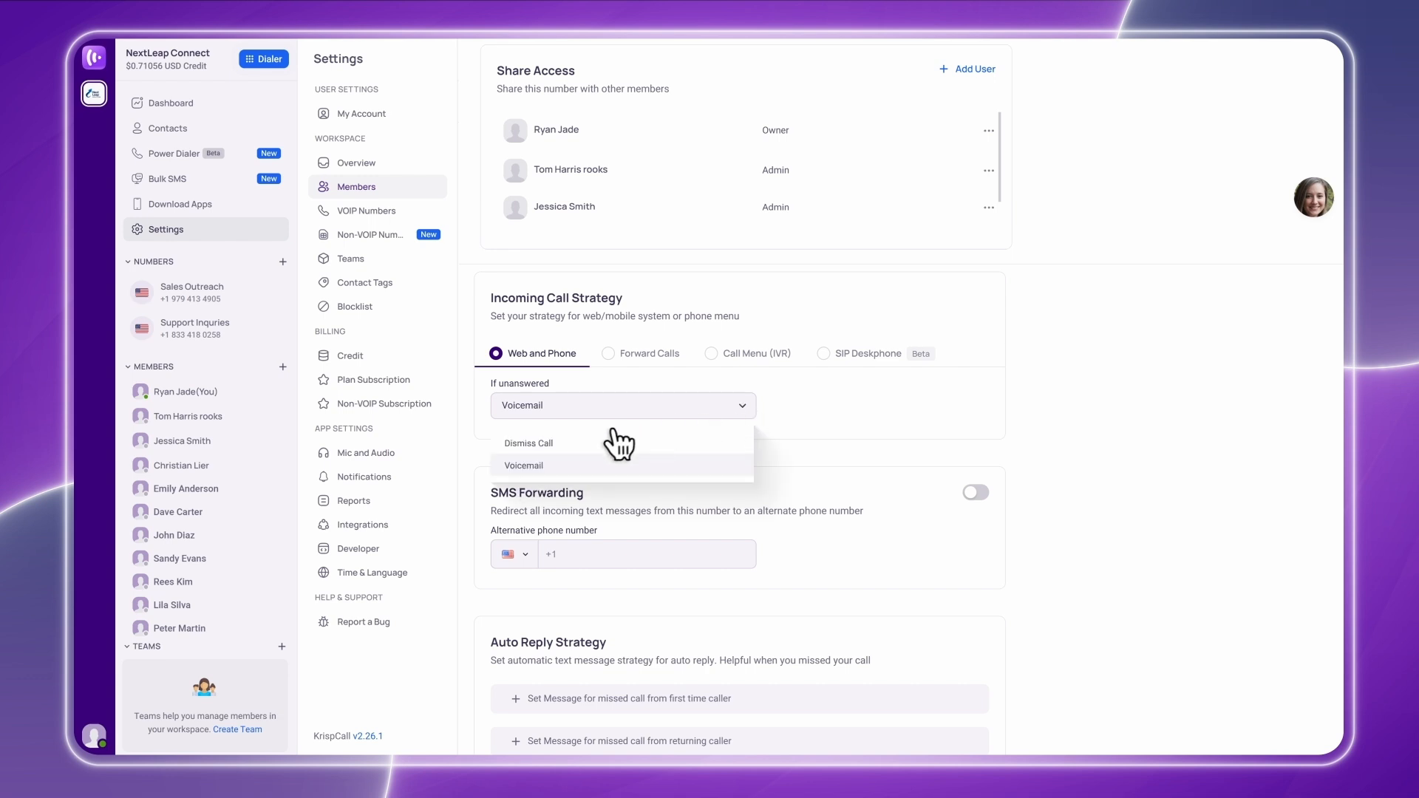
left_click(529, 444)
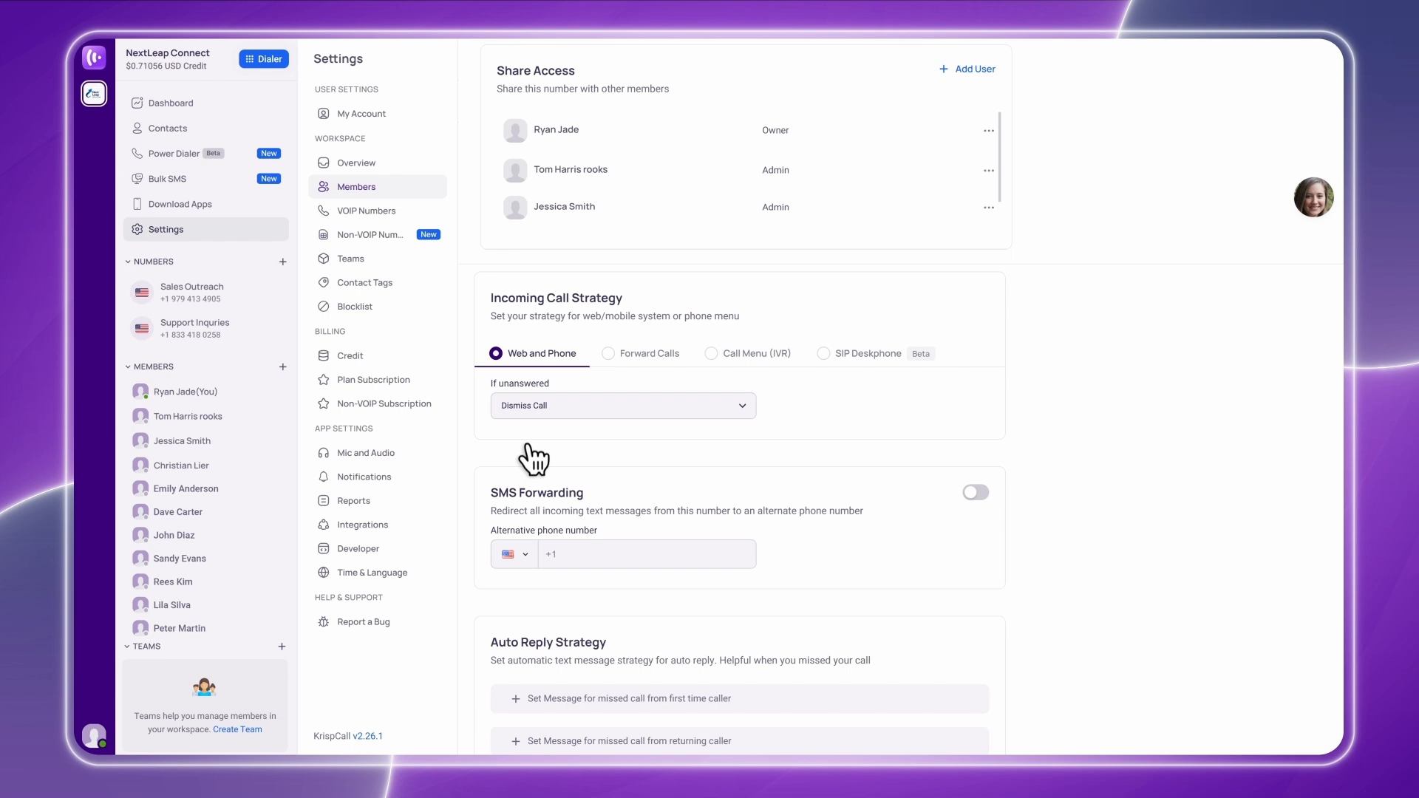
left_click(640, 354)
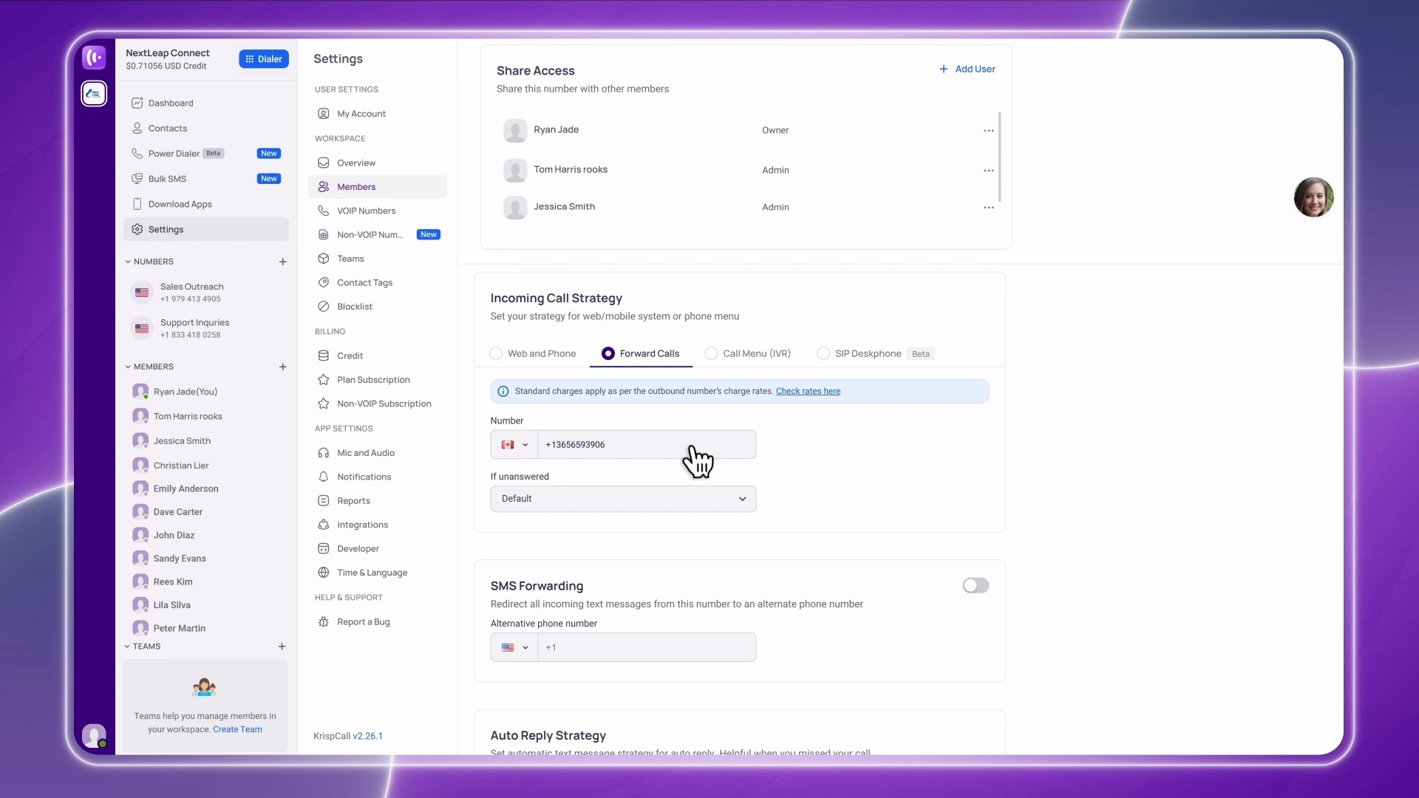
mouse_move(702, 463)
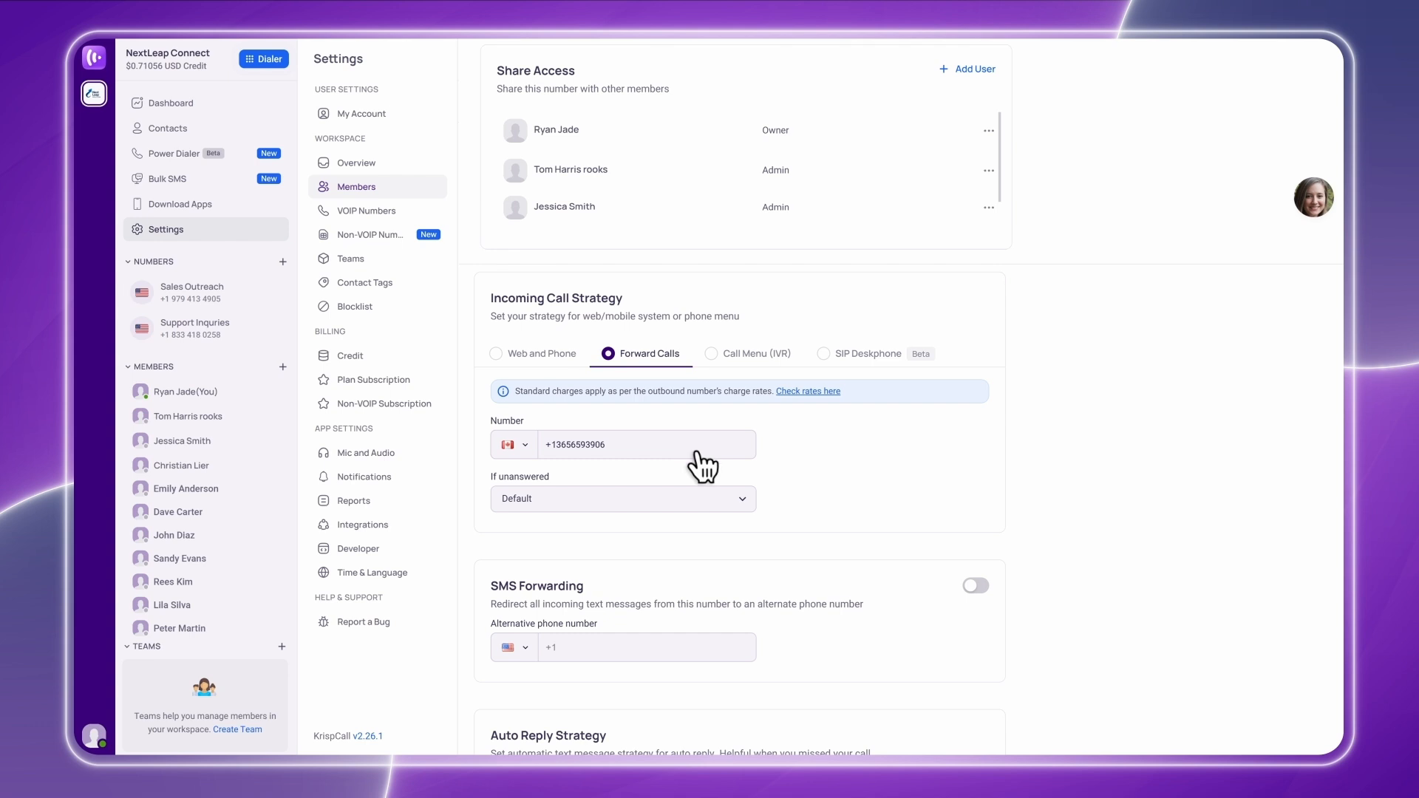
left_click(621, 497)
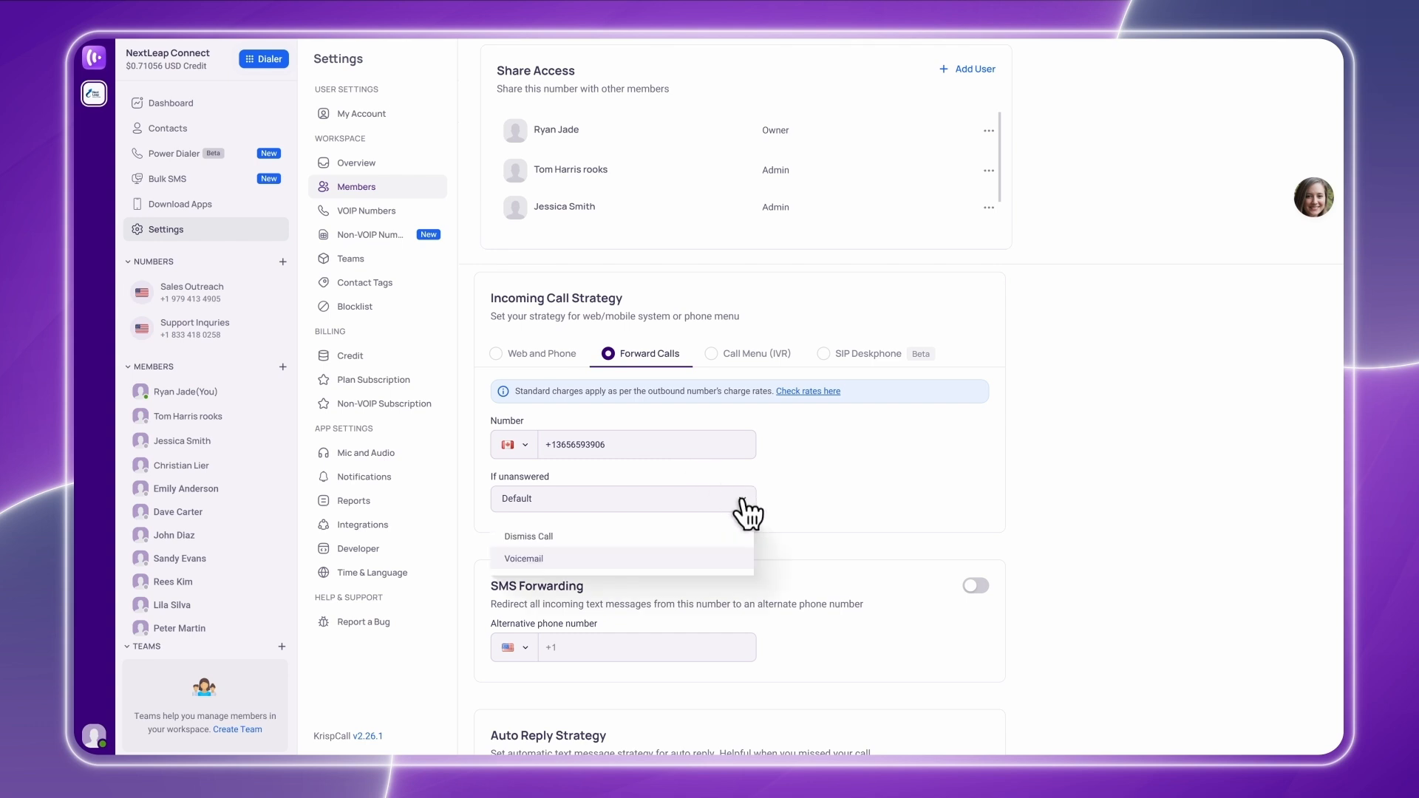
mouse_move(614, 575)
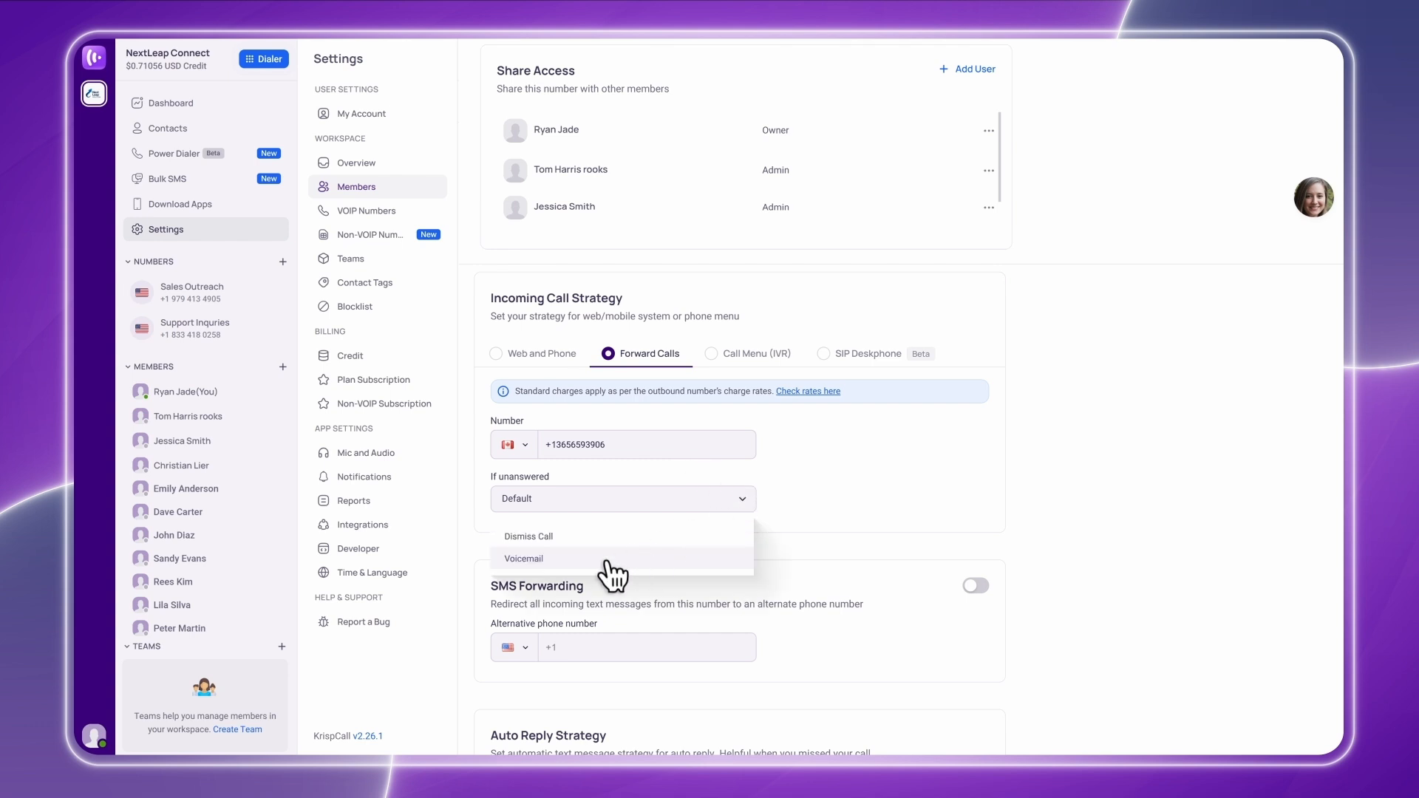
mouse_move(594, 544)
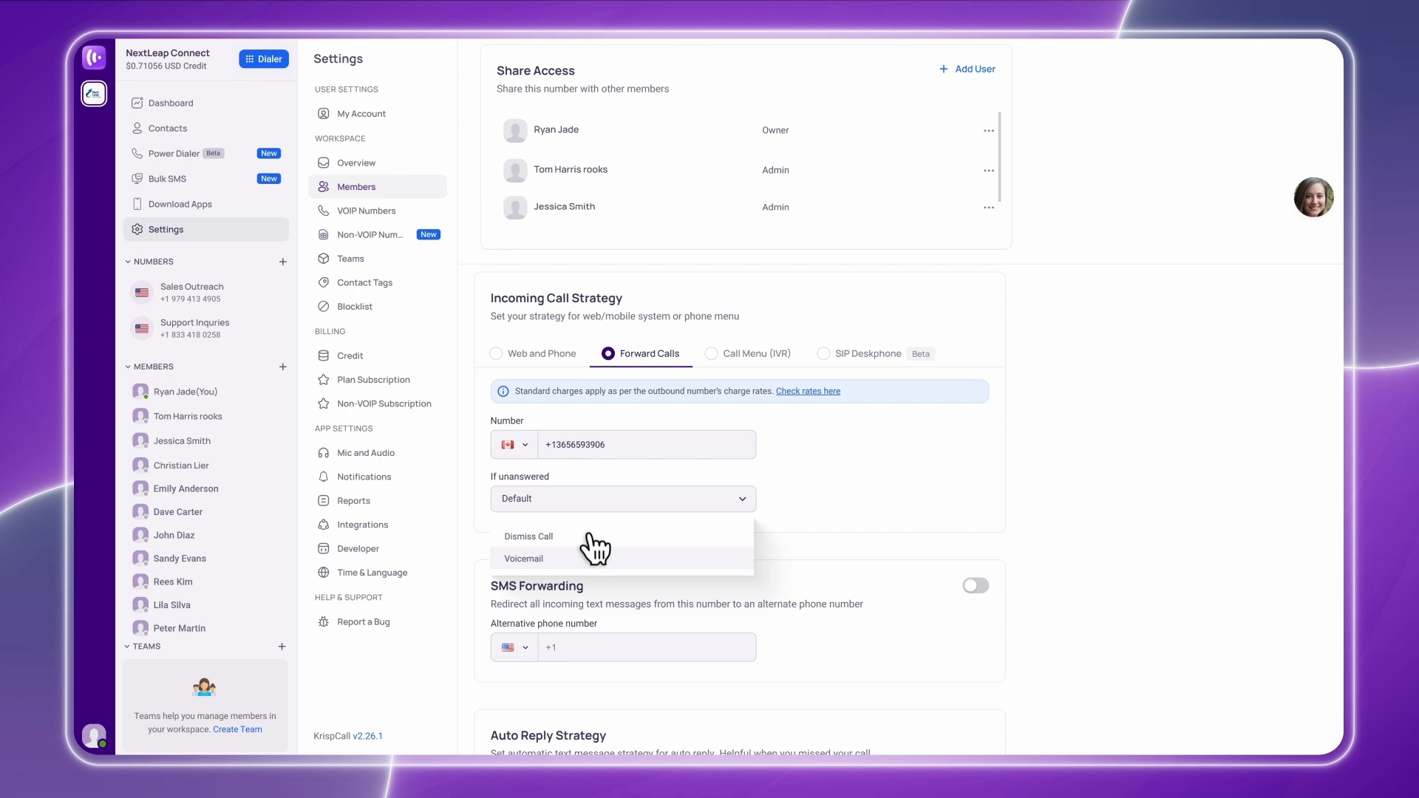
left_click(523, 559)
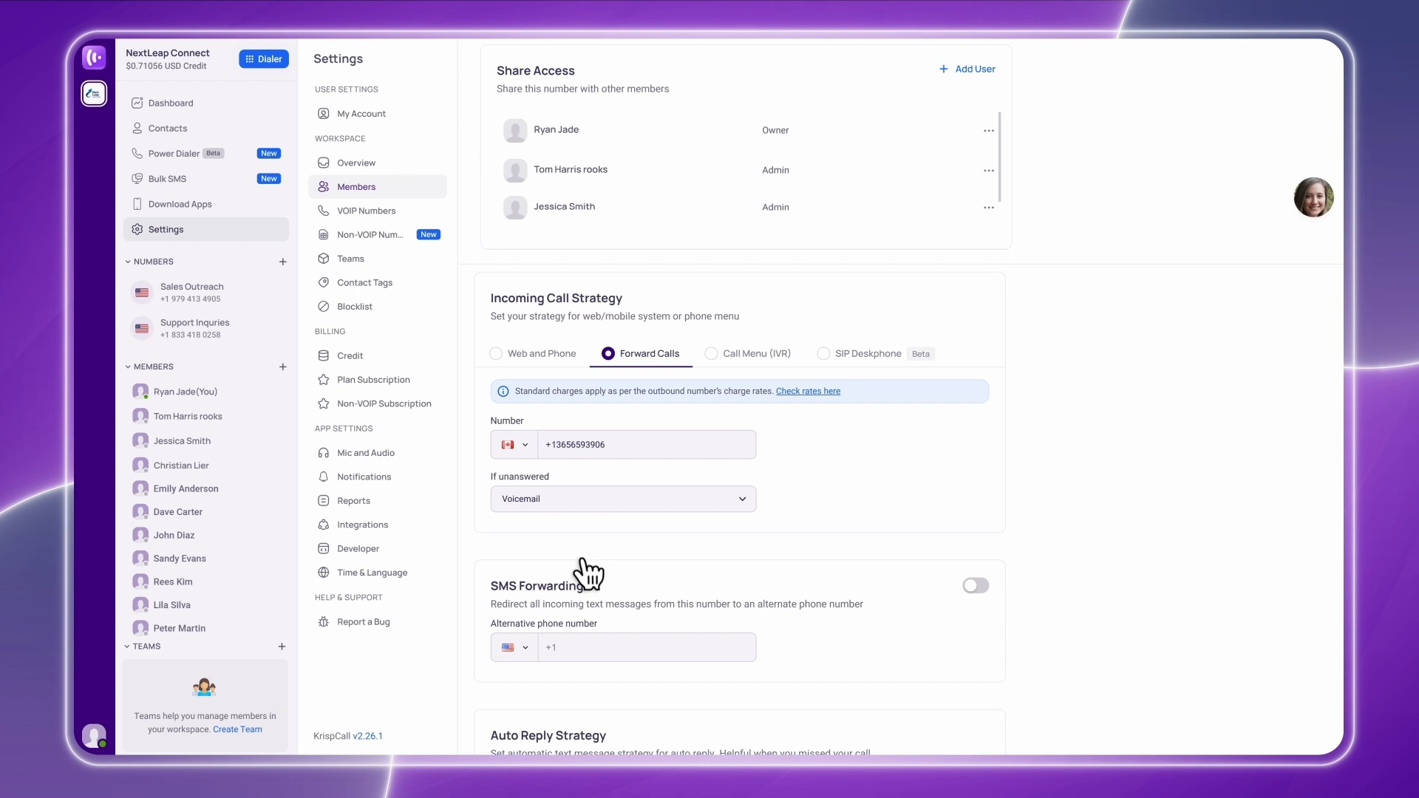
left_click(713, 353)
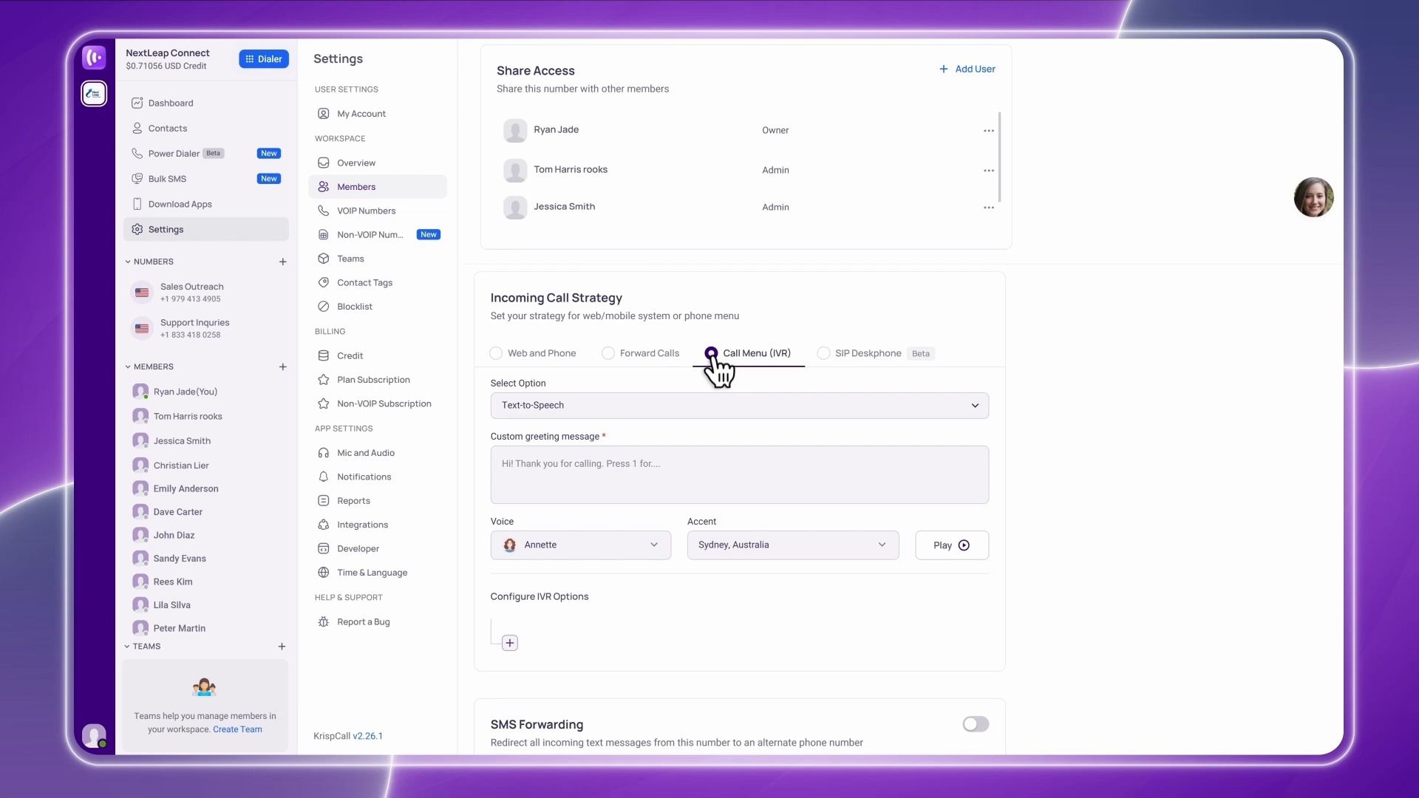
Switch to Call Menu (IVR), try a Custom Recording greeting, then revert to Text-to-Speech
left_click(738, 404)
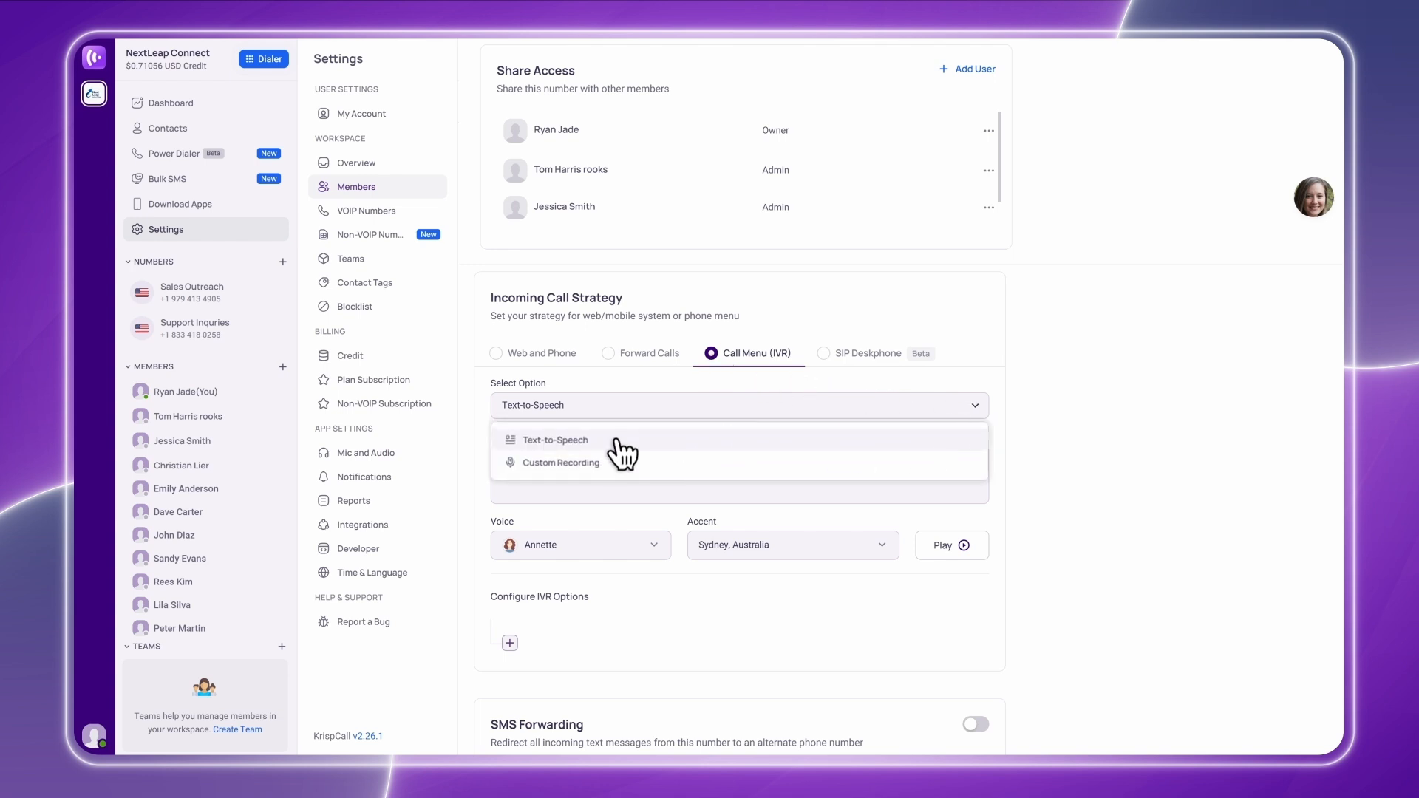
mouse_move(604, 469)
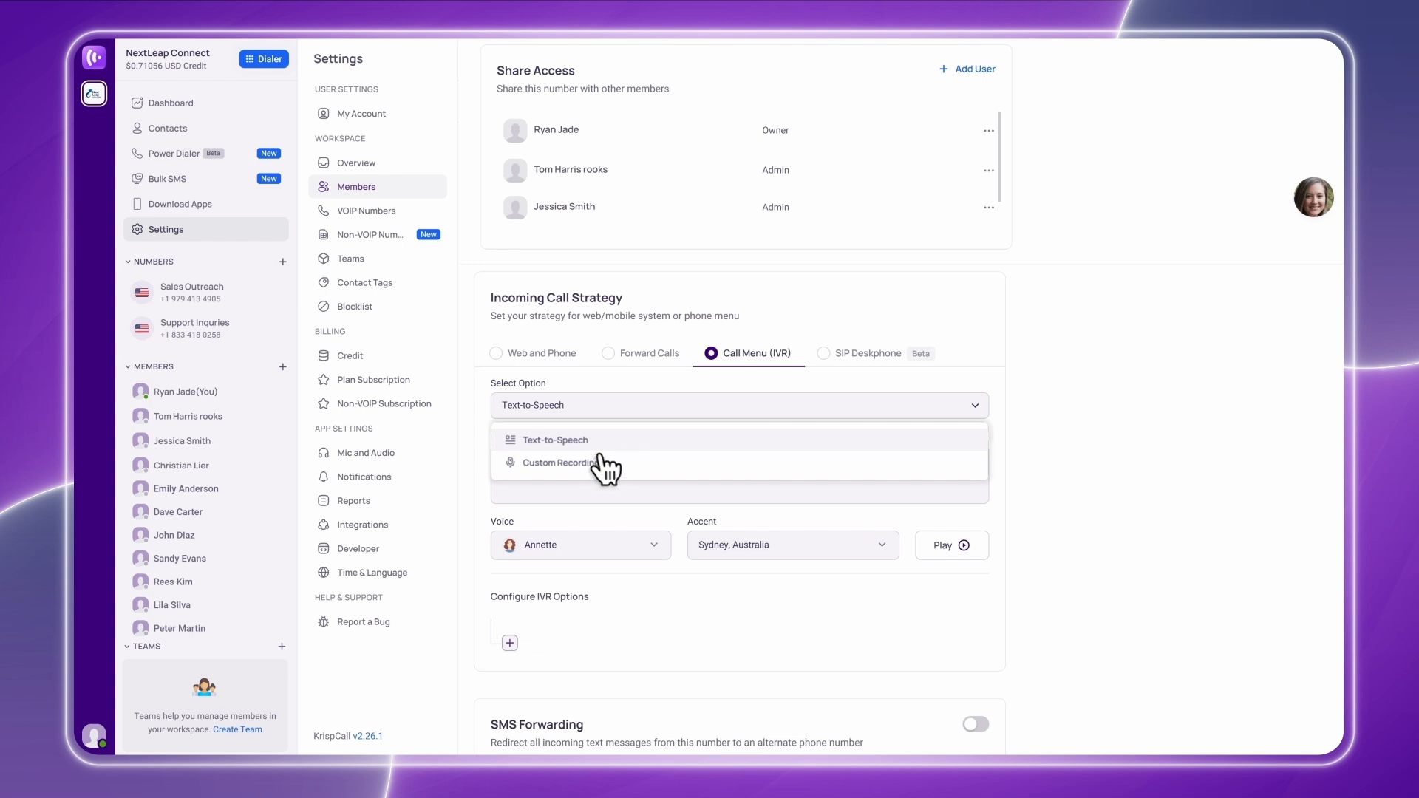
mouse_move(588, 482)
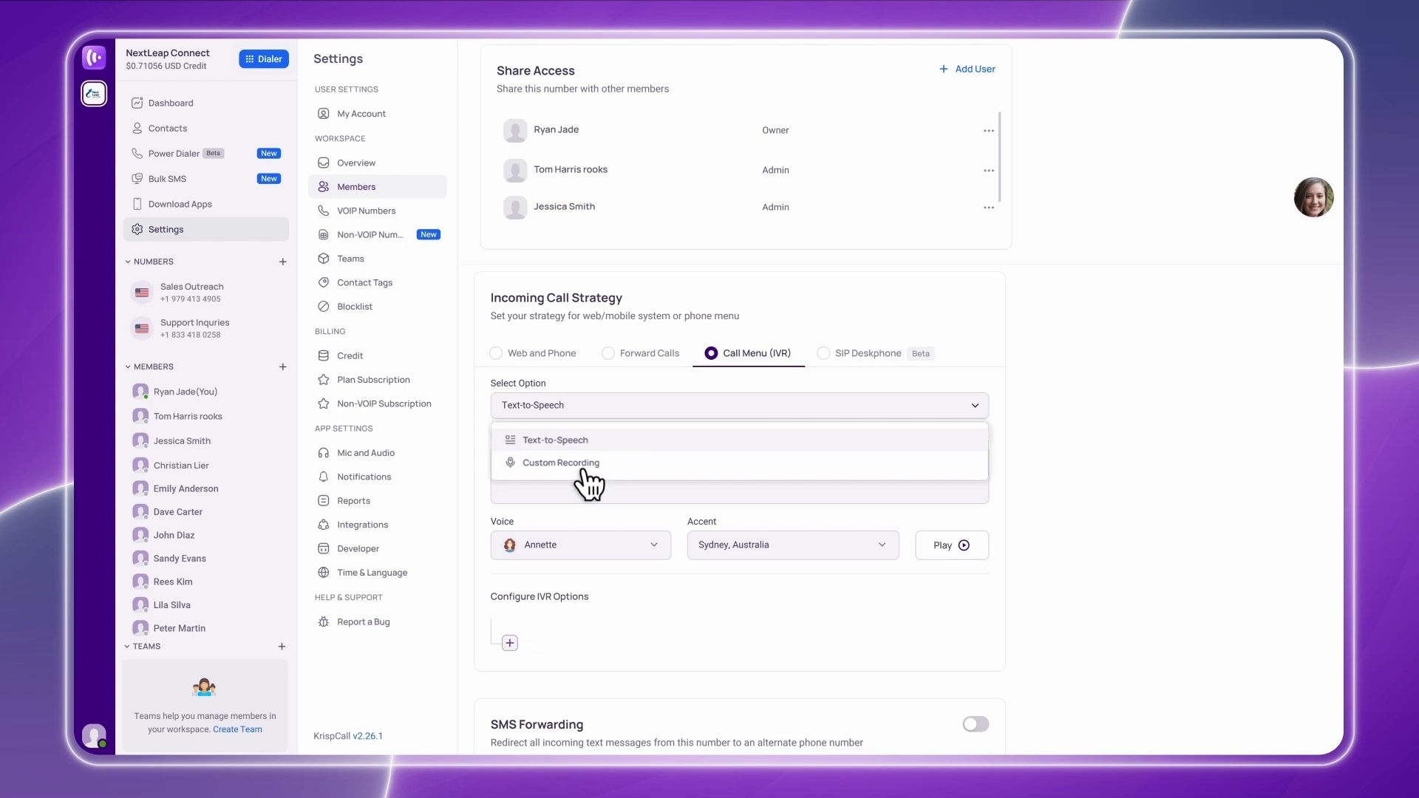
left_click(560, 462)
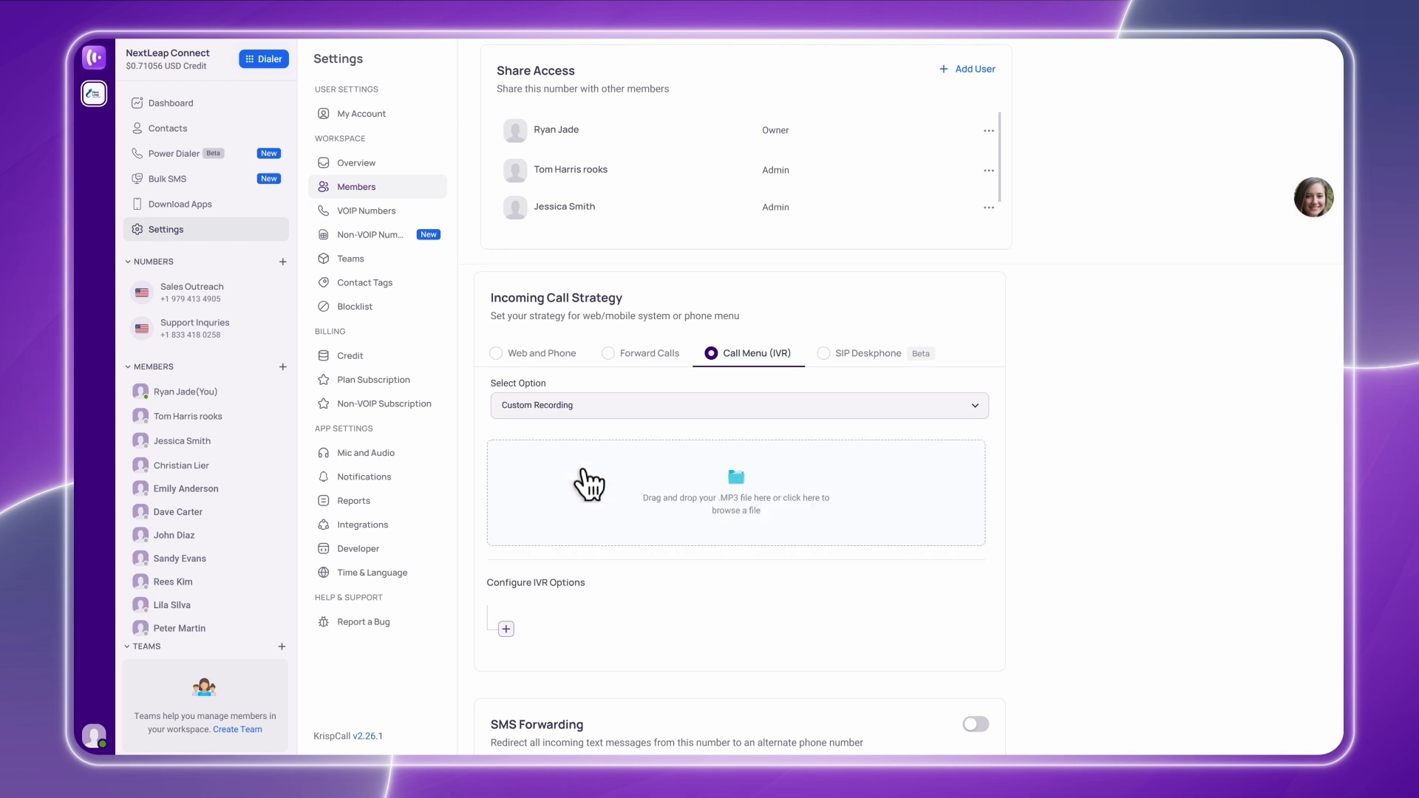
mouse_move(946, 432)
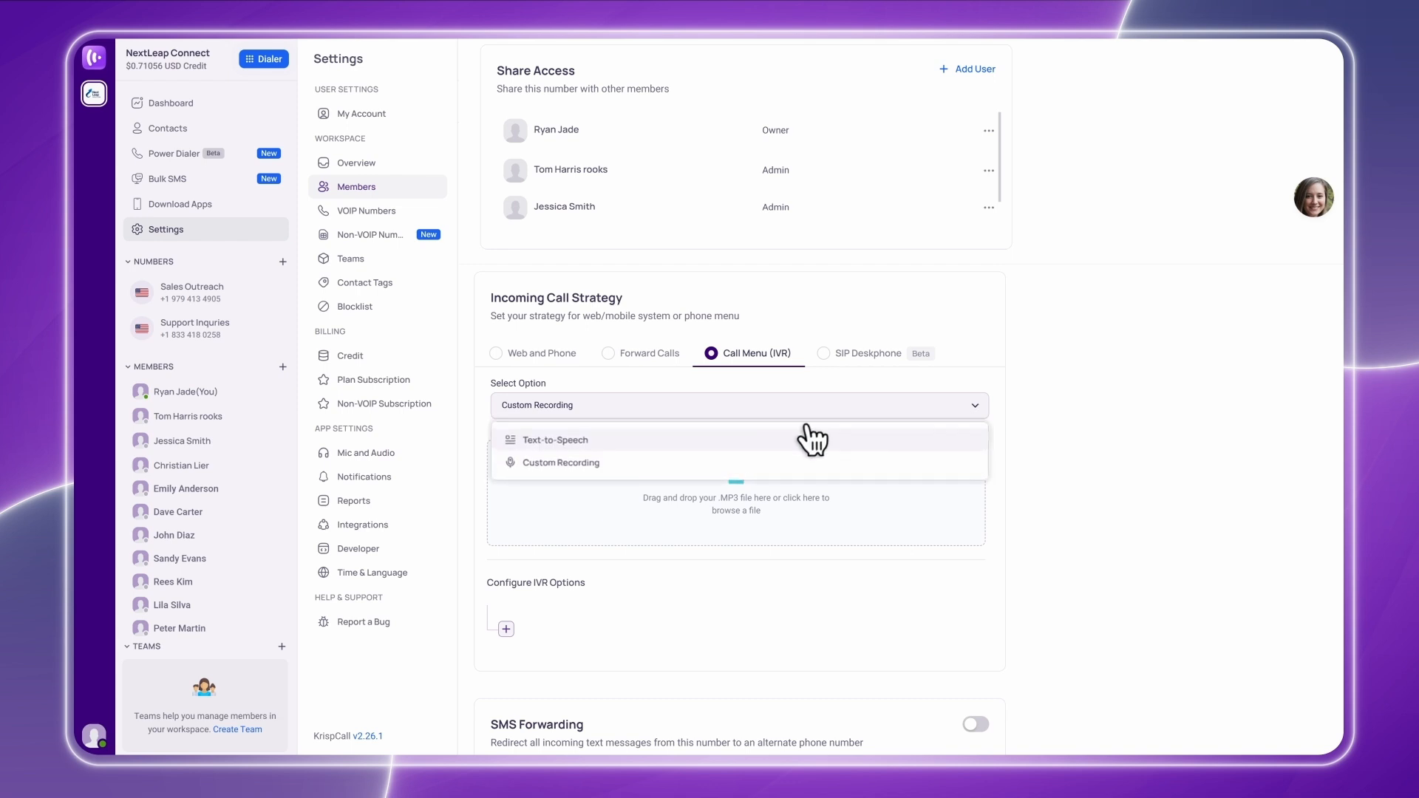
left_click(556, 440)
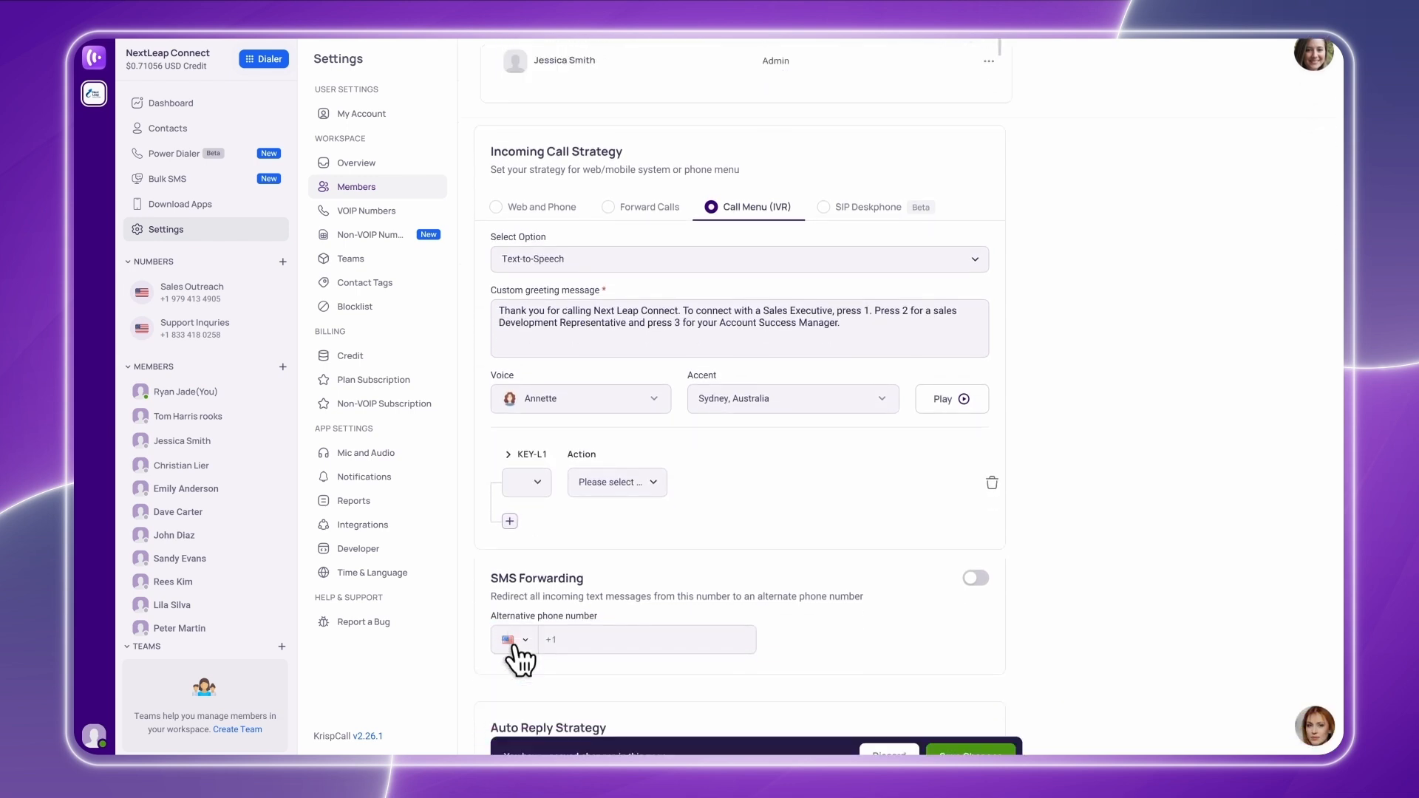
Add IVR options for keys 1, 2 and 3, and make key 1 lead to a sub-menu
left_click(525, 481)
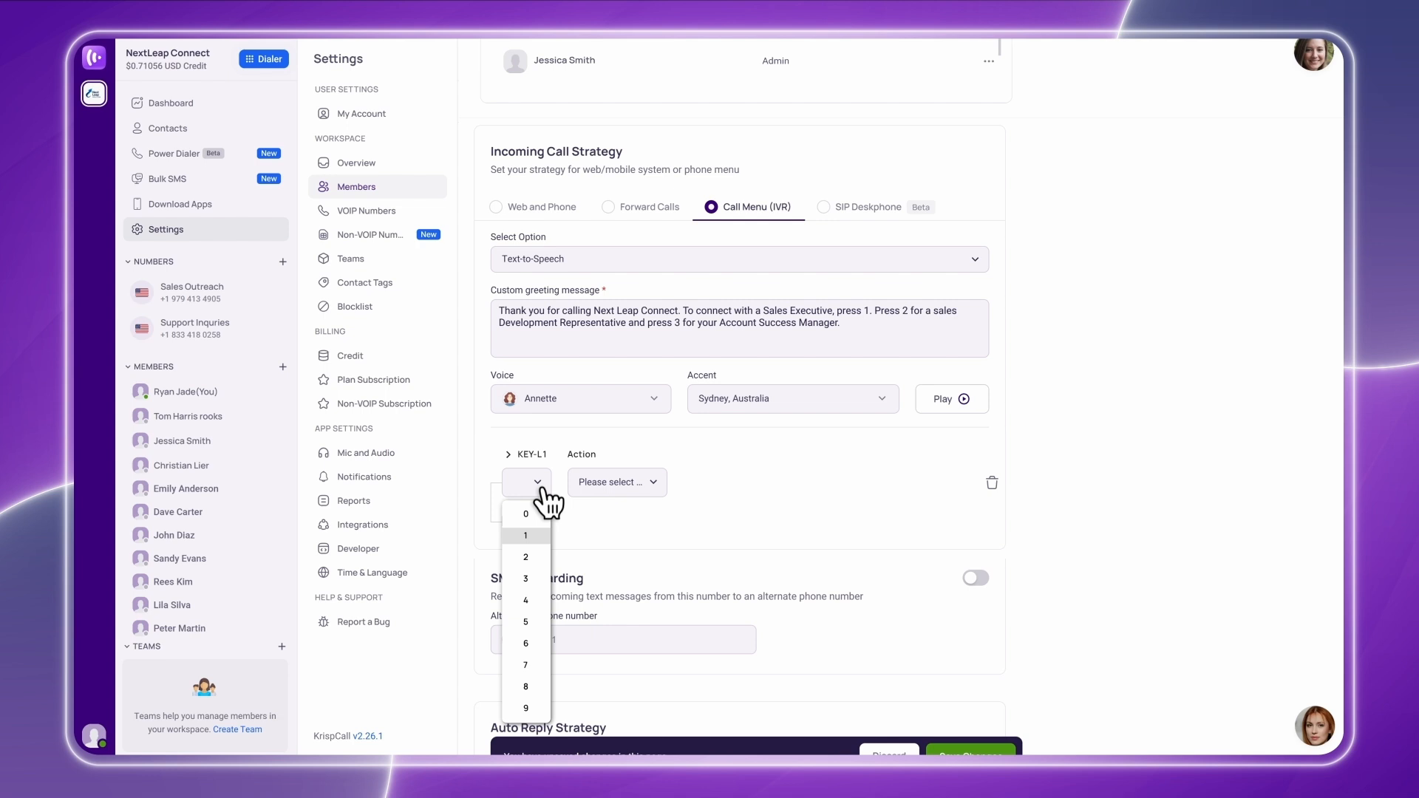
left_click(525, 535)
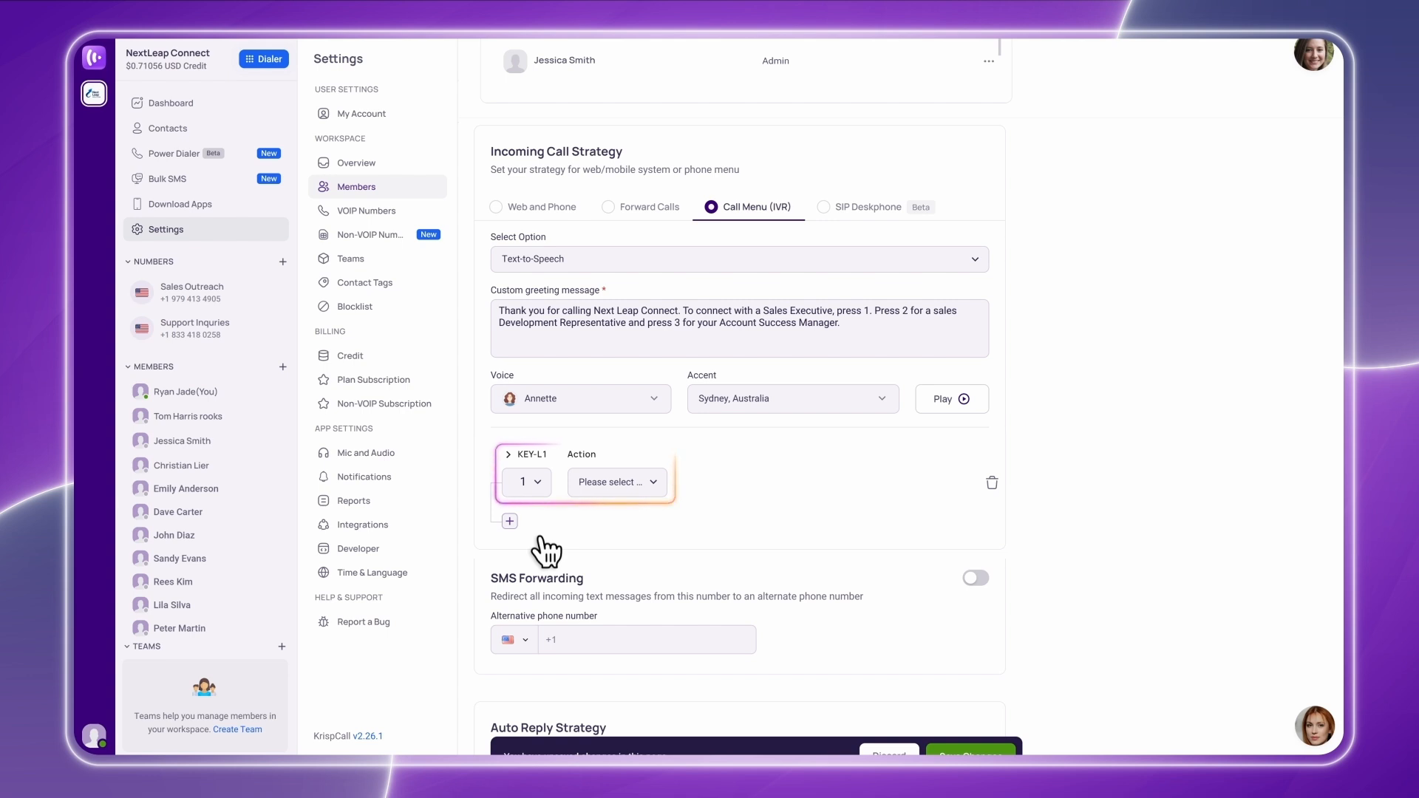
left_click(509, 521)
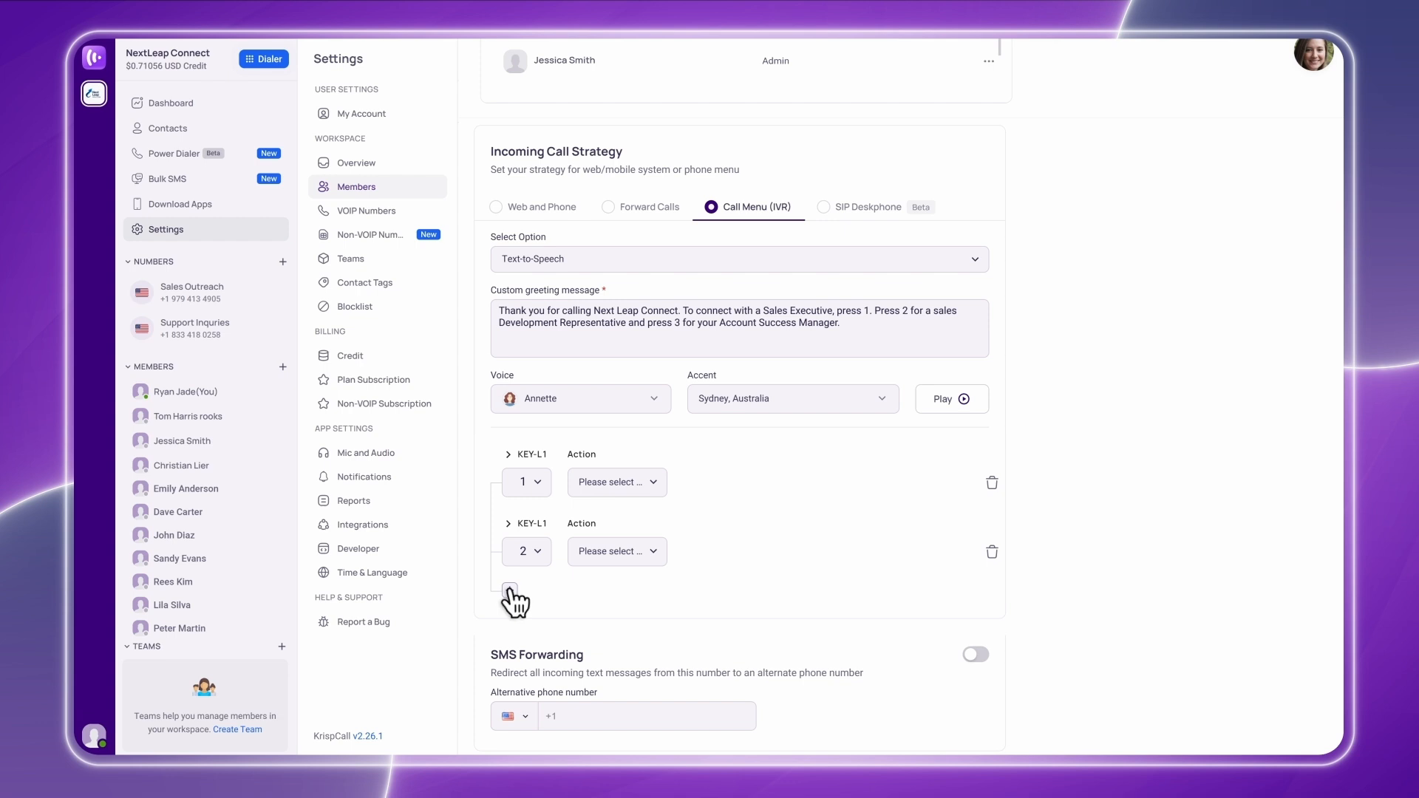
left_click(508, 587)
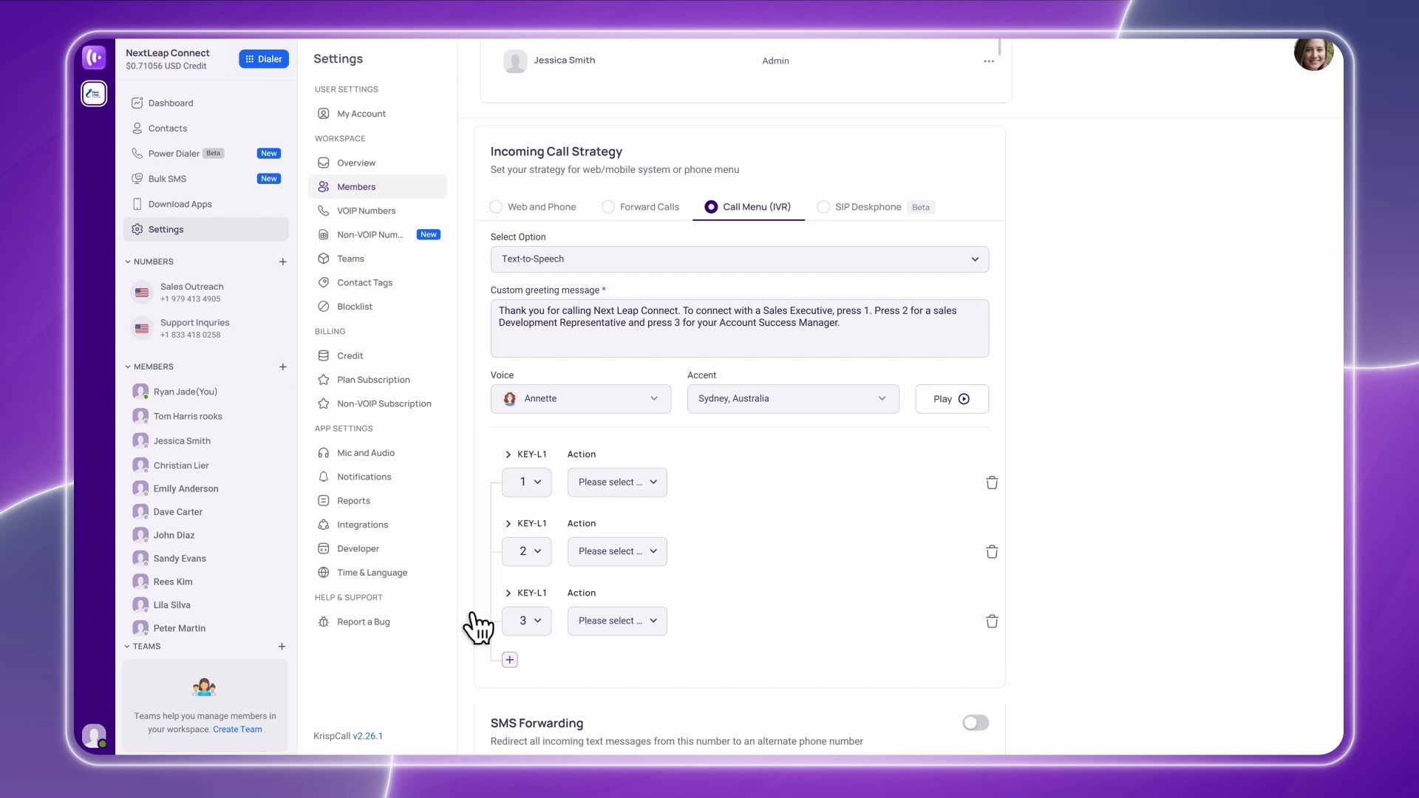
left_click(616, 481)
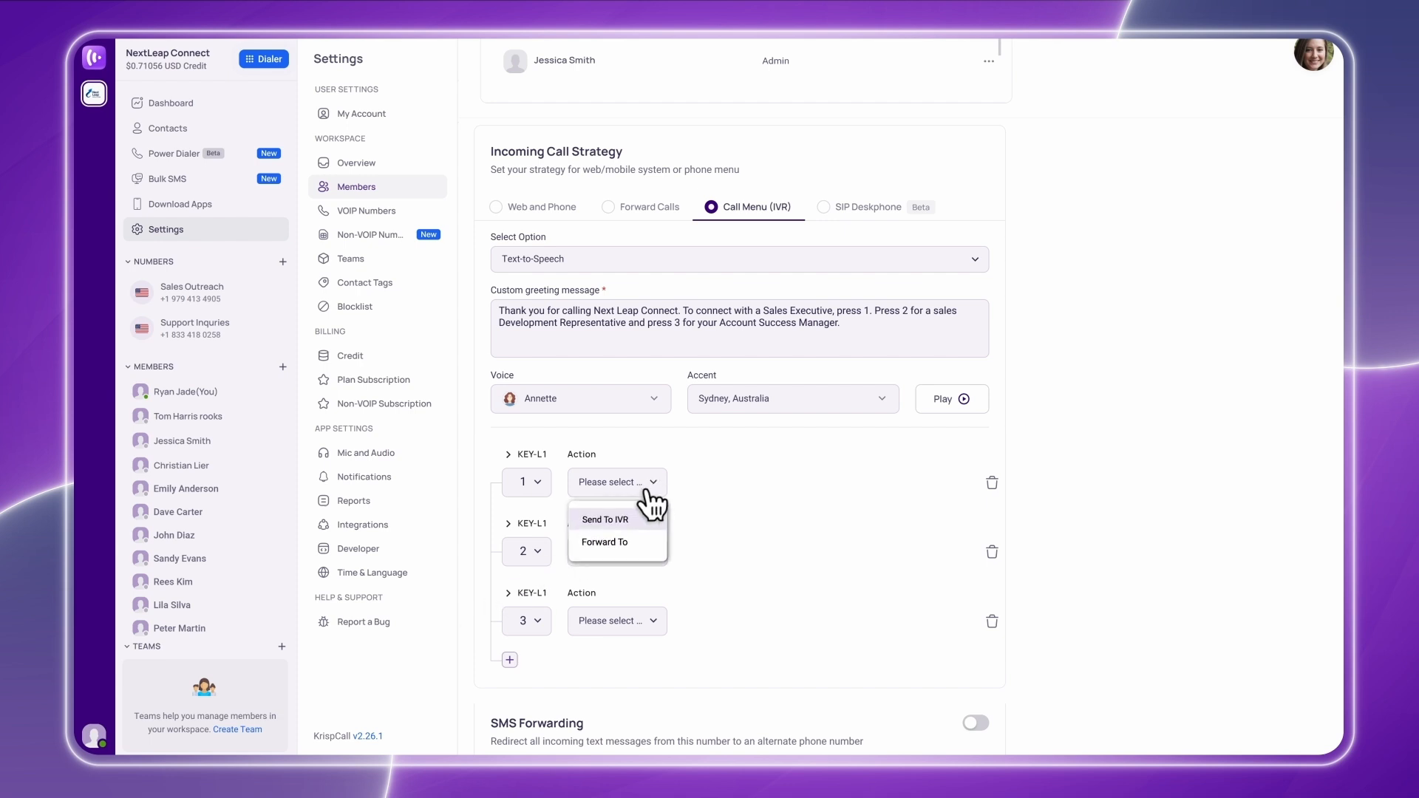
left_click(603, 520)
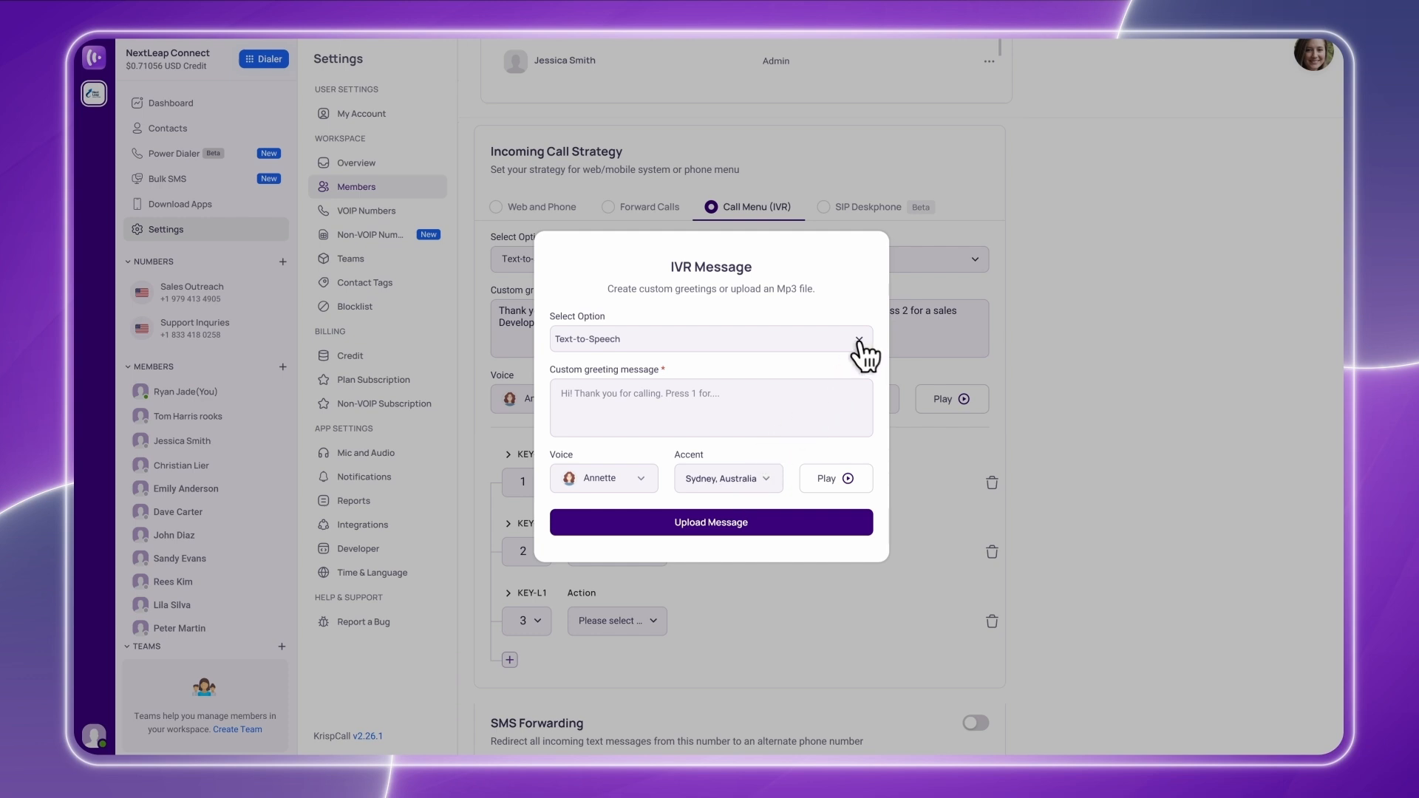
Give key 1's sub-menu a text-to-speech greeting about new sales and existing orders, then add a nested option
left_click(710, 338)
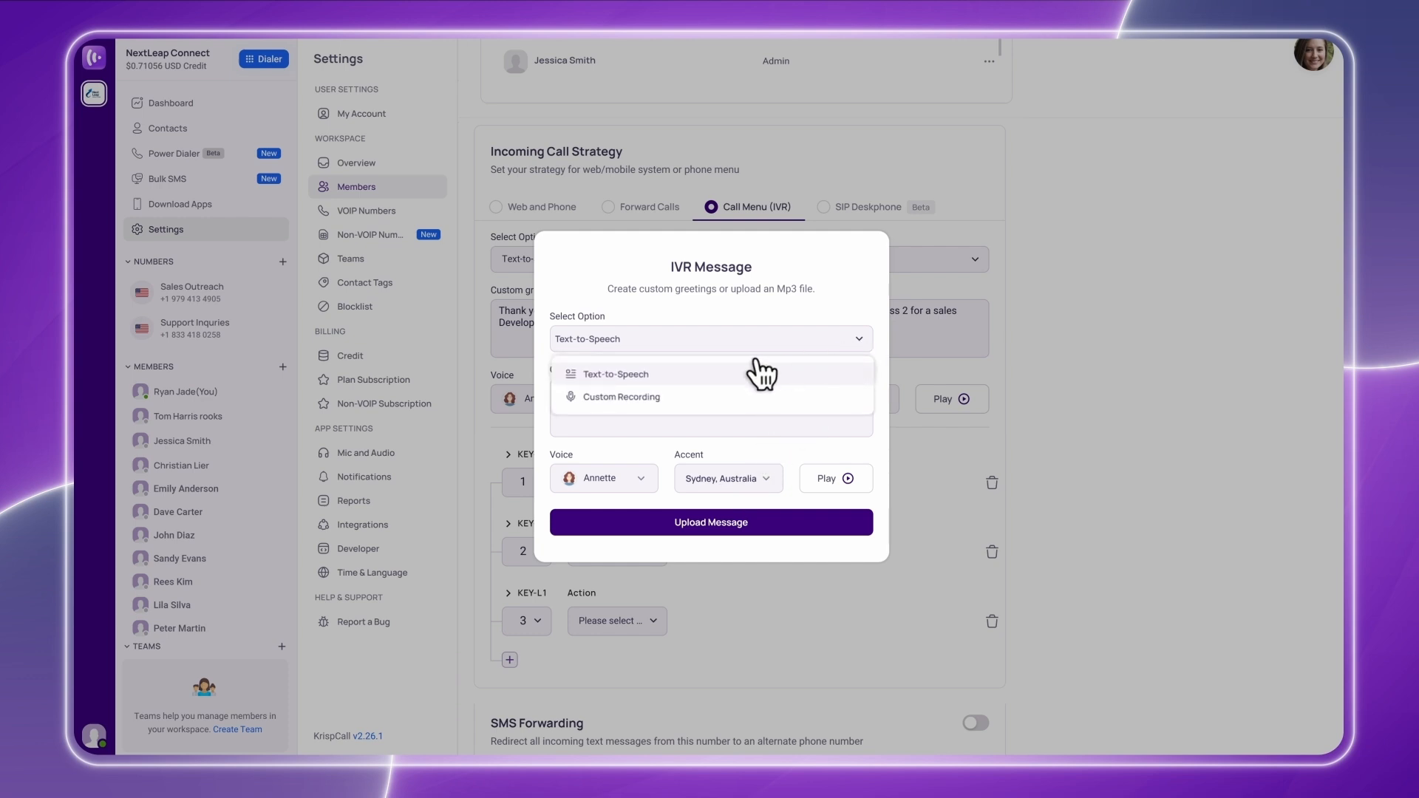
left_click(614, 374)
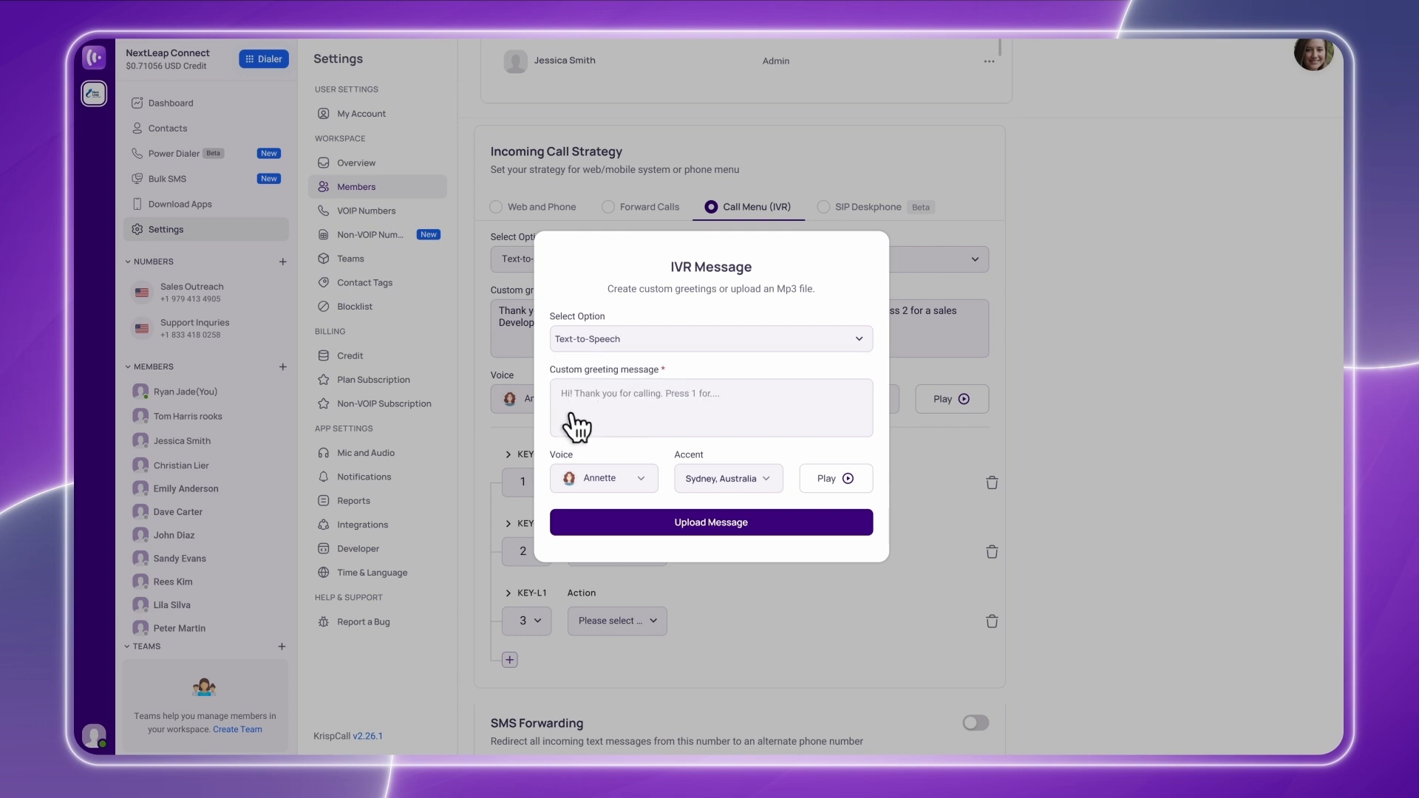
type("For immediate assistance, please Press 1 for New Sales")
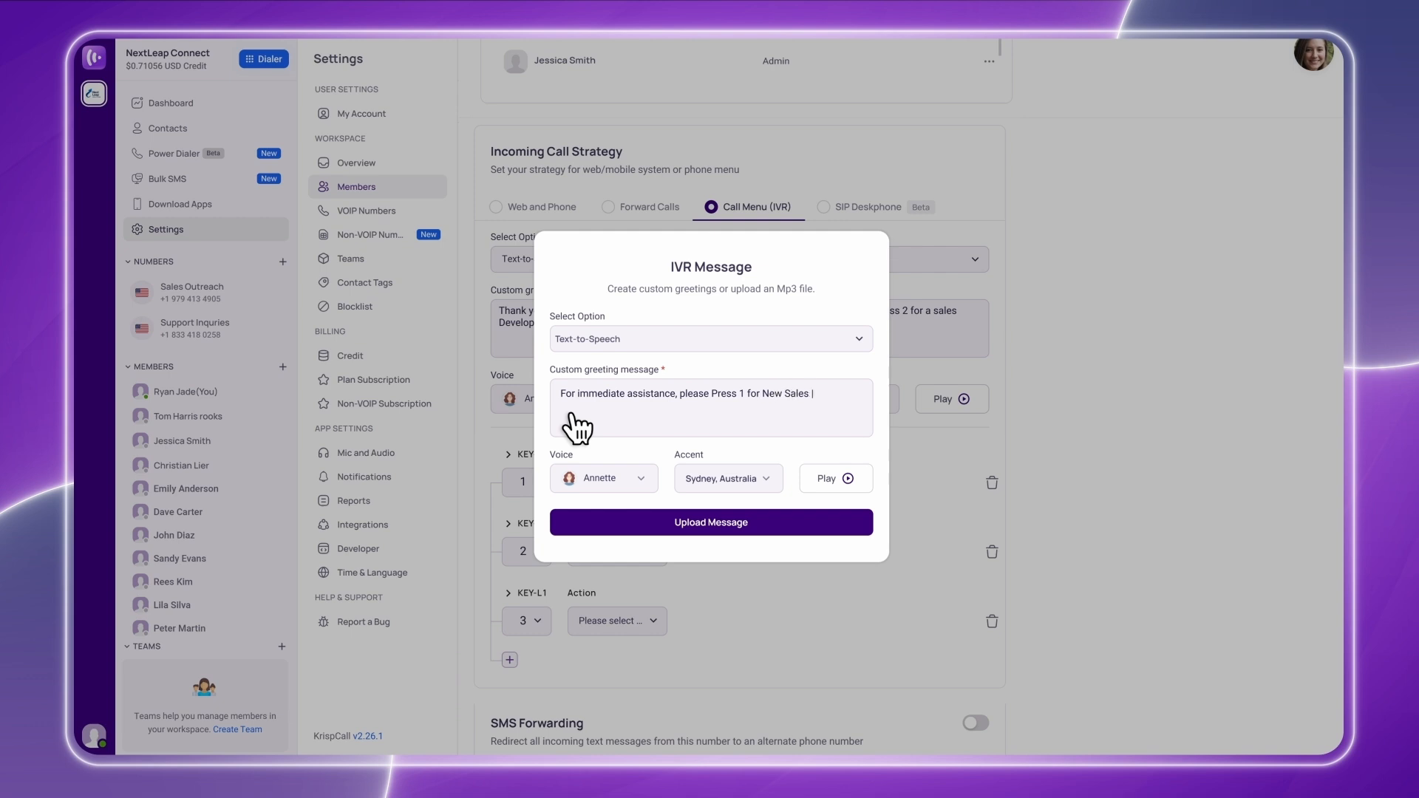
type("Inquiries, Press 2 for Existing Orders.")
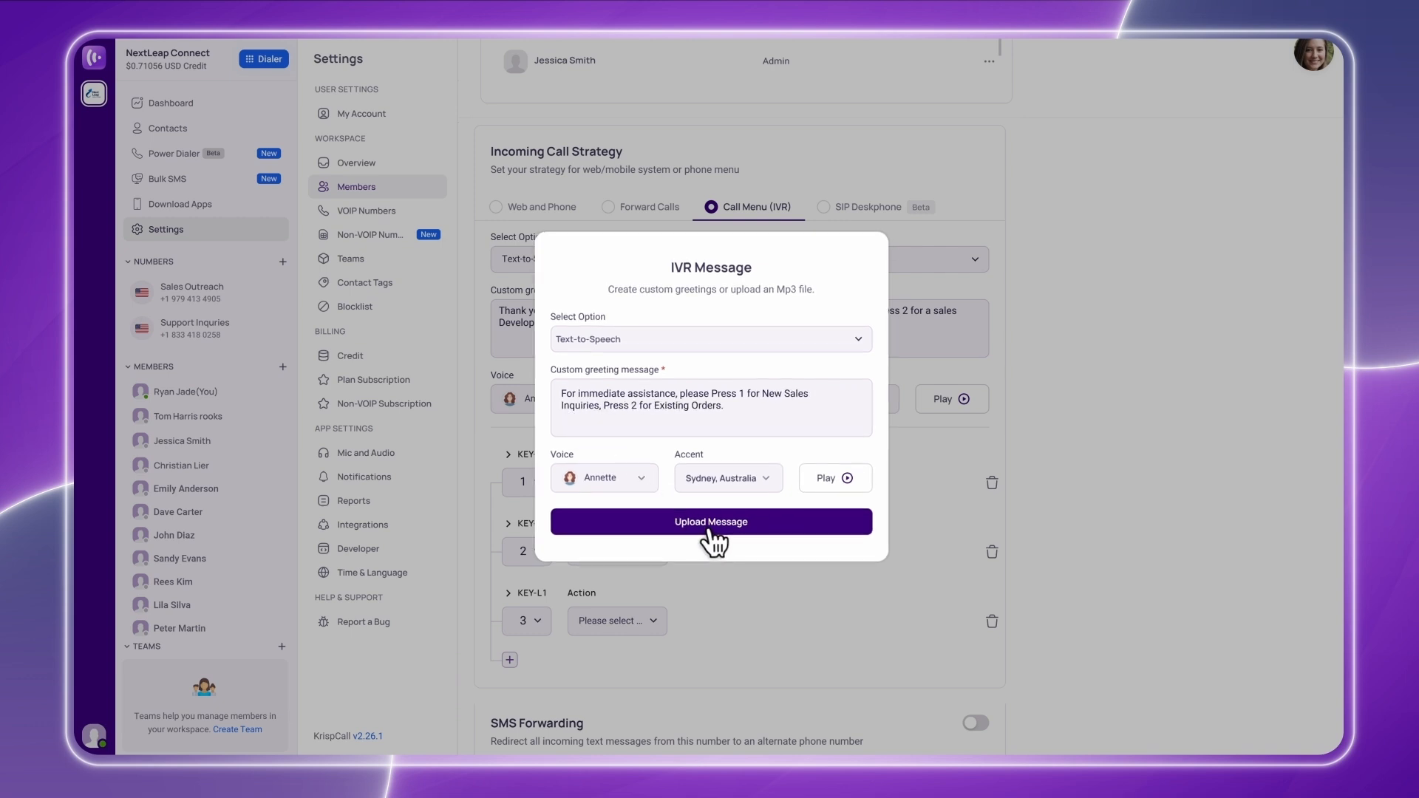
left_click(711, 521)
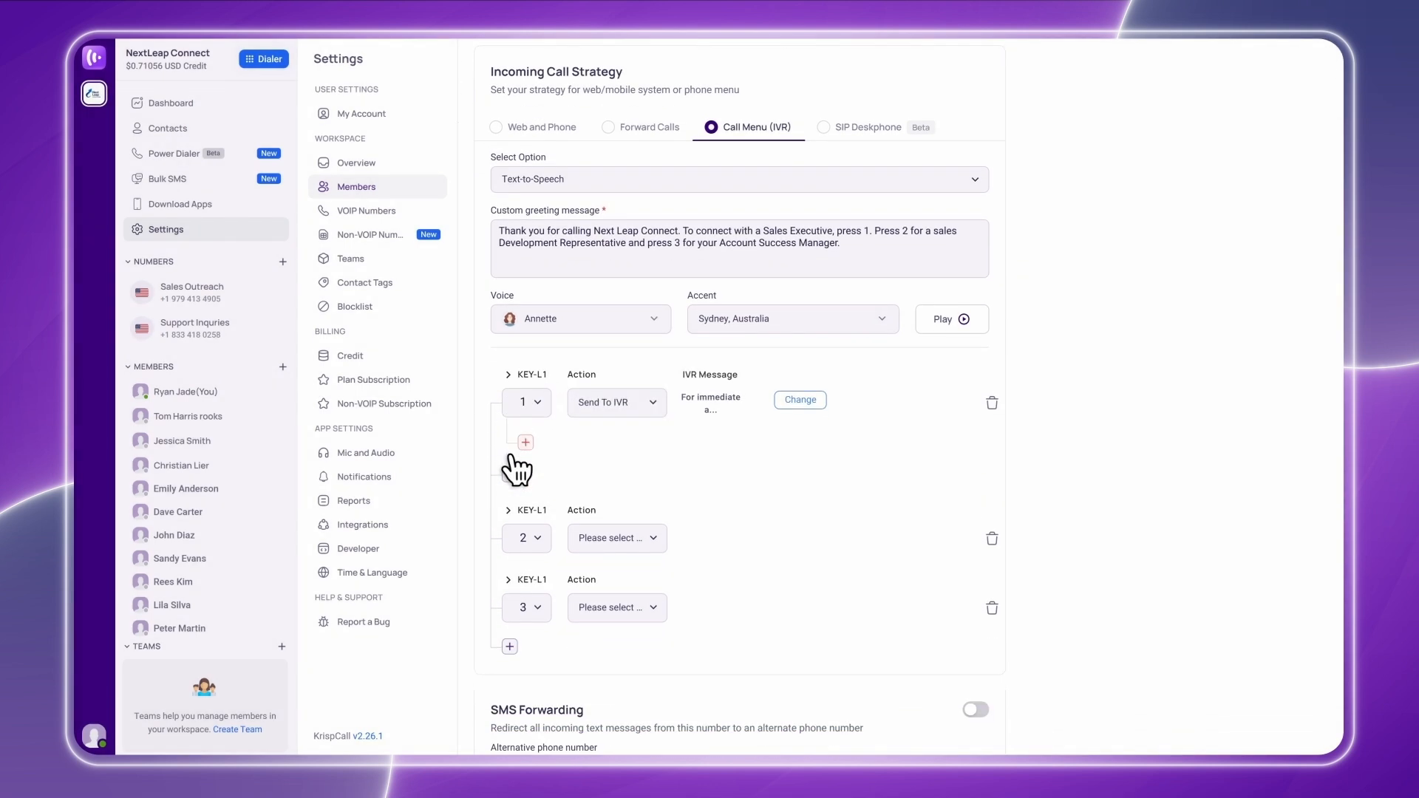
left_click(524, 442)
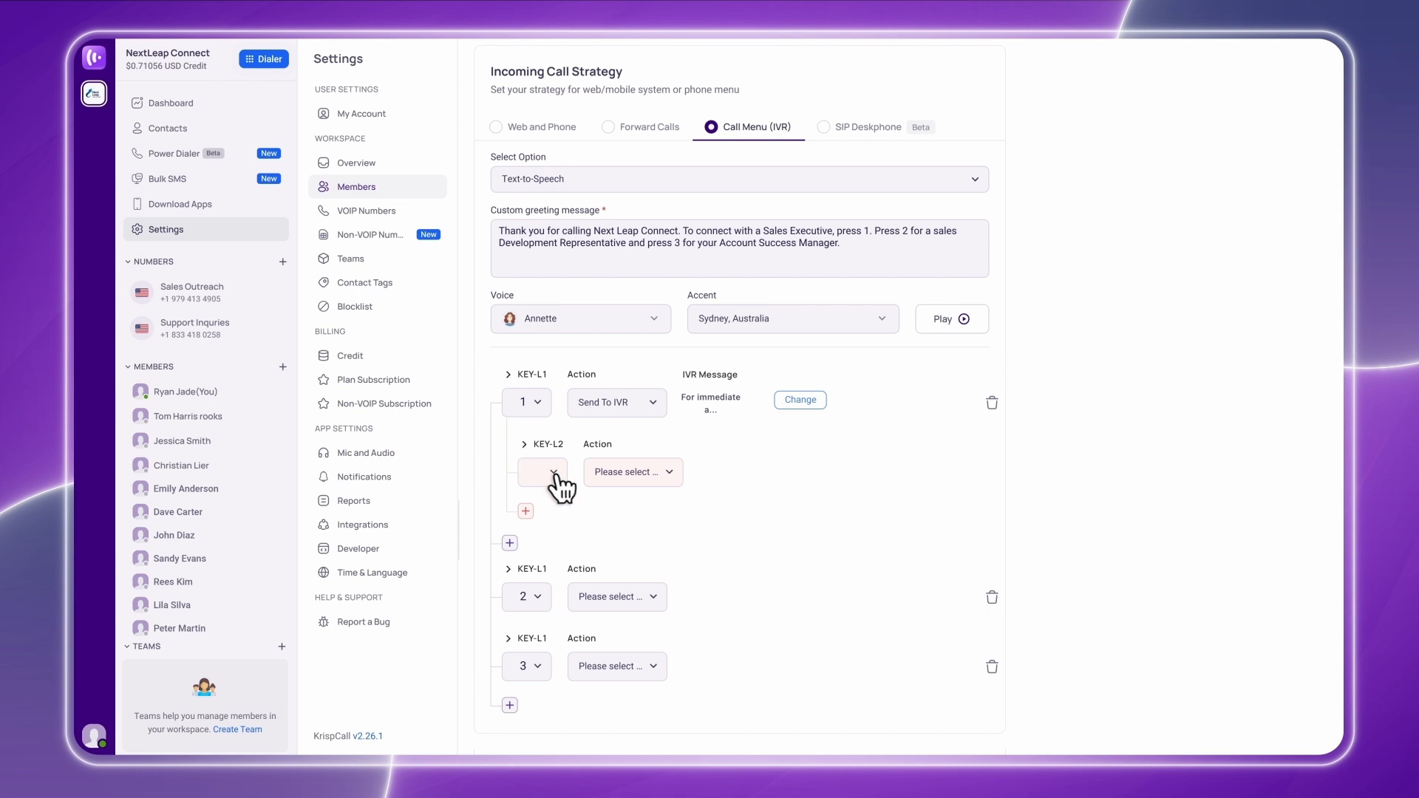
left_click(541, 472)
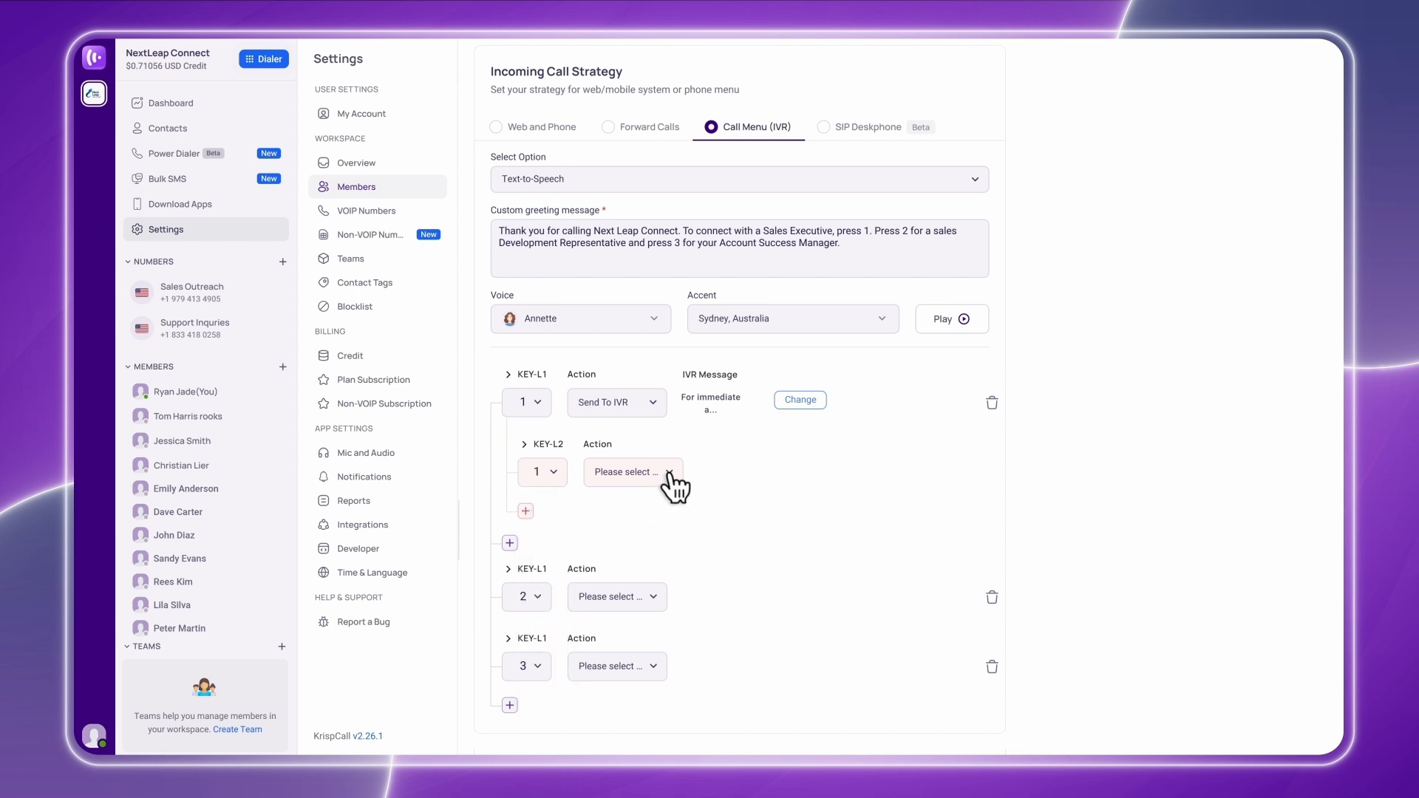
left_click(631, 472)
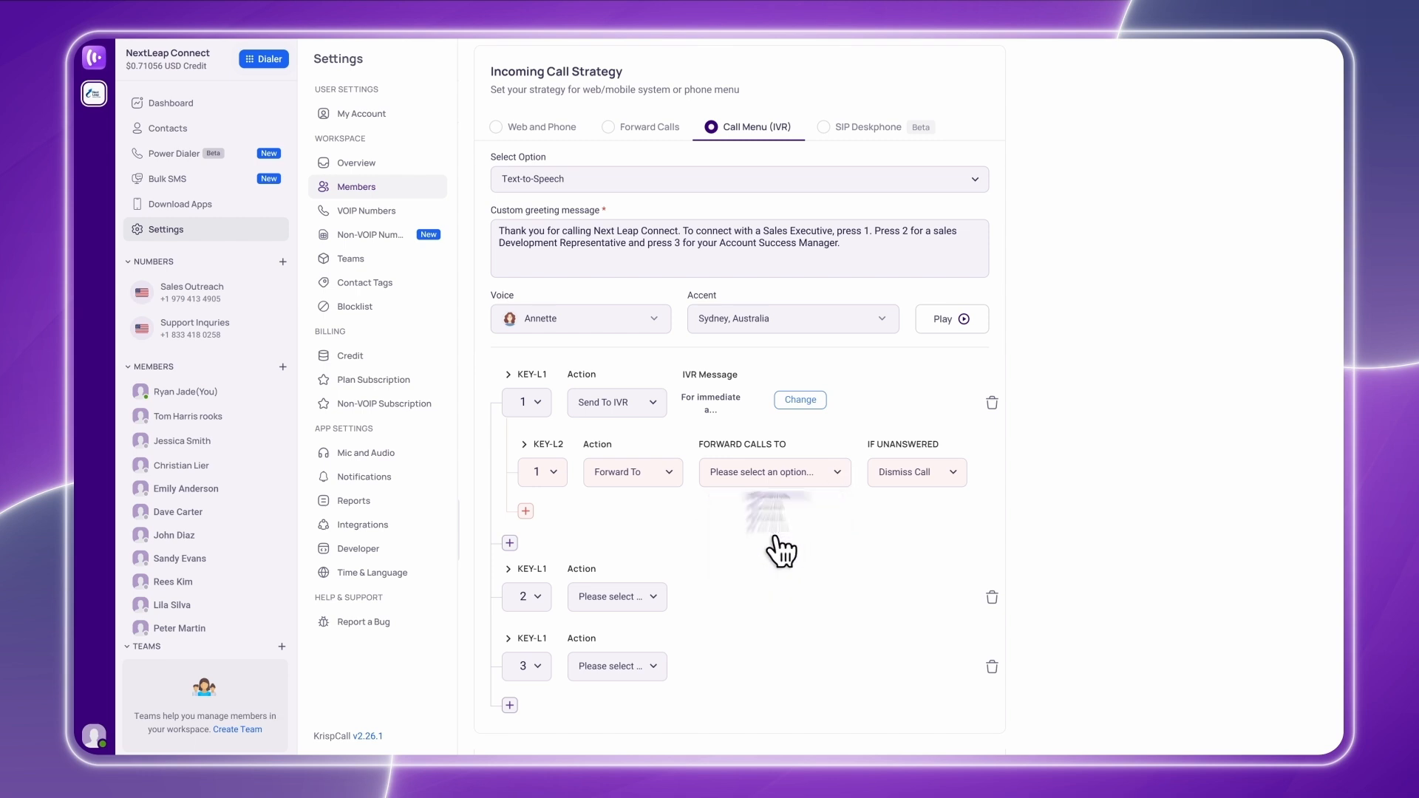
left_click(915, 471)
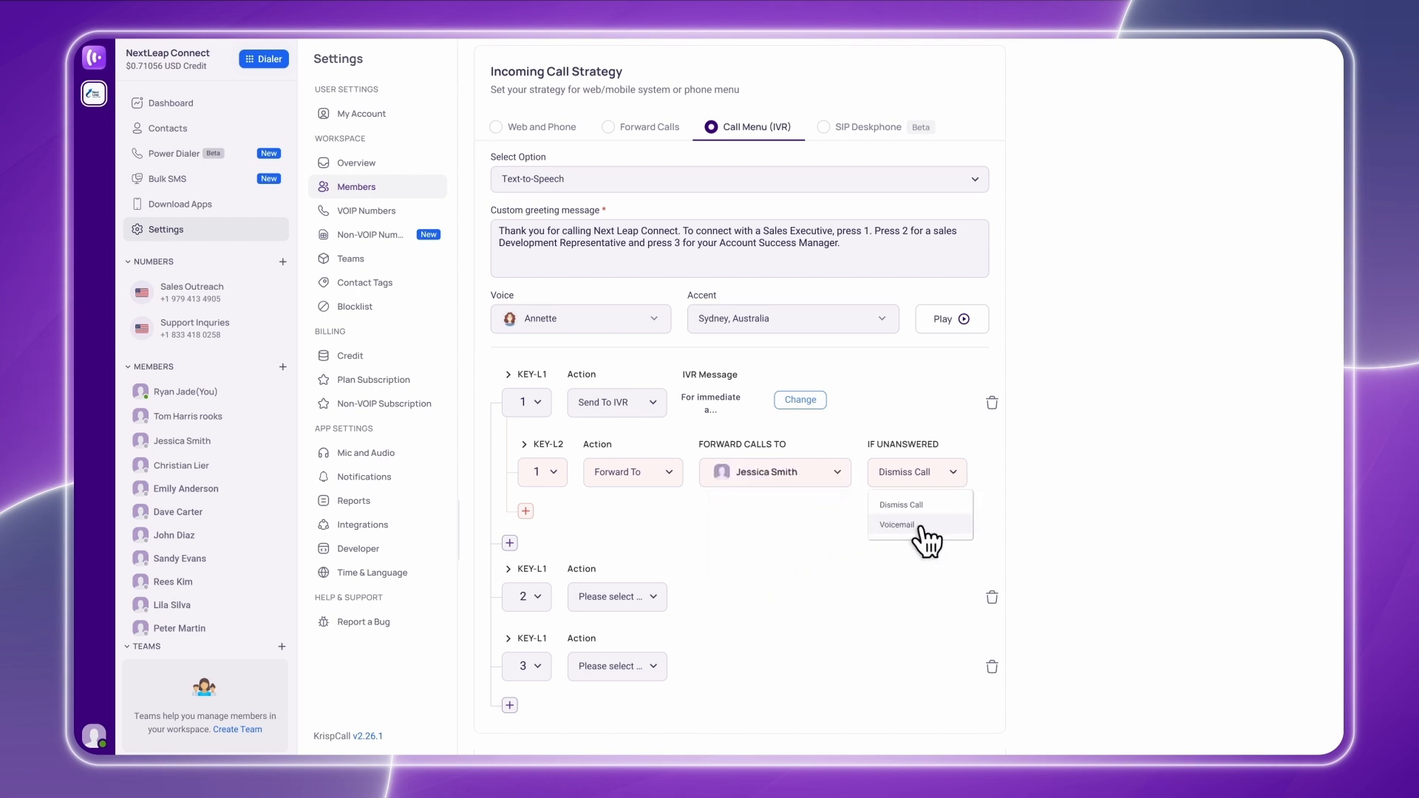
left_click(895, 525)
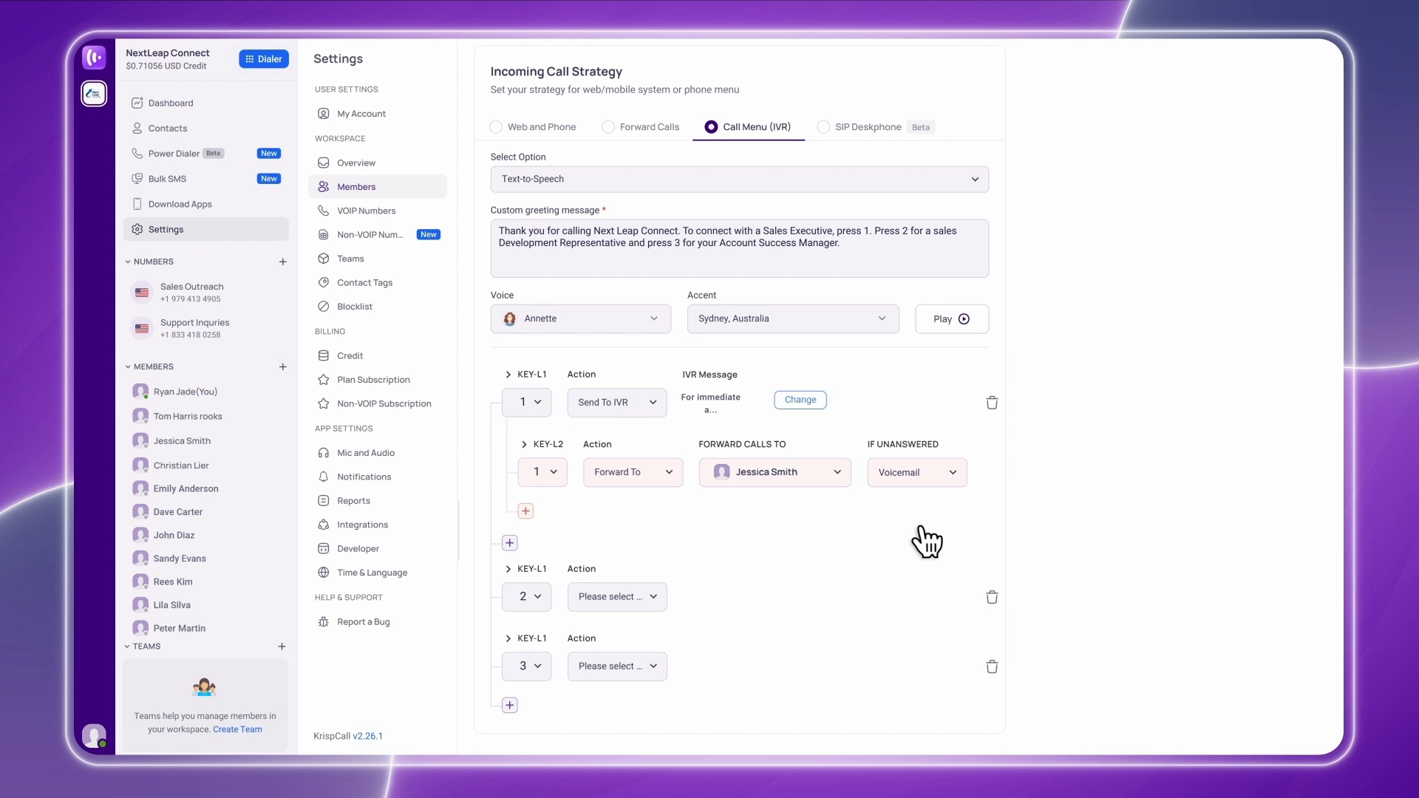
left_click(525, 512)
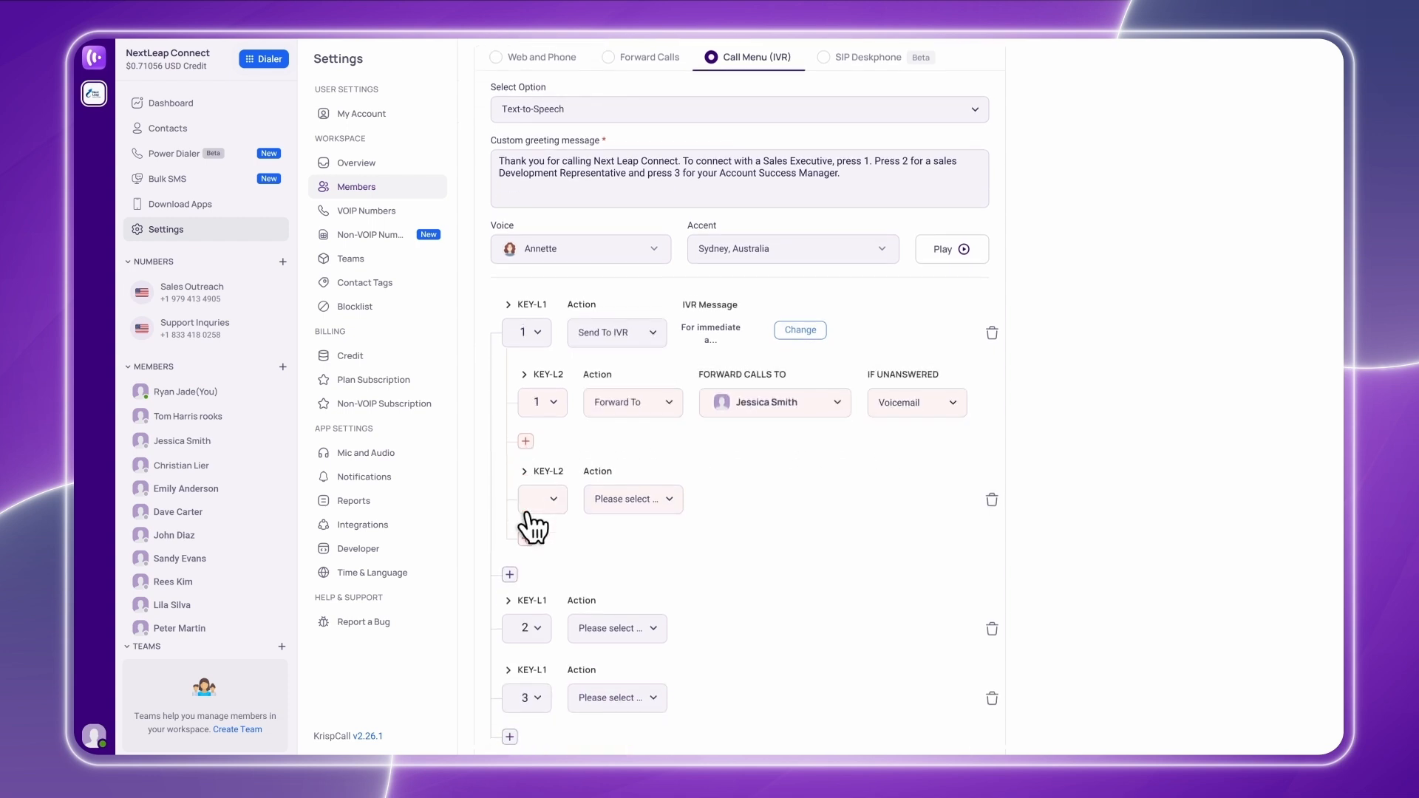
left_click(541, 499)
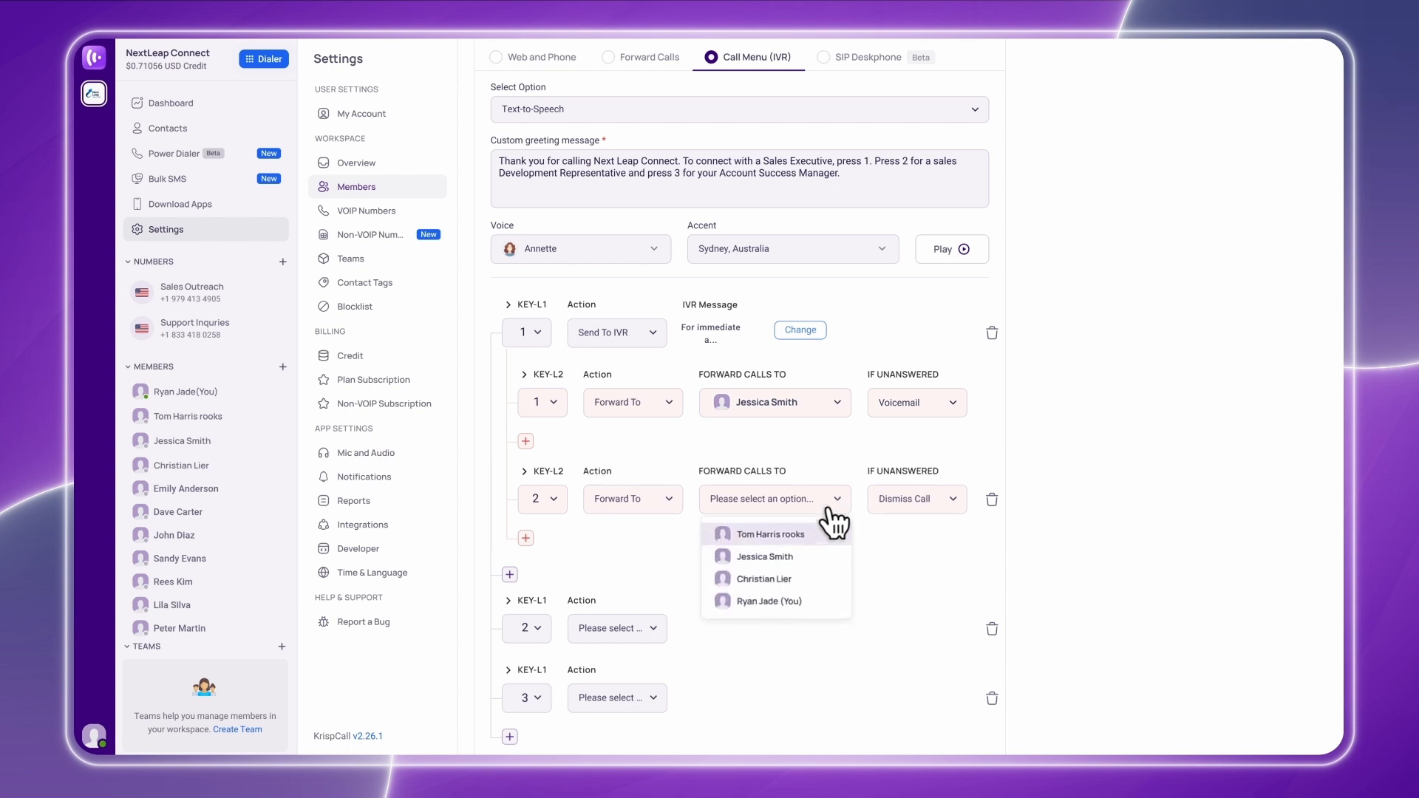
left_click(769, 534)
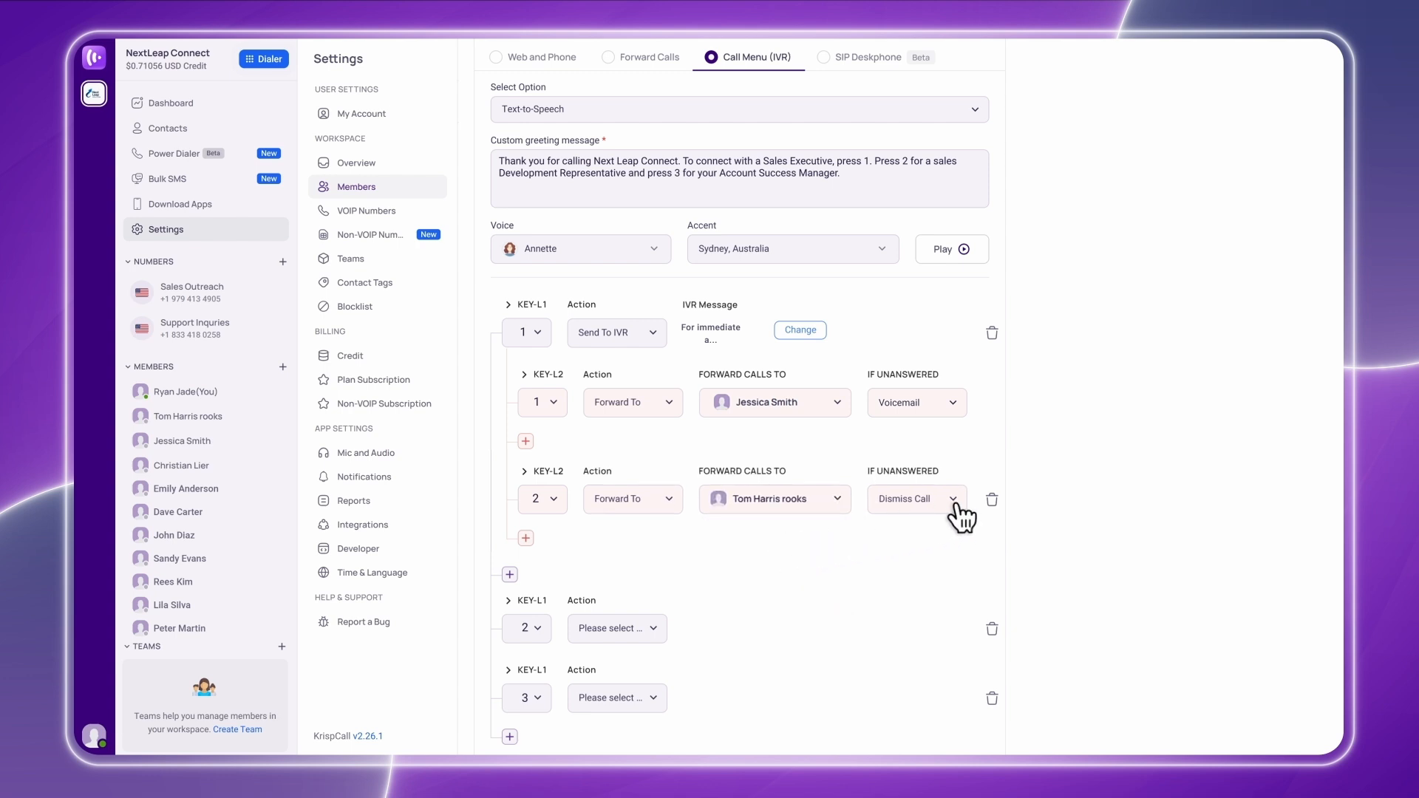
left_click(915, 499)
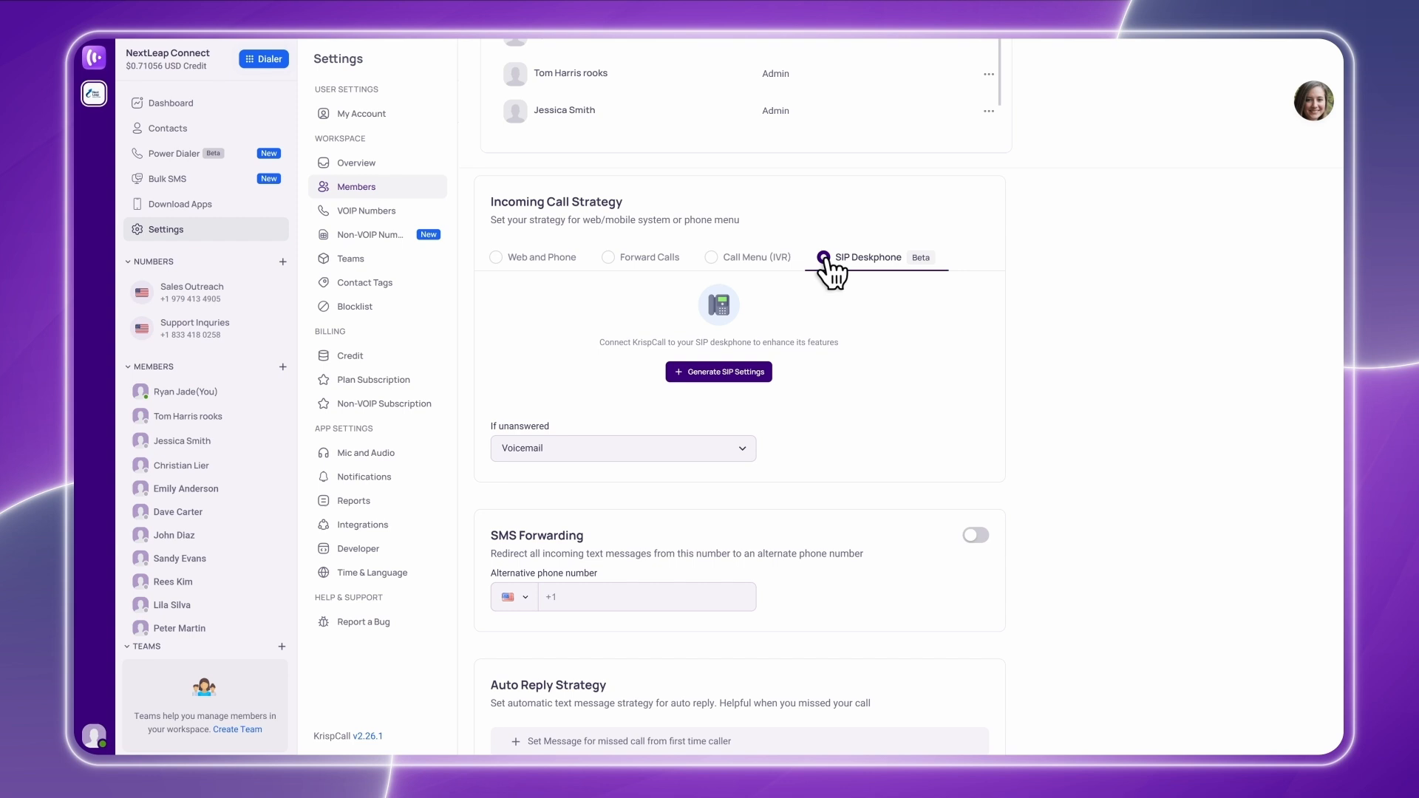
Generate SIP deskphone credentials and keep Voicemail for unanswered deskphone calls
left_click(717, 371)
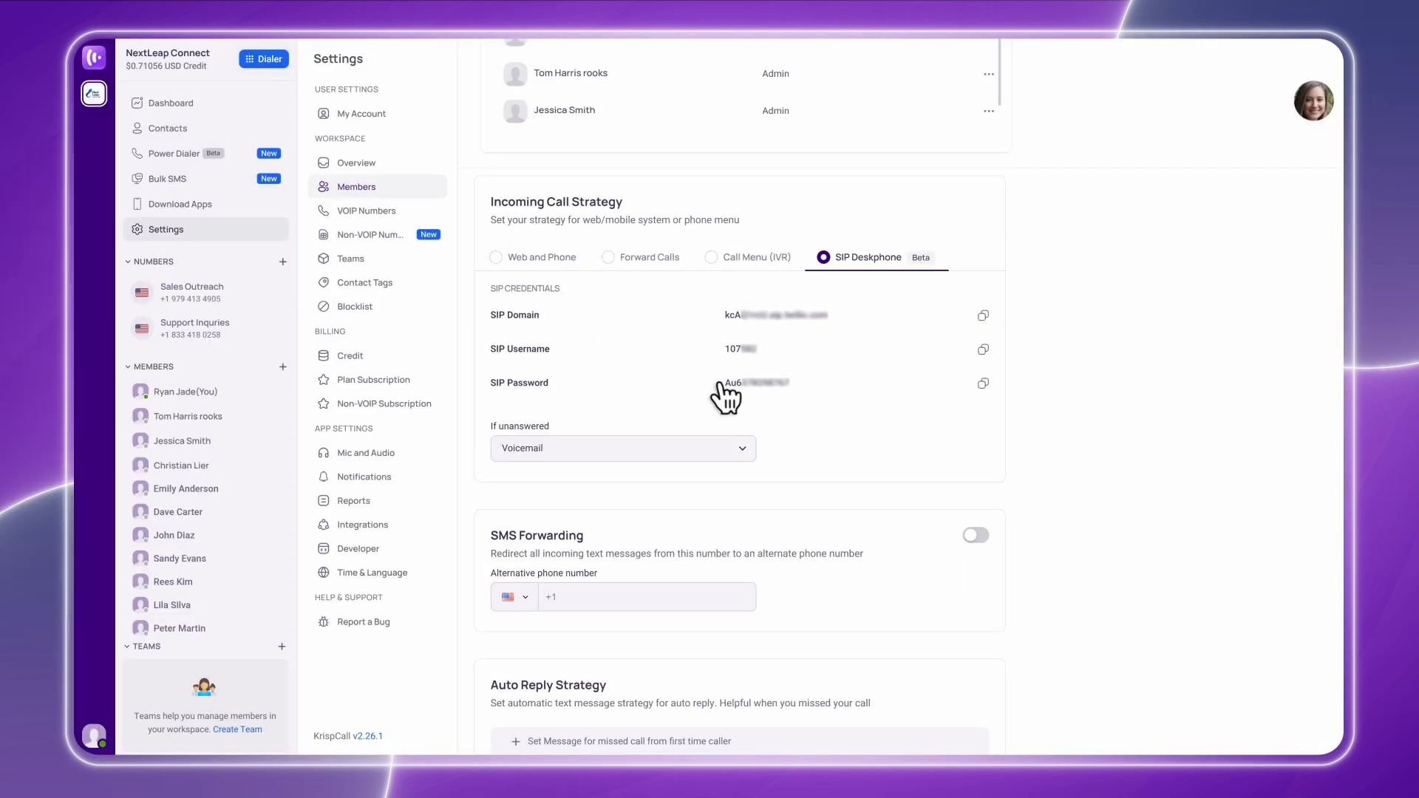
left_click(622, 448)
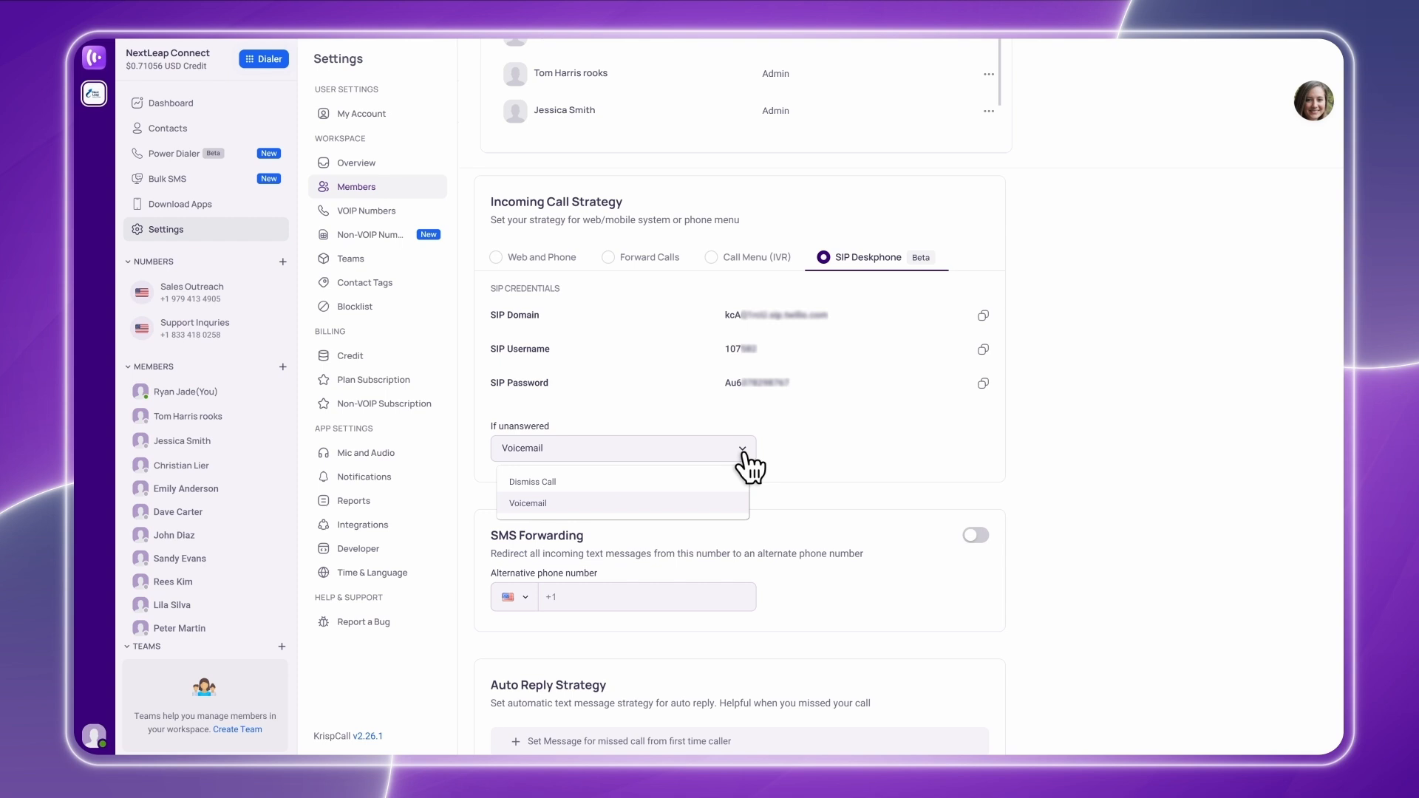
left_click(527, 503)
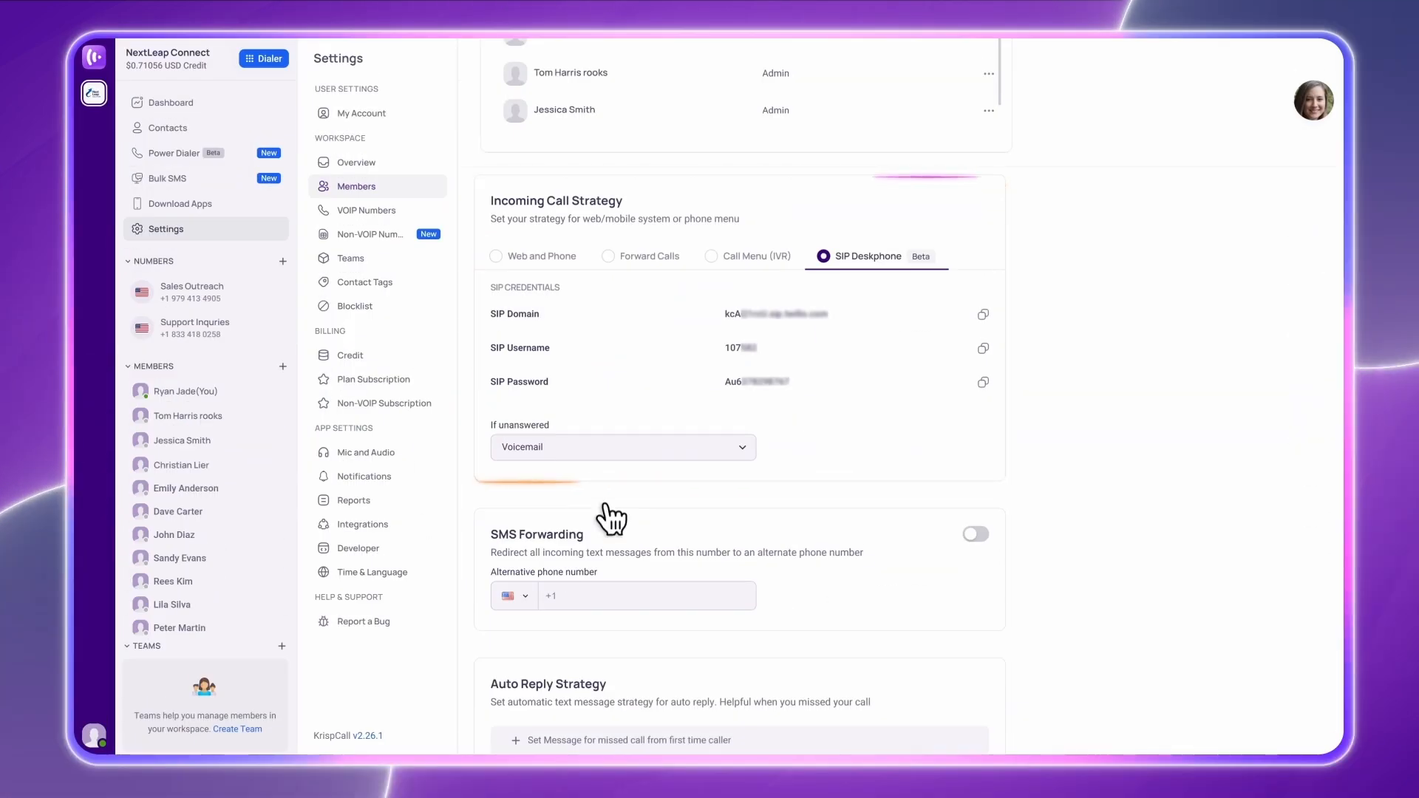
scroll("down", 3)
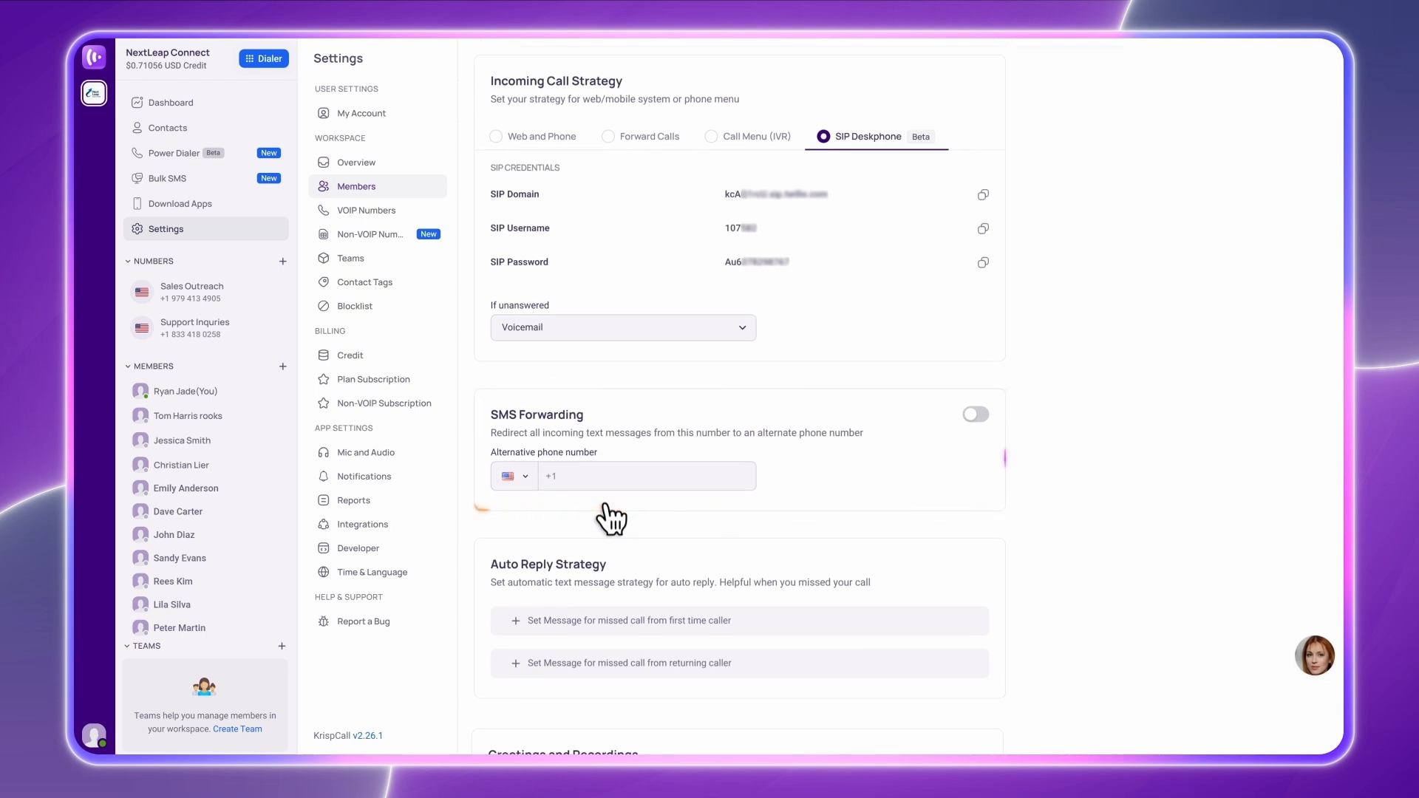
left_click(645, 476)
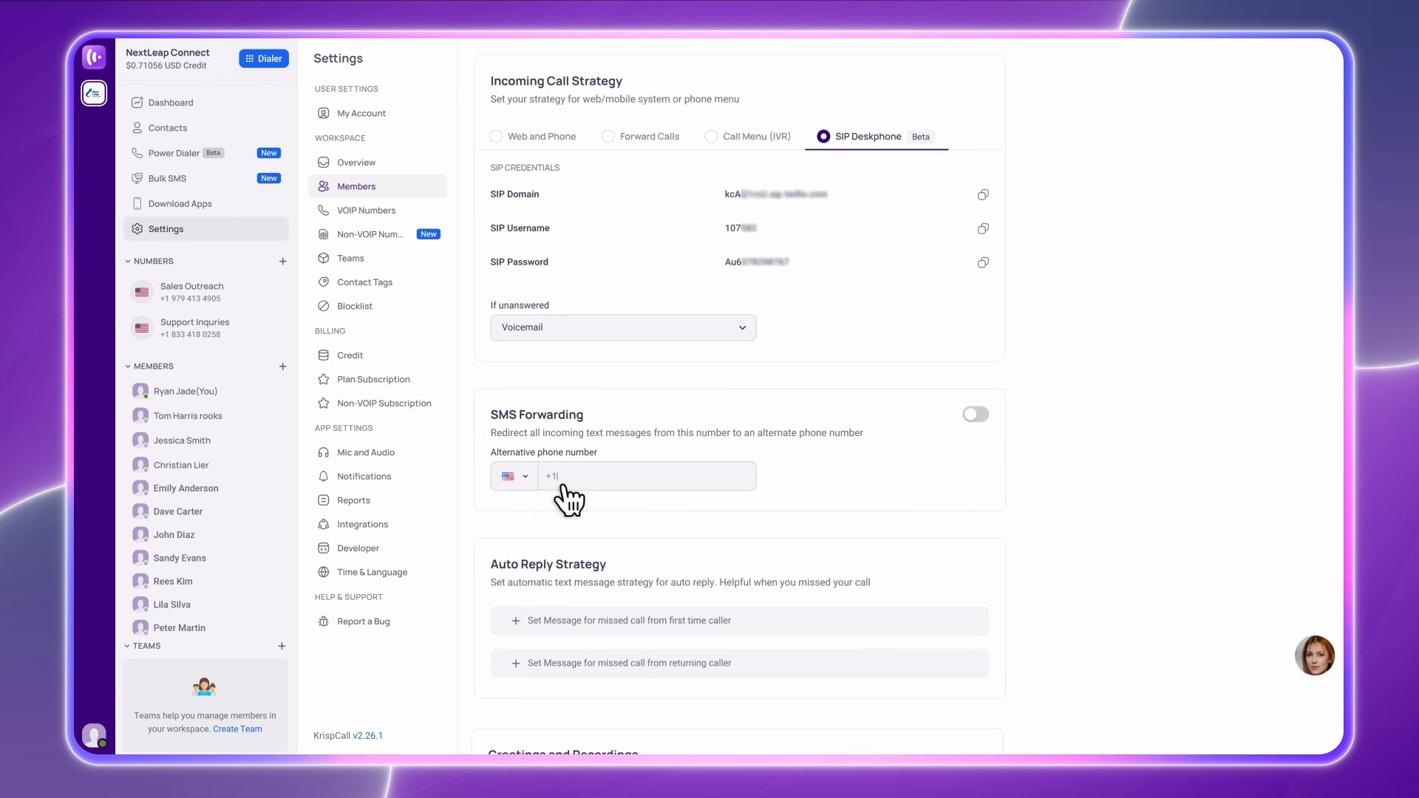
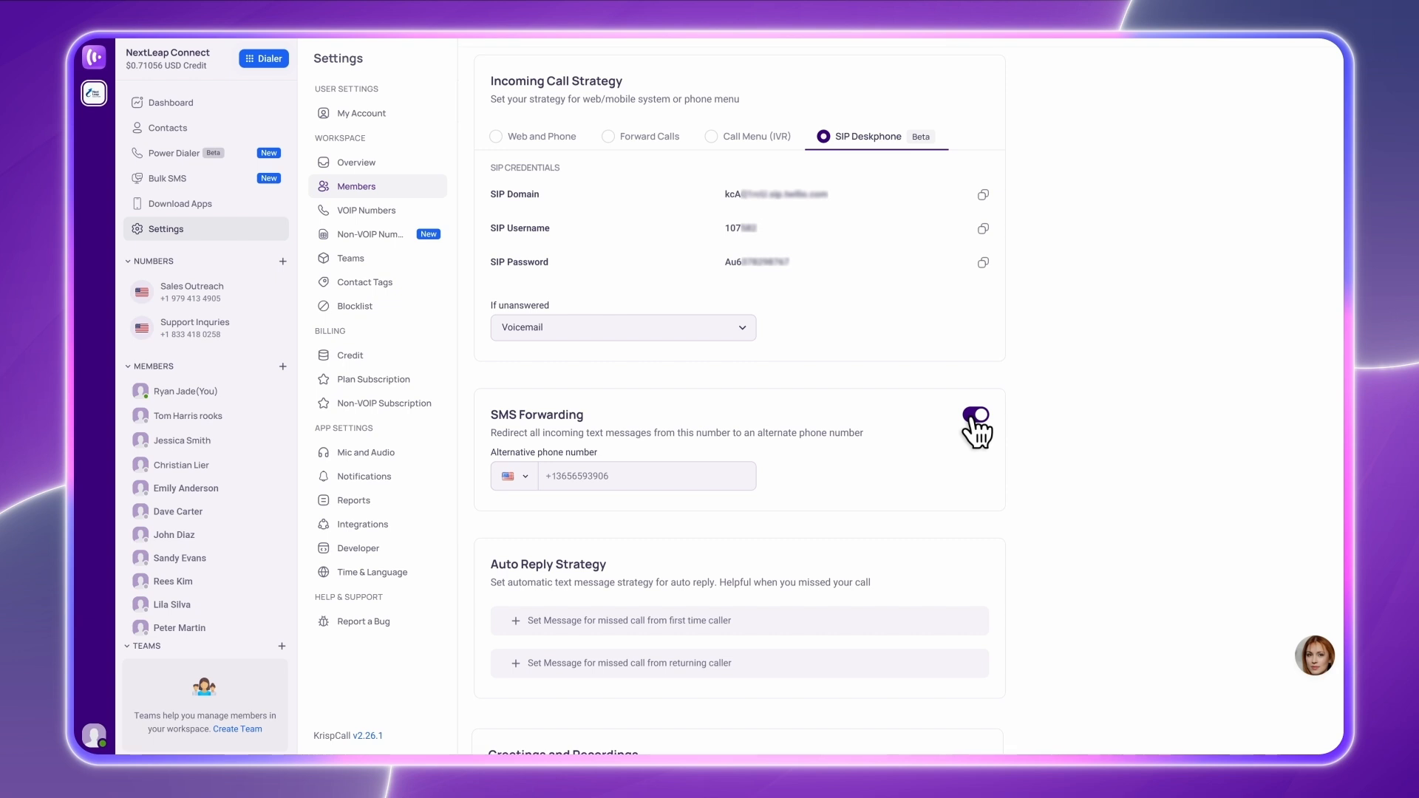
scroll("down", 3)
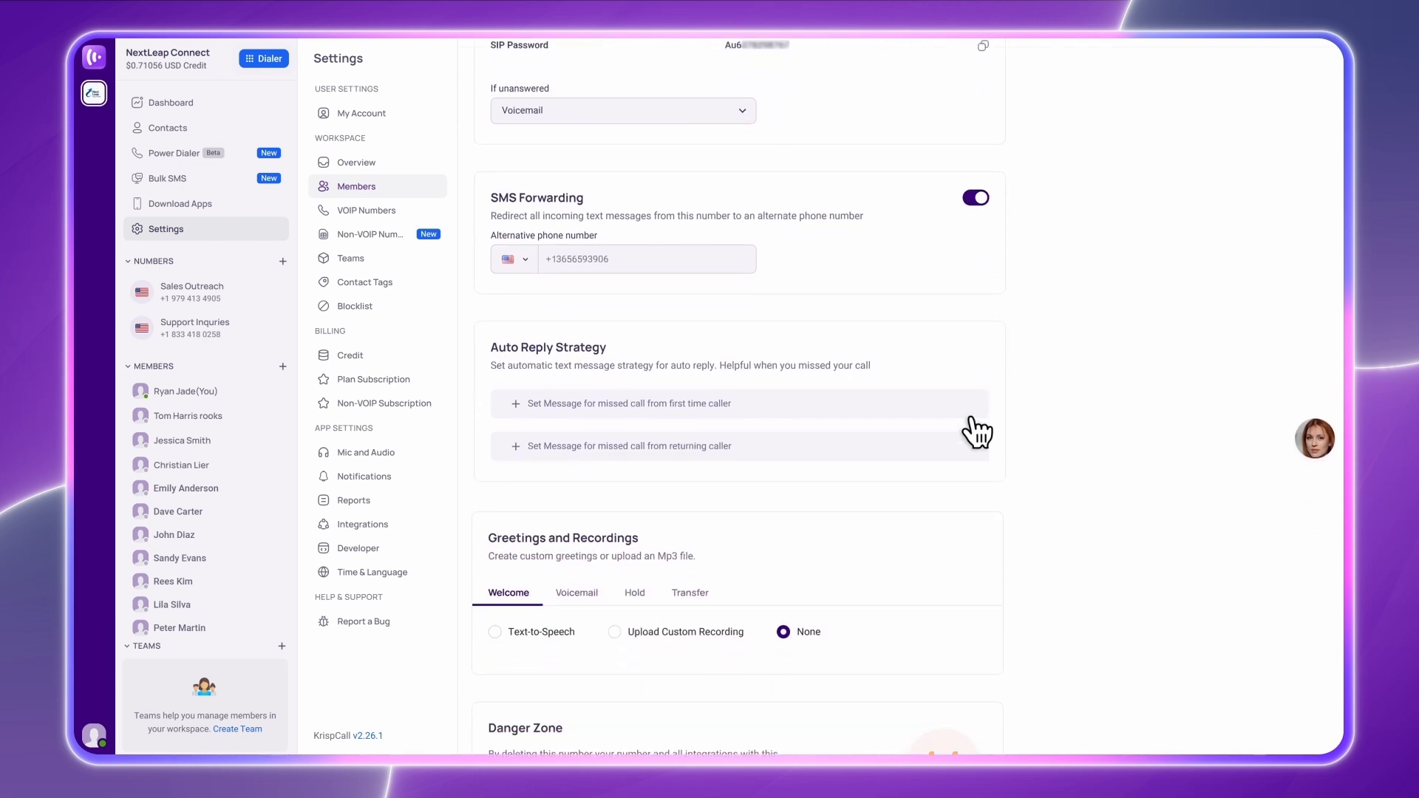
scroll("down", 3)
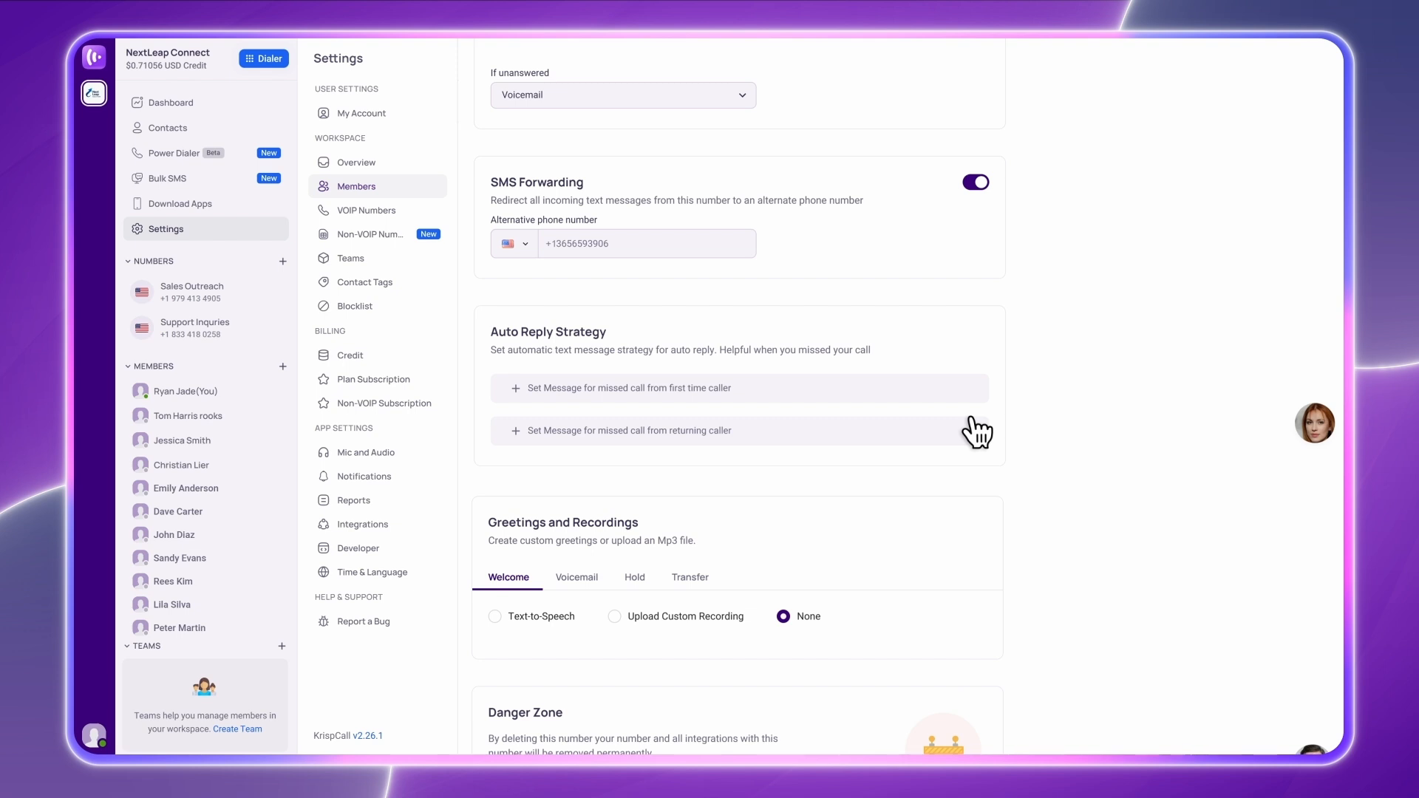
mouse_move(523, 402)
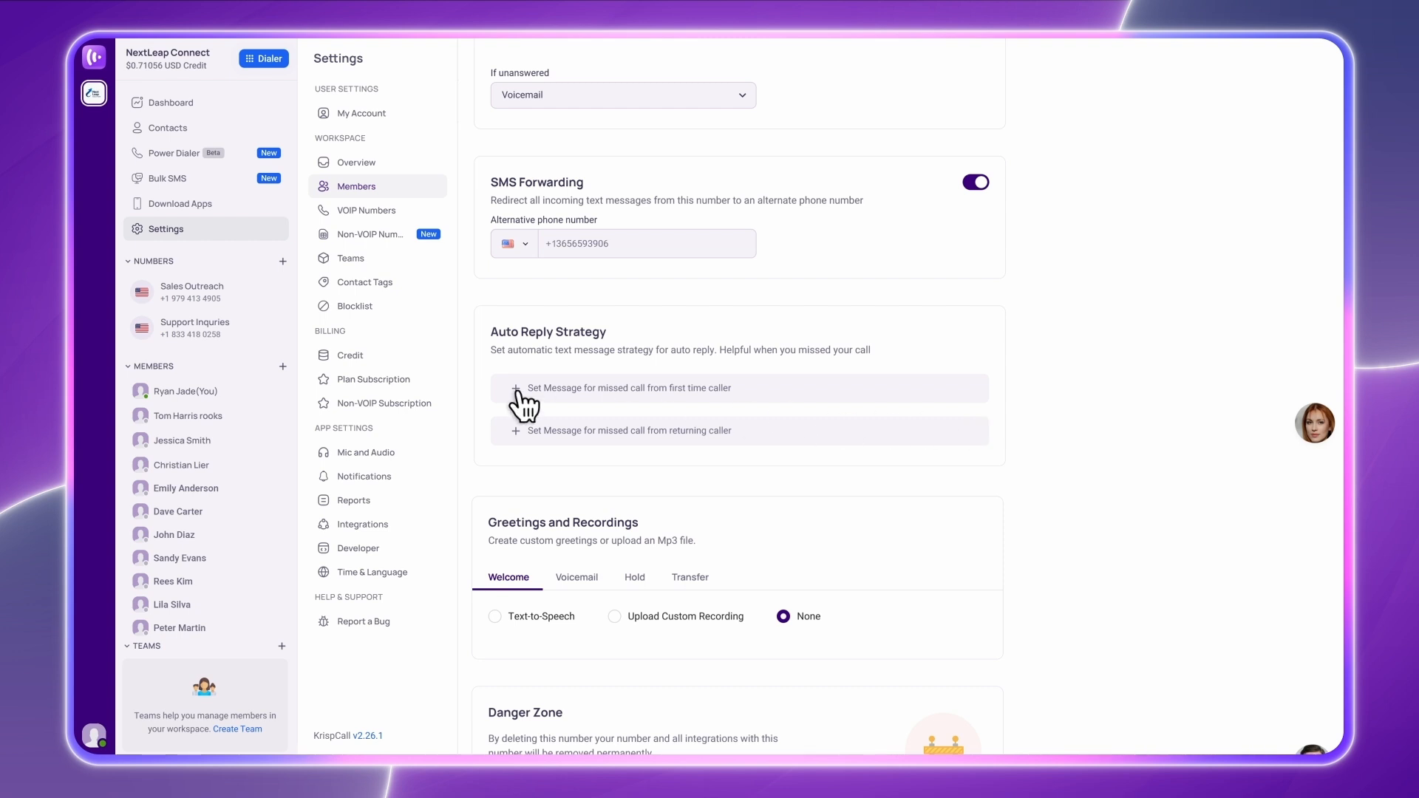
Start the missed-call auto-reply message for first-time callers
left_click(629, 388)
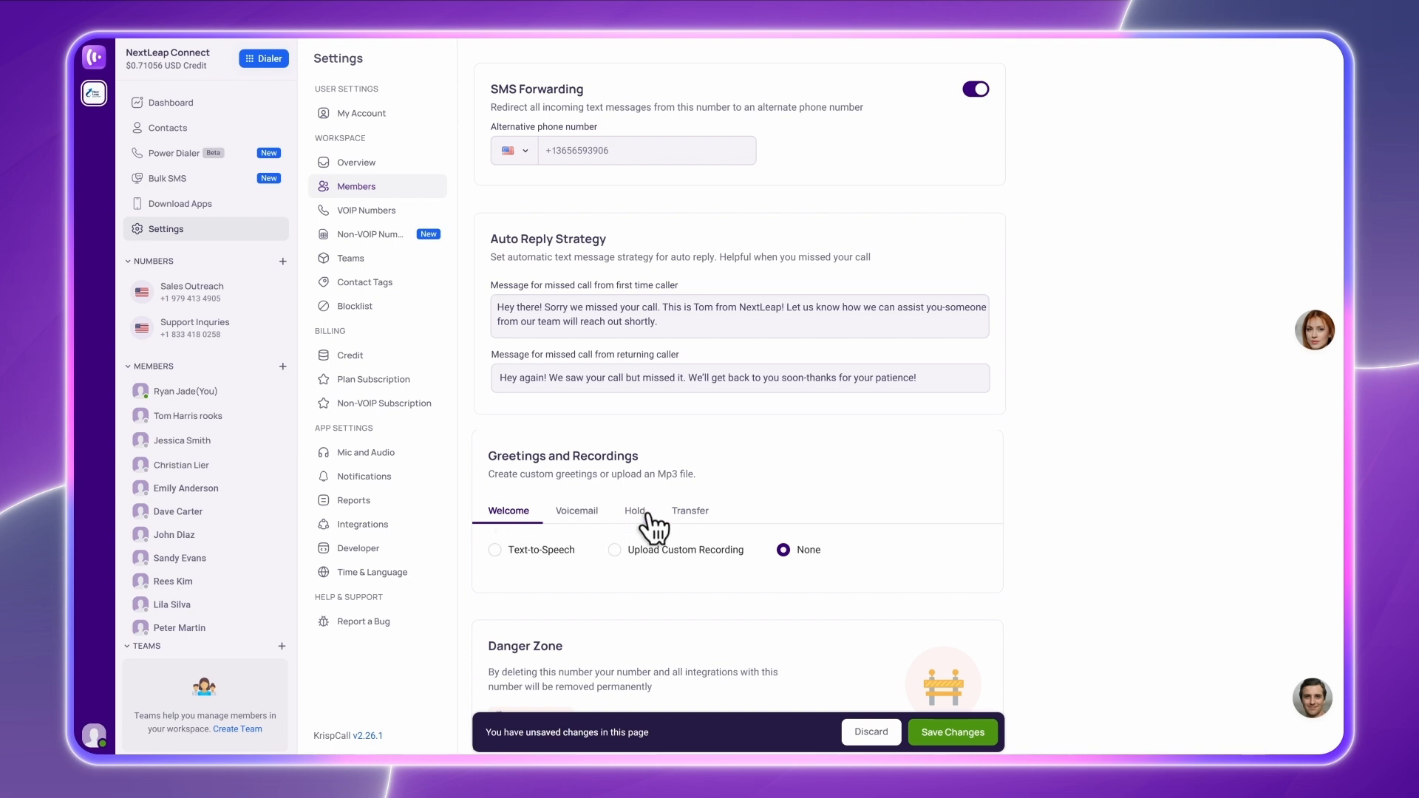
mouse_move(580, 525)
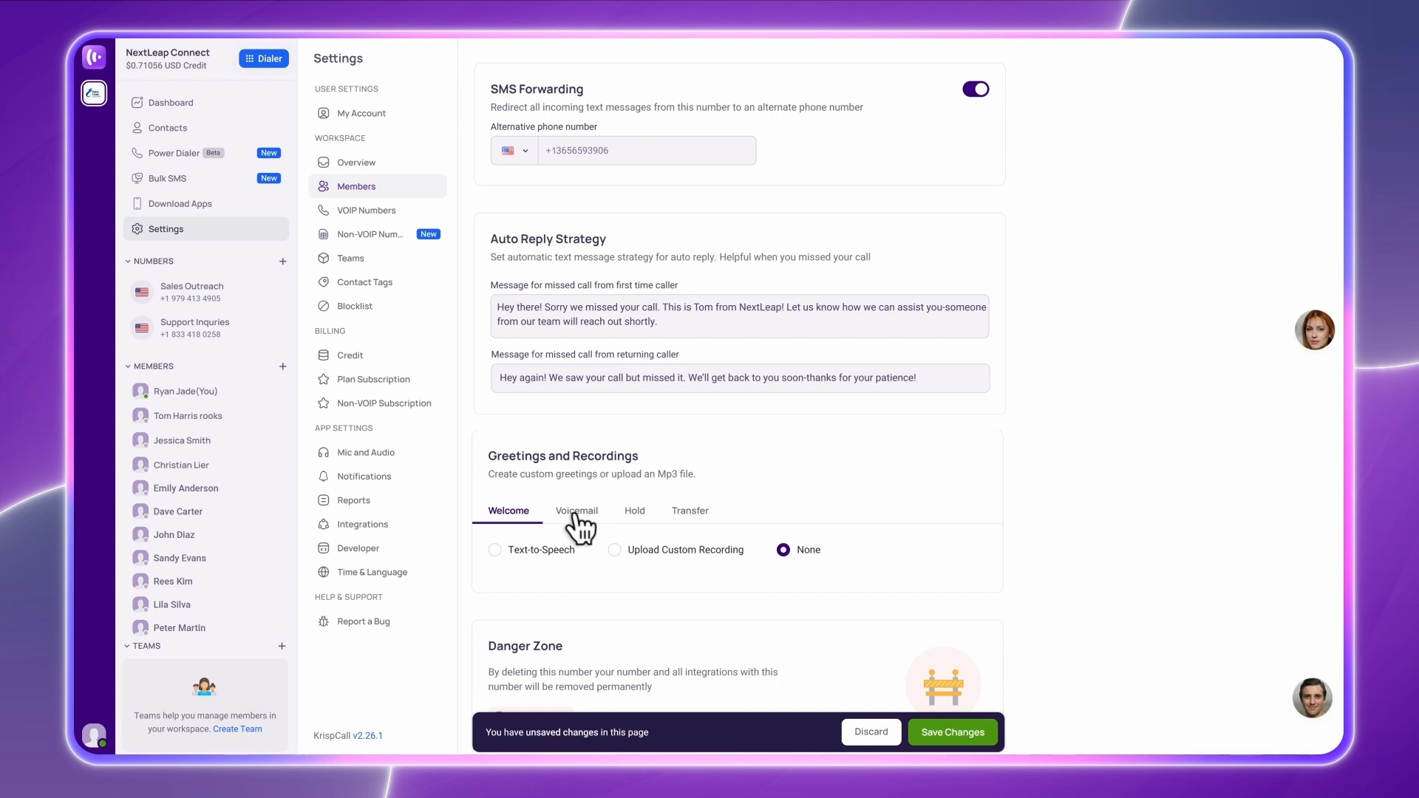
Set a text-to-speech welcome greeting: 'Hello and welcome to Next Leap! We're glad you called…'
left_click(495, 549)
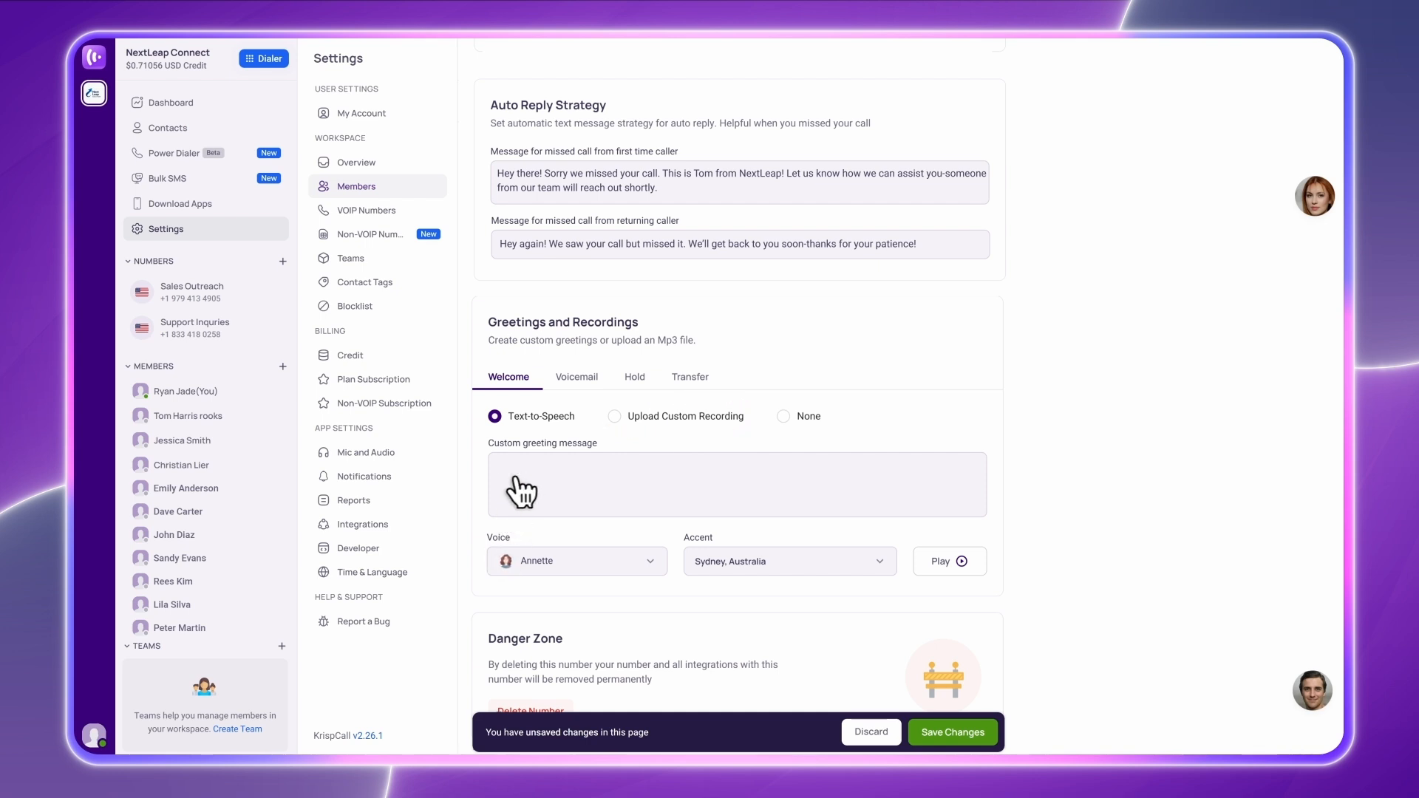
type("Hello and welcome to Next Leap! We'")
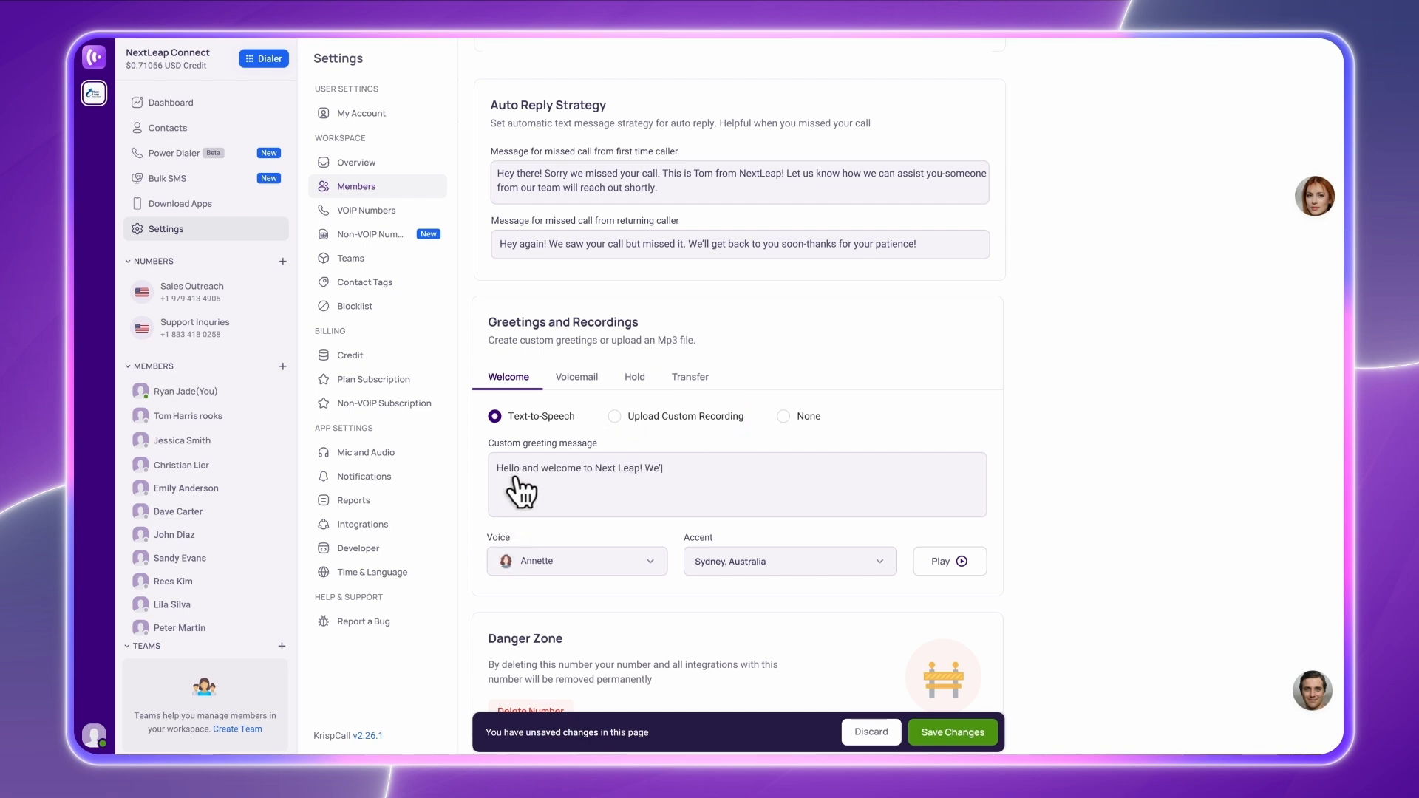
type("re glad you called. Please stay on the line-we'll be with you shortly.")
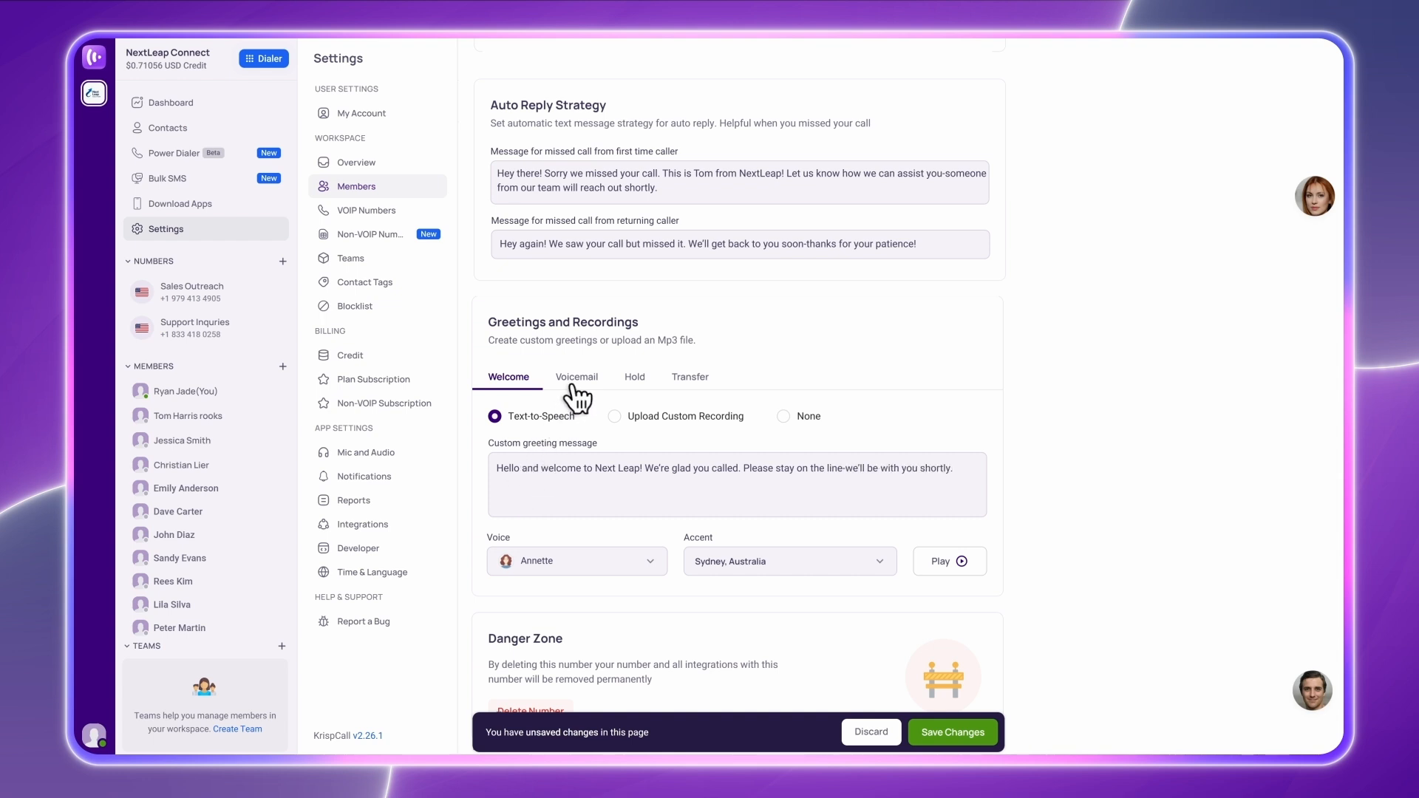
Review the hold and transfer greetings and save all changes
left_click(634, 376)
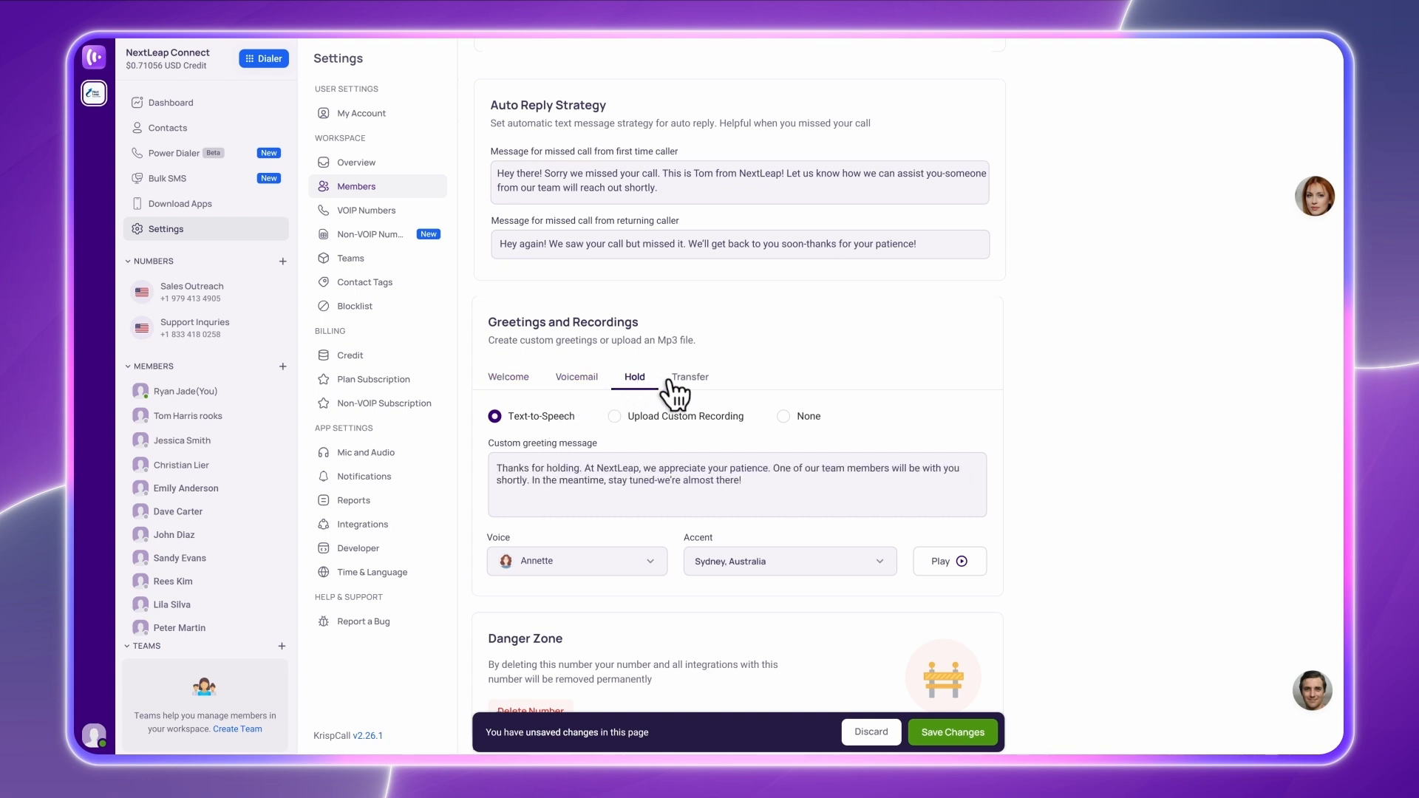
left_click(689, 376)
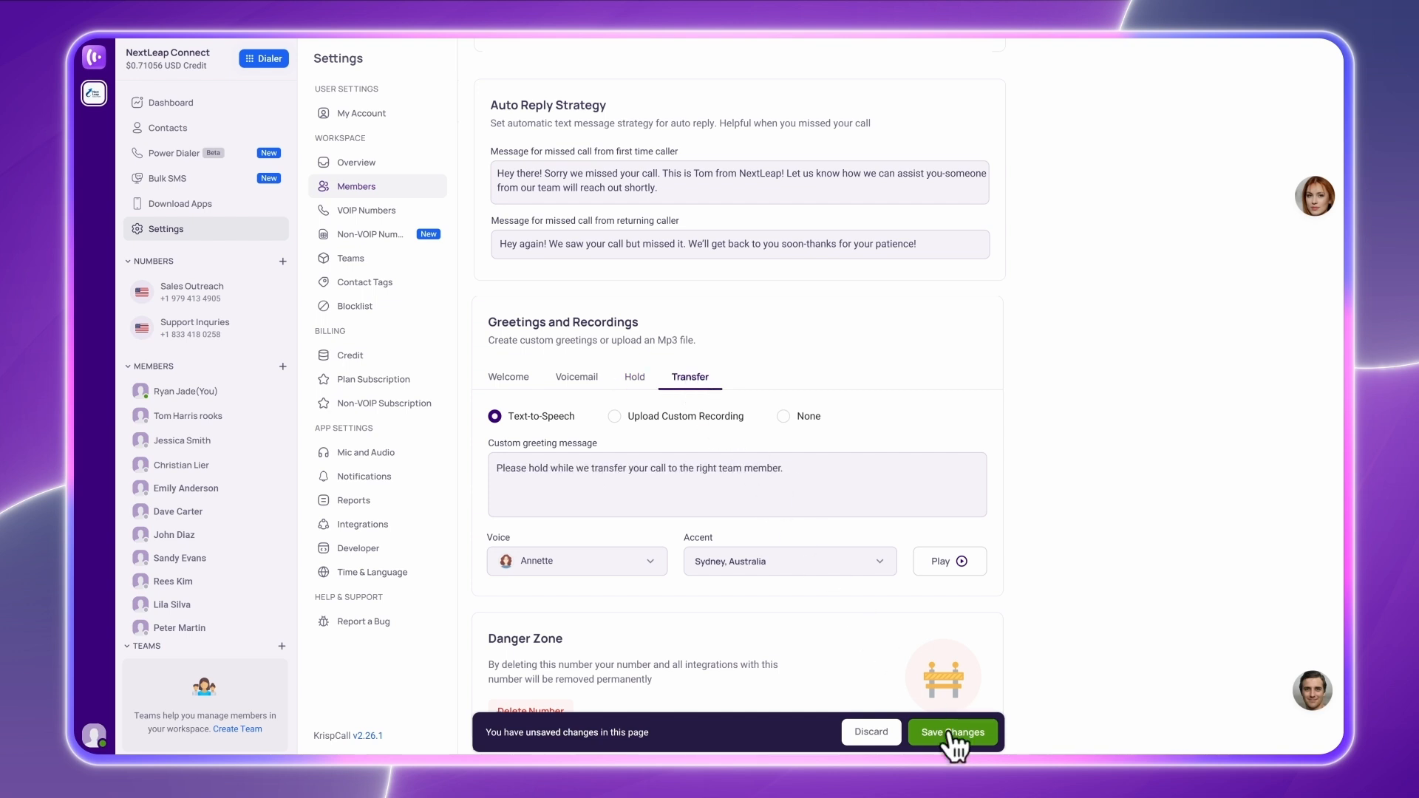
left_click(952, 732)
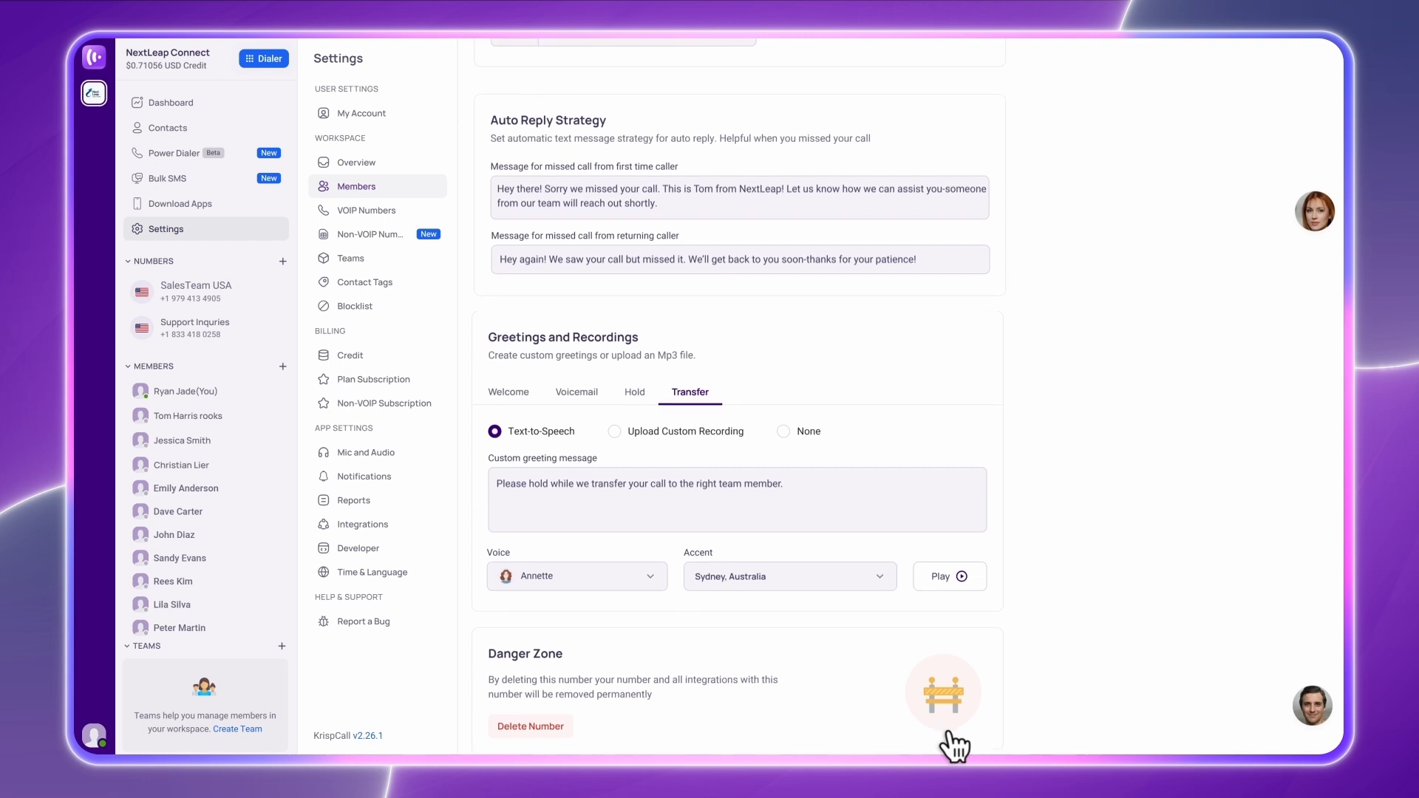
scroll("up", 3)
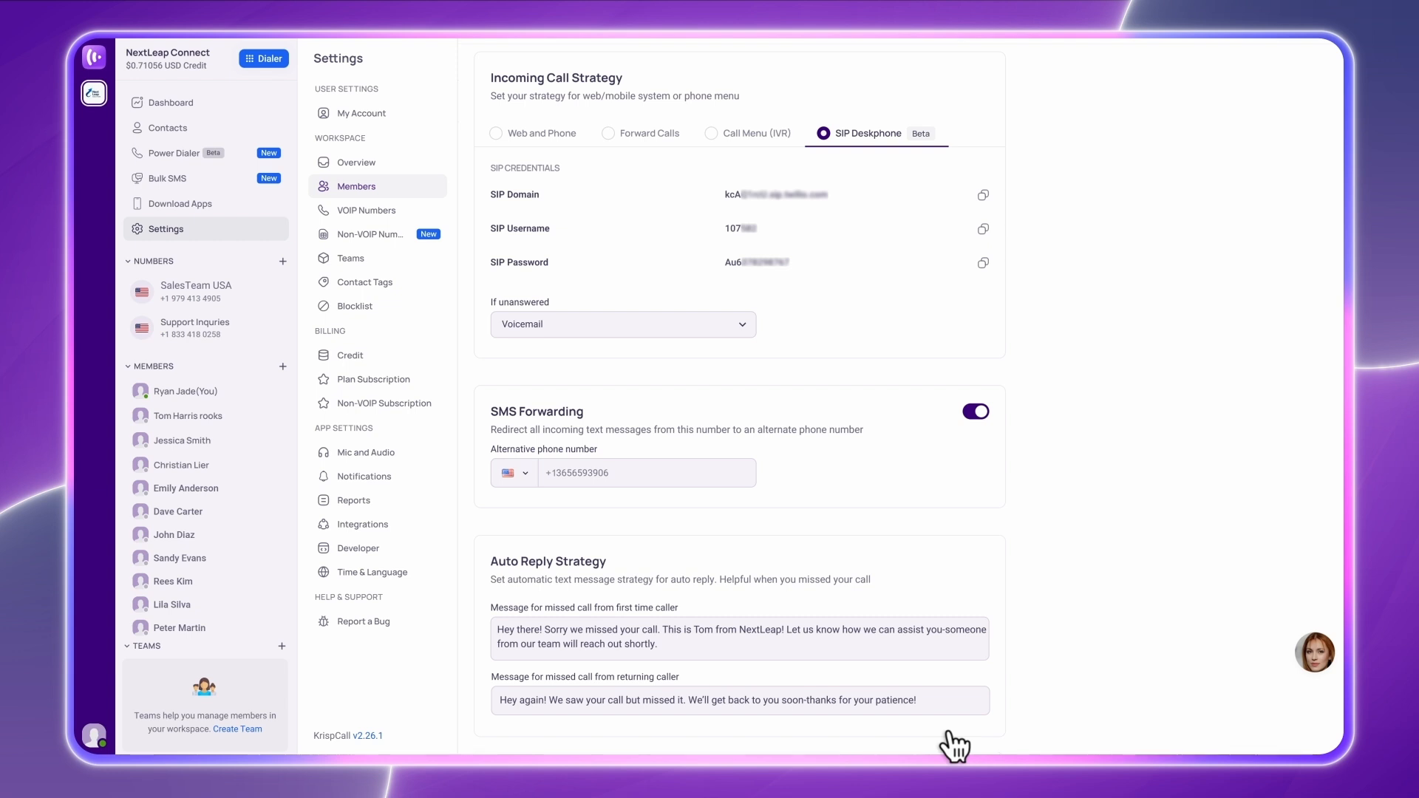
Open the Credit page under Billing in Settings
left_click(348, 355)
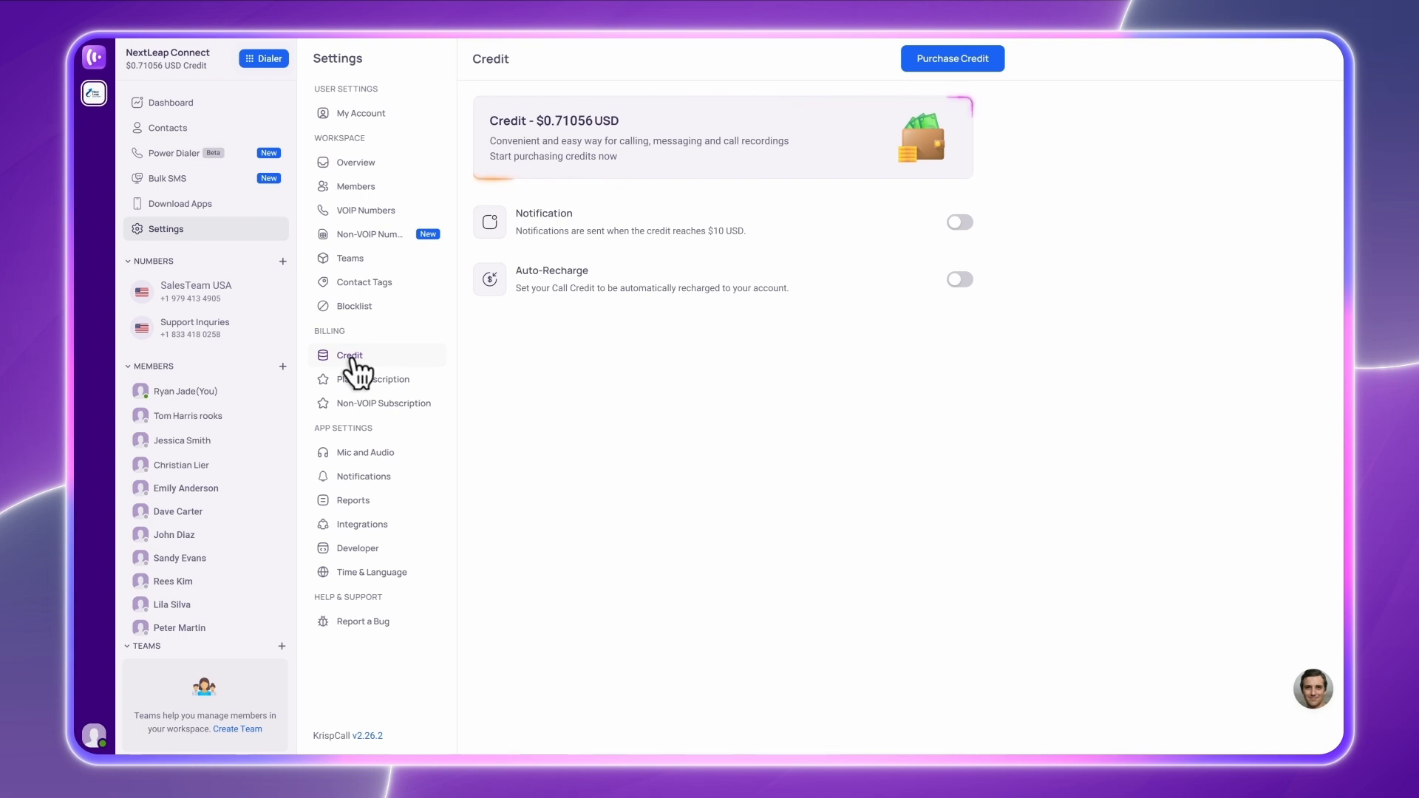
mouse_move(660, 307)
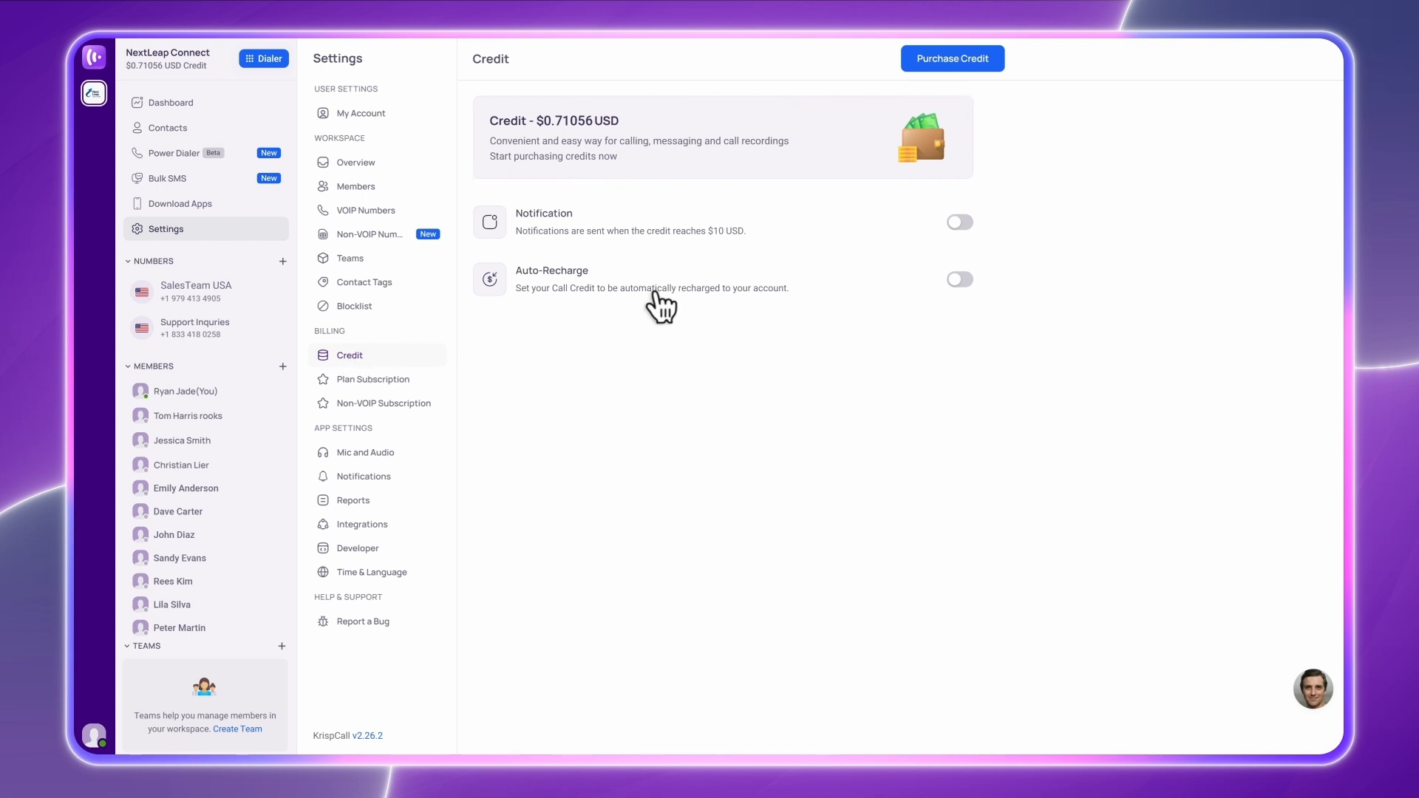
Turn on low-credit notifications and automatic credit recharge
left_click(959, 221)
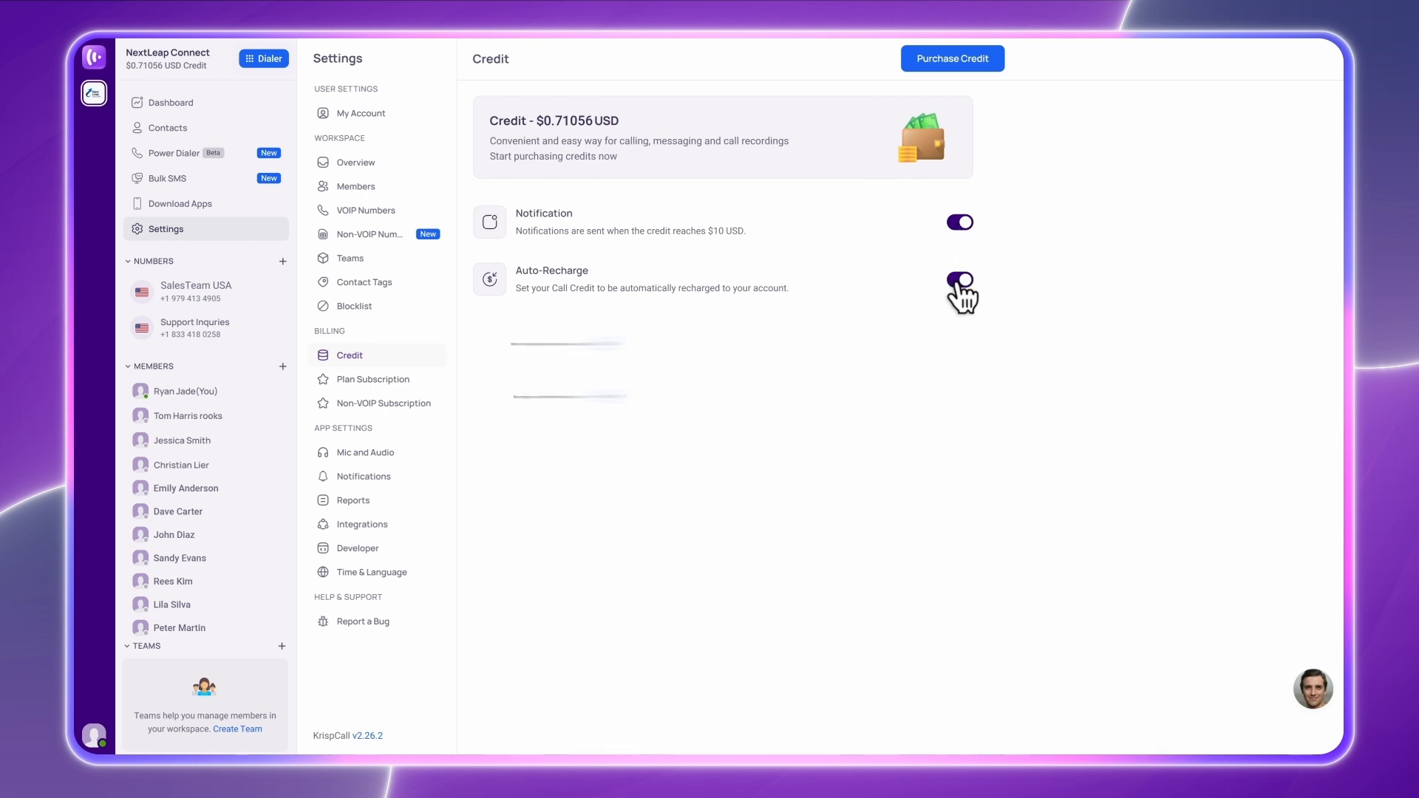
left_click(957, 278)
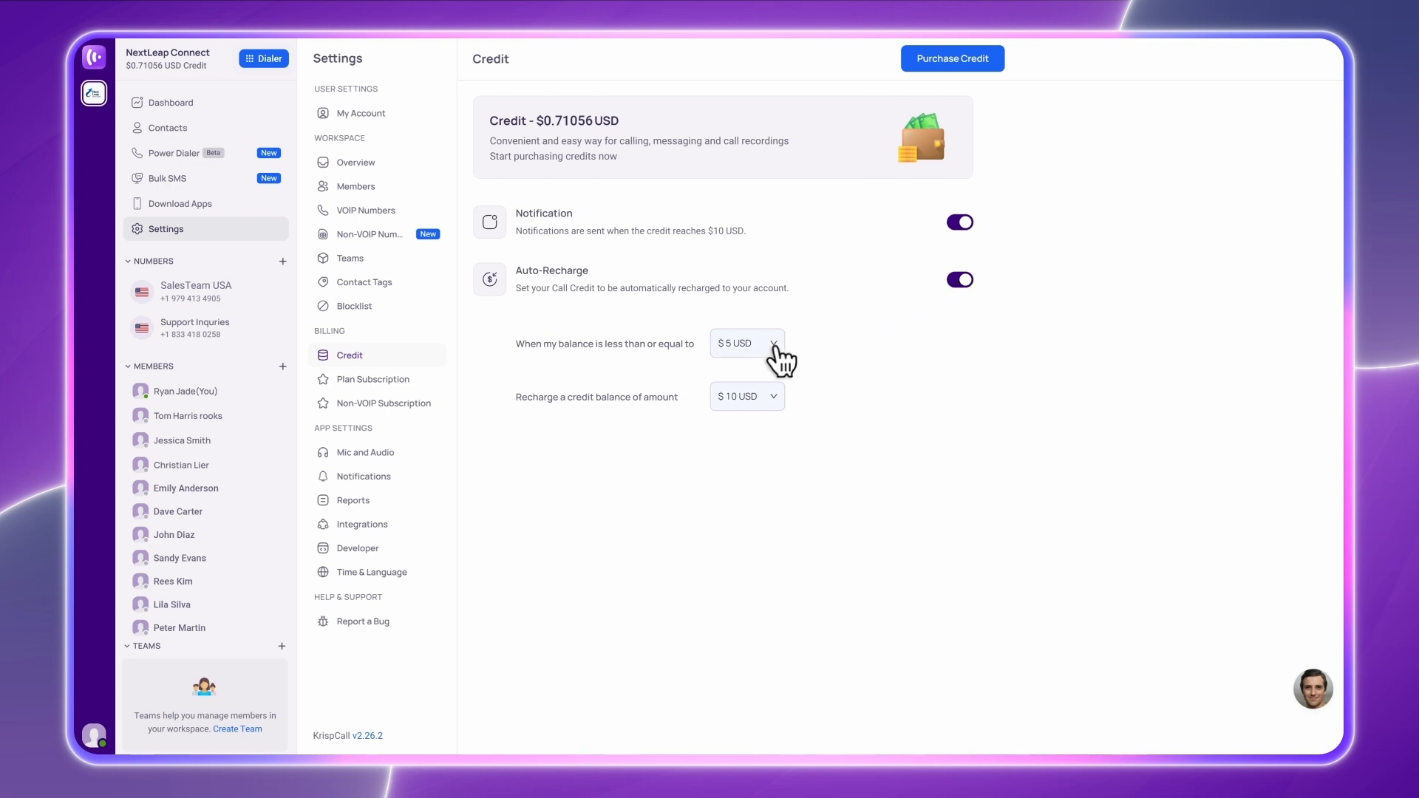
left_click(746, 343)
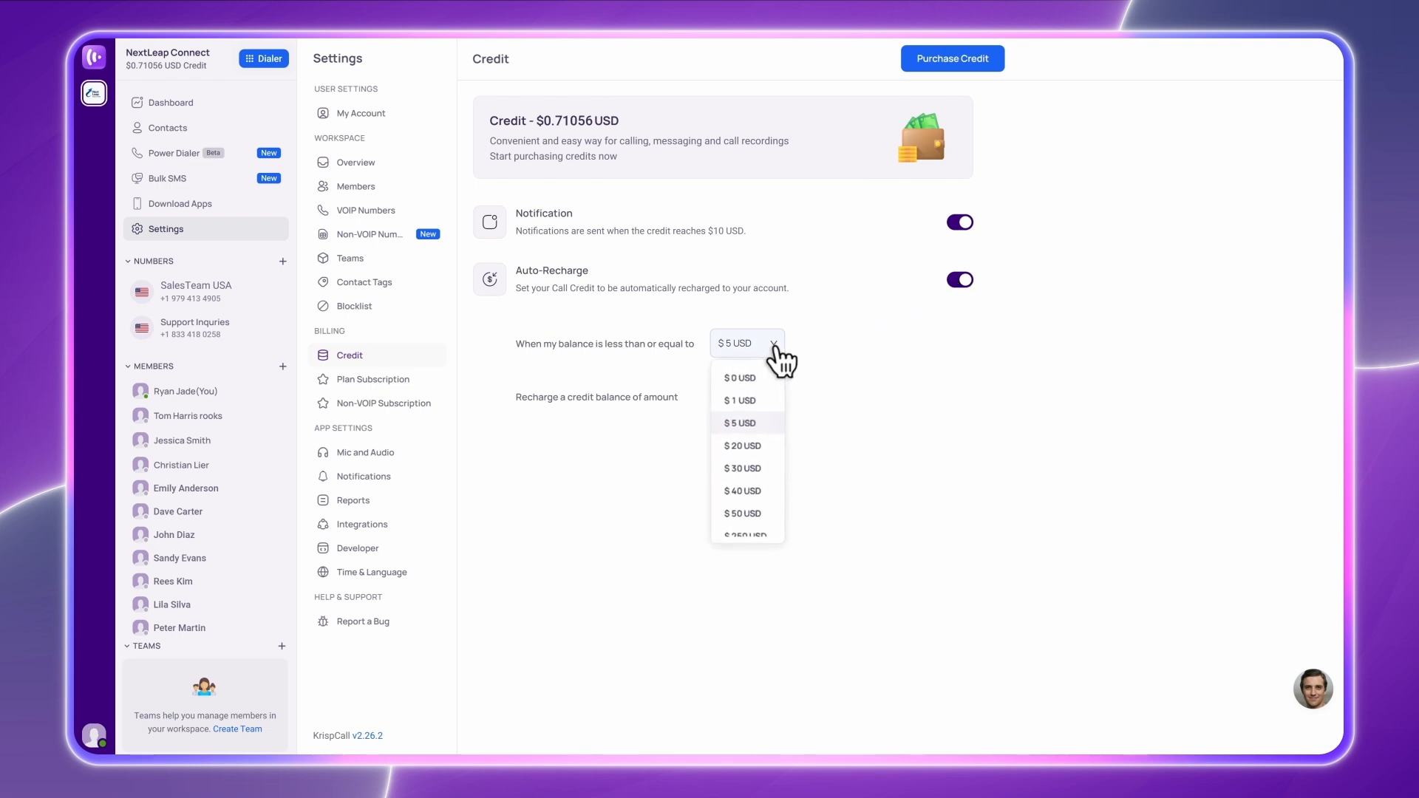
mouse_move(755, 439)
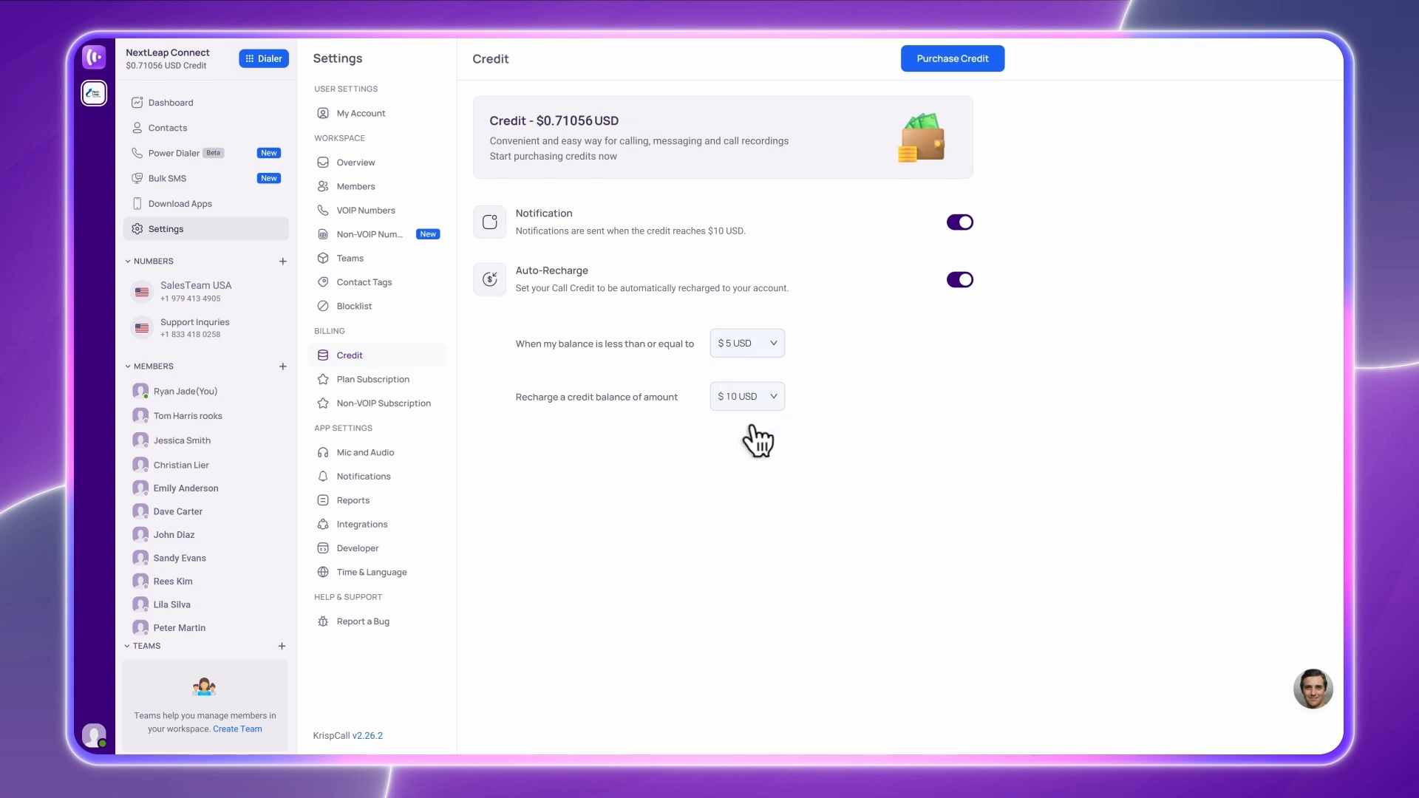
Set the recharge amount to $100 USD and view the Plan Subscription page
left_click(746, 395)
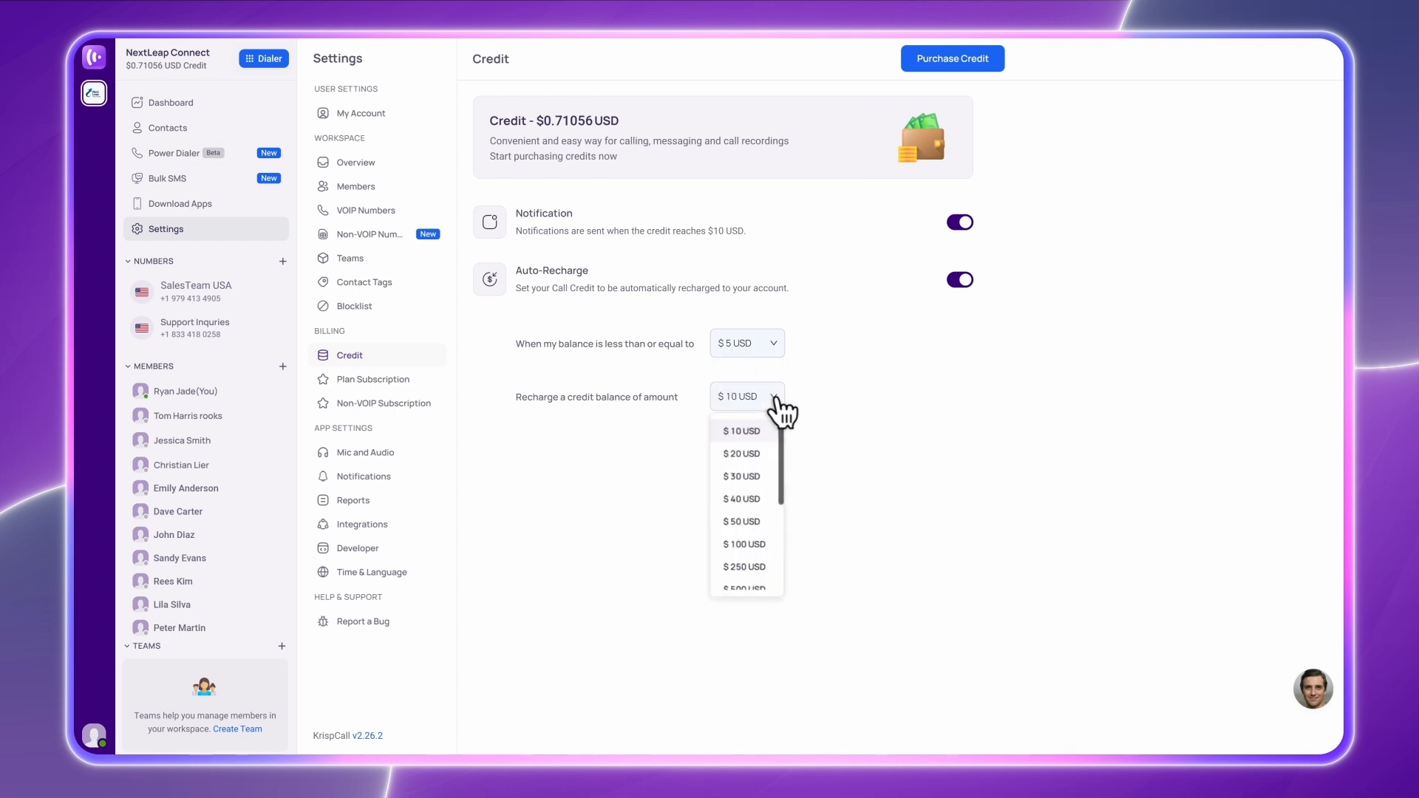
left_click(743, 544)
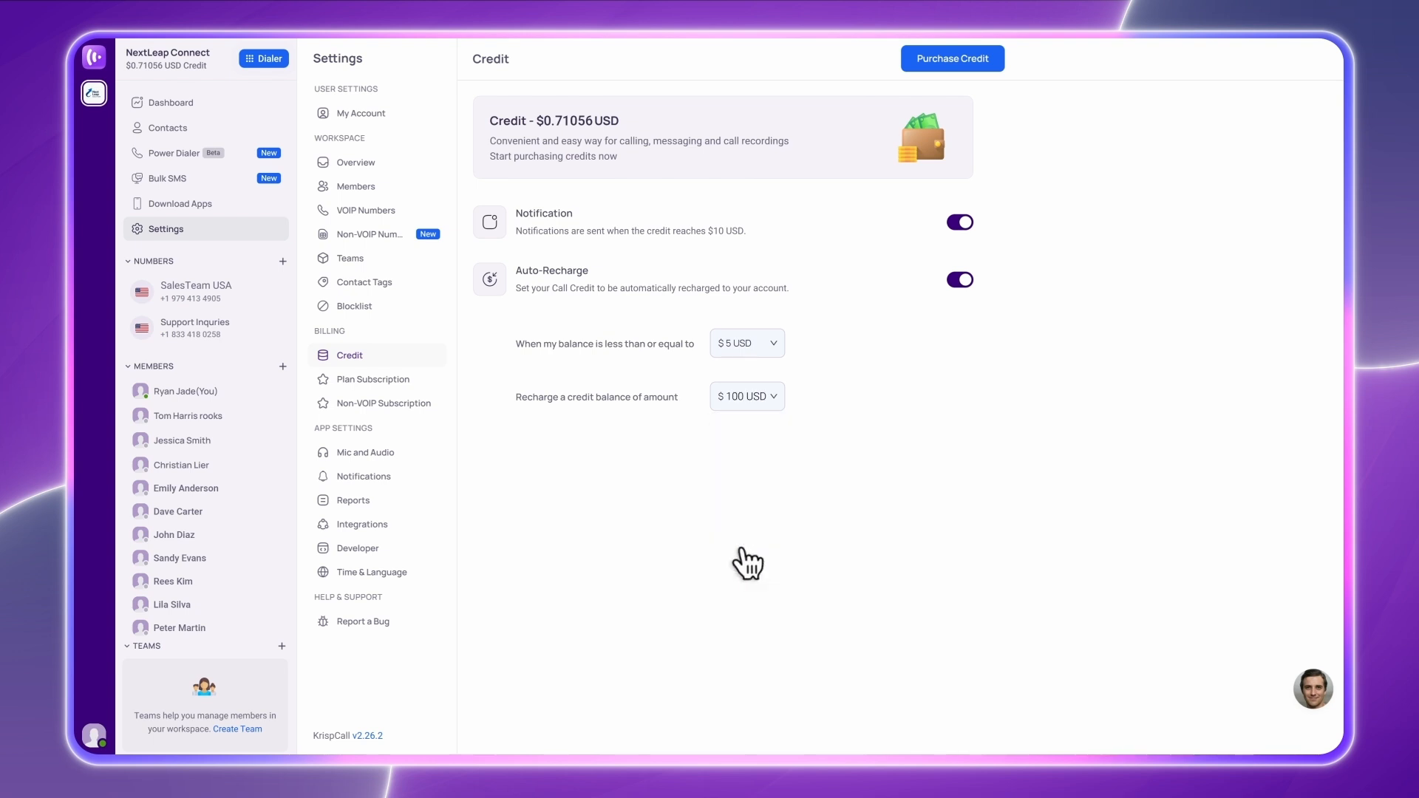
left_click(372, 379)
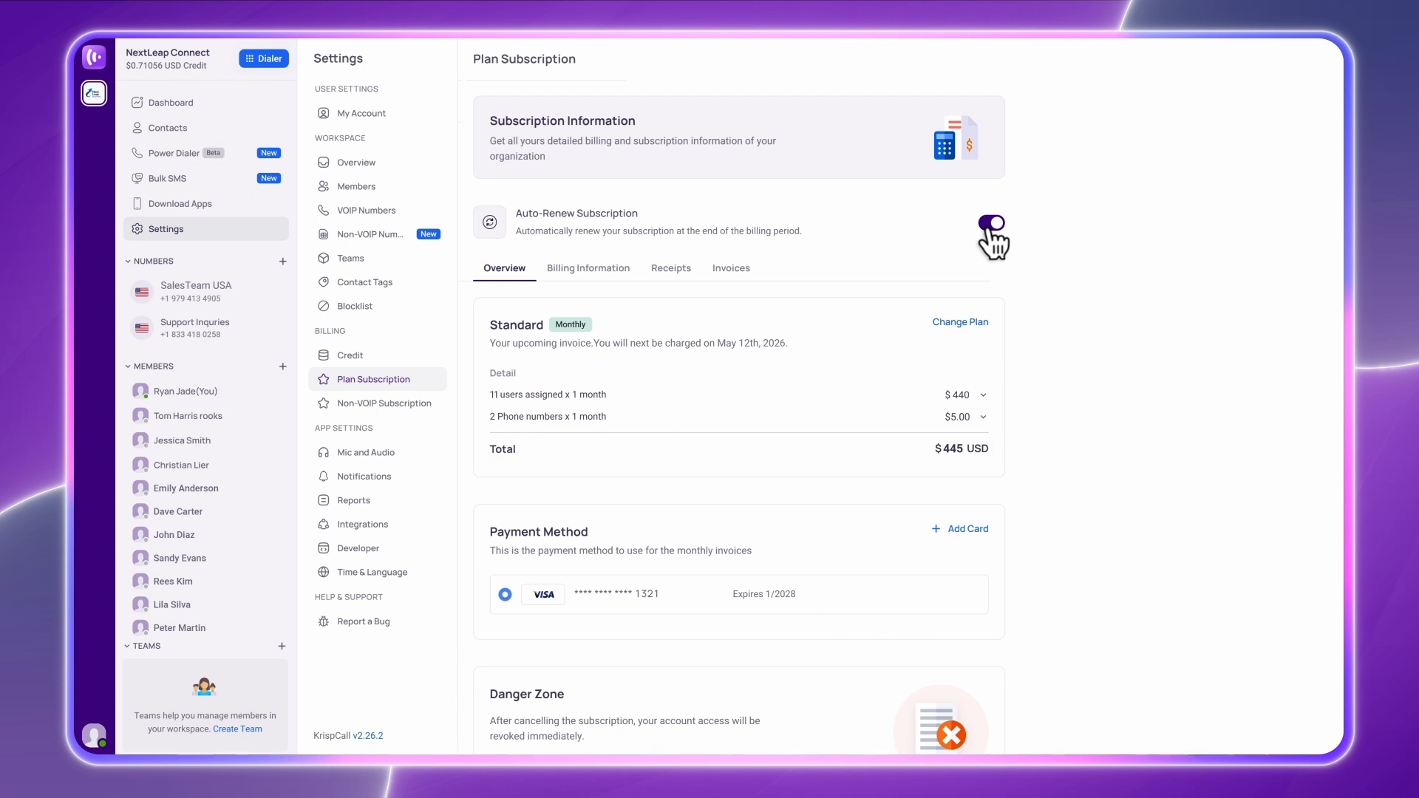
Enter 'NextLeap Connect' as Bill To, check receipts and invoices, then view Non-VOIP Subscription
left_click(587, 268)
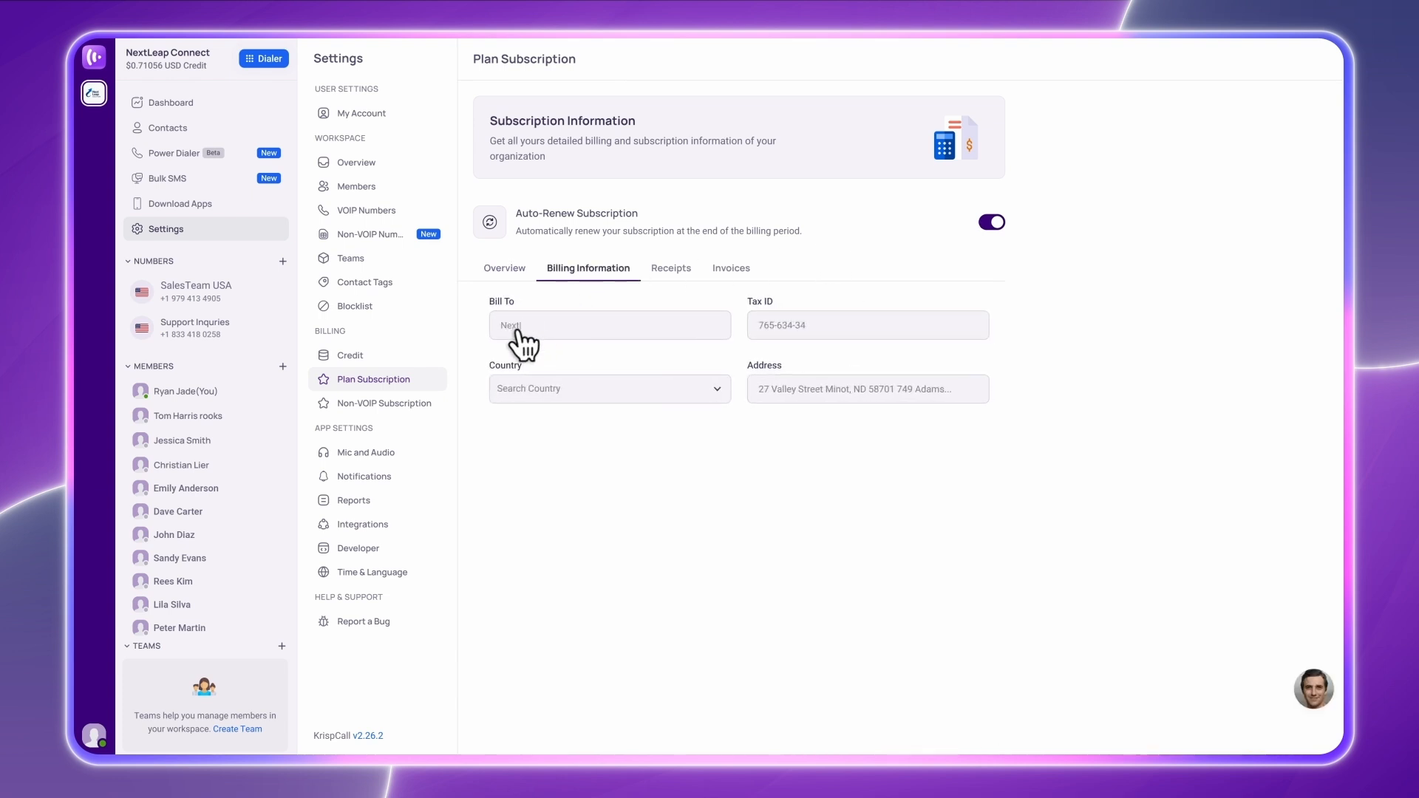
type("NextLeap Connect")
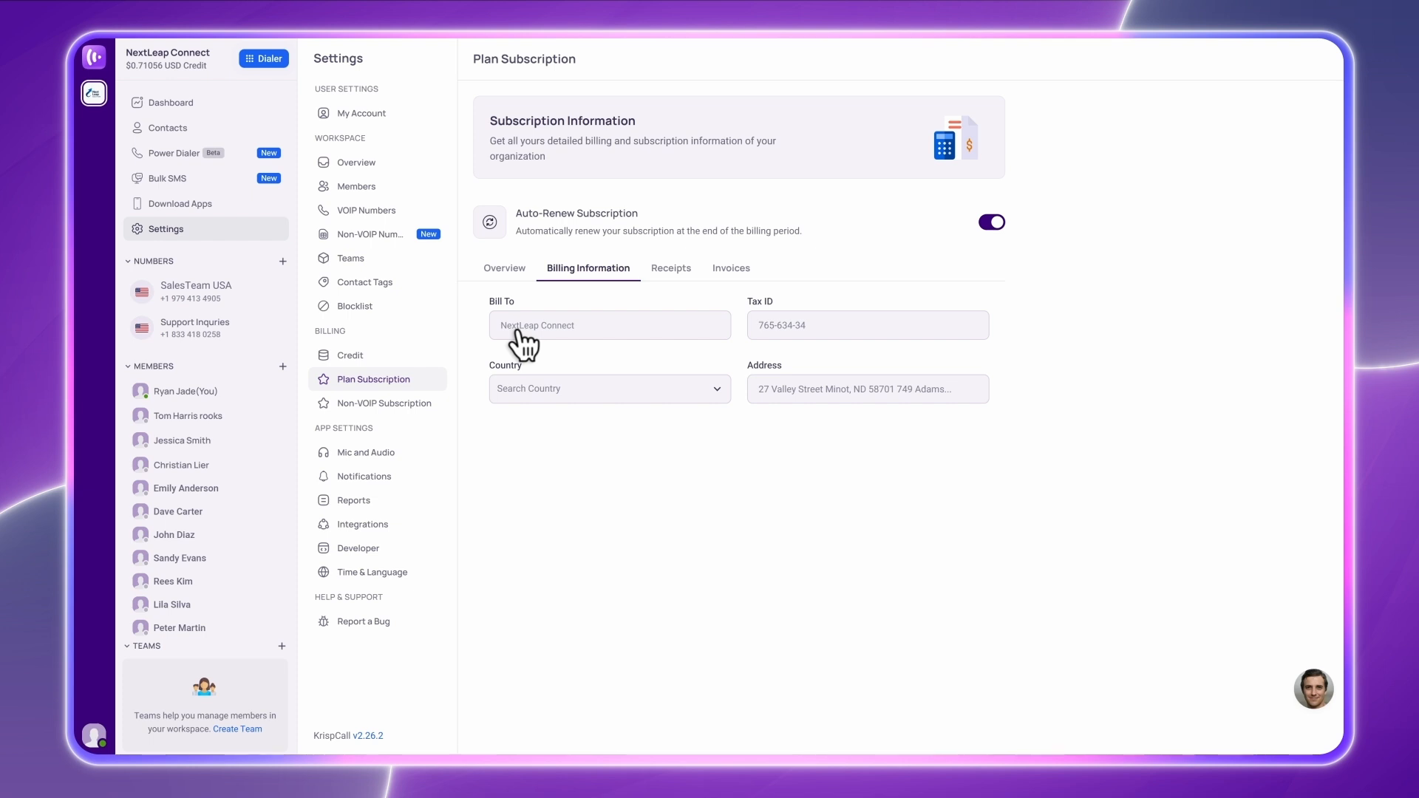
left_click(670, 268)
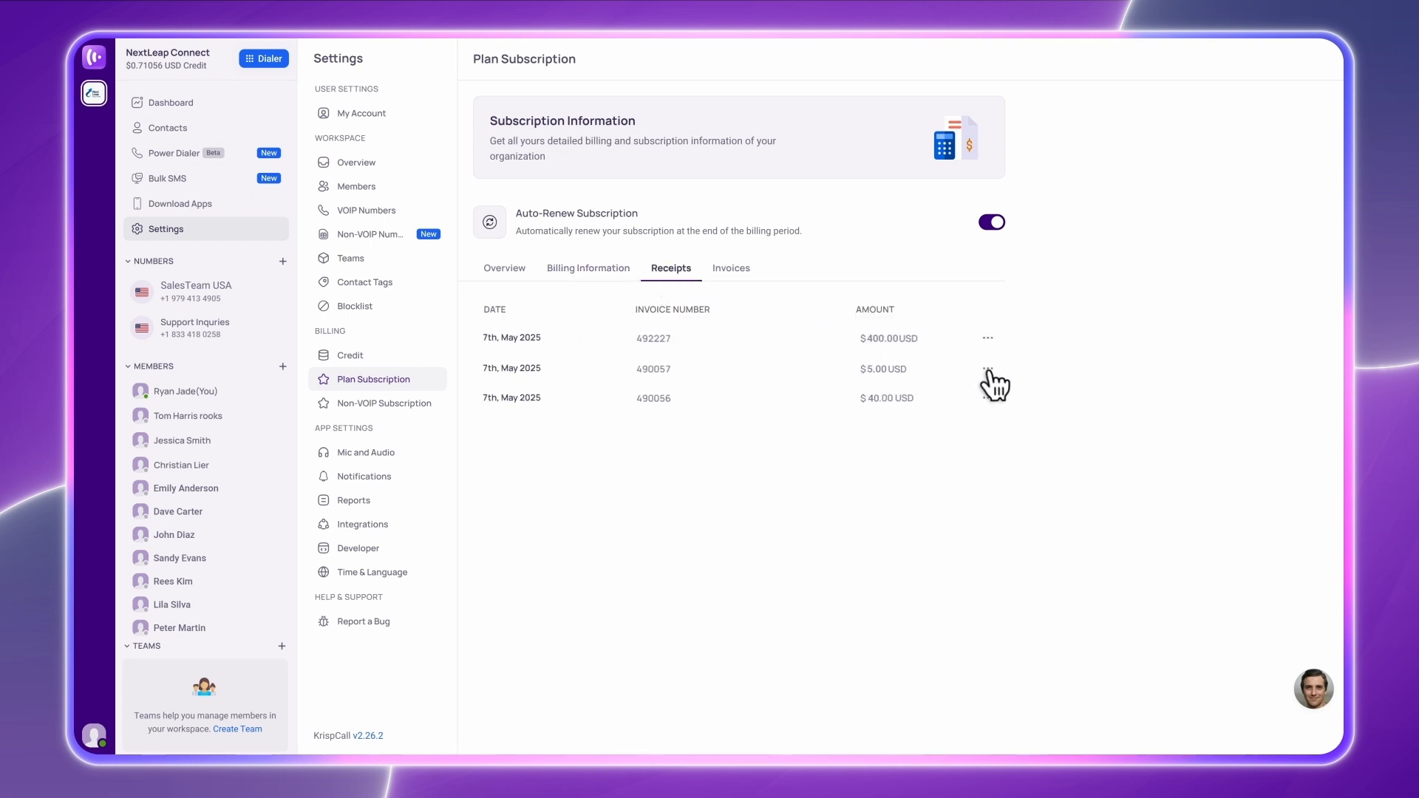
left_click(987, 369)
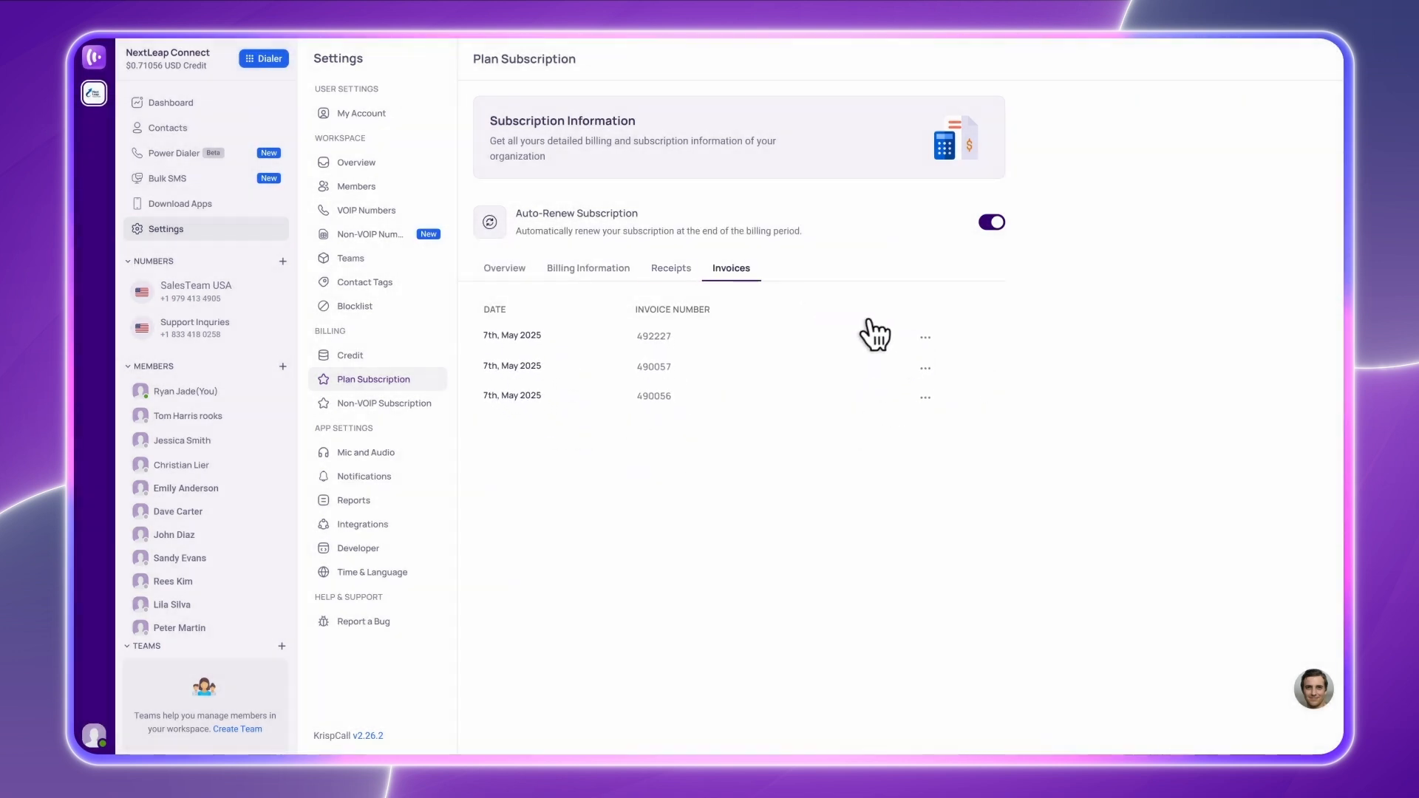
mouse_move(982, 375)
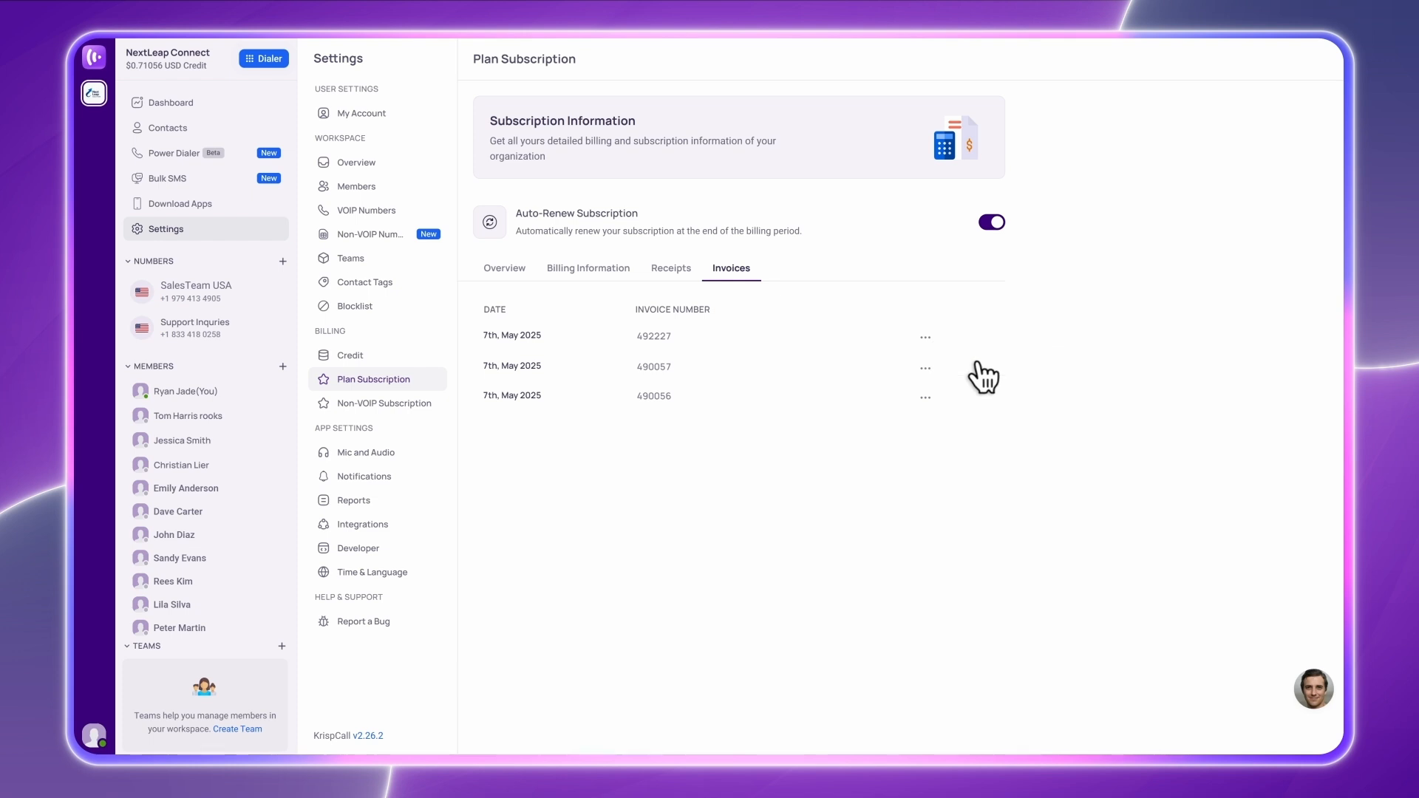
left_click(384, 402)
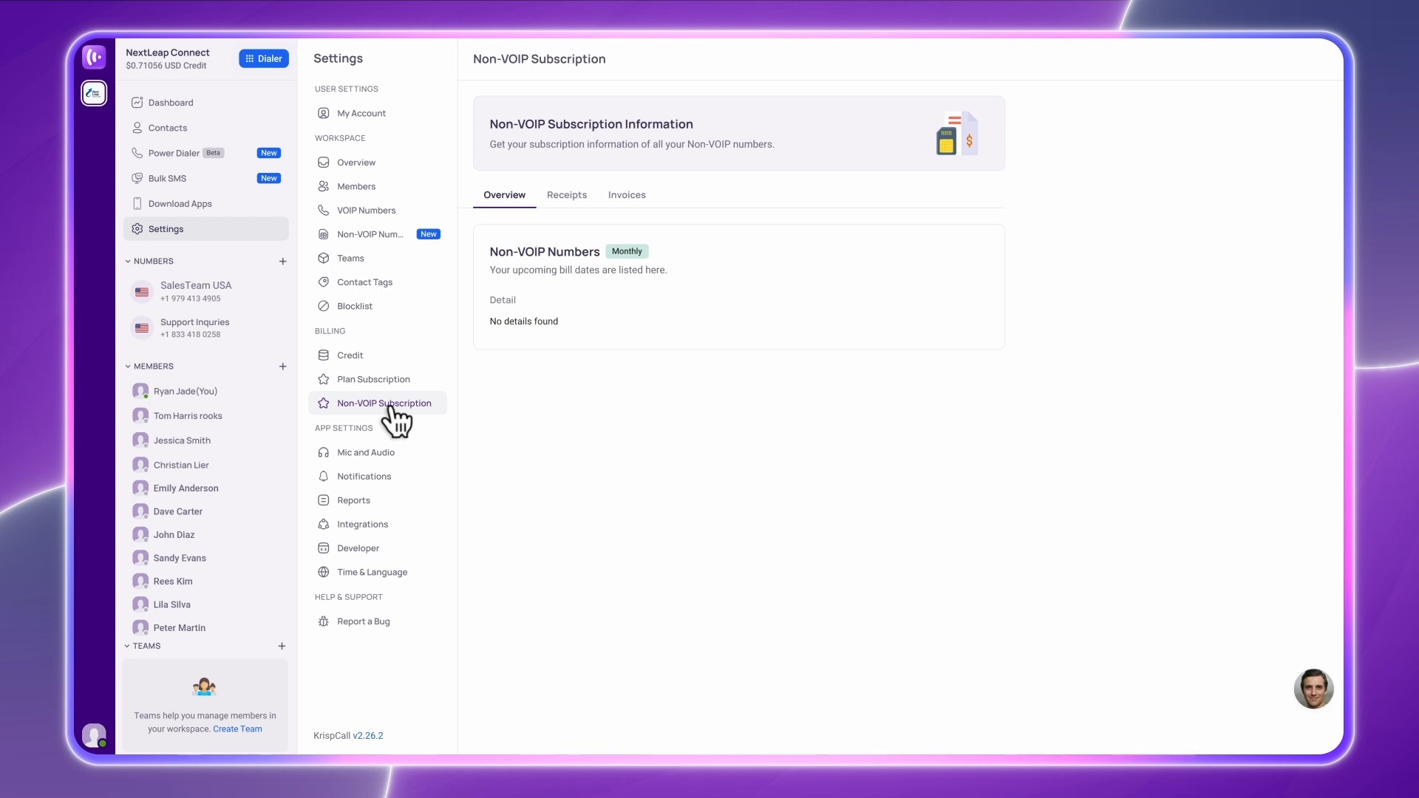
Browse Mic and Audio, Notifications, Integrations, Developer and Time & Language settings, ending on Integrations
left_click(366, 452)
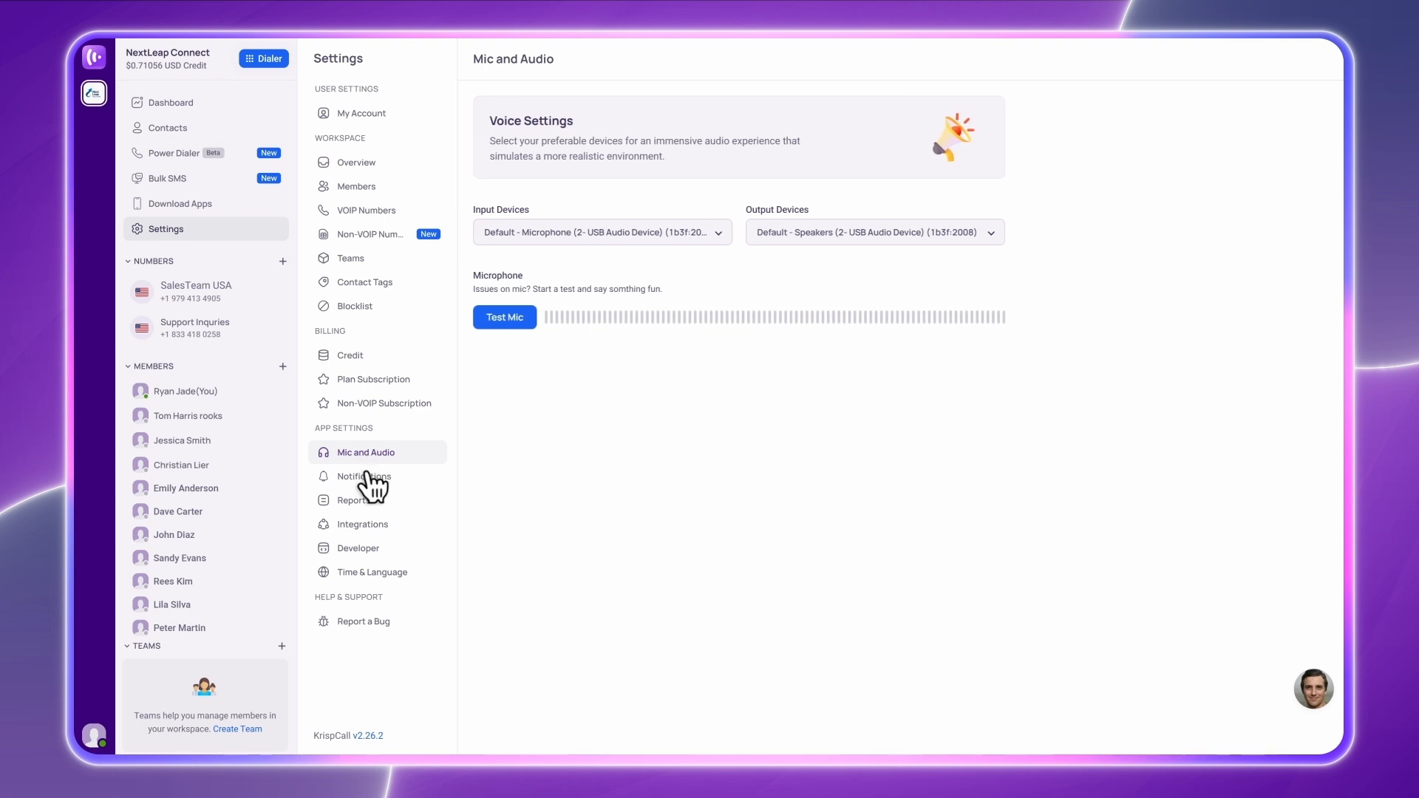
left_click(364, 476)
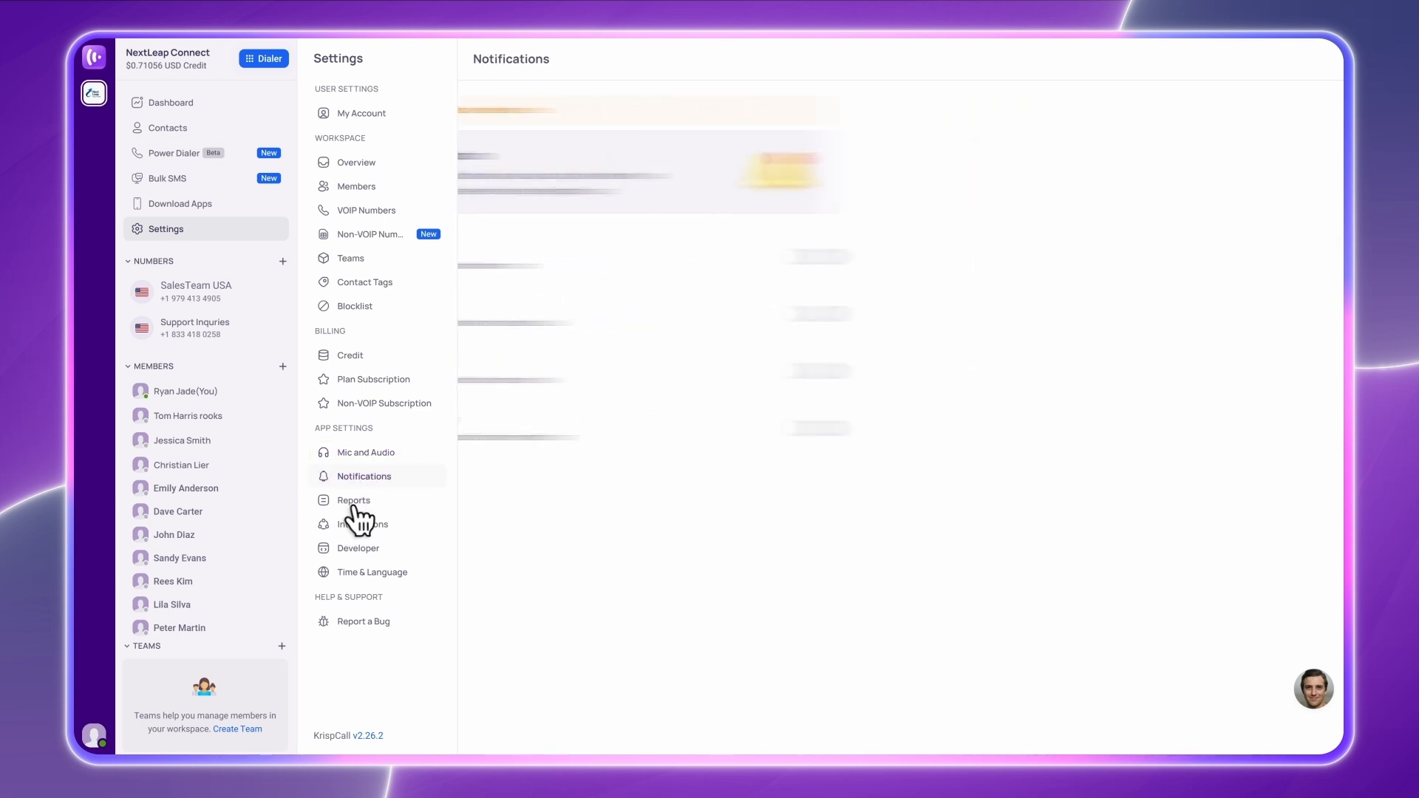
left_click(363, 523)
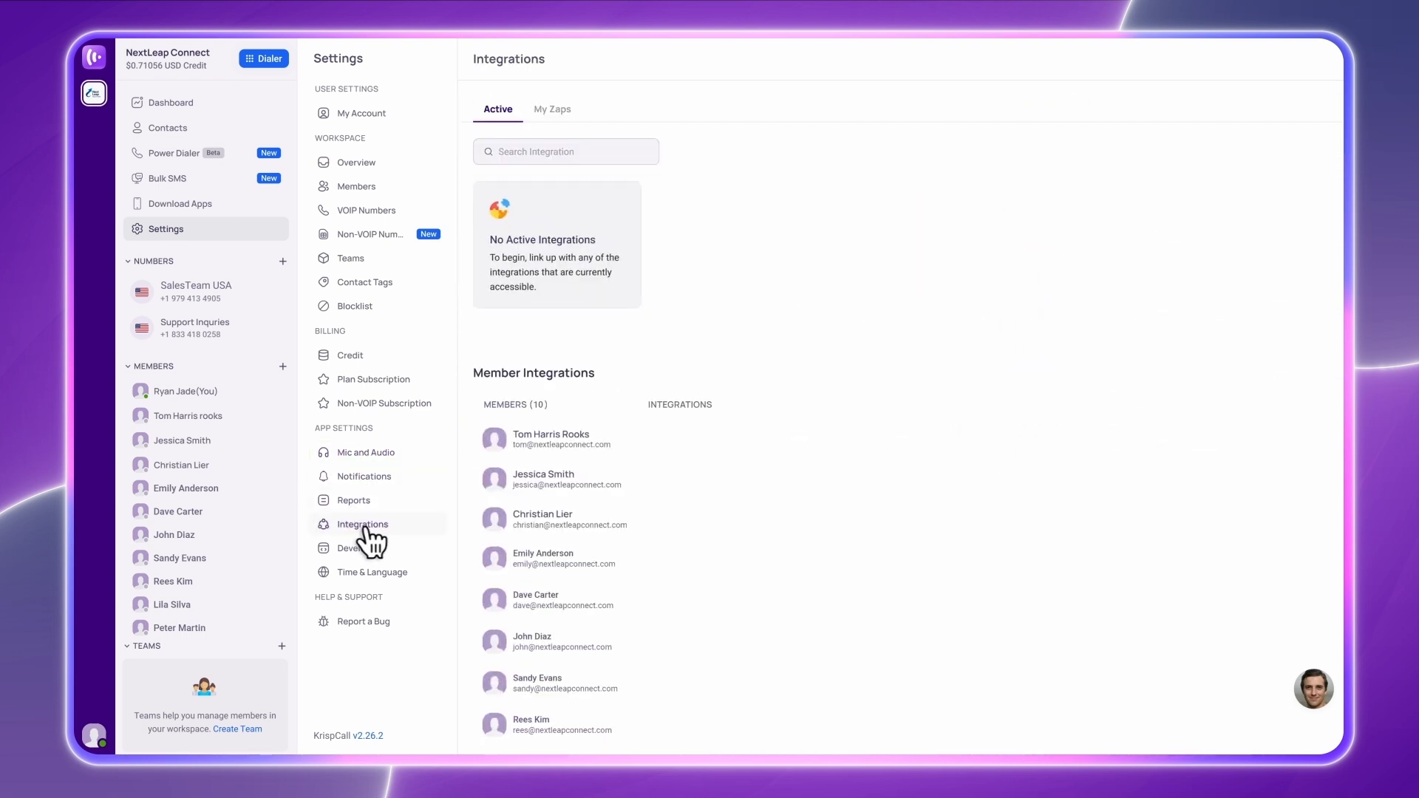
left_click(358, 547)
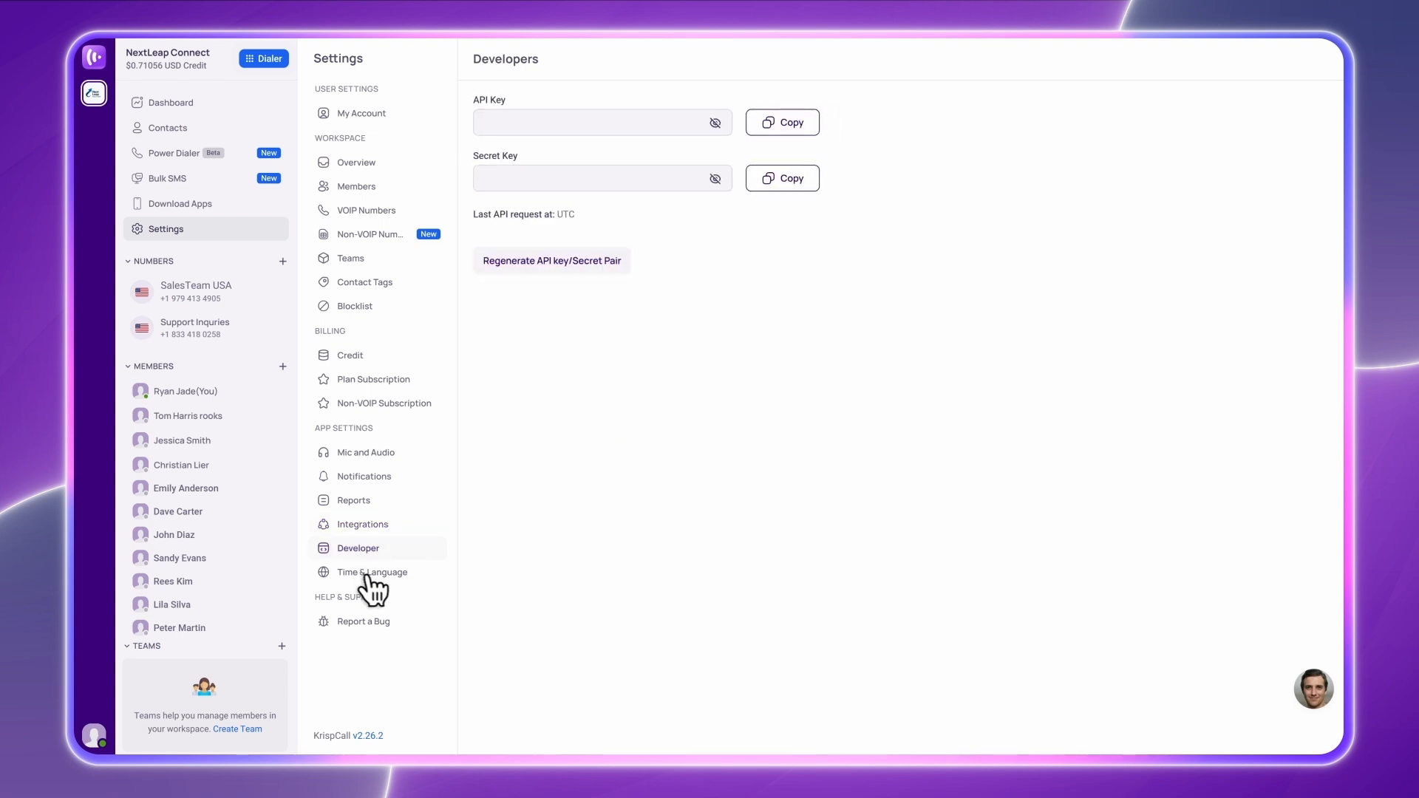
left_click(371, 572)
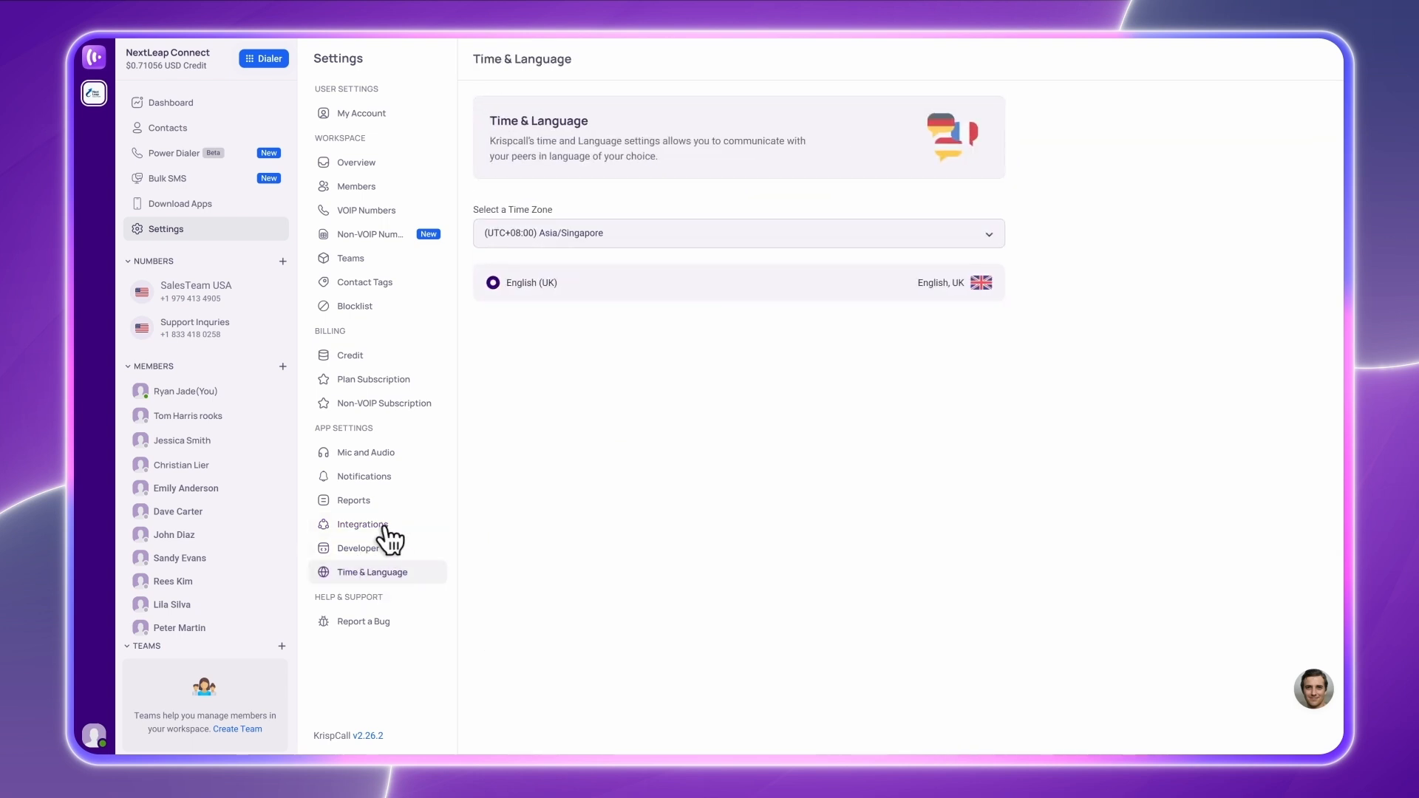
left_click(361, 523)
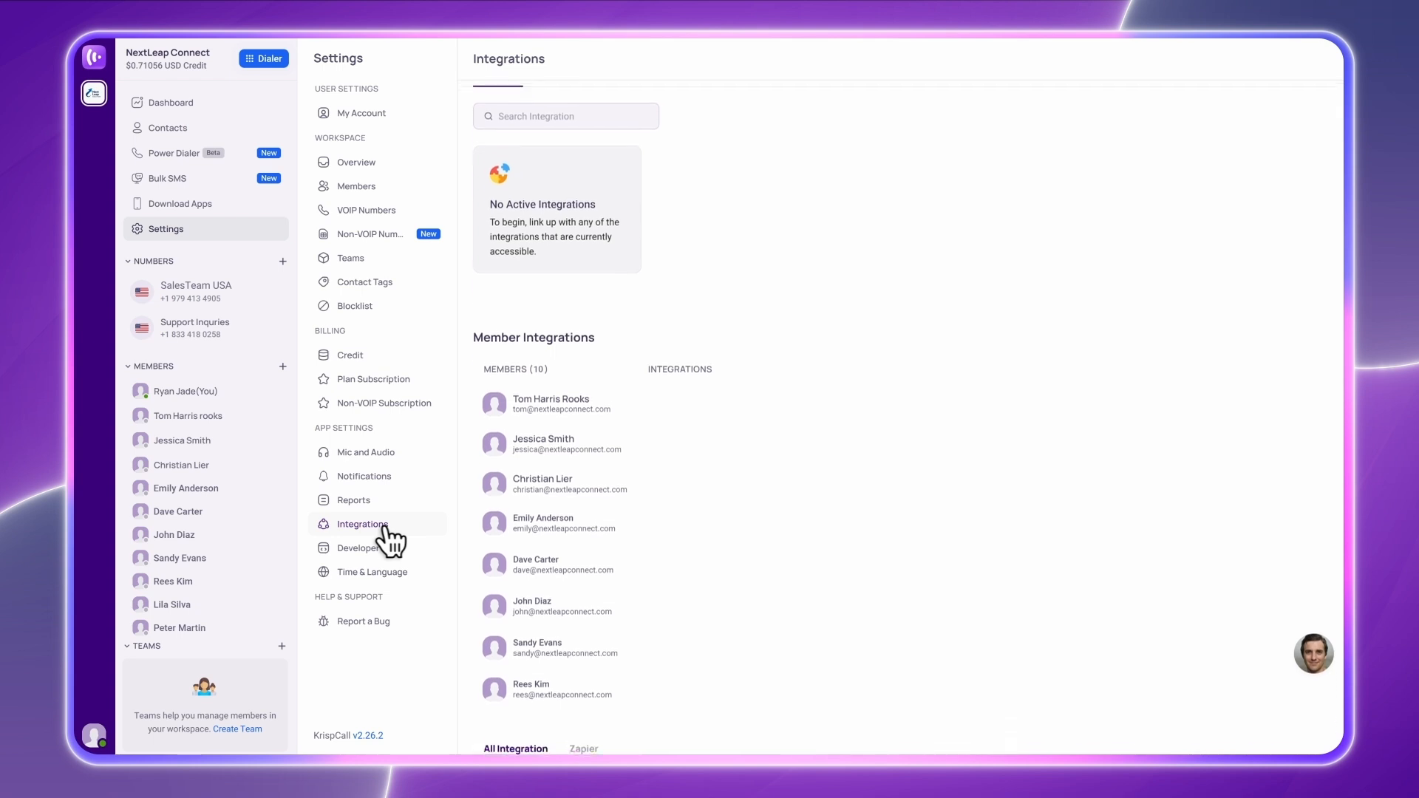
Scroll through every All Integration card, then return to the Dashboard
scroll("down", 3)
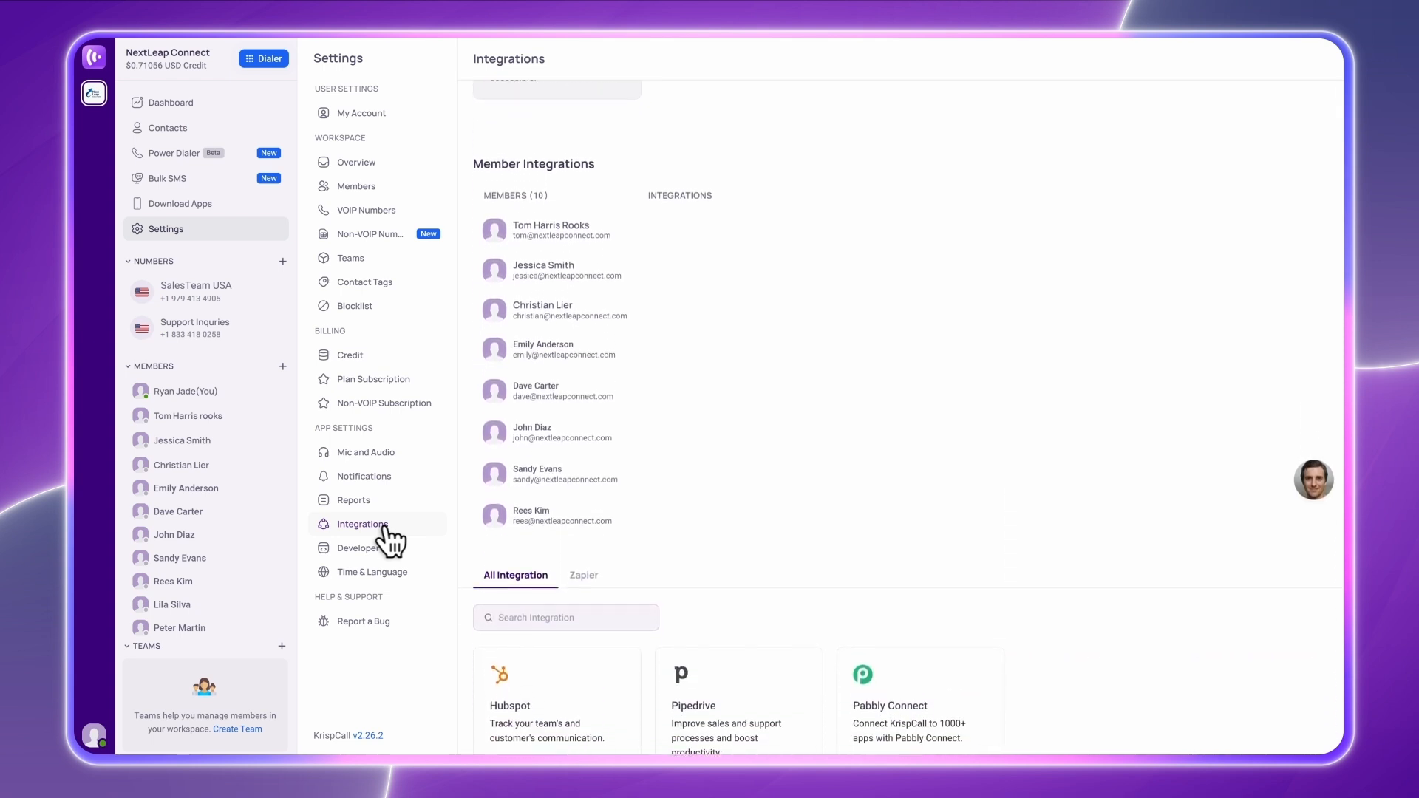
scroll("down", 3)
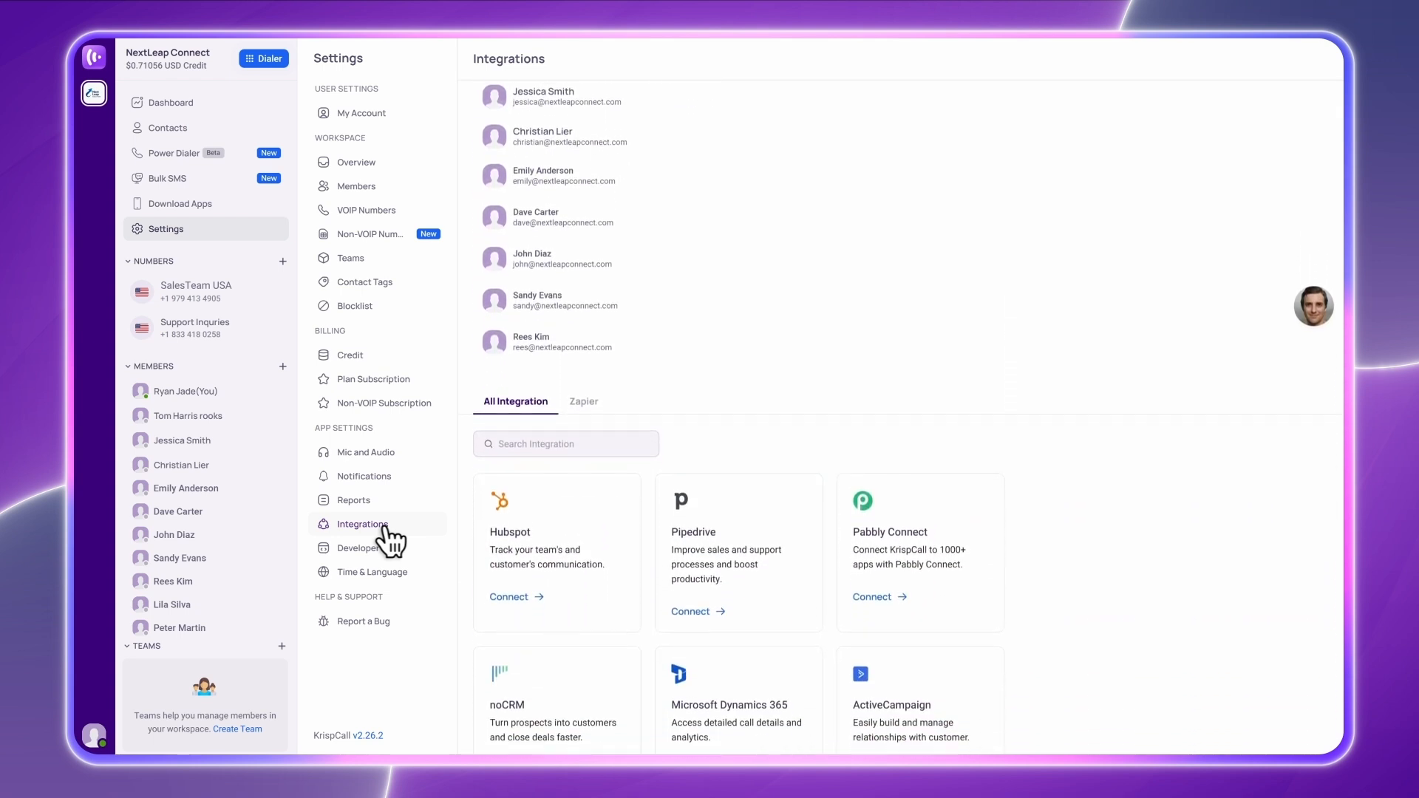
scroll("down", 3)
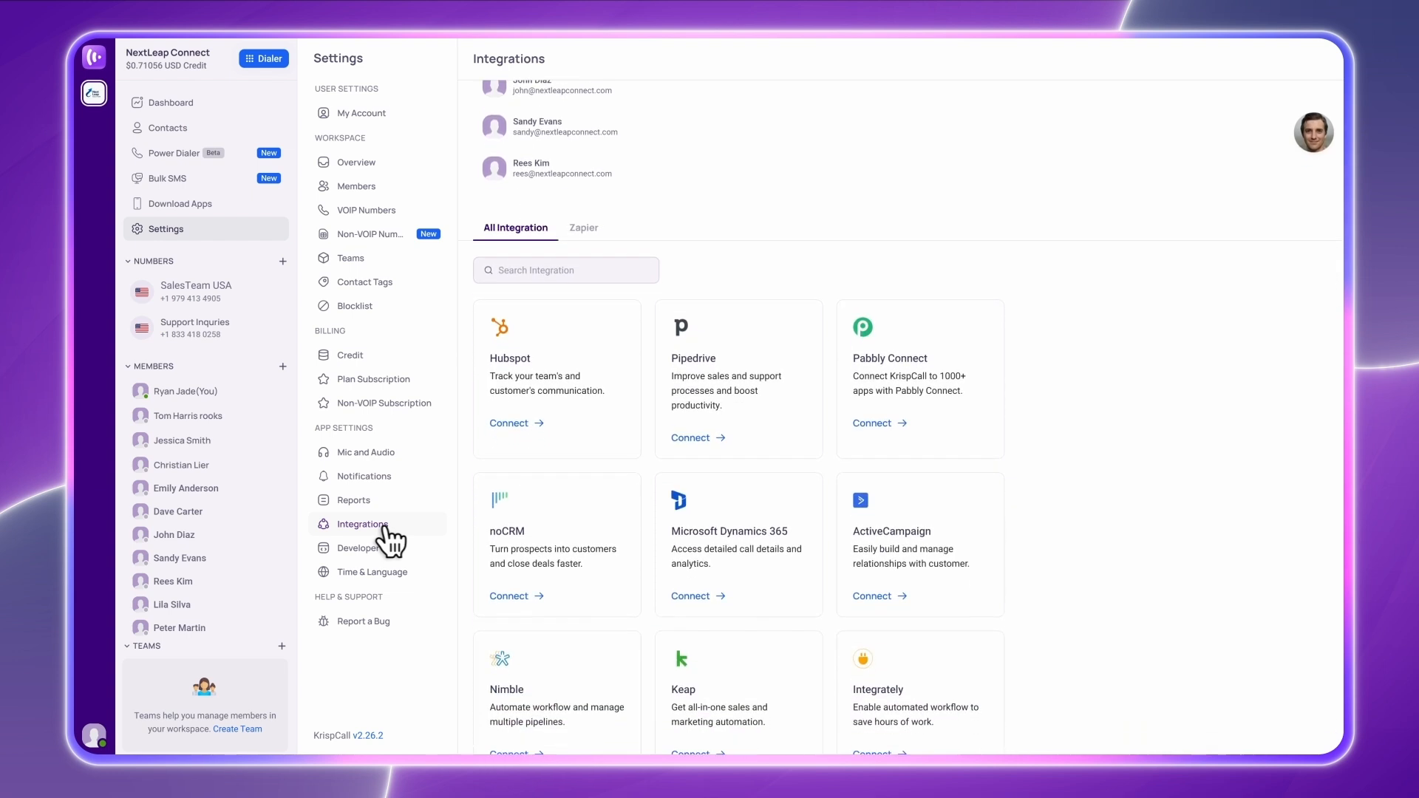
scroll("down", 3)
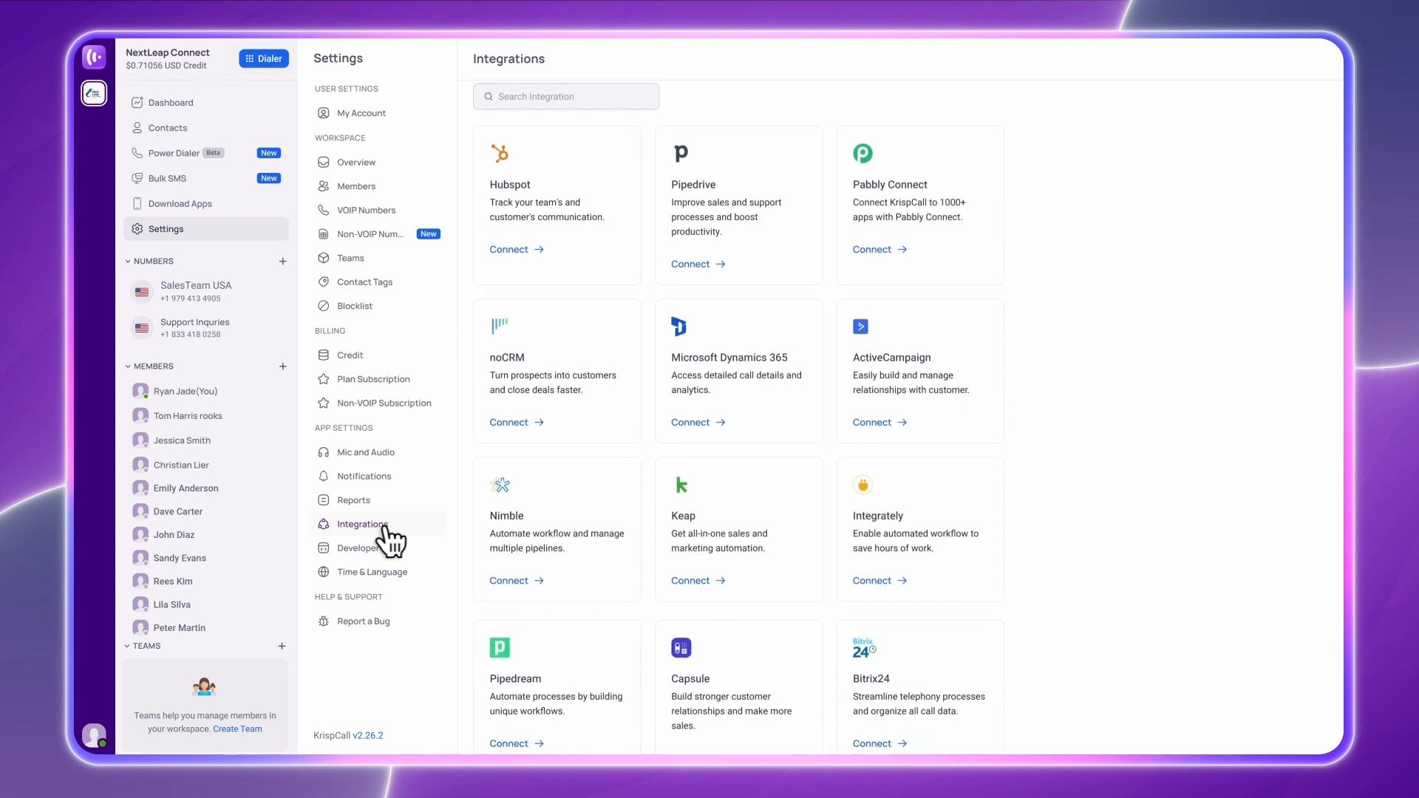
scroll("down", 3)
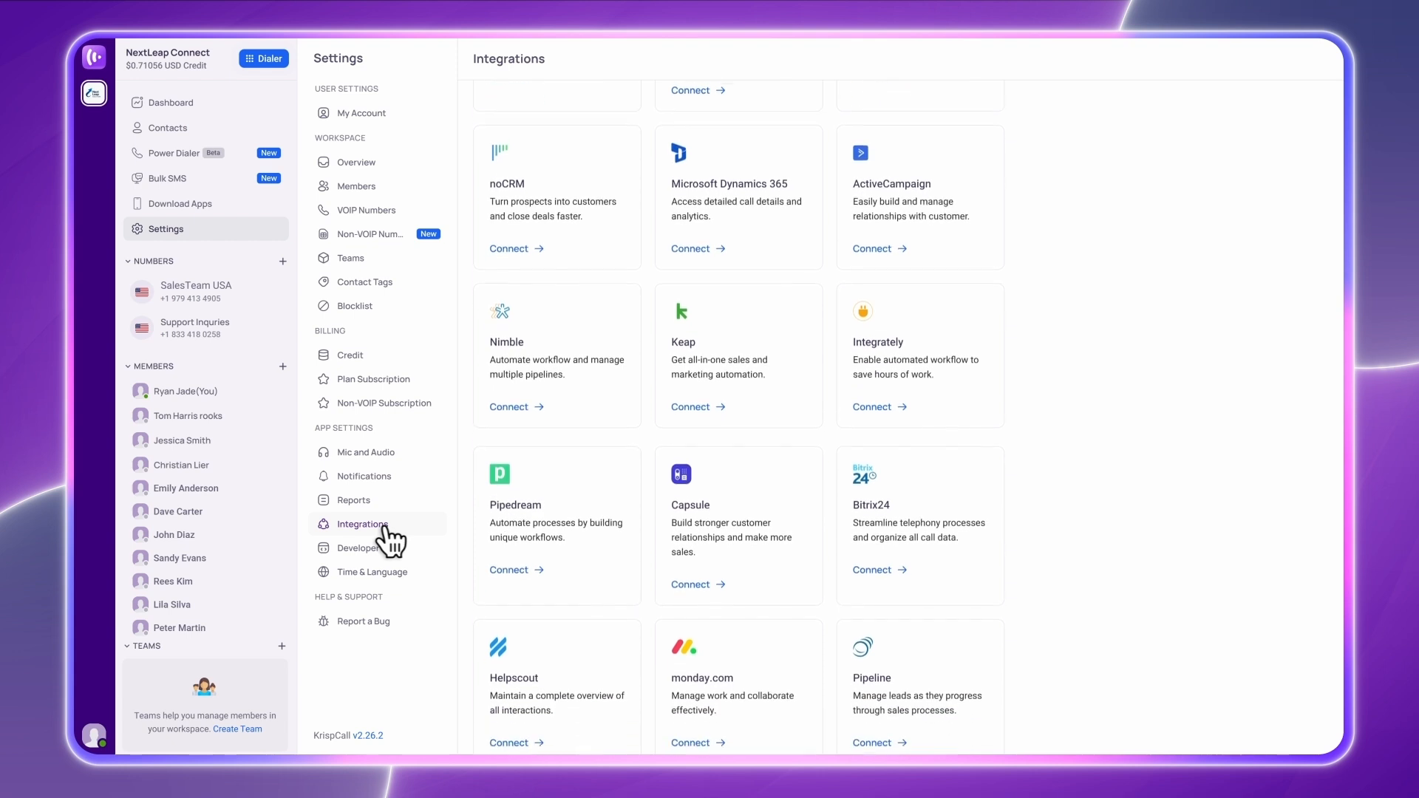
scroll("down", 3)
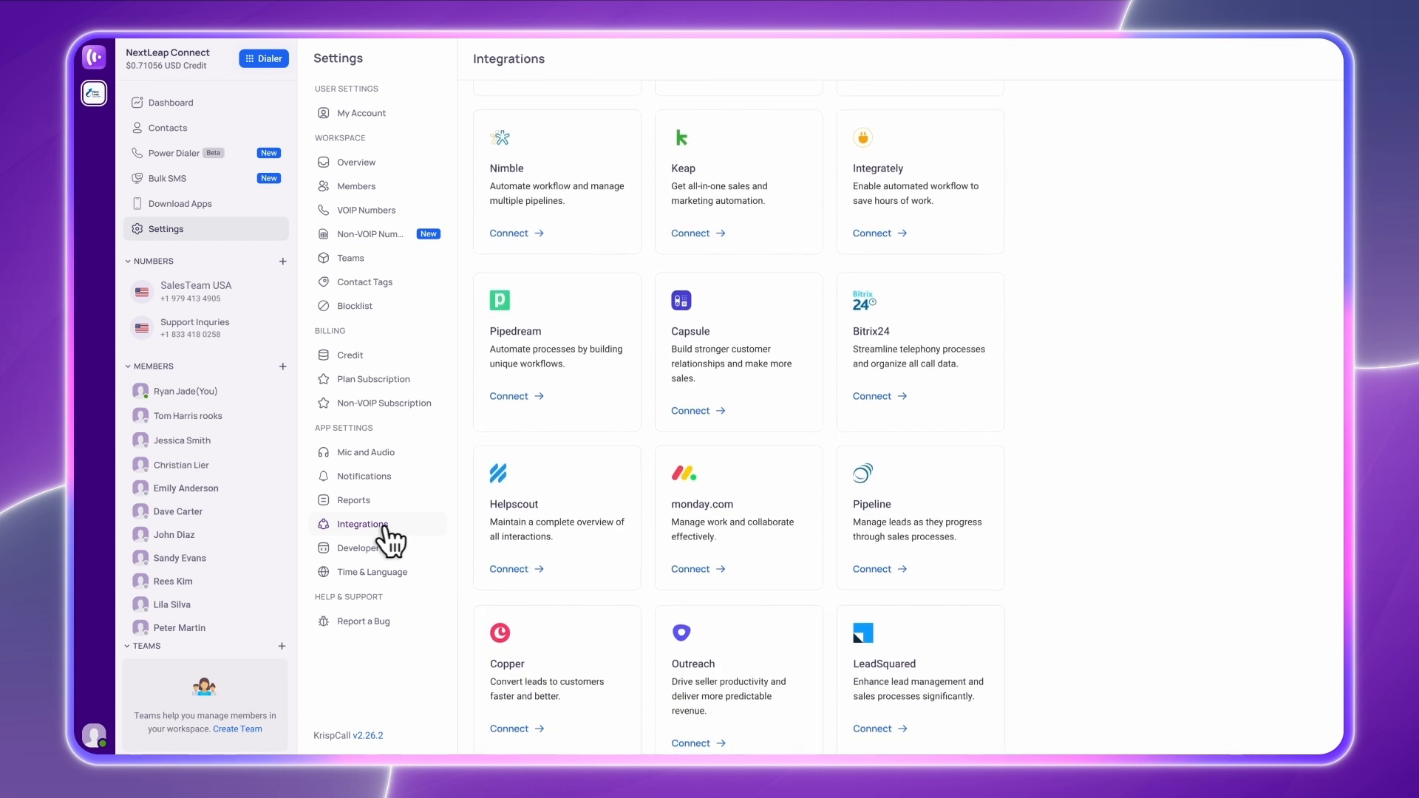
scroll("down", 3)
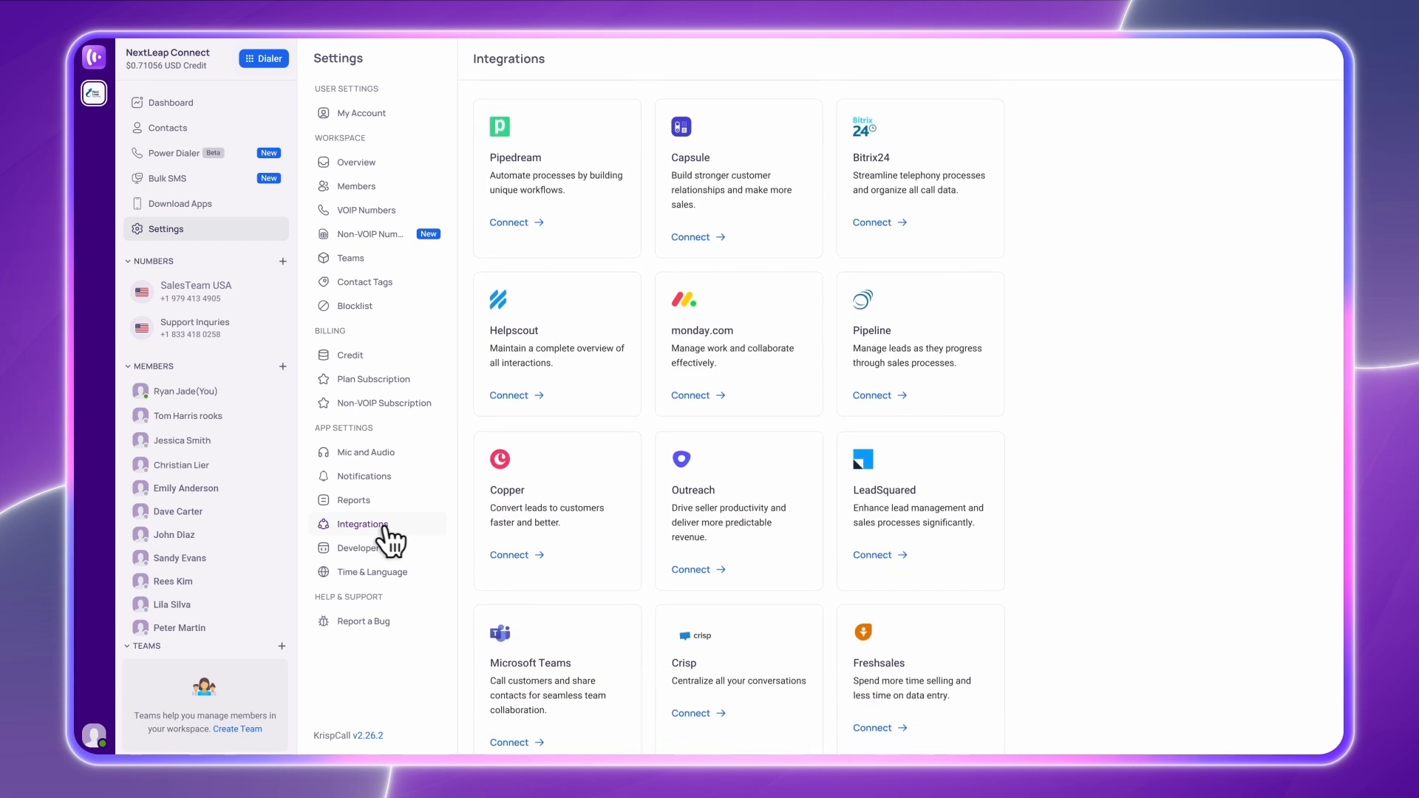
scroll("down", 3)
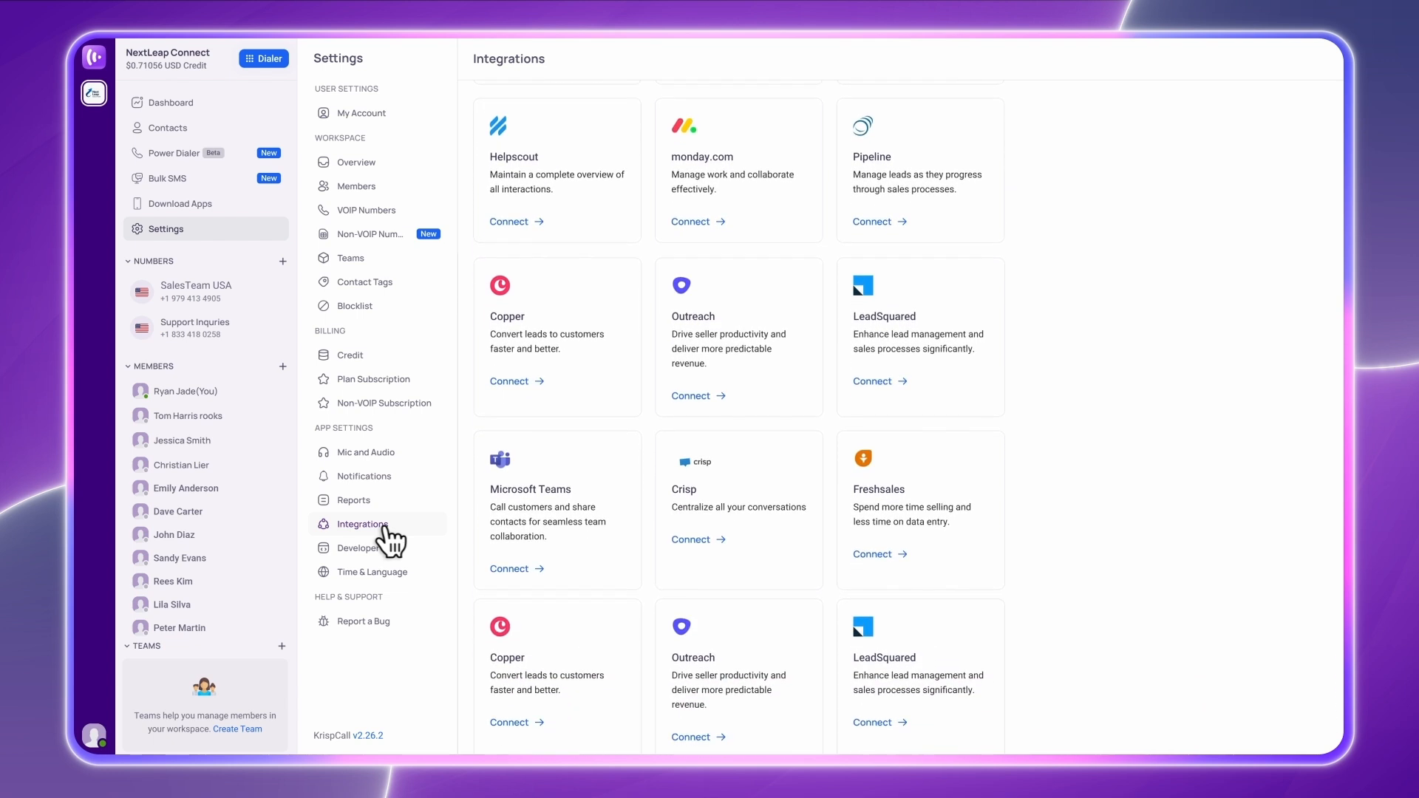
scroll("down", 3)
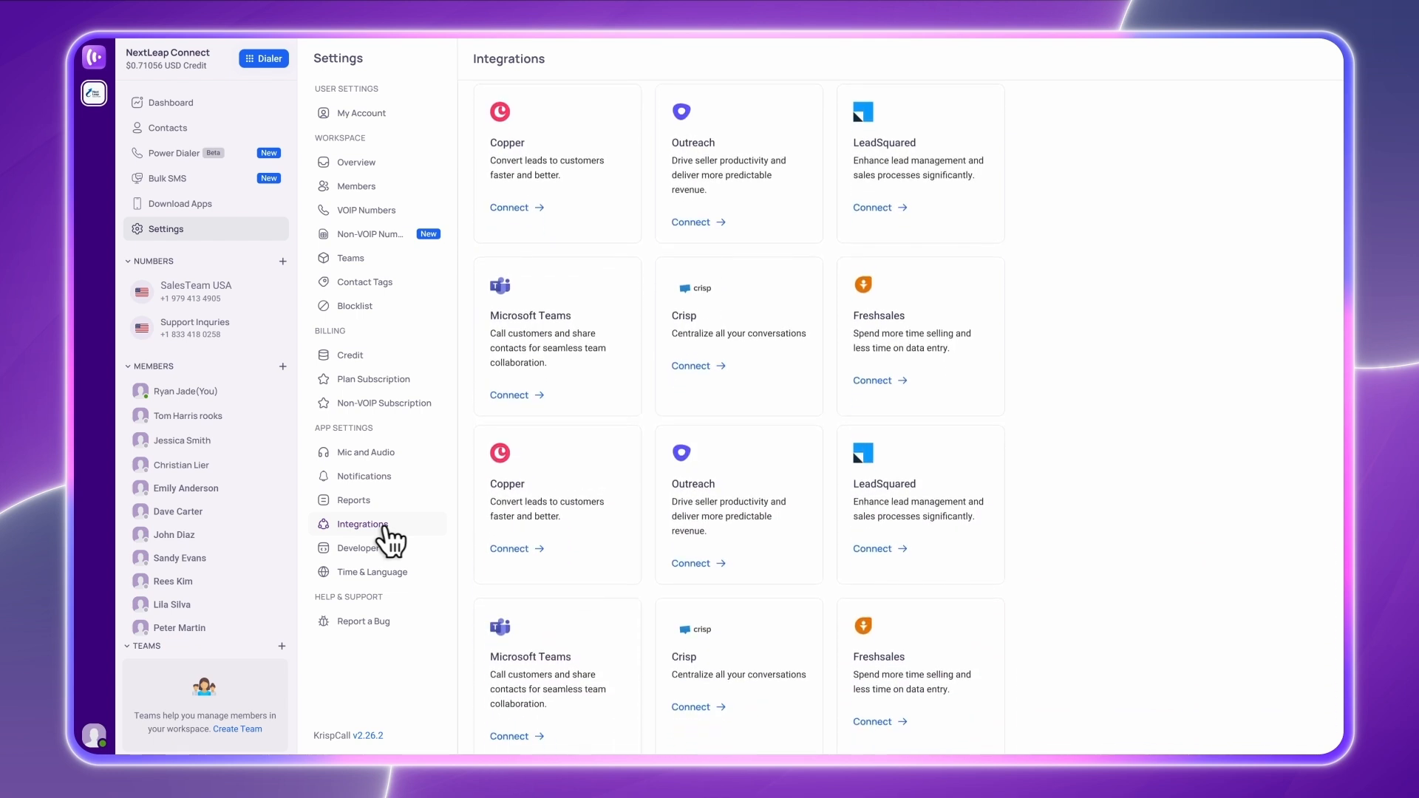
scroll("down", 3)
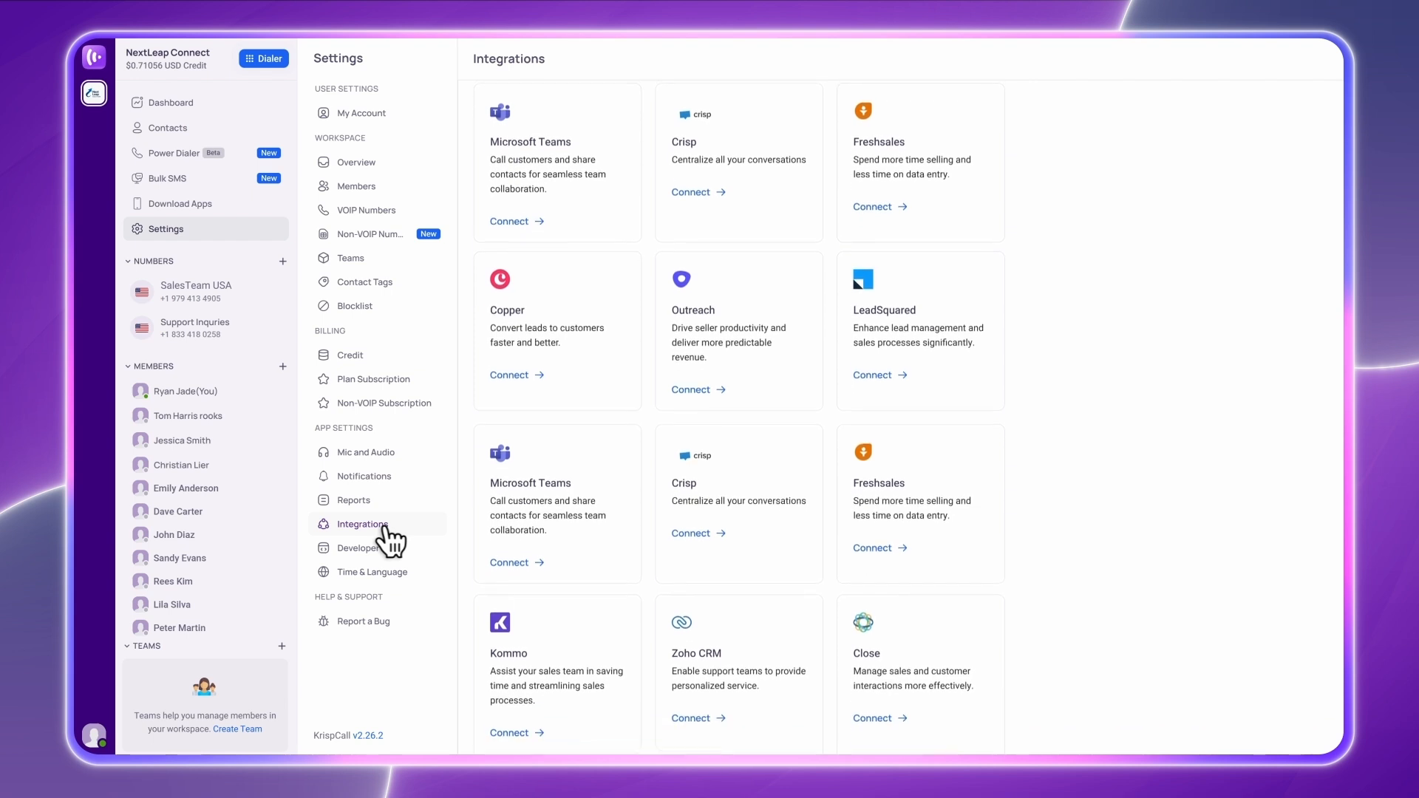
scroll("down", 3)
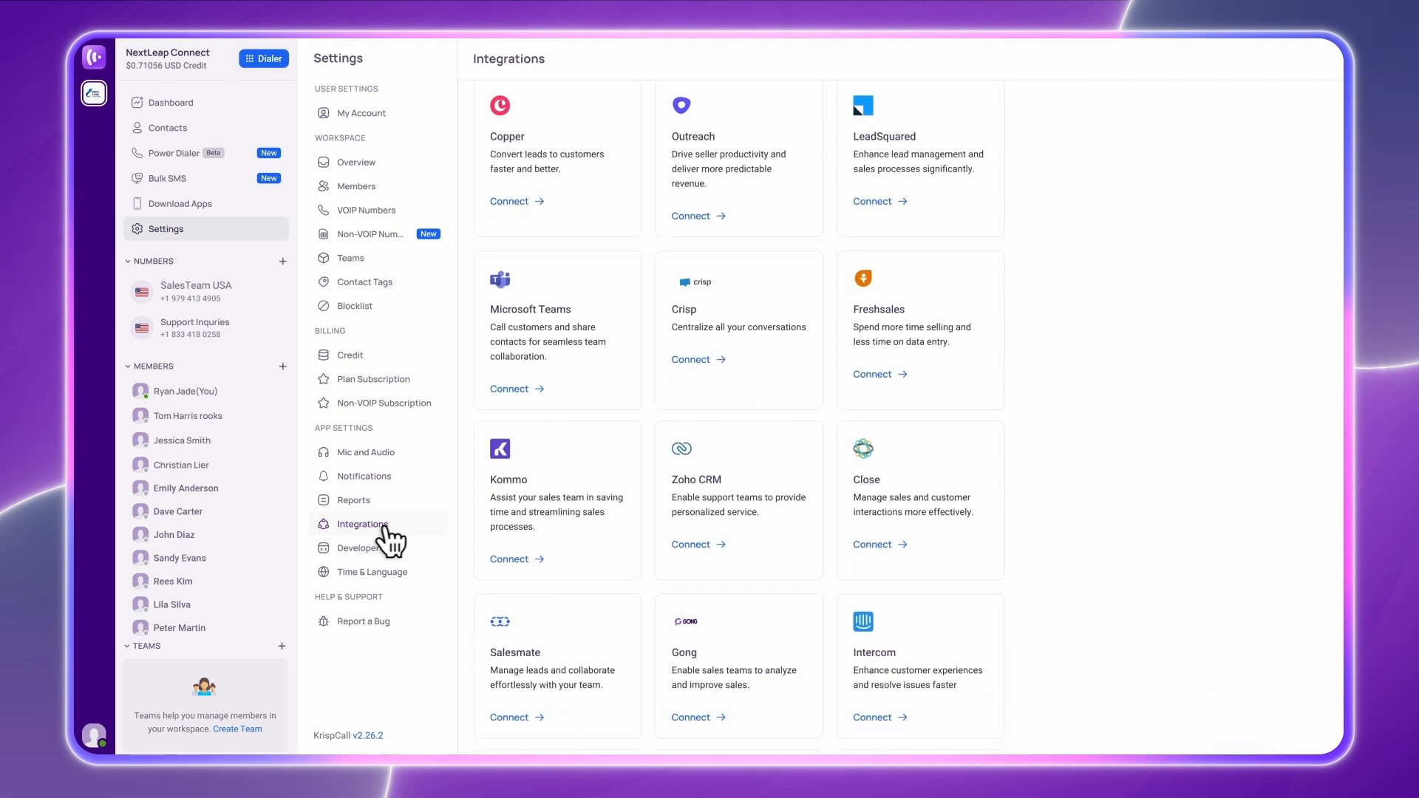
scroll("down", 3)
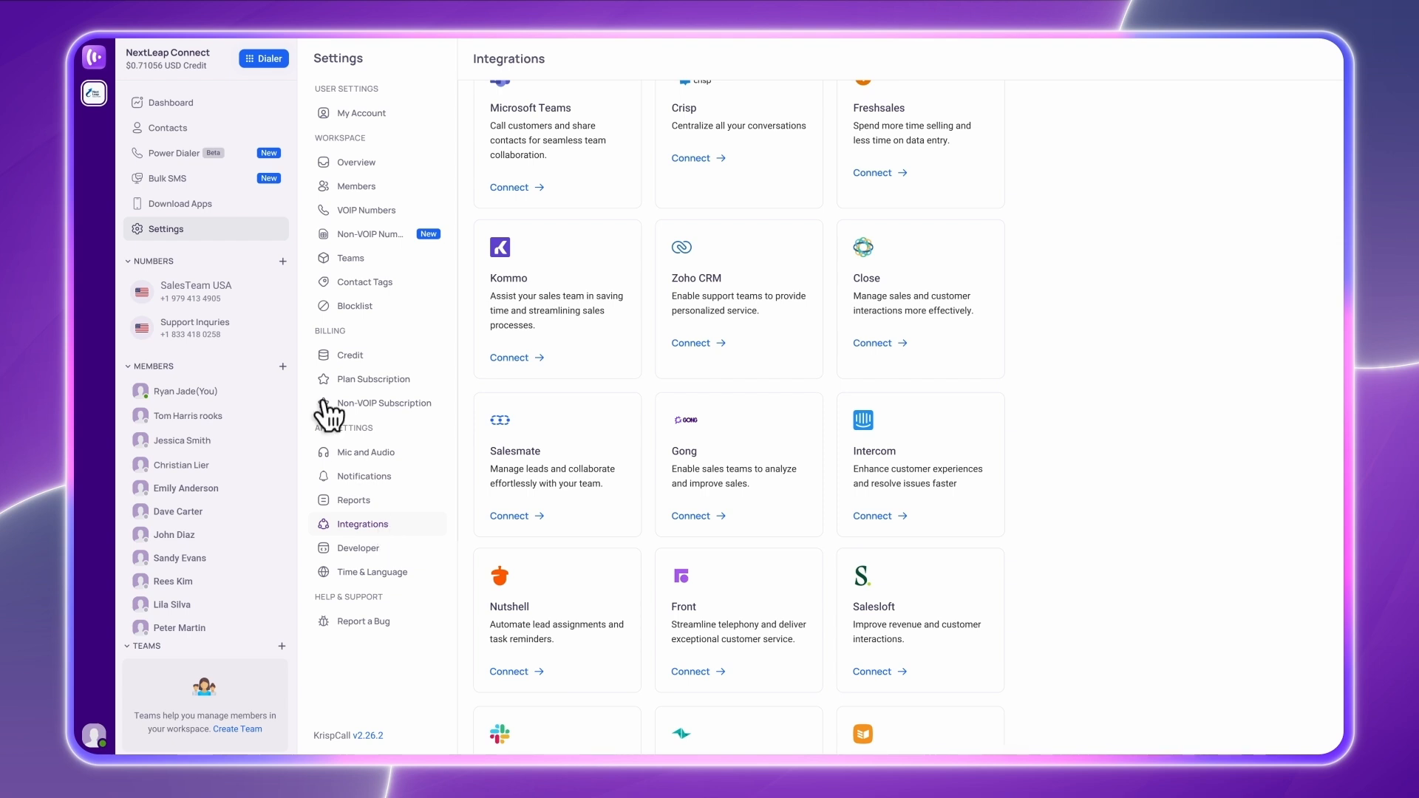
left_click(166, 102)
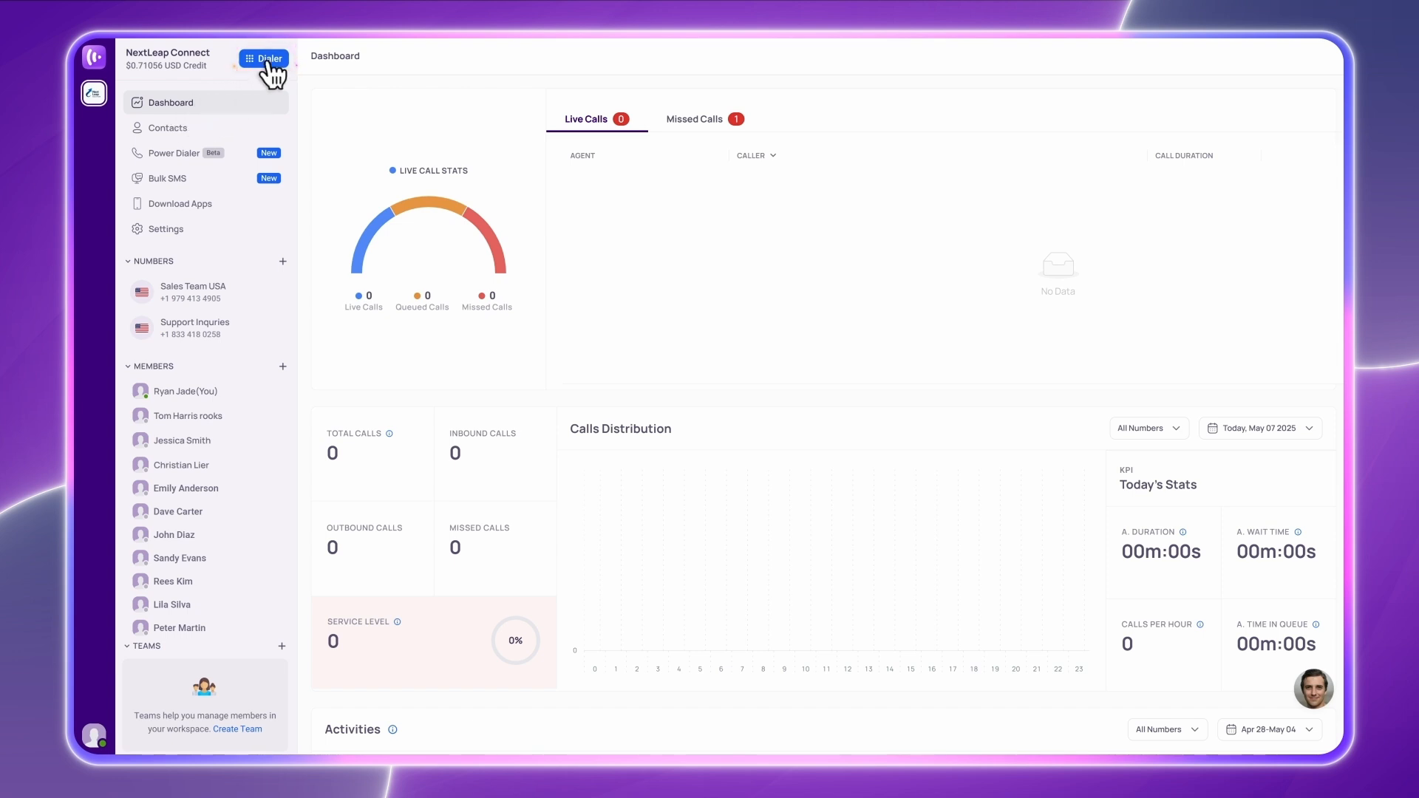
left_click(263, 58)
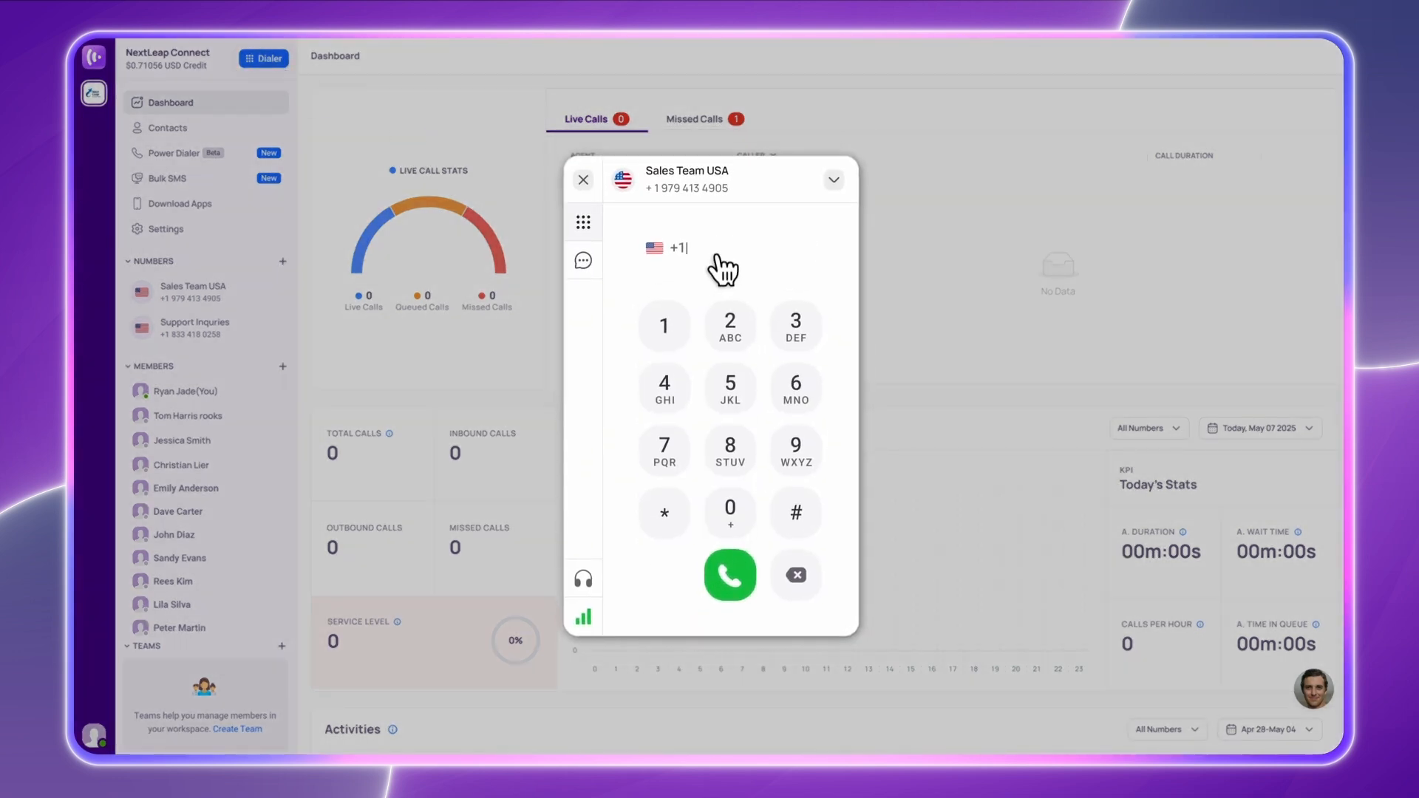
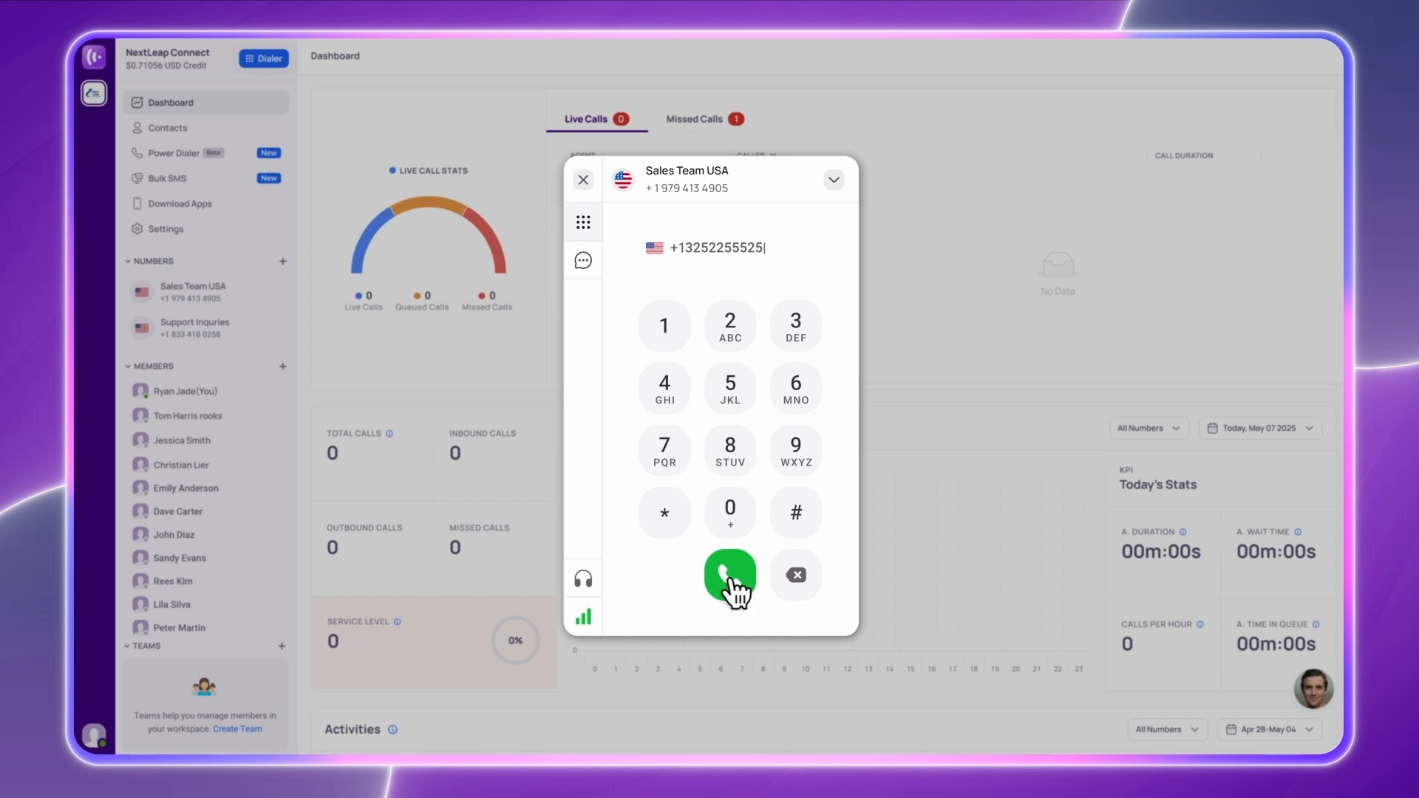
left_click(730, 576)
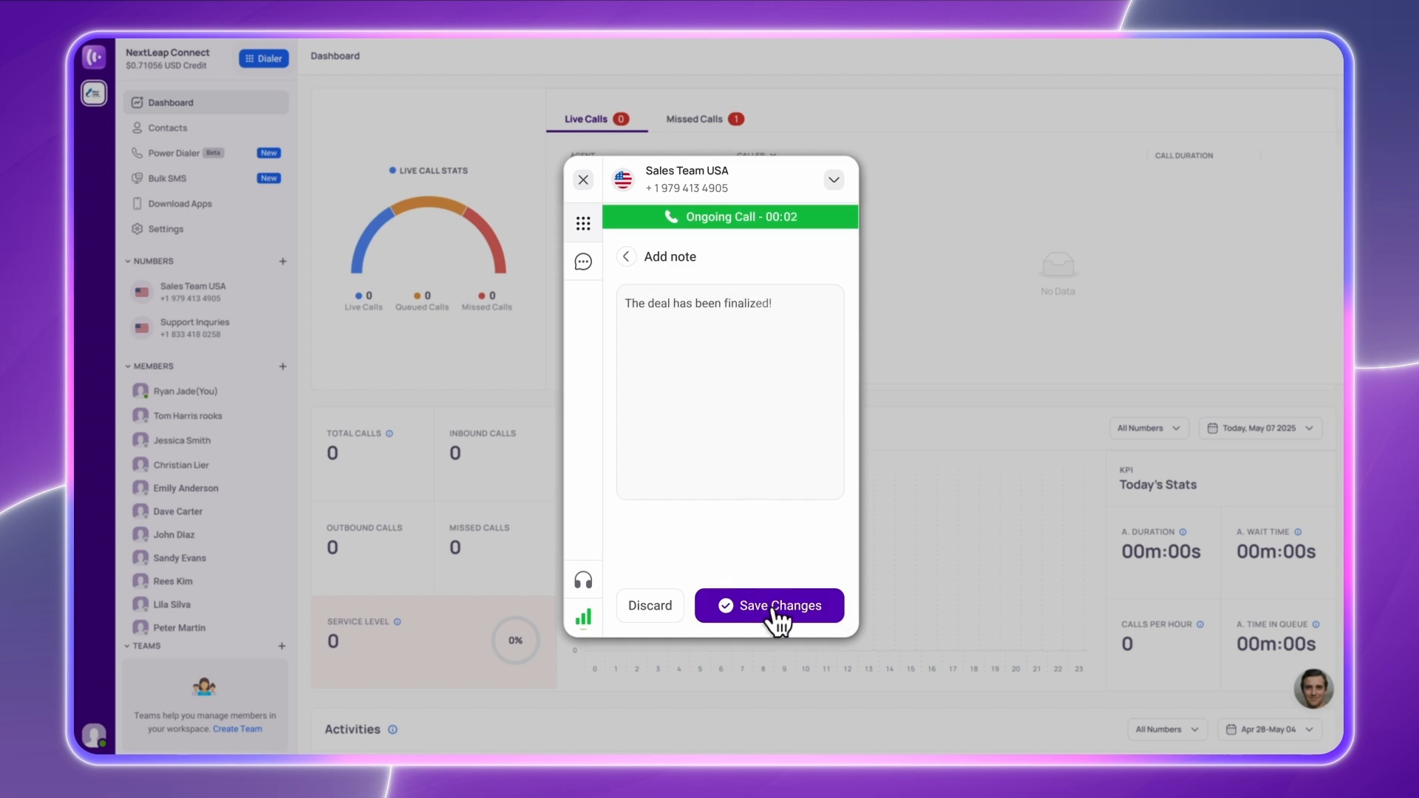
left_click(769, 605)
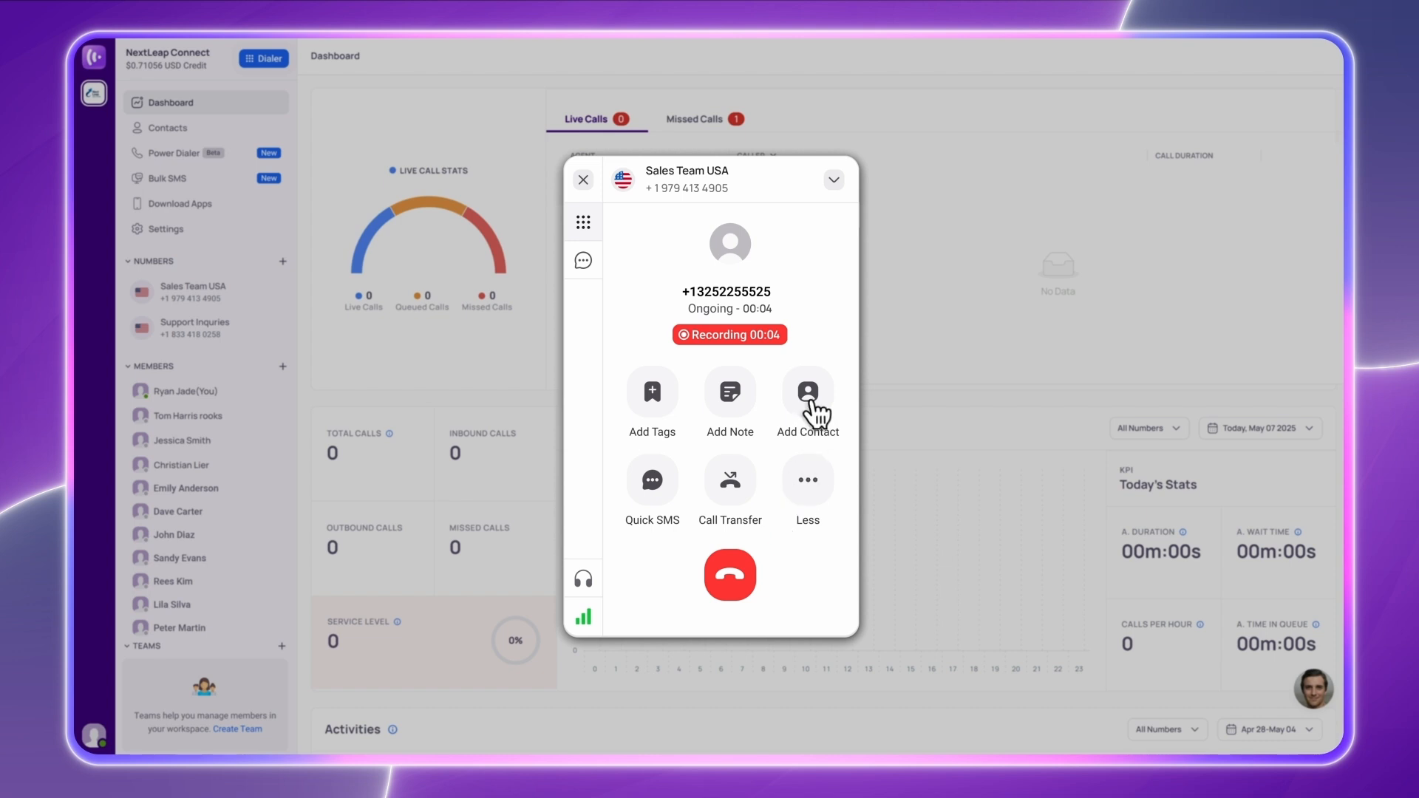
Save the caller as contact Hailey and choose a team member for call transfer
left_click(806, 390)
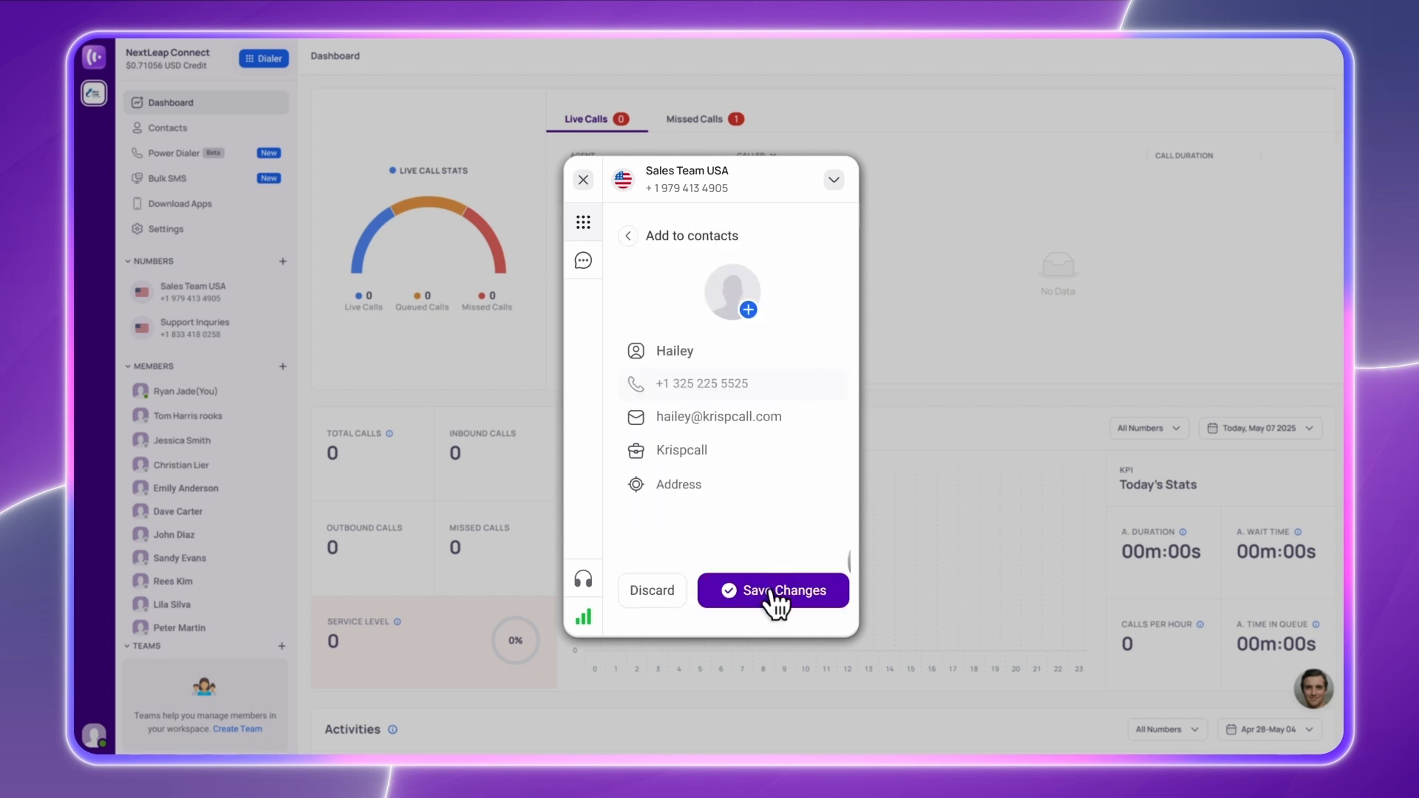
left_click(772, 590)
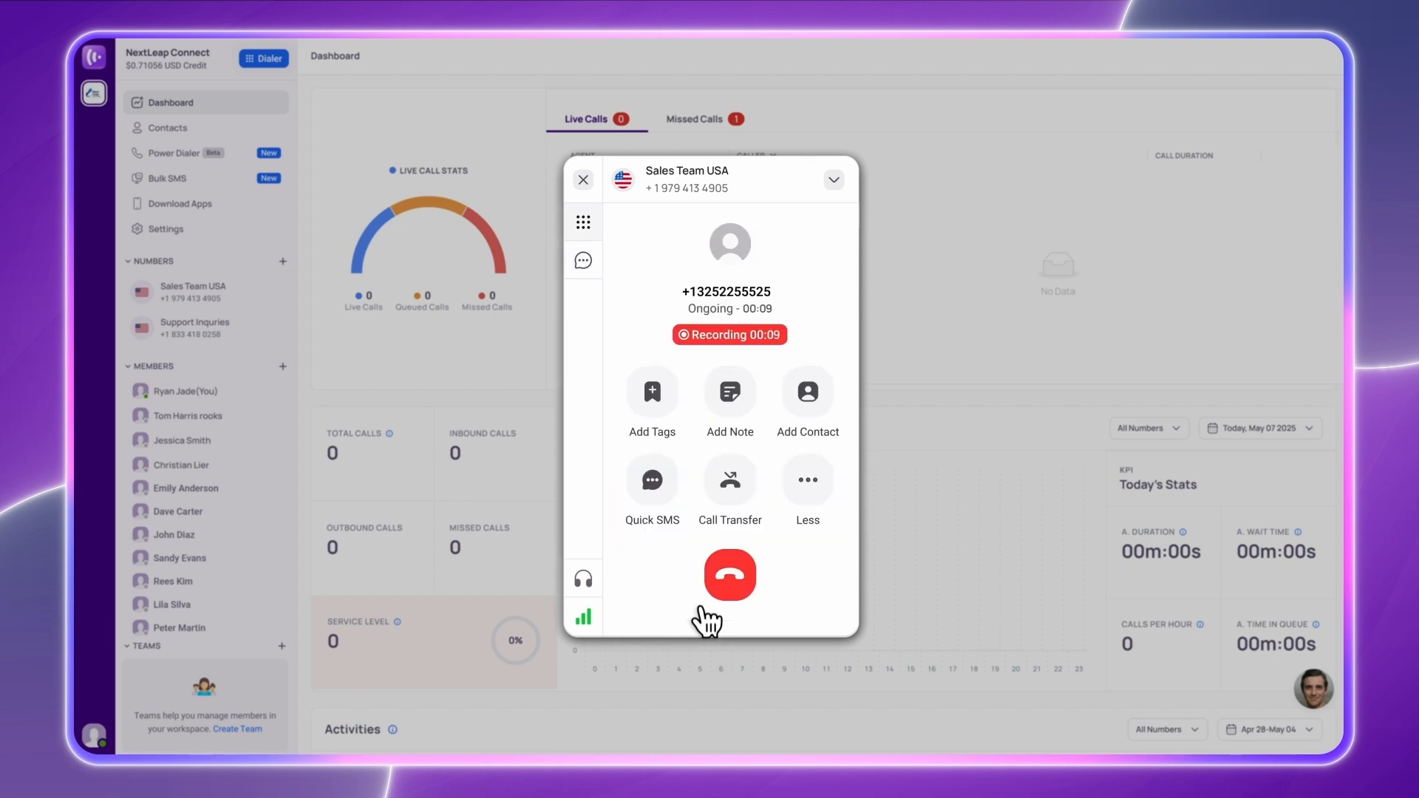
left_click(729, 480)
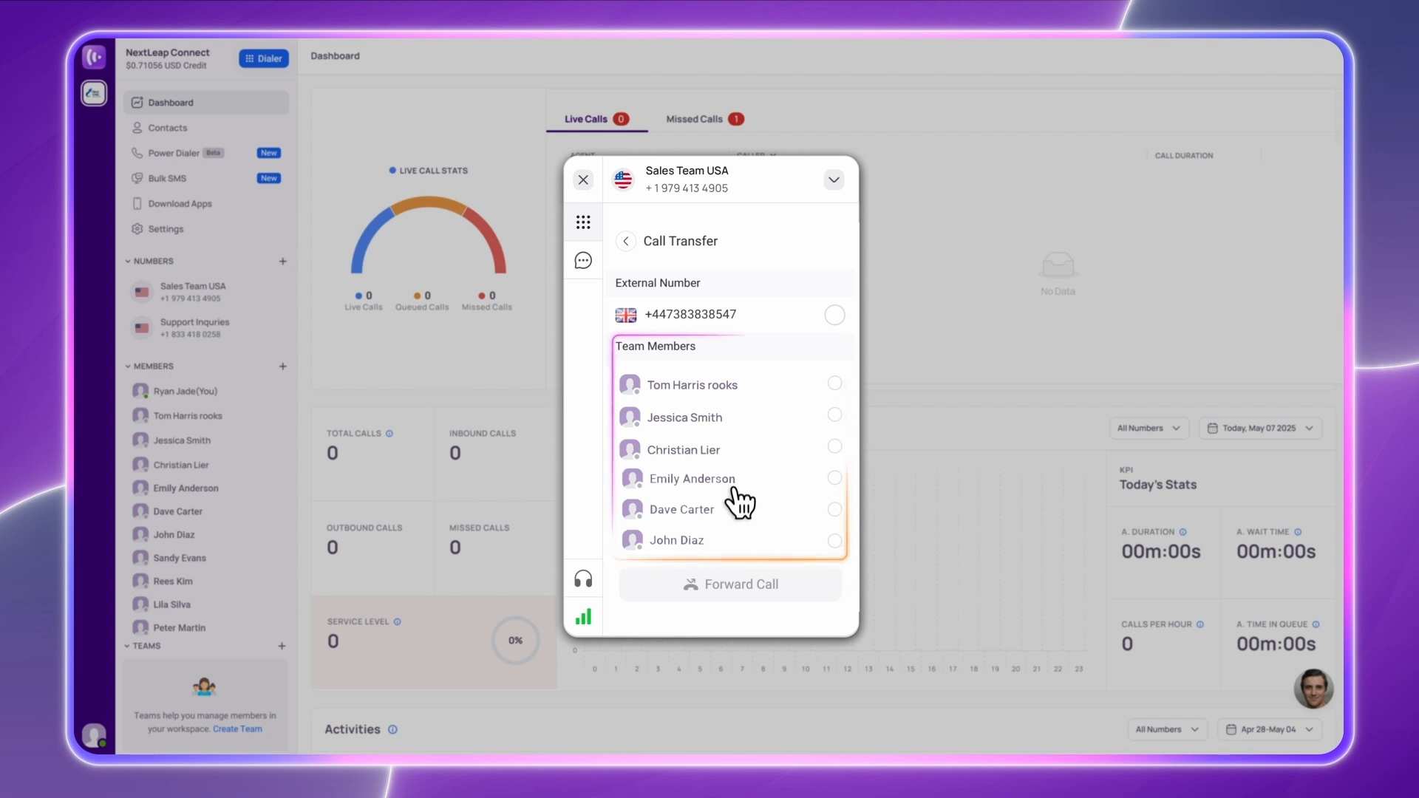
left_click(833, 314)
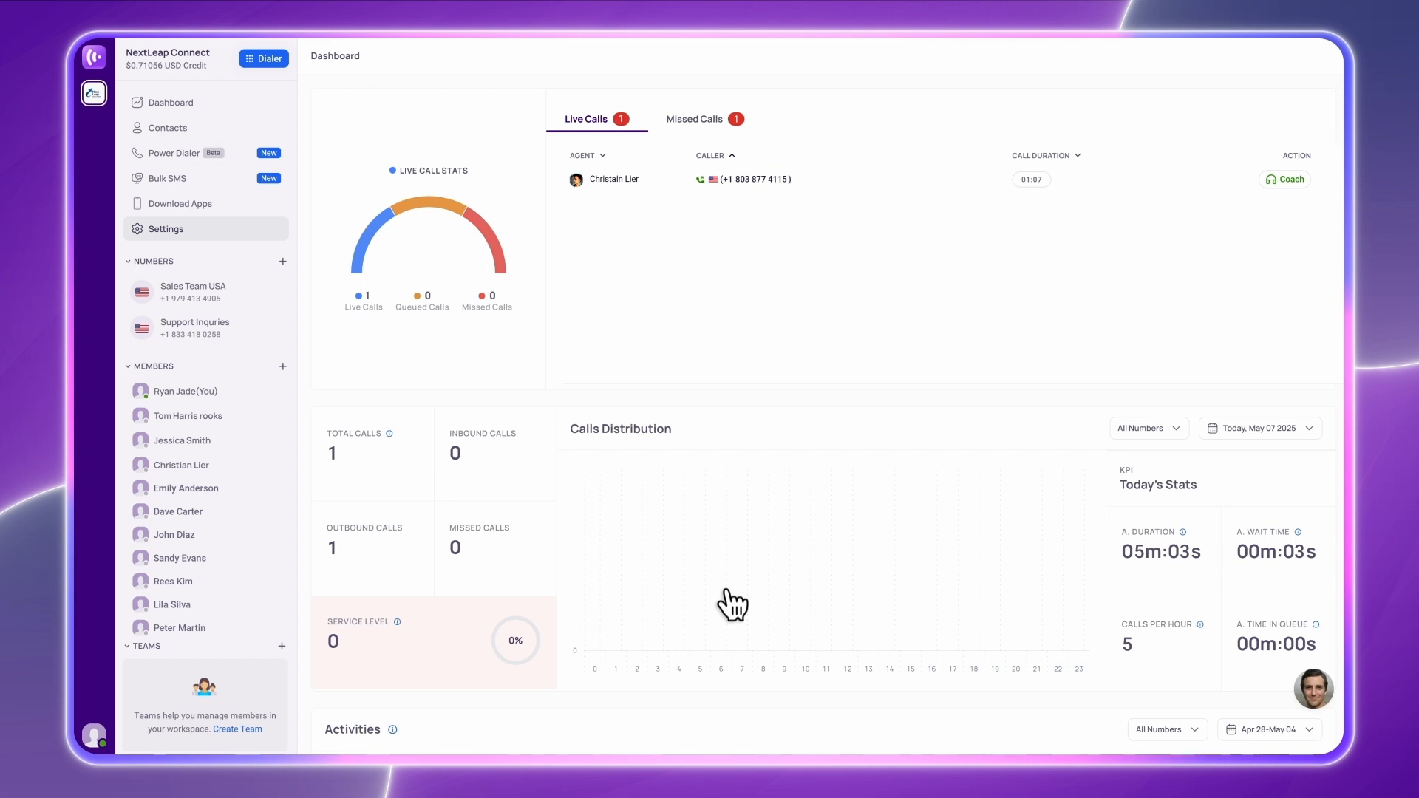
Coach the live call with agent notification and whisper, then open Contacts
left_click(1283, 179)
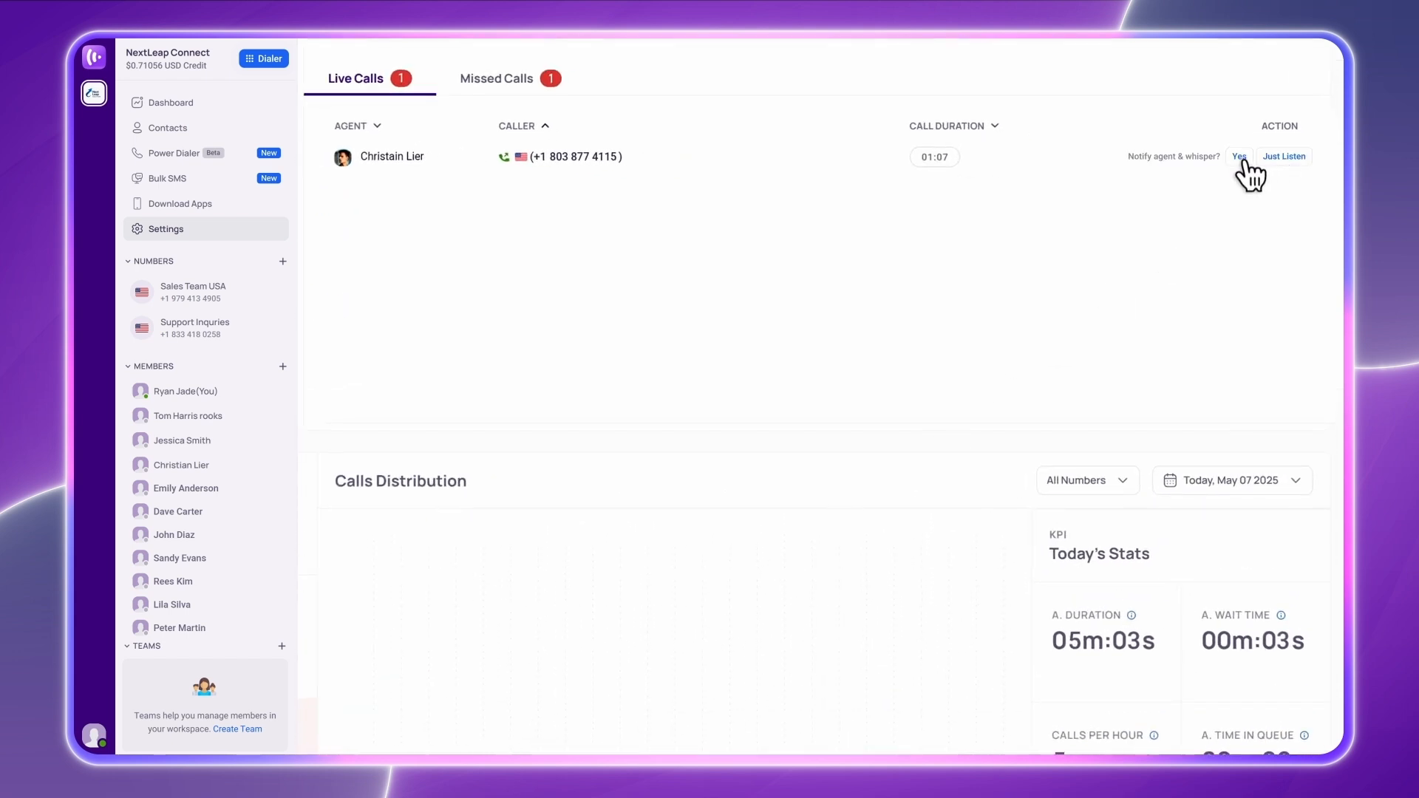
left_click(1282, 156)
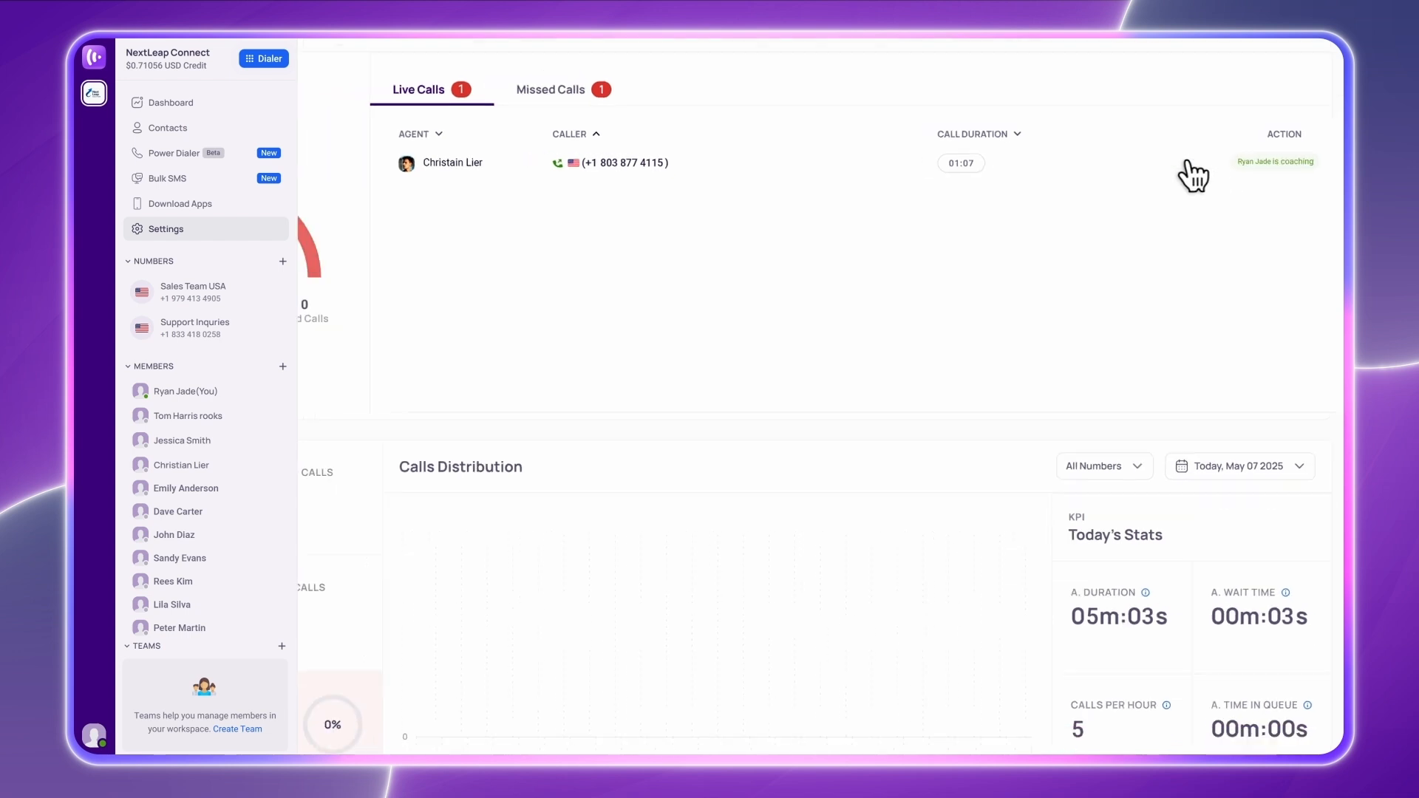
scroll("down", 3)
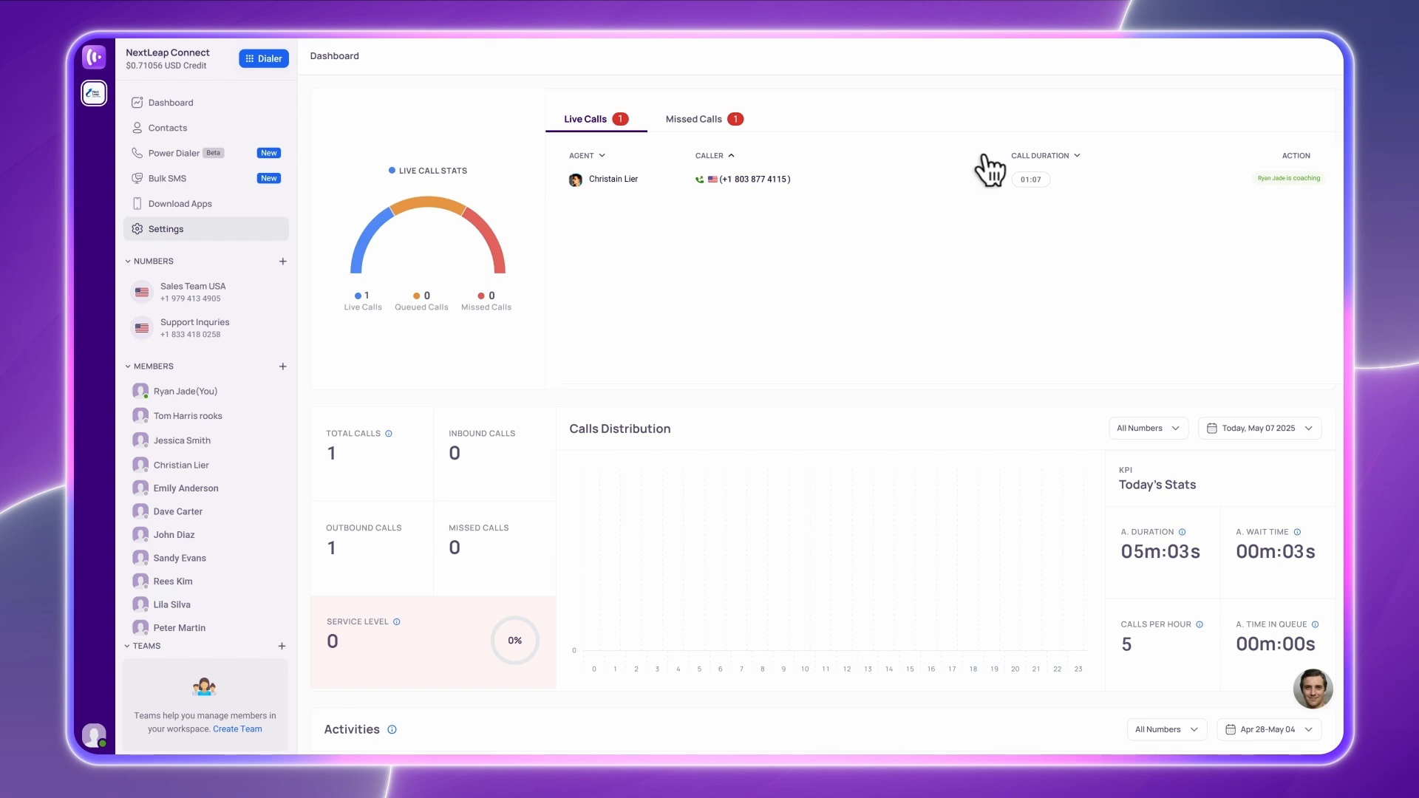
left_click(166, 126)
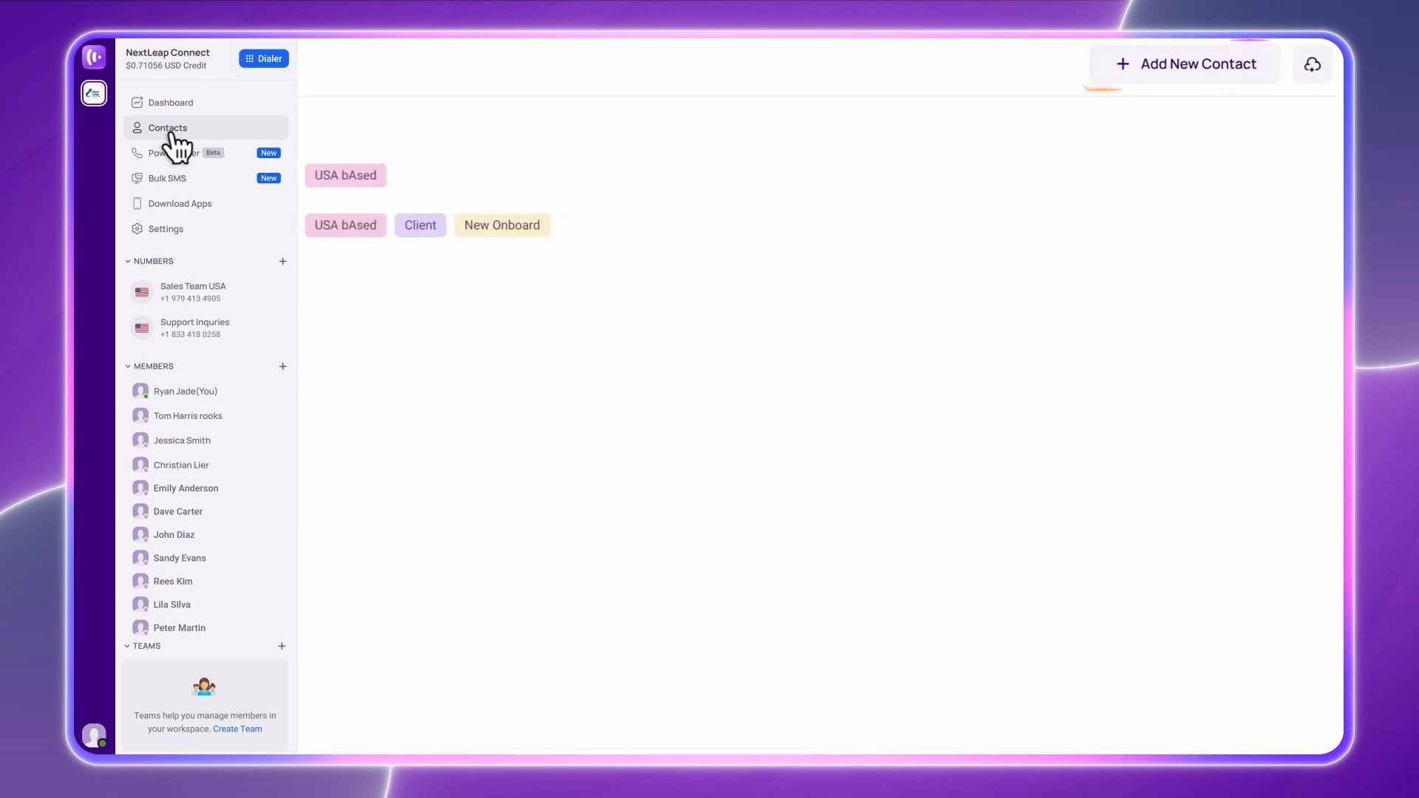
Upload the Contacts CSV and import its 110 contacts, then open Power Dialer
left_click(1311, 63)
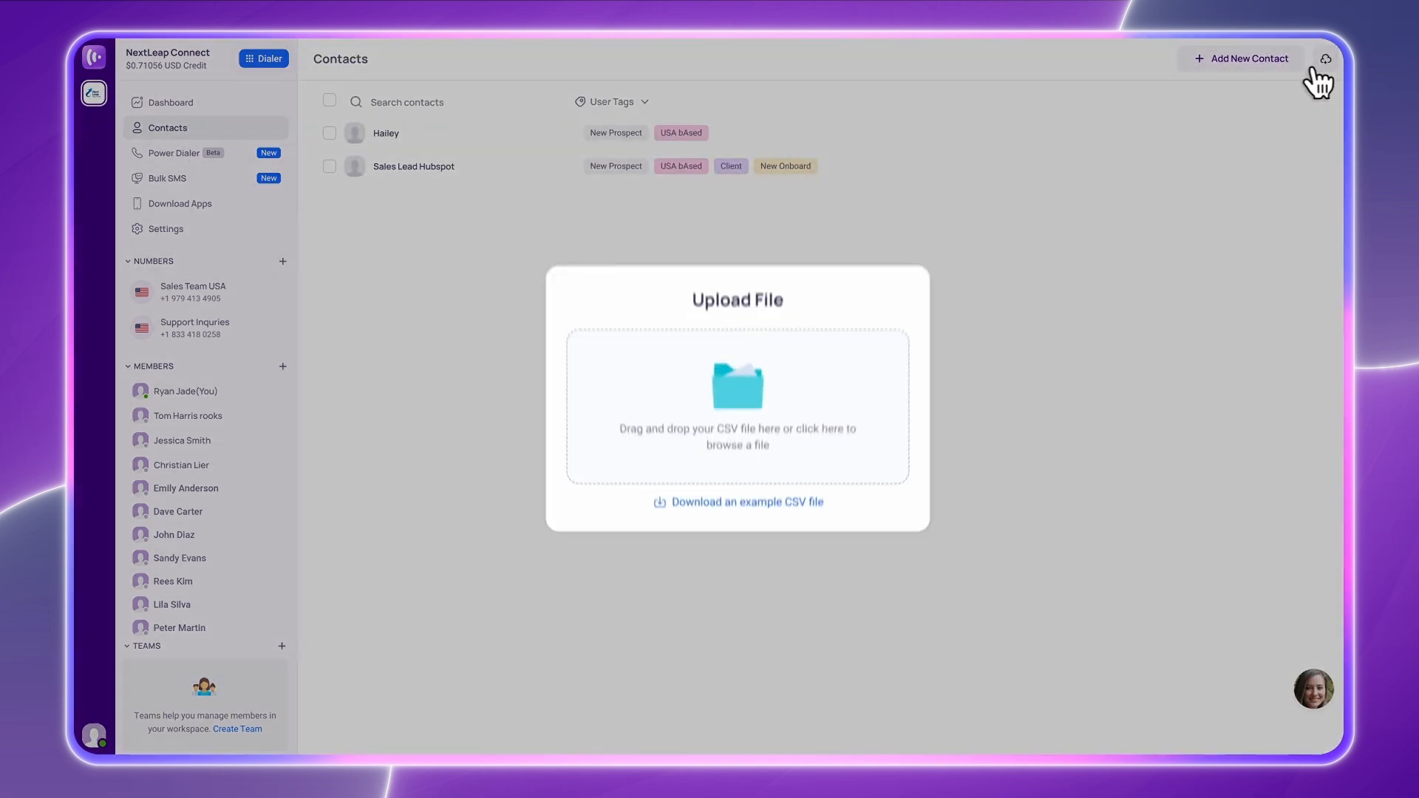
left_click(737, 408)
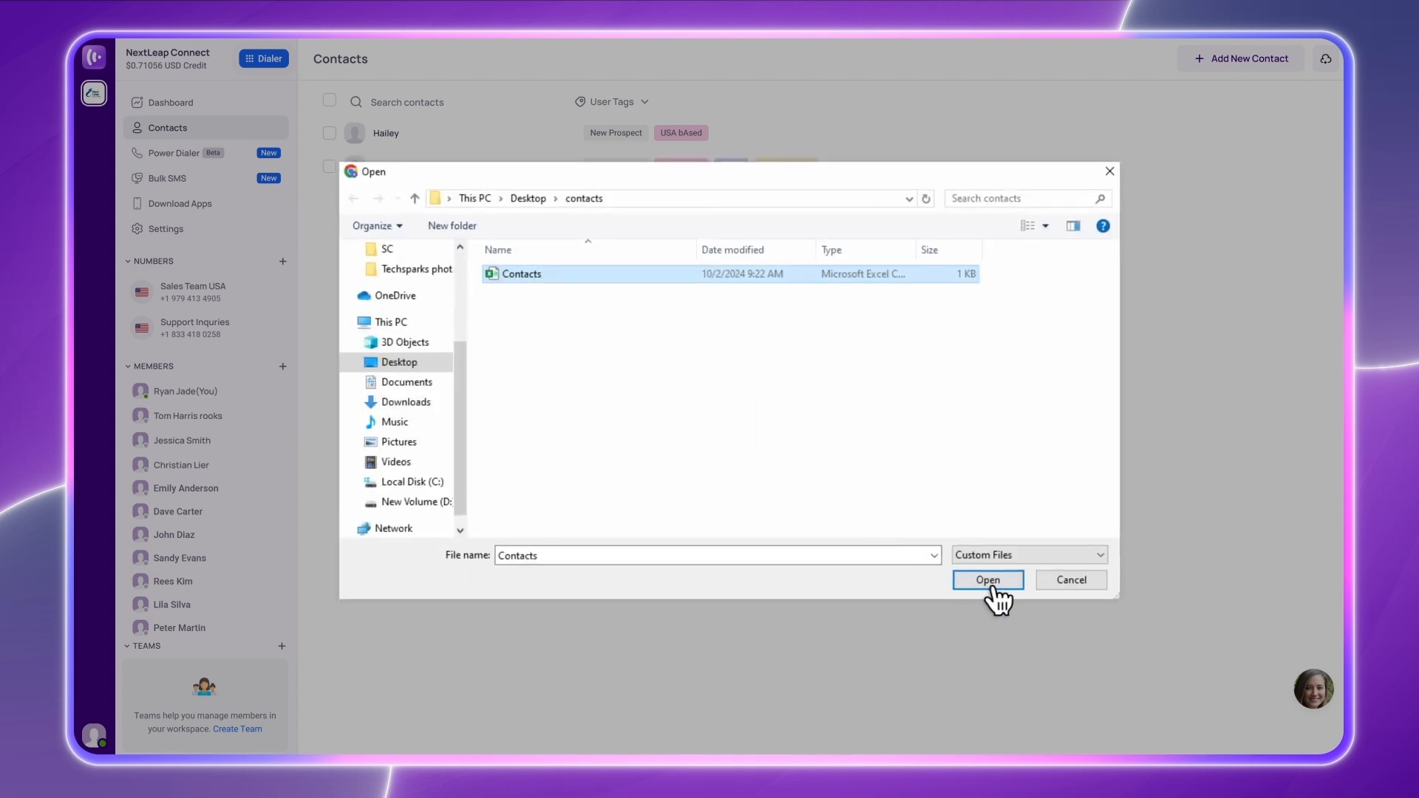
left_click(987, 580)
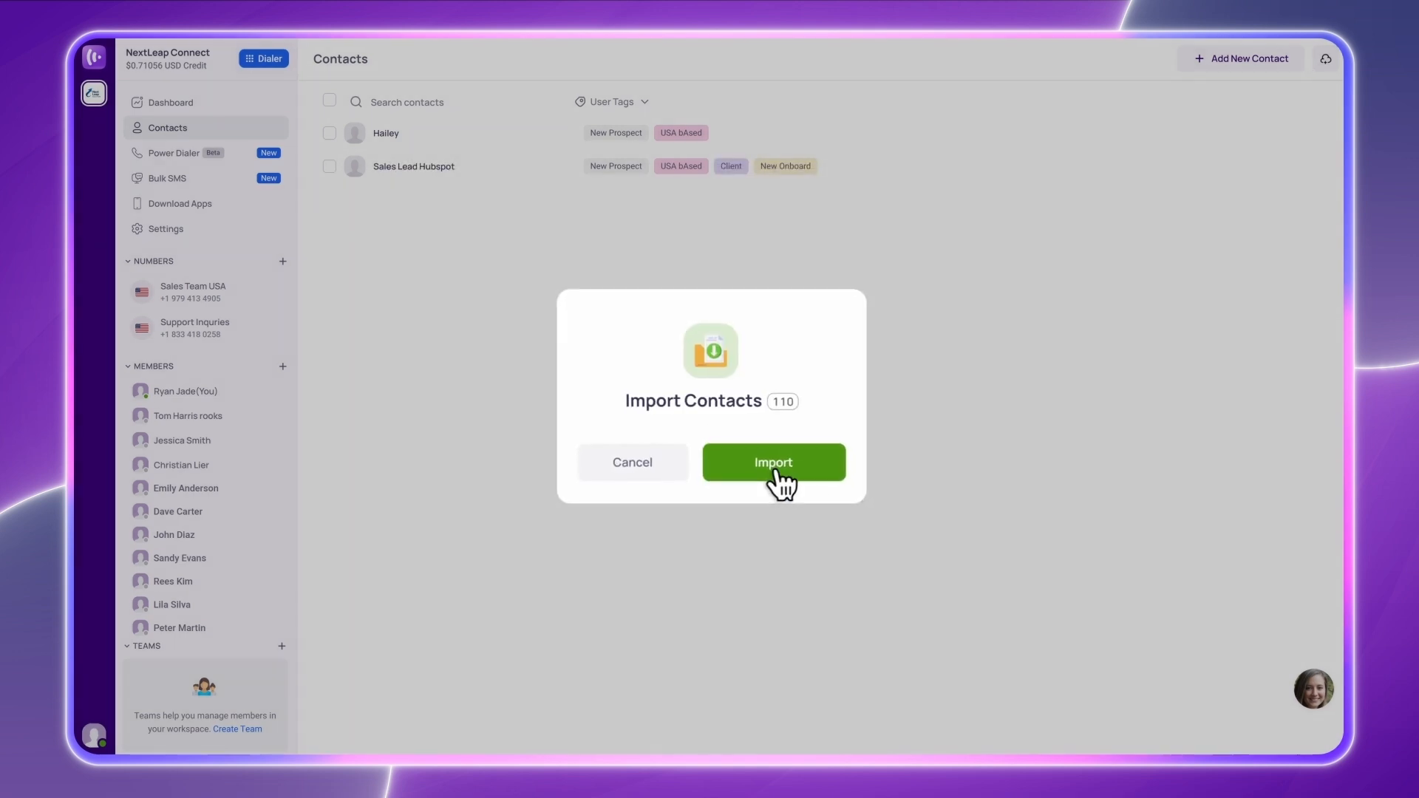
left_click(772, 461)
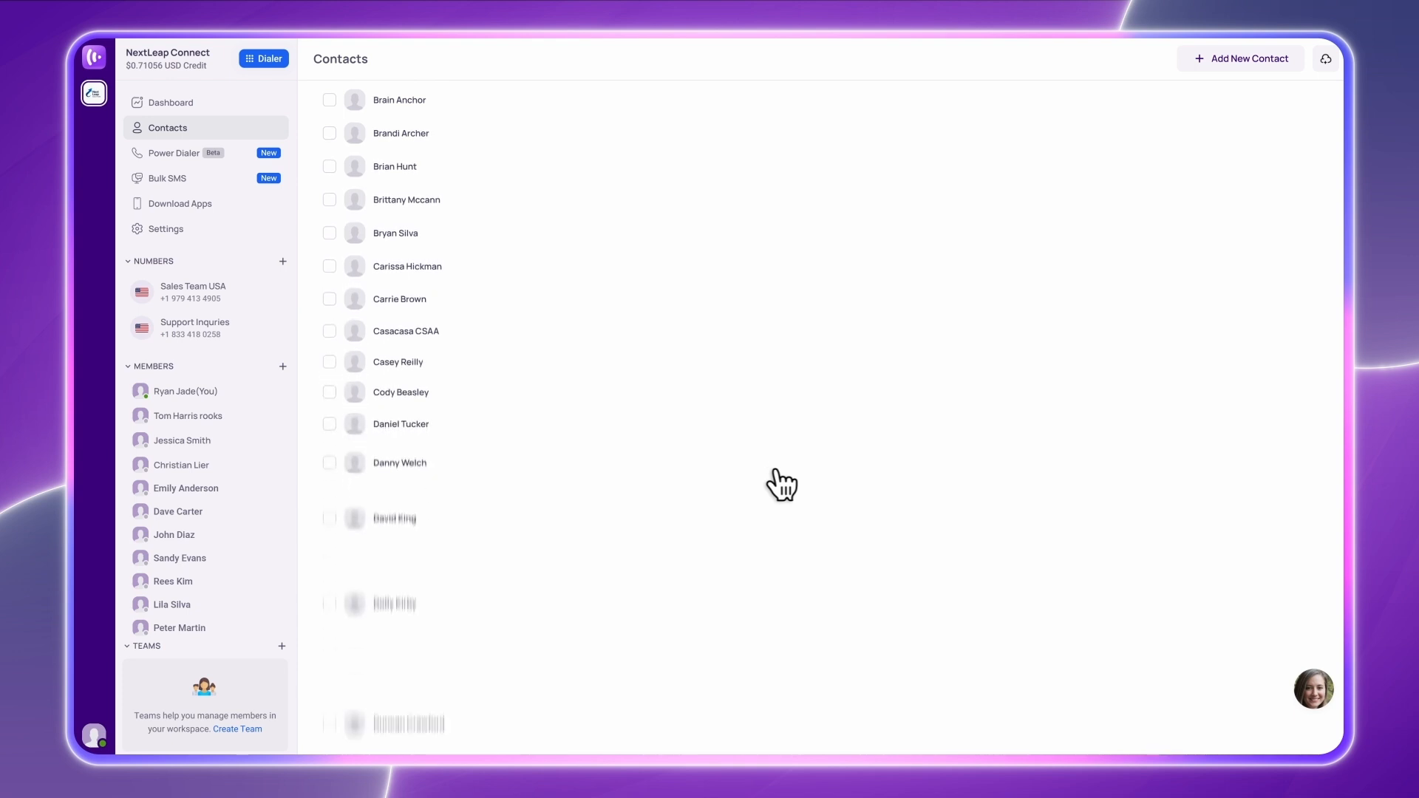
left_click(173, 152)
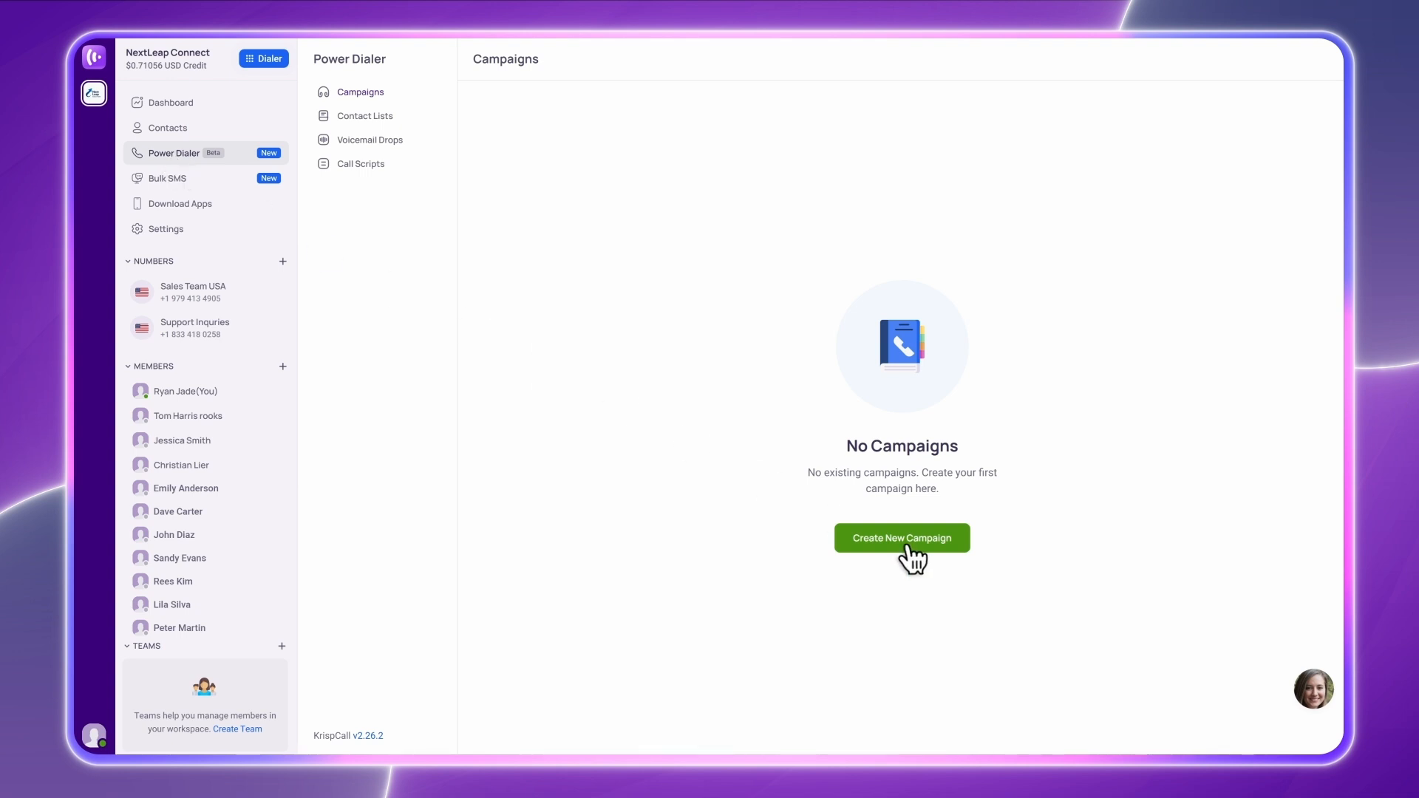
Create the Leads campaign from the Contacts CSV (70 contacts), start it, and open Bulk SMS
left_click(902, 538)
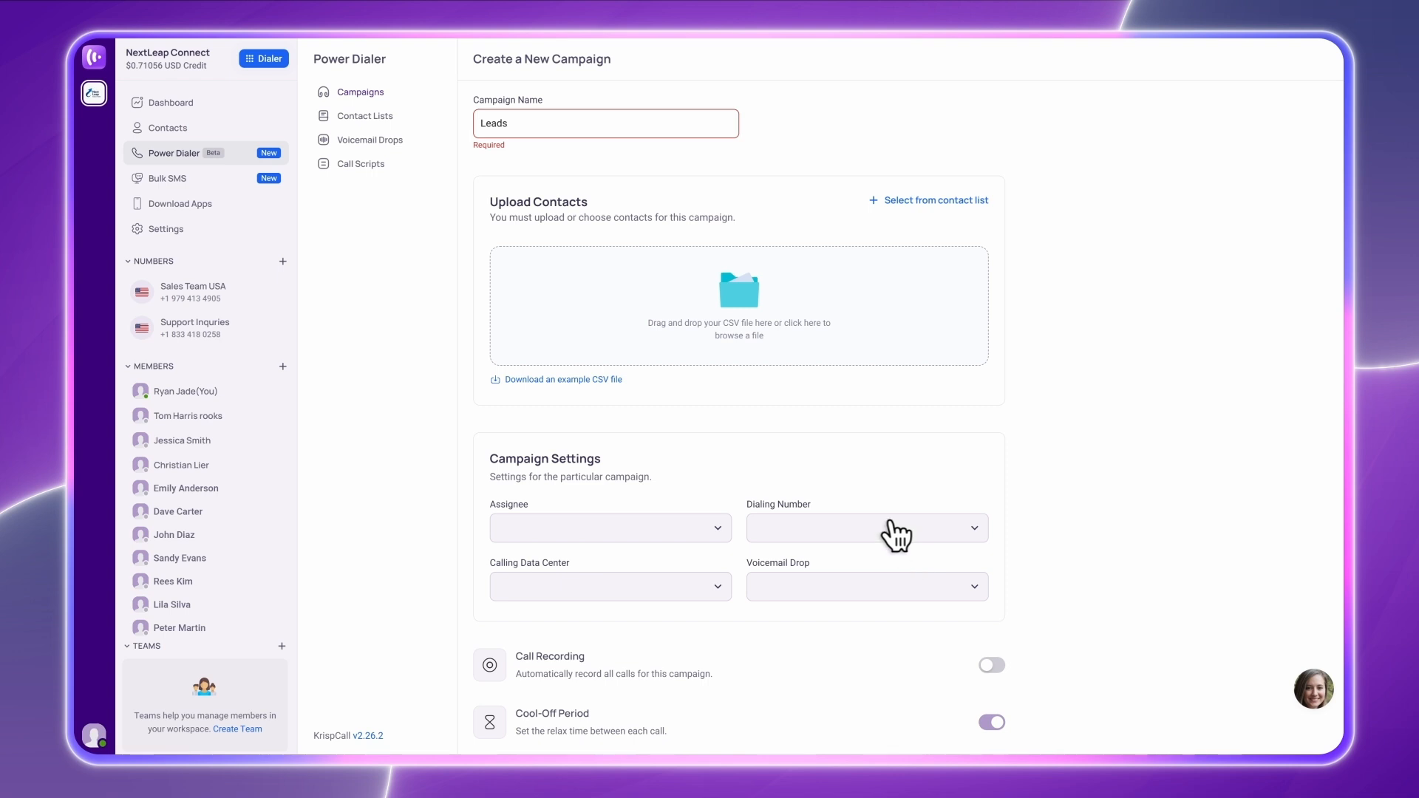
left_click(737, 305)
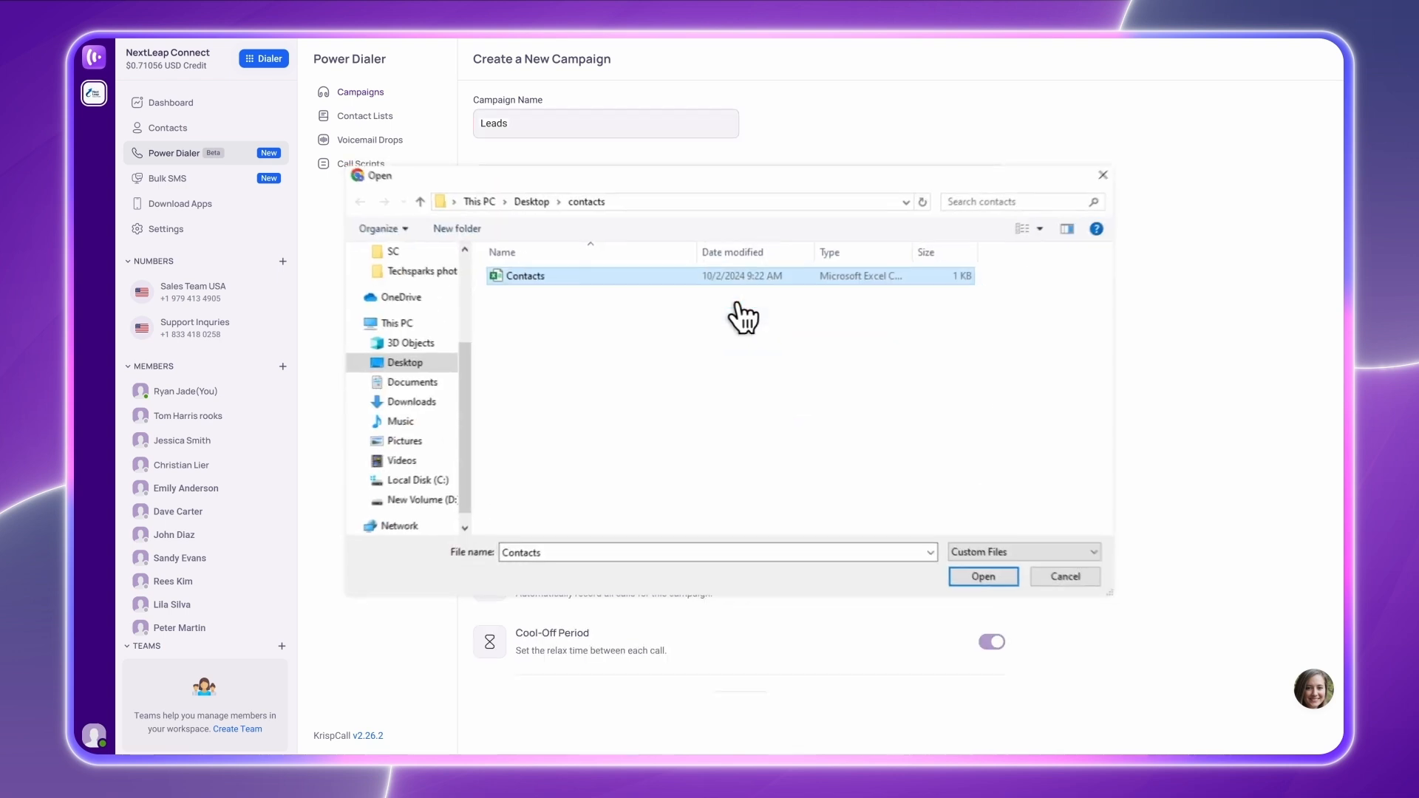
left_click(982, 576)
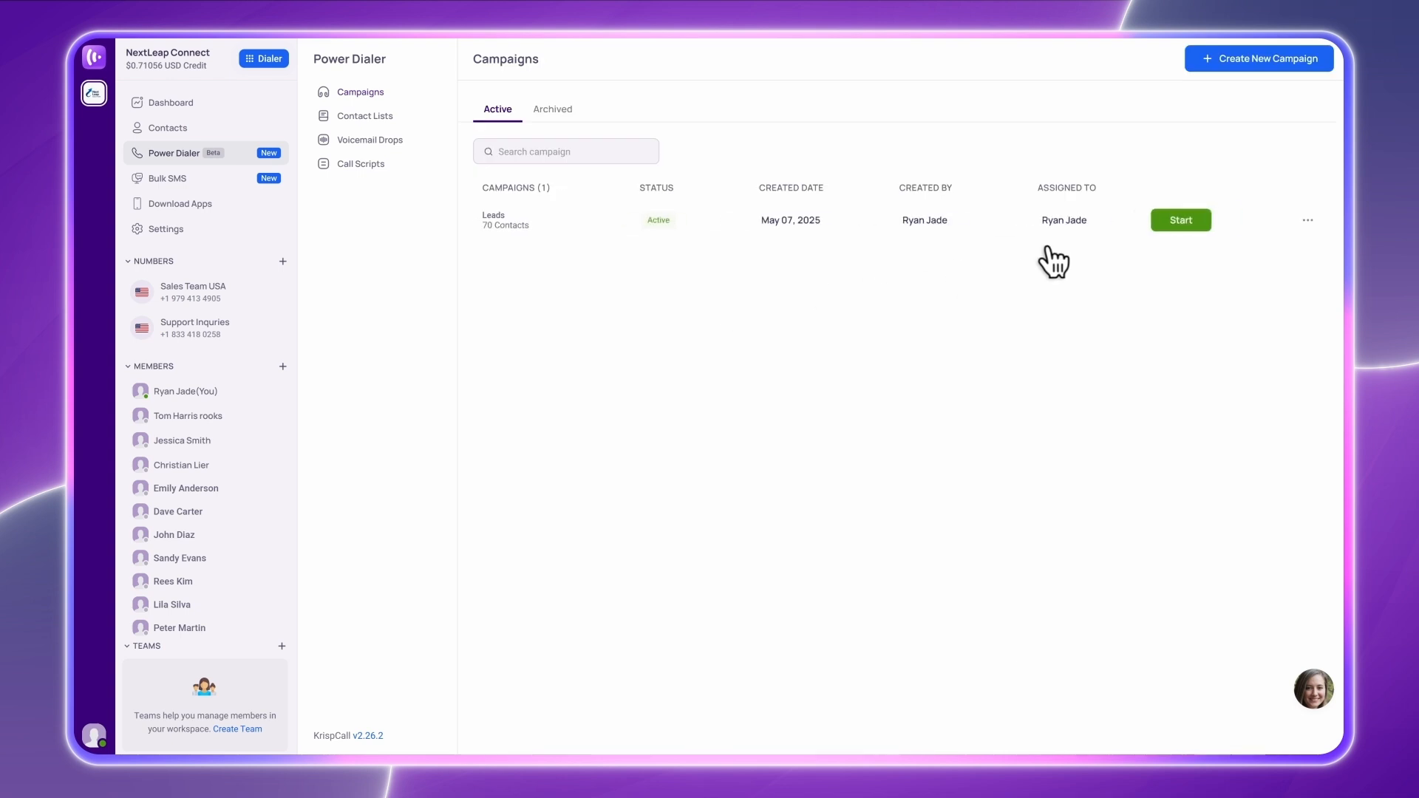
left_click(1180, 220)
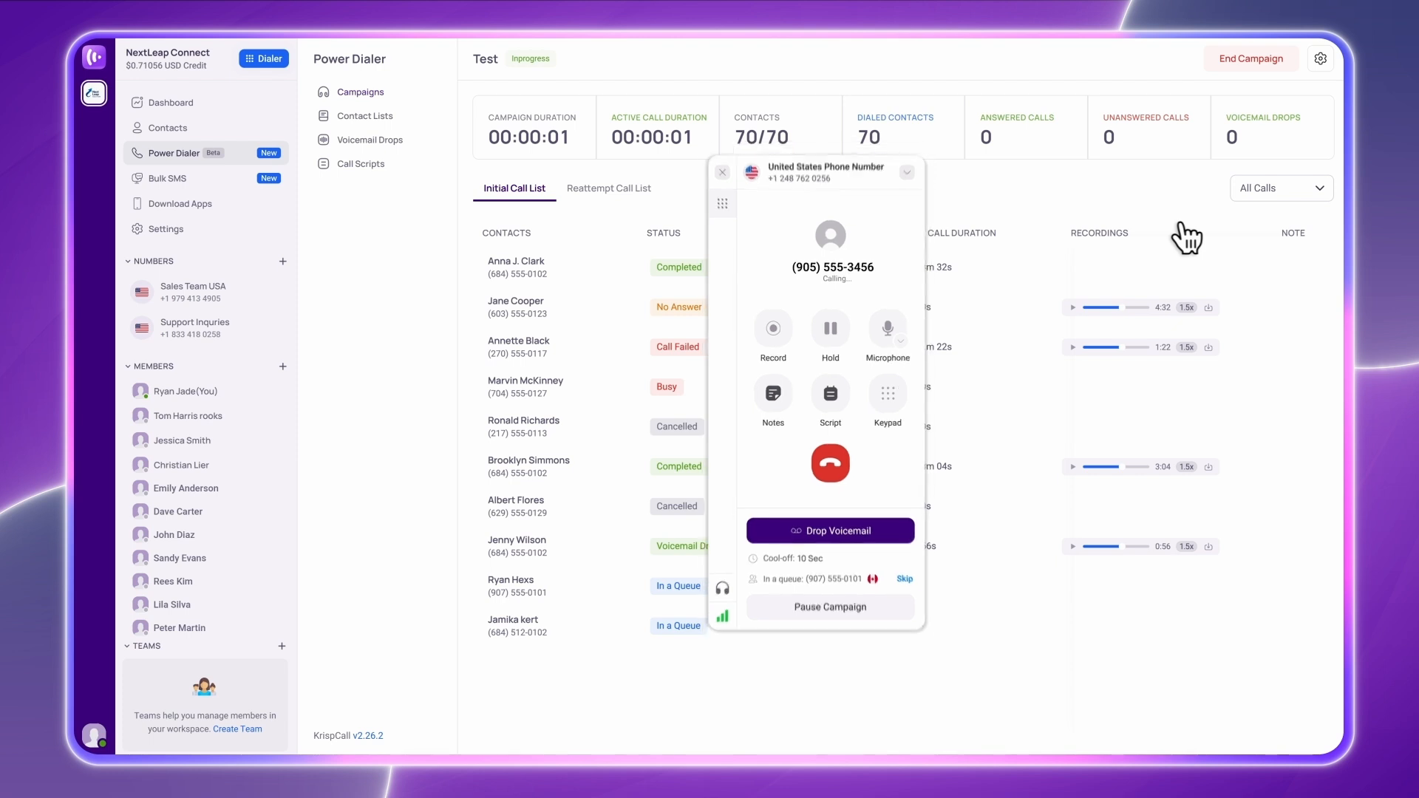
left_click(166, 178)
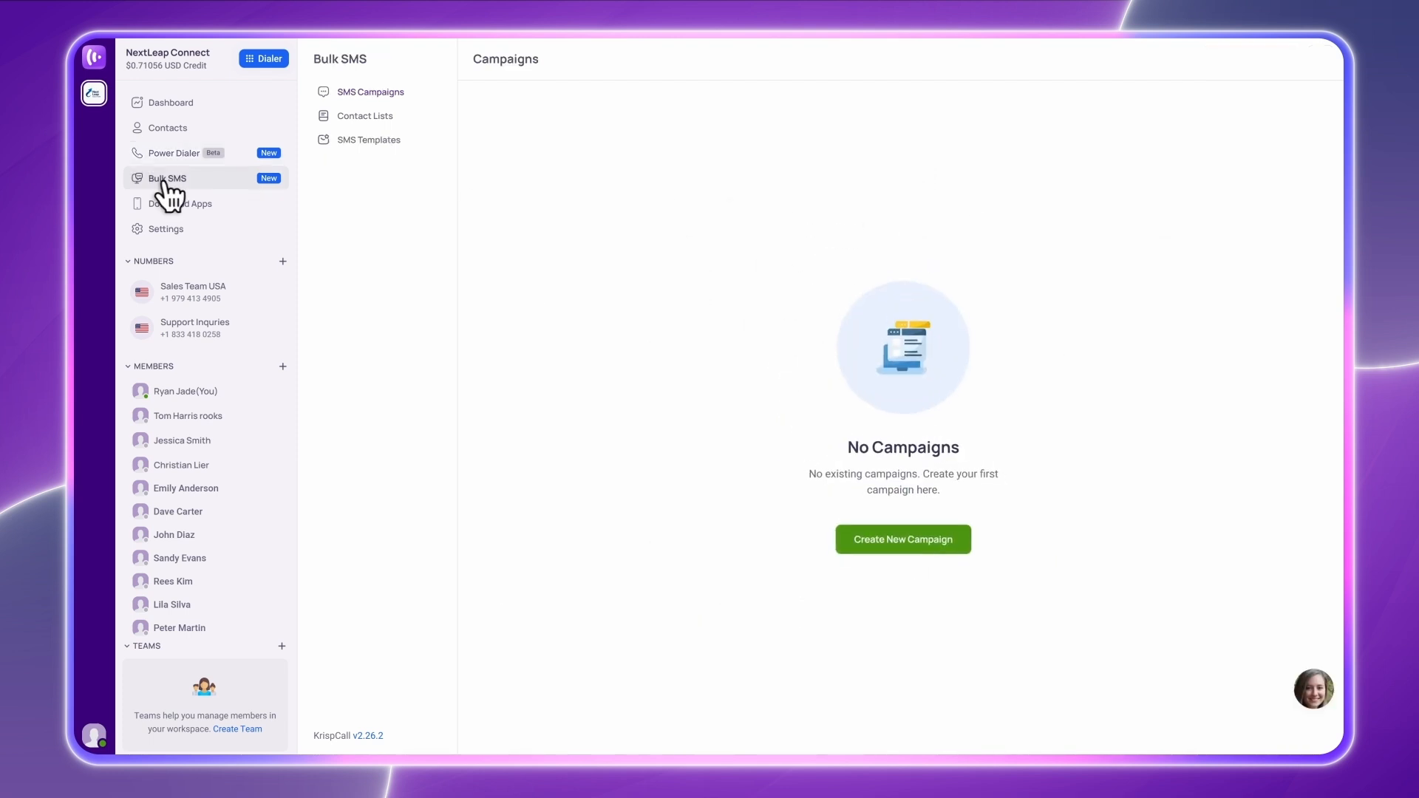
Create and start the Webinar Leads SMS campaign from the uploaded CSV, then open Download Apps
left_click(902, 539)
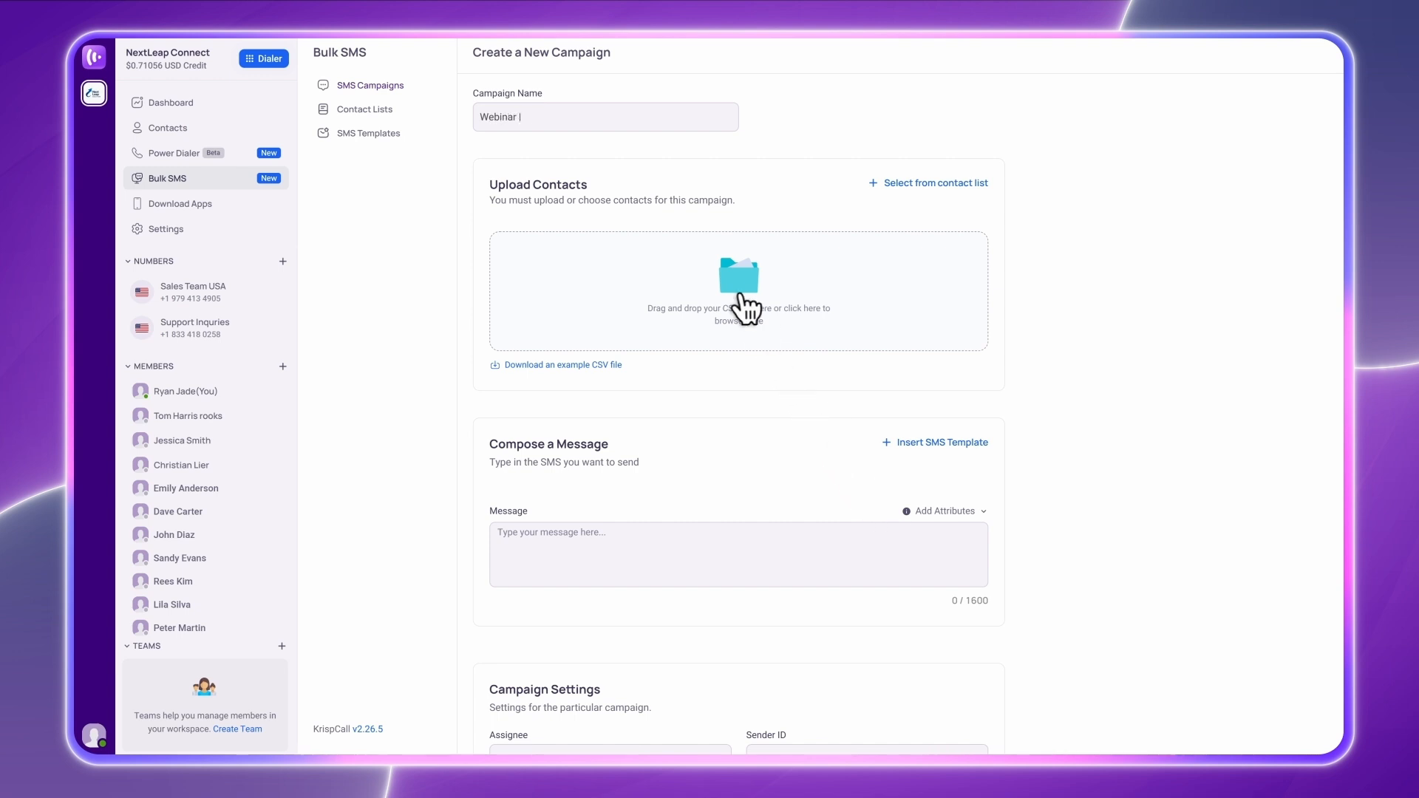
left_click(738, 291)
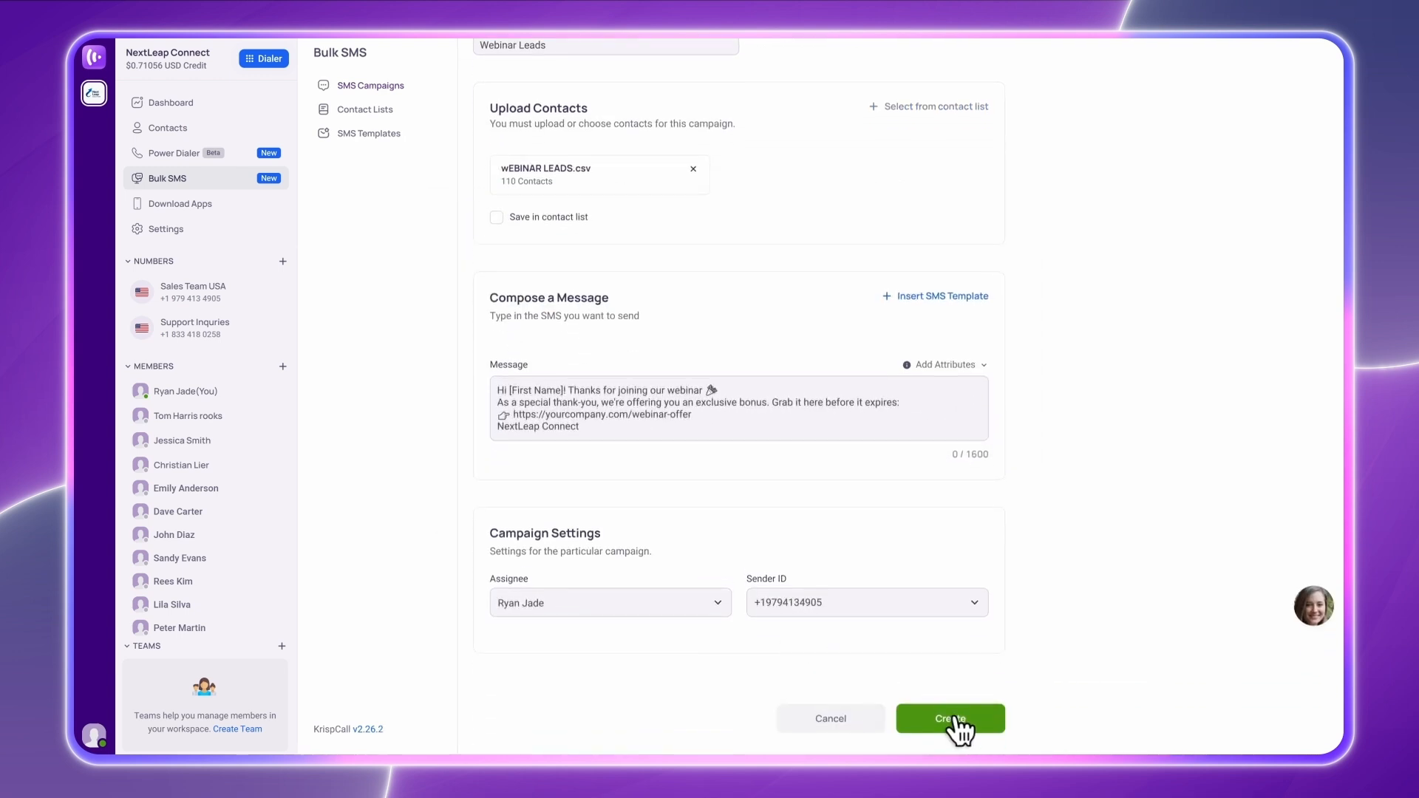
left_click(949, 718)
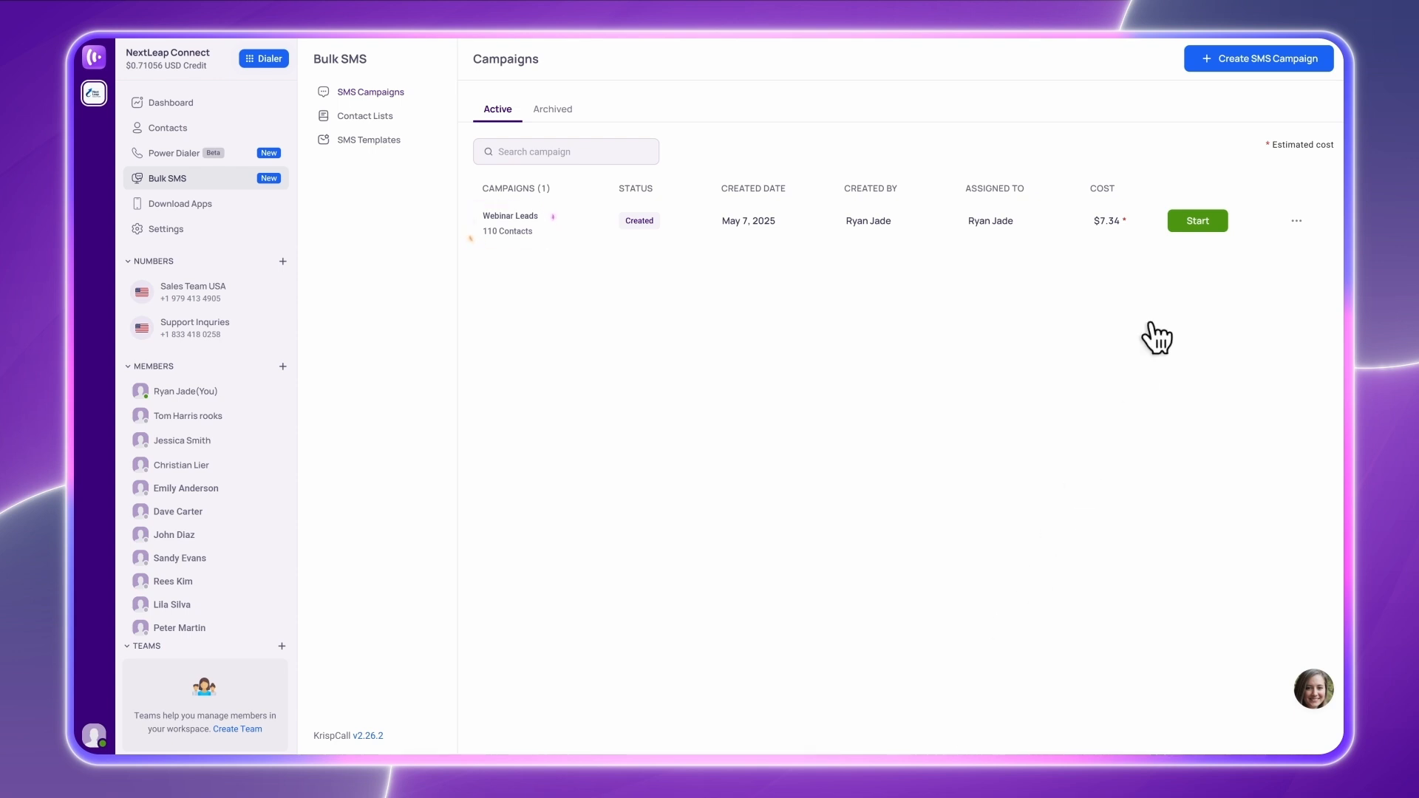
left_click(1196, 220)
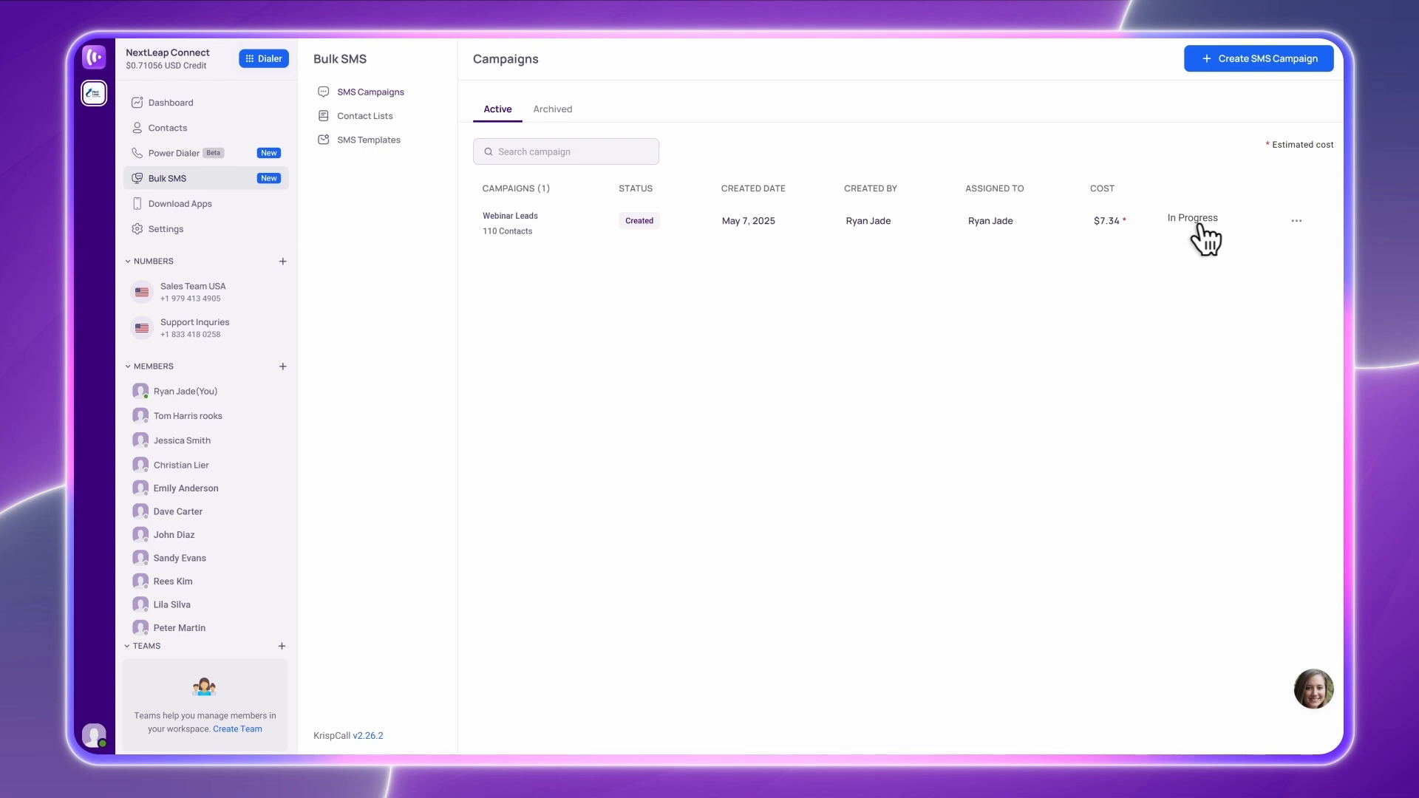
left_click(179, 202)
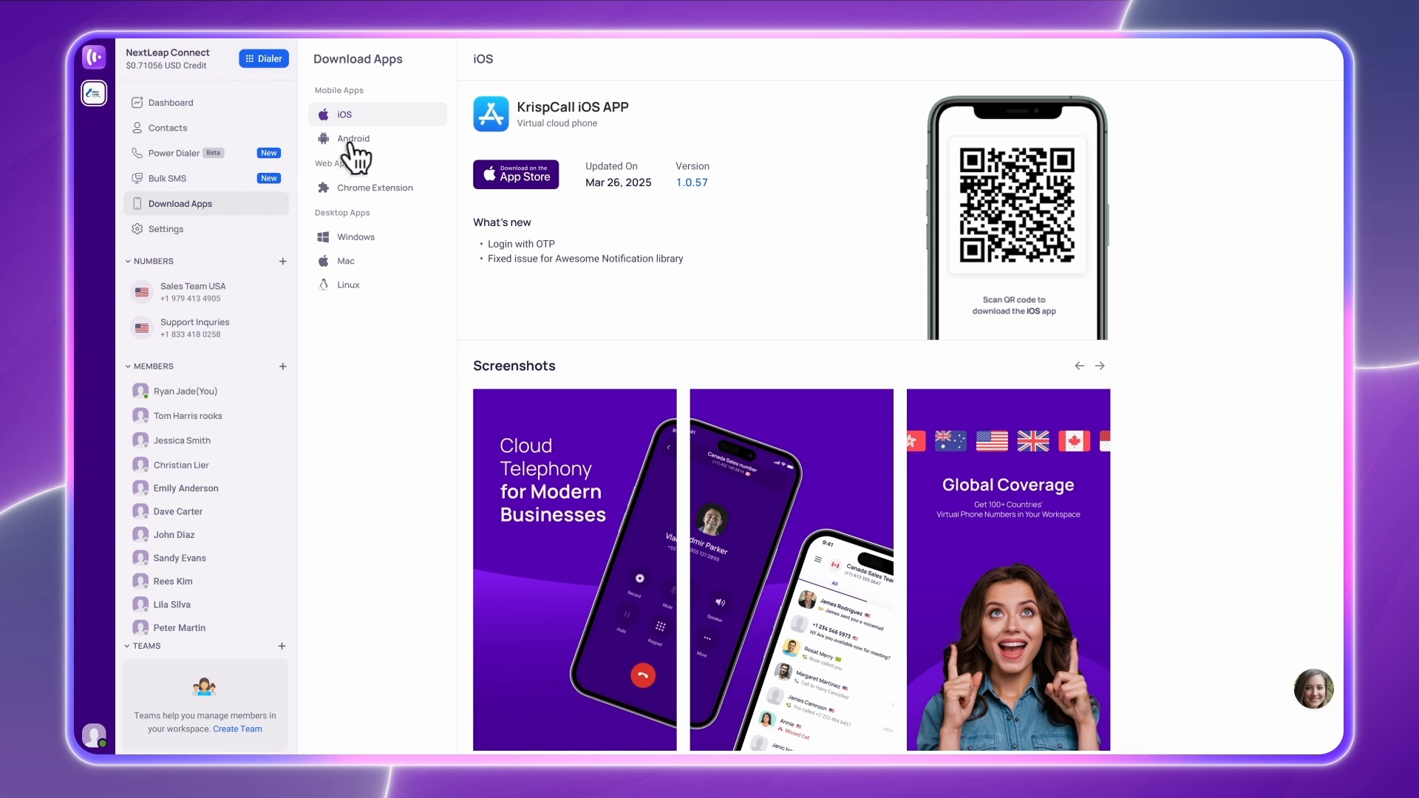
View the Android and Chrome Extension downloads, then open the Sales Team USA inbox
left_click(352, 138)
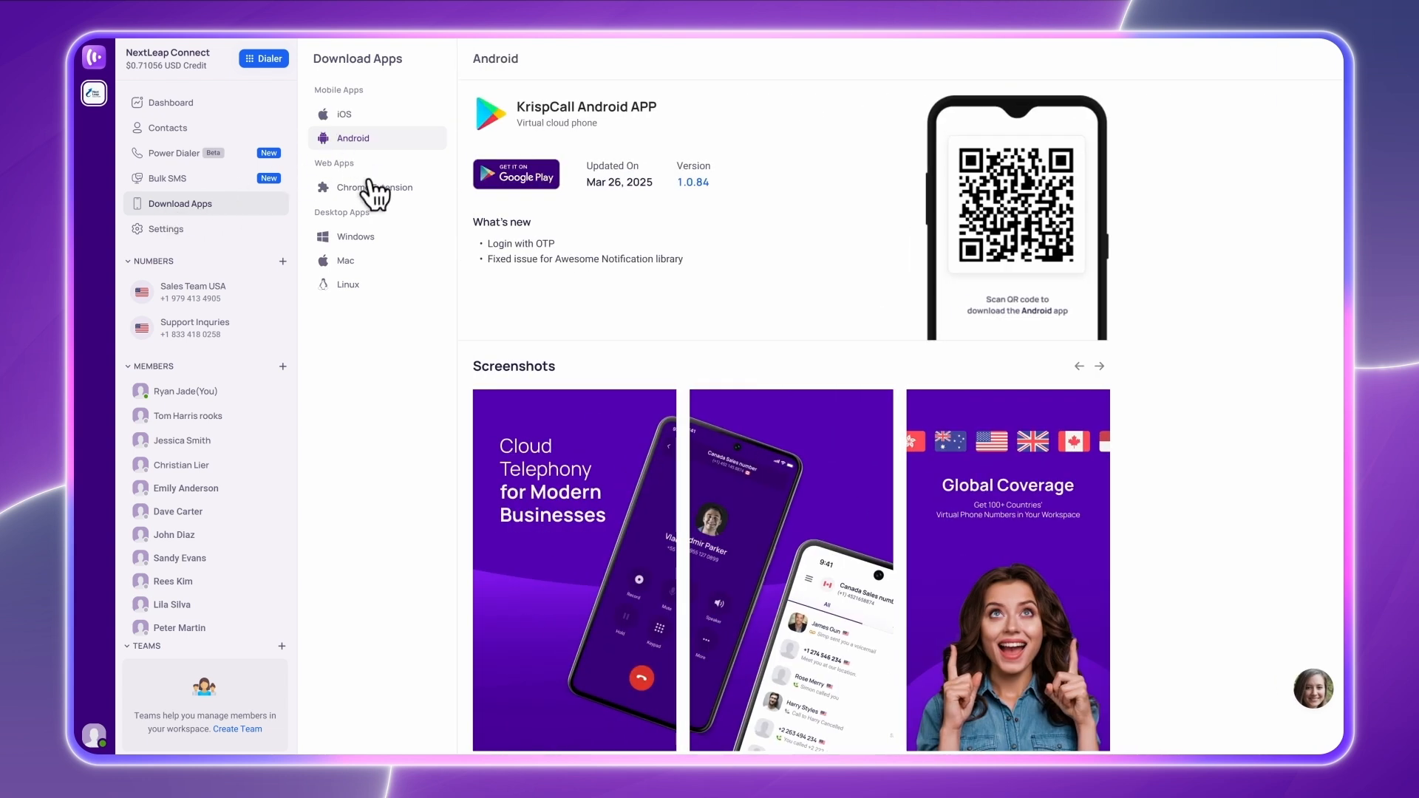
left_click(374, 187)
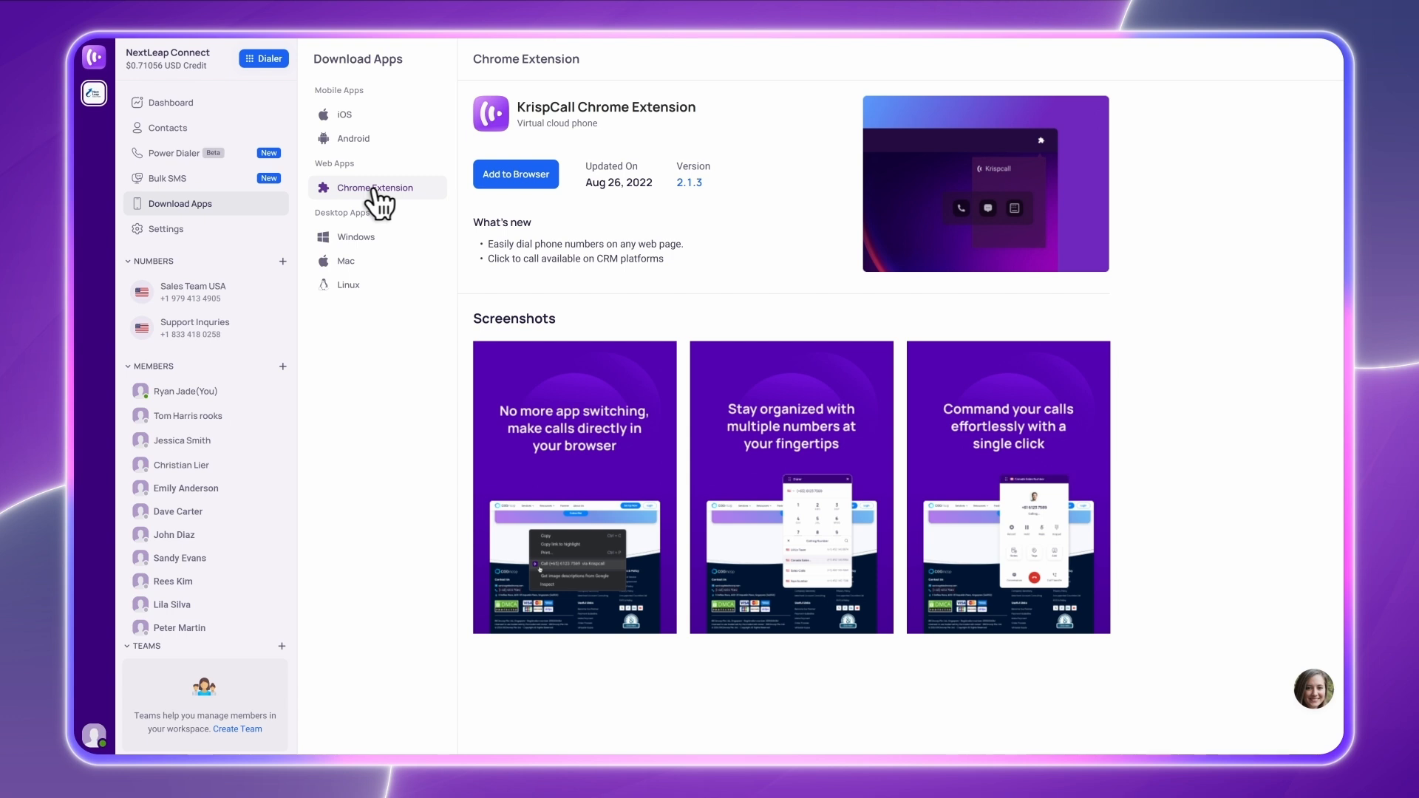
left_click(193, 291)
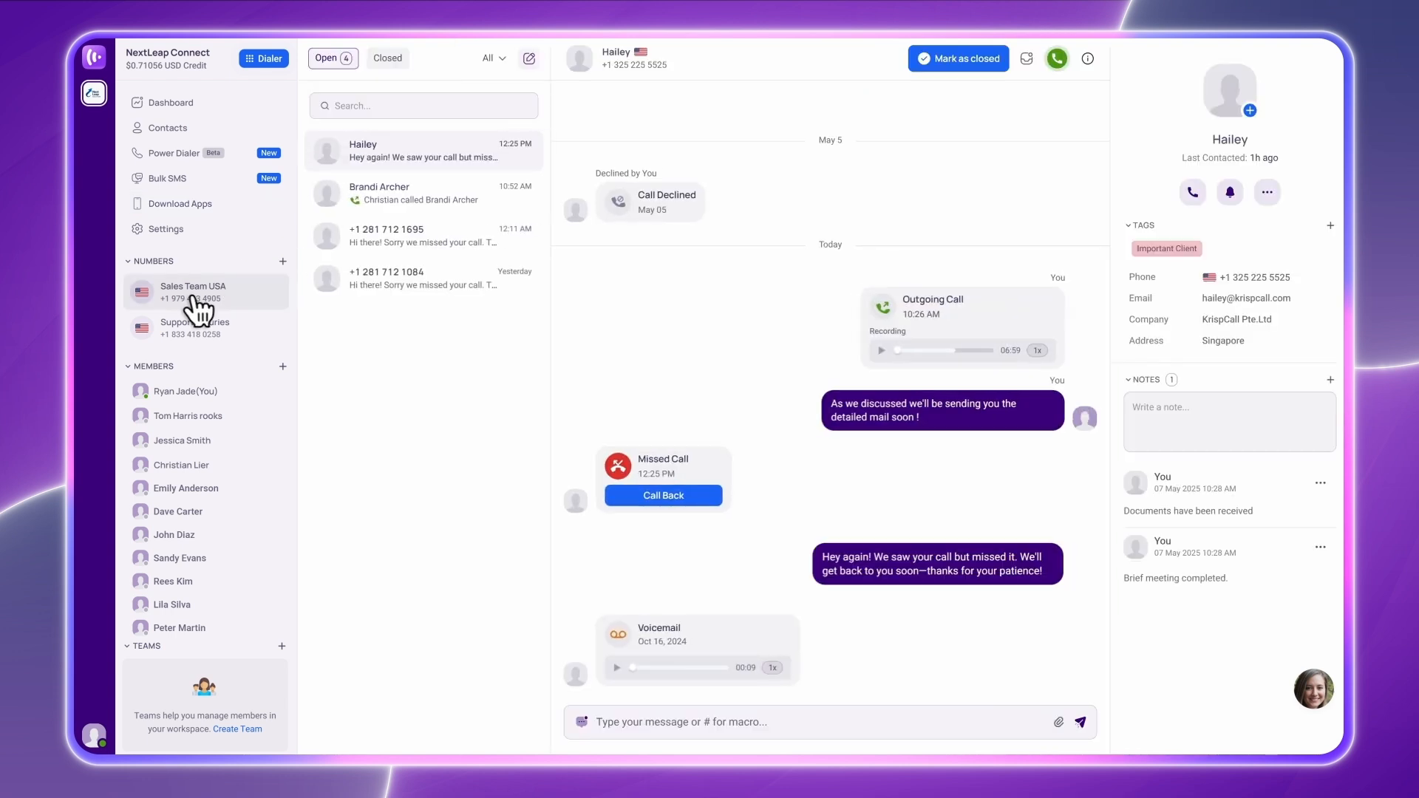